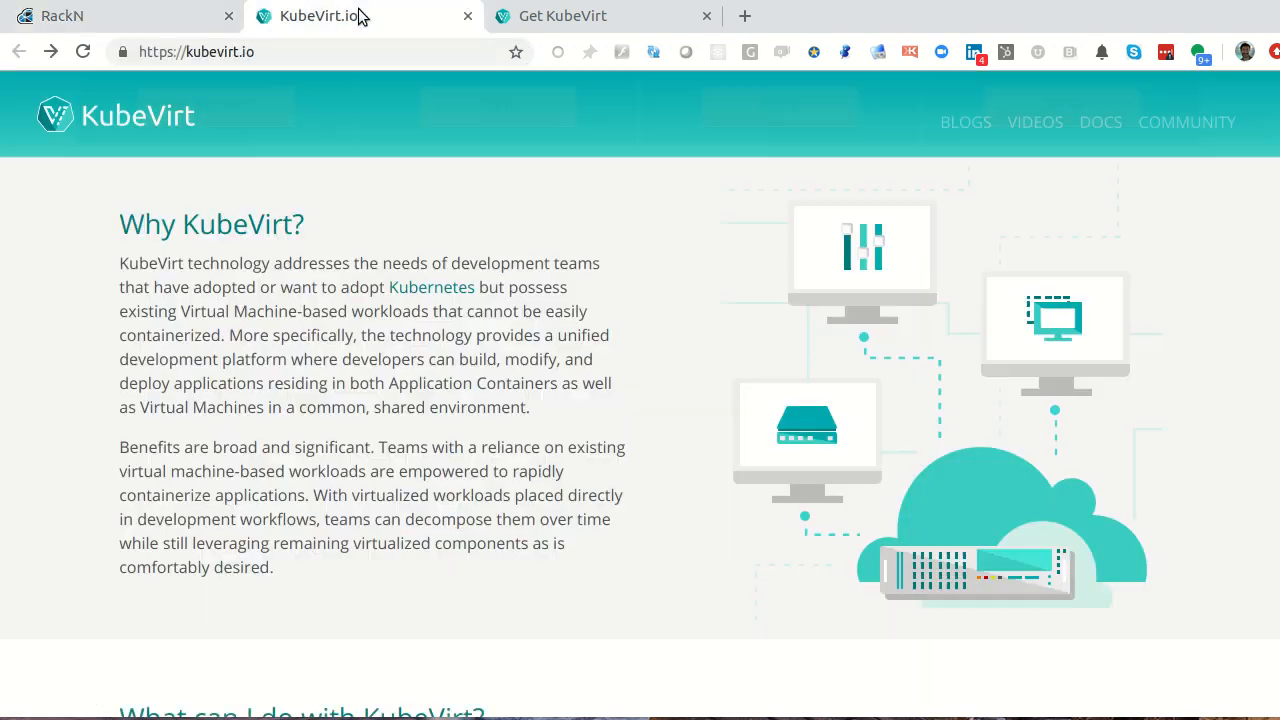
pyautogui.moveTo(458, 164)
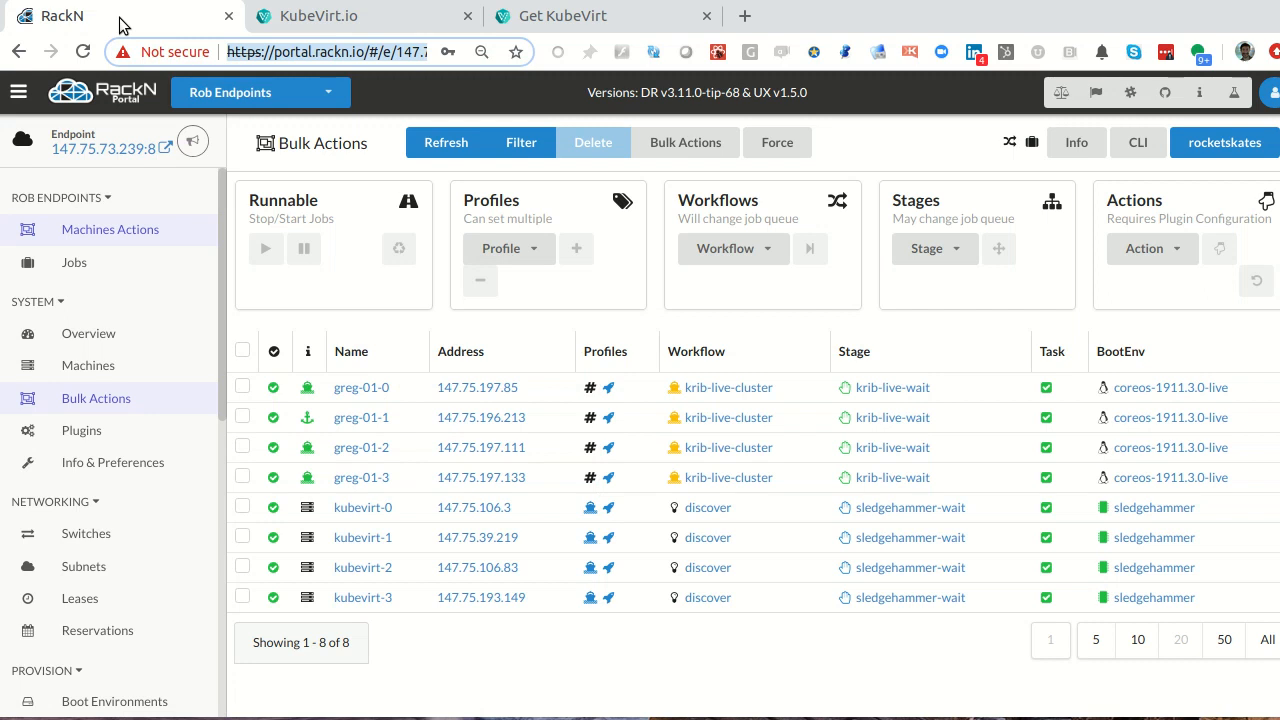
pyautogui.moveTo(252, 238)
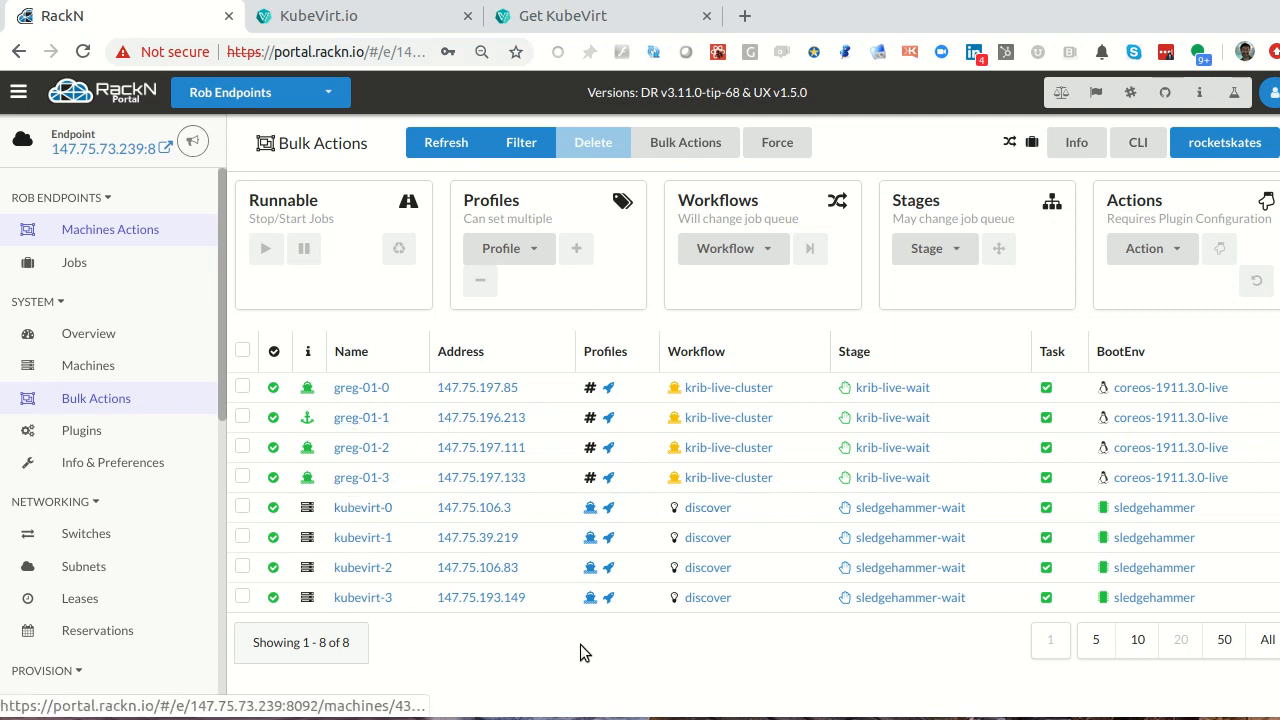
# - Scroll the Stages list to see the available provisioning stages
pyautogui.scroll(-3)
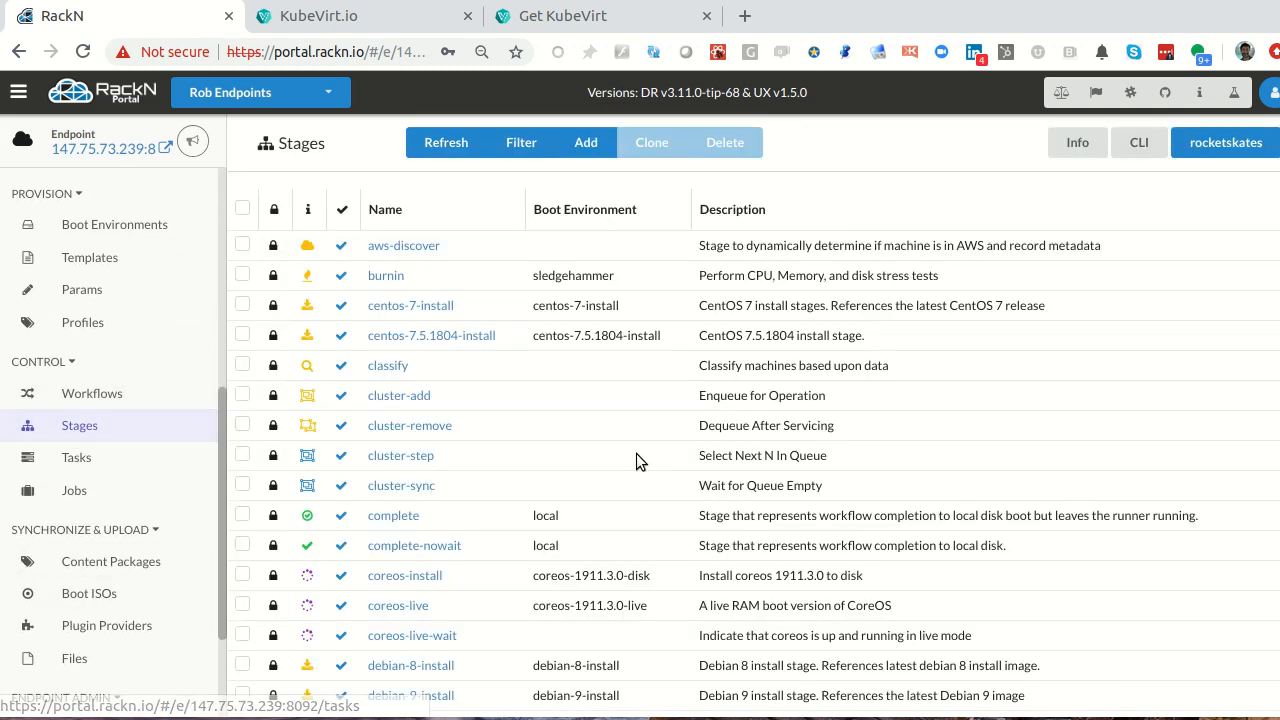
# - Go to page 2 of the Stages list and show the krib-kubevirt install details
pyautogui.scroll(-3)
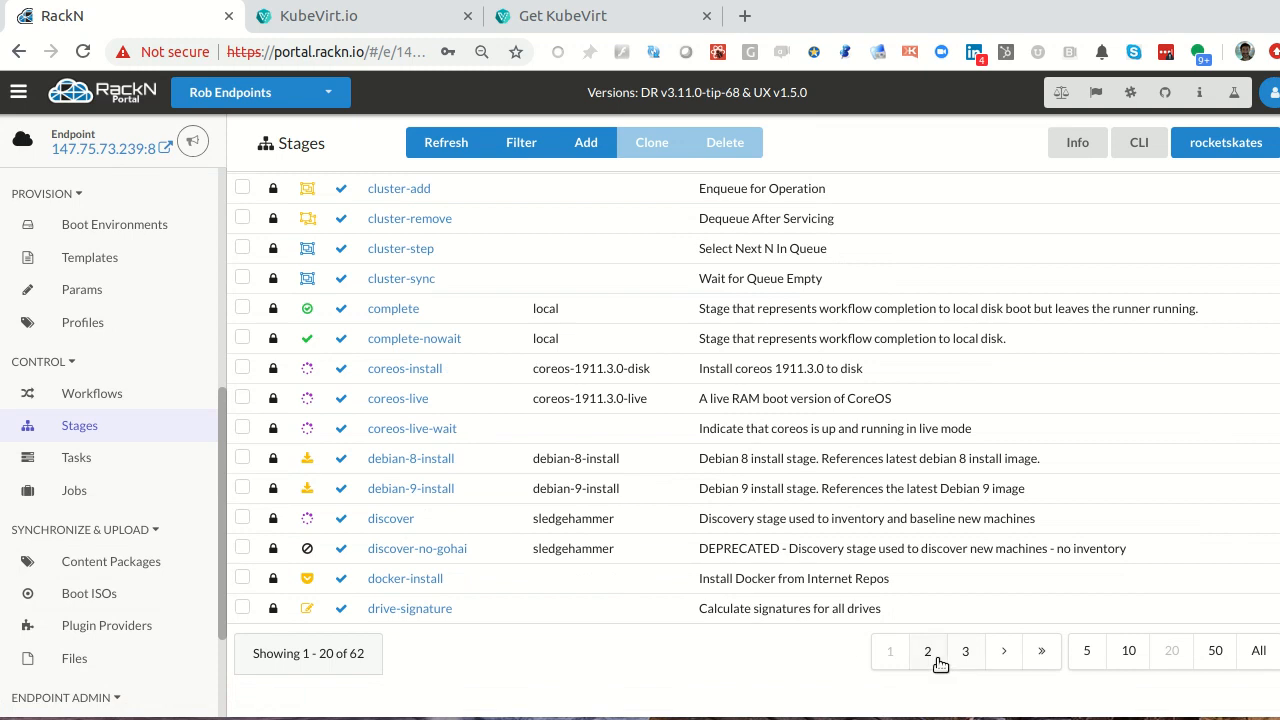
pyautogui.click(928, 652)
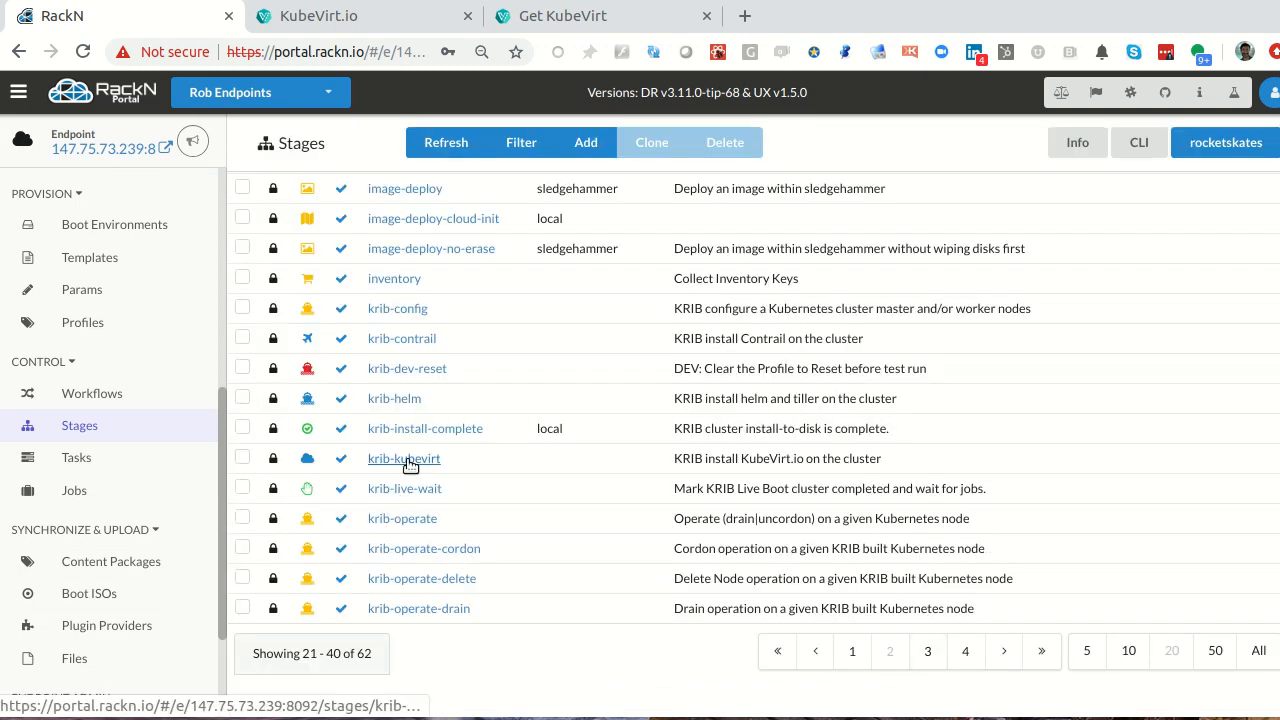
pyautogui.click(404, 458)
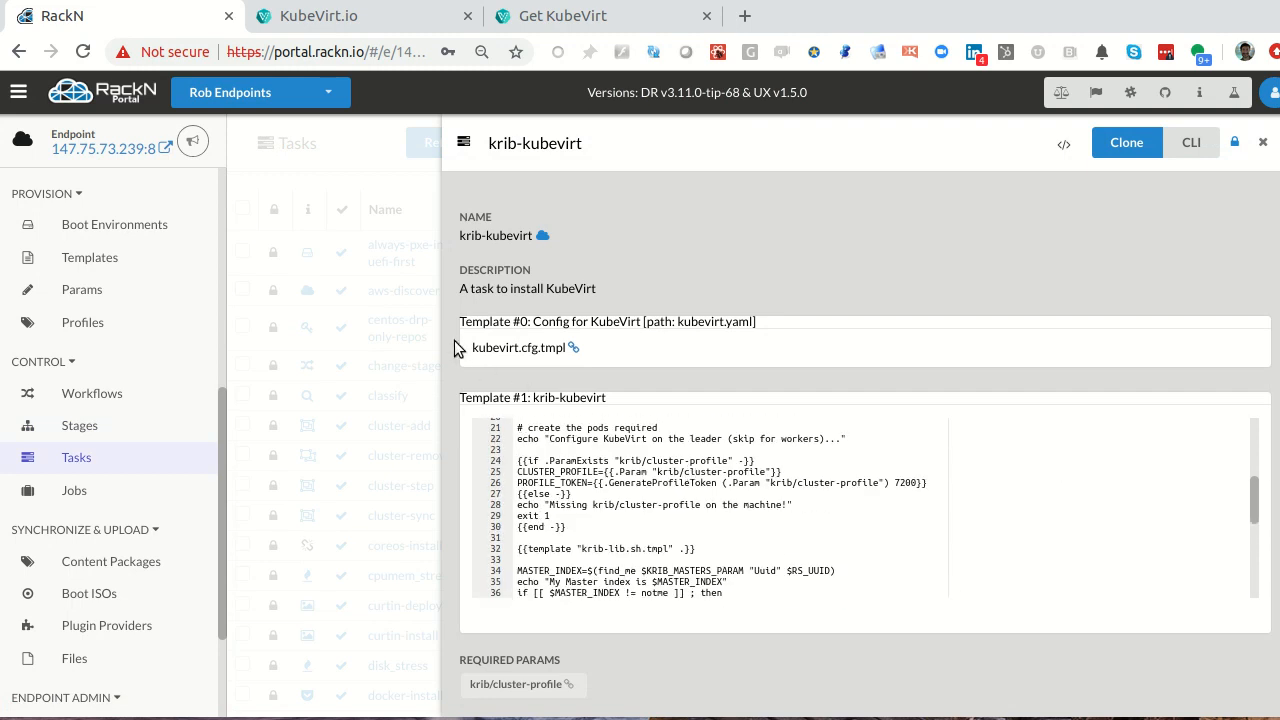
# - Review the kubevirt.cfg.tmpl template contents, then return to the Templates list
pyautogui.click(516, 348)
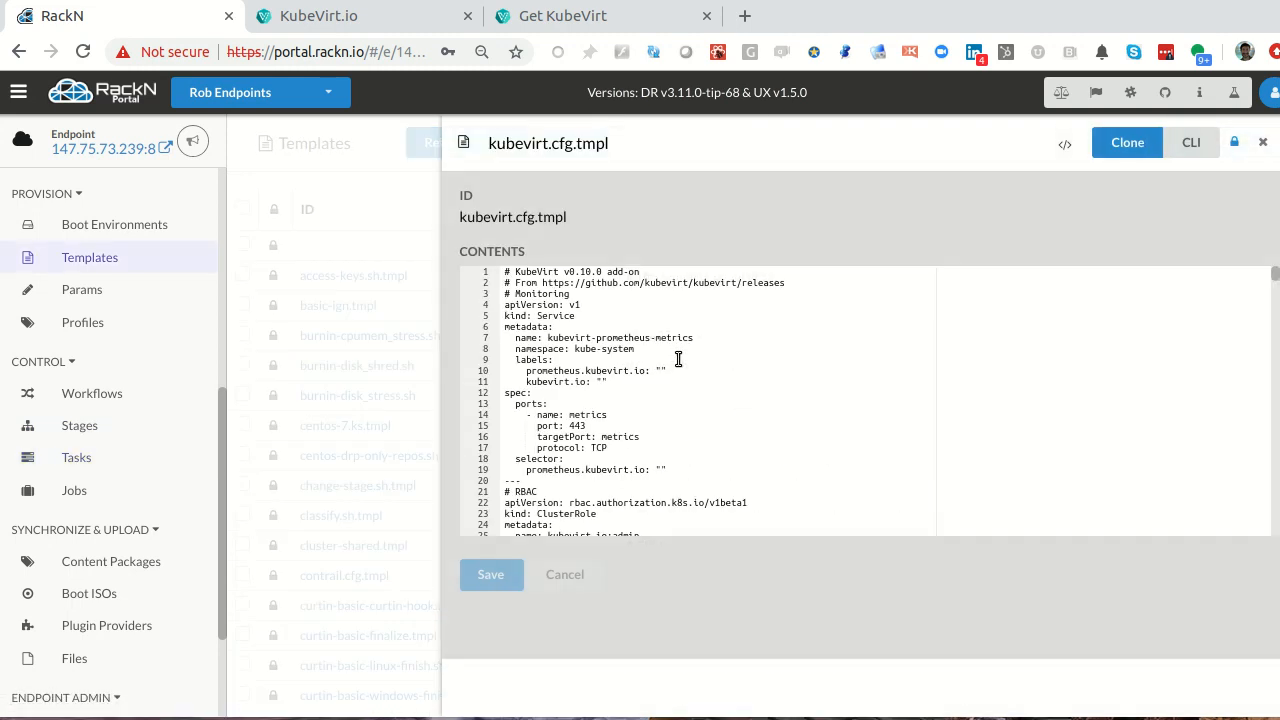
pyautogui.scroll(-3)
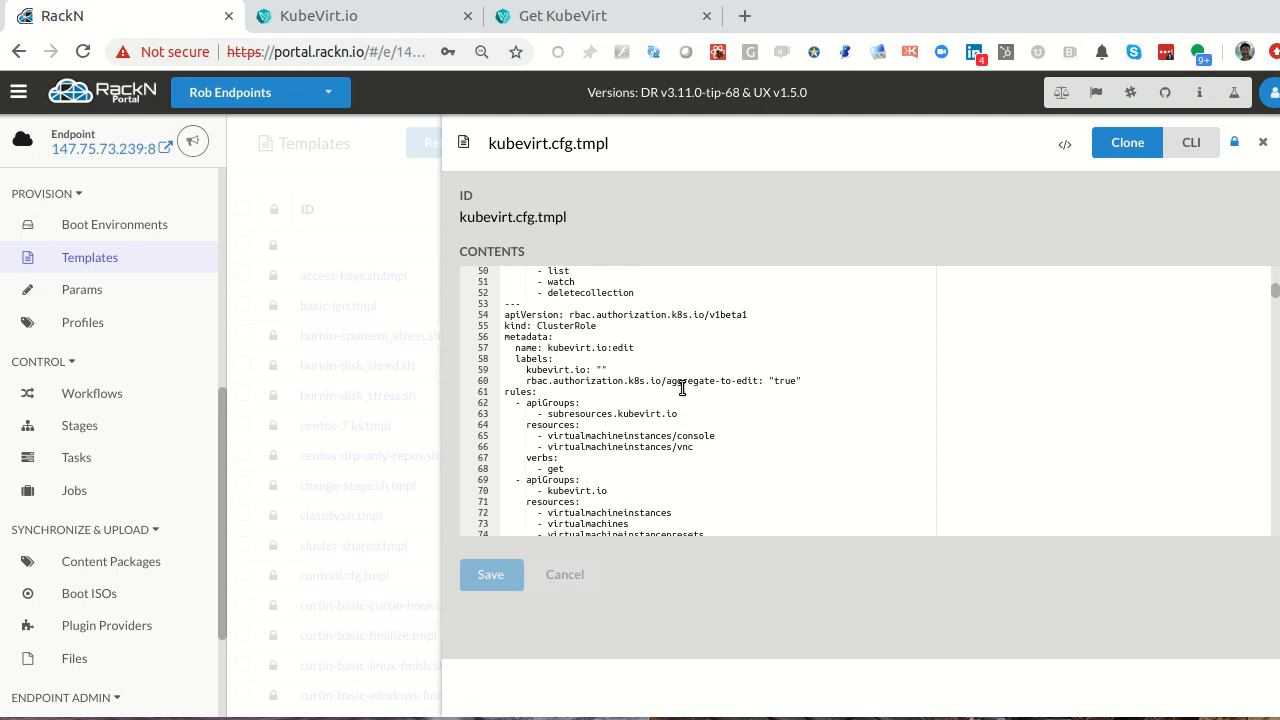
pyautogui.scroll(3)
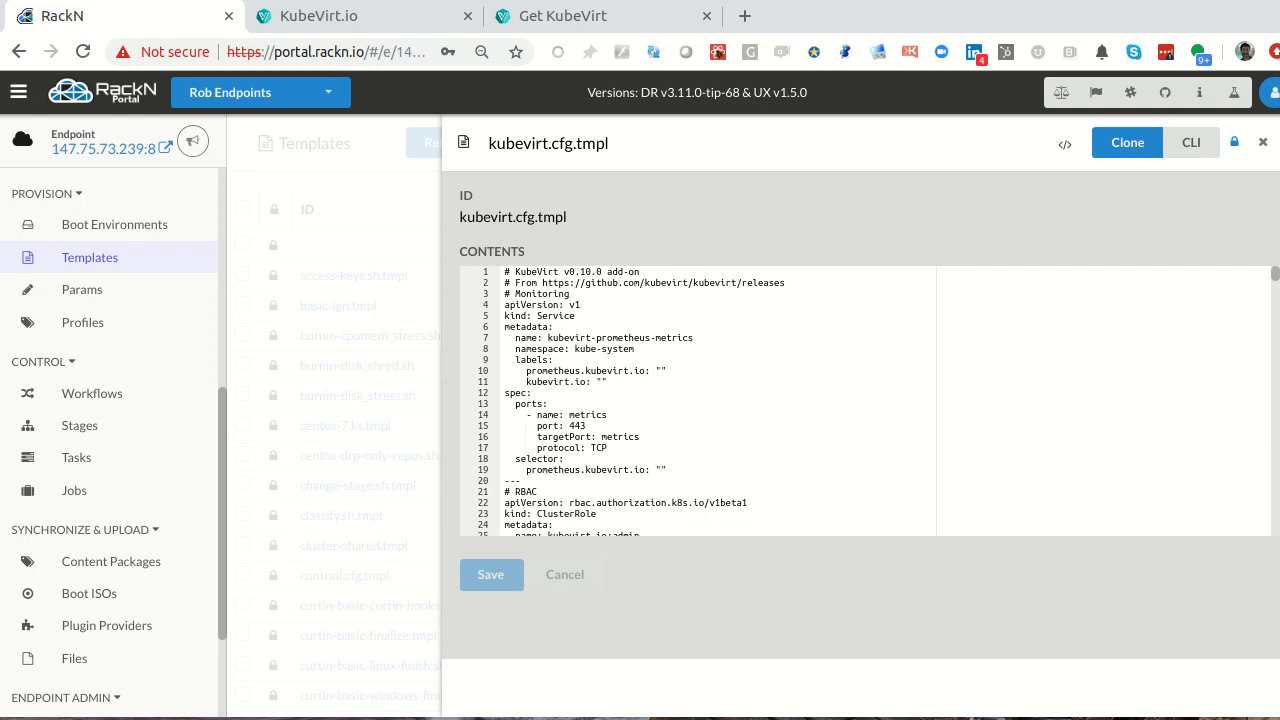
pyautogui.click(1262, 140)
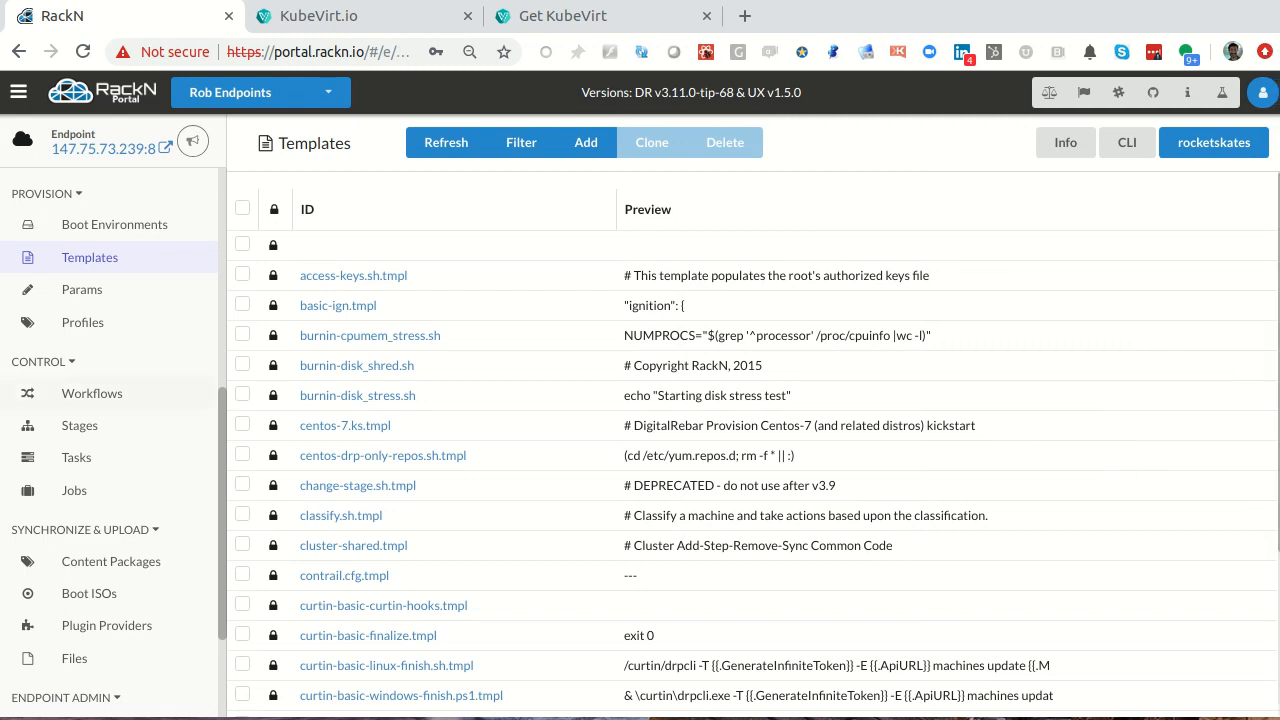
# - Browse the Workflows list and then the Stages list
pyautogui.scroll(-3)
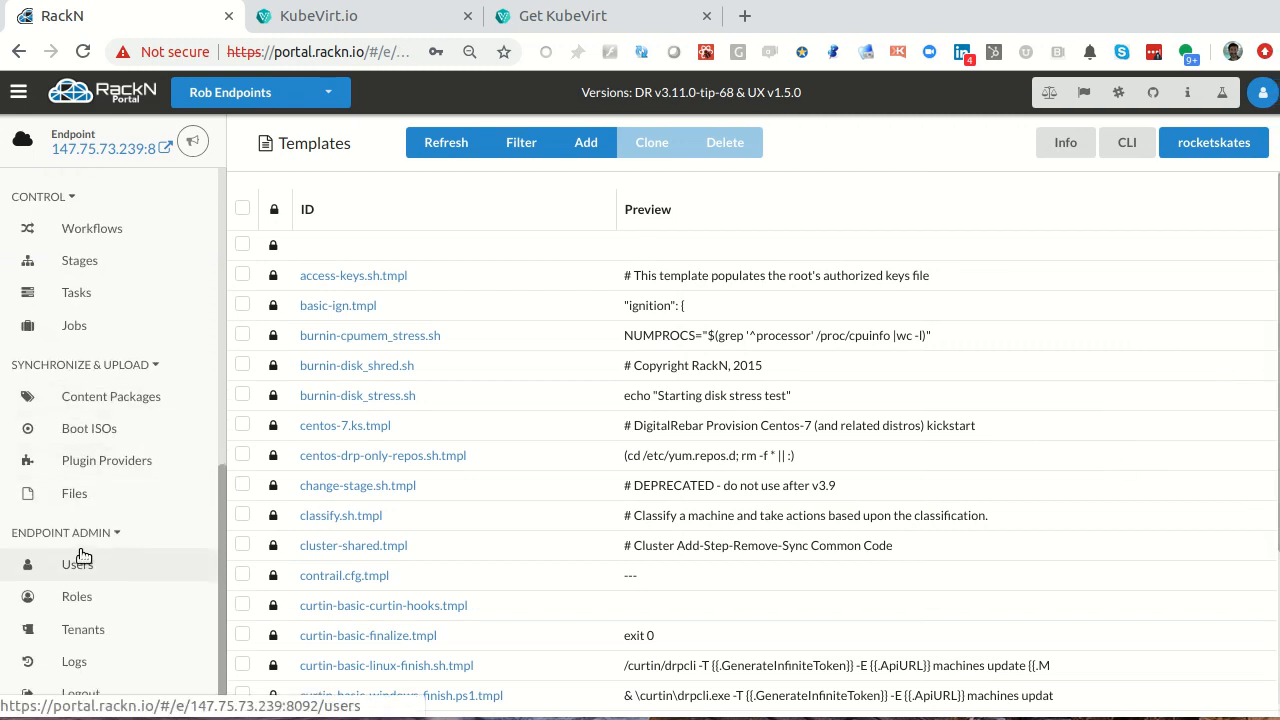
pyautogui.click(92, 388)
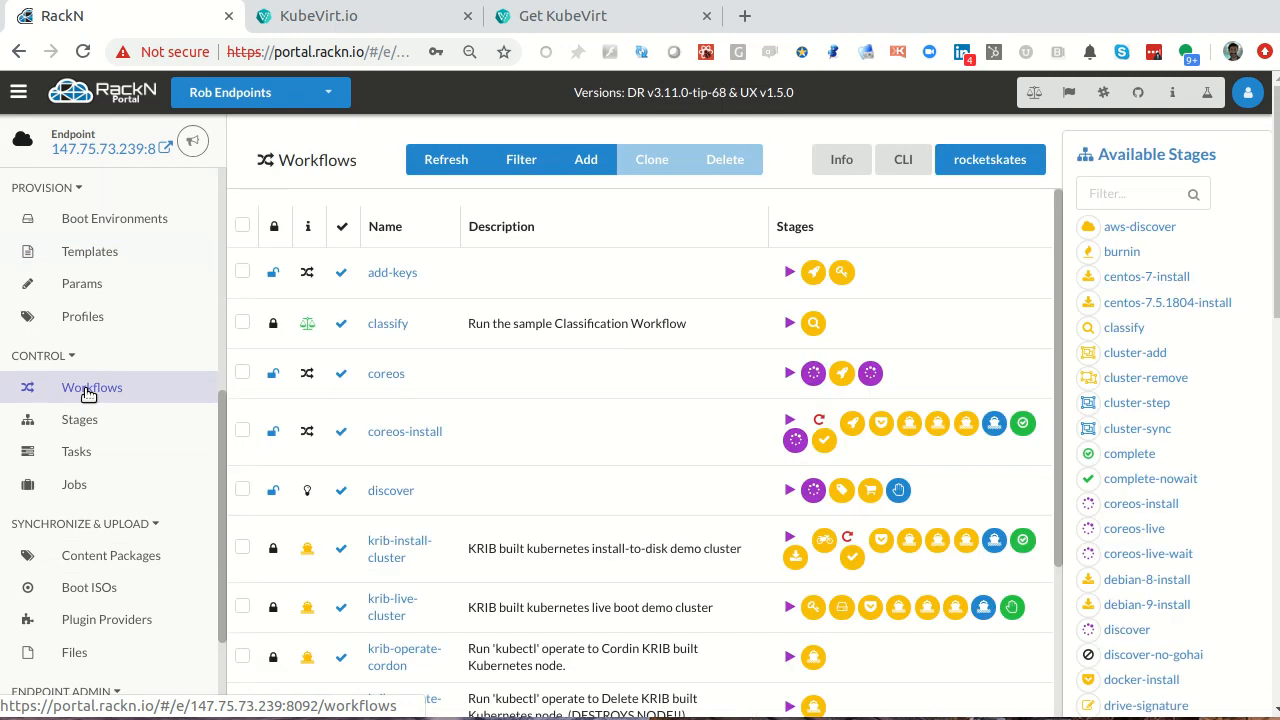
pyautogui.moveTo(1032, 204)
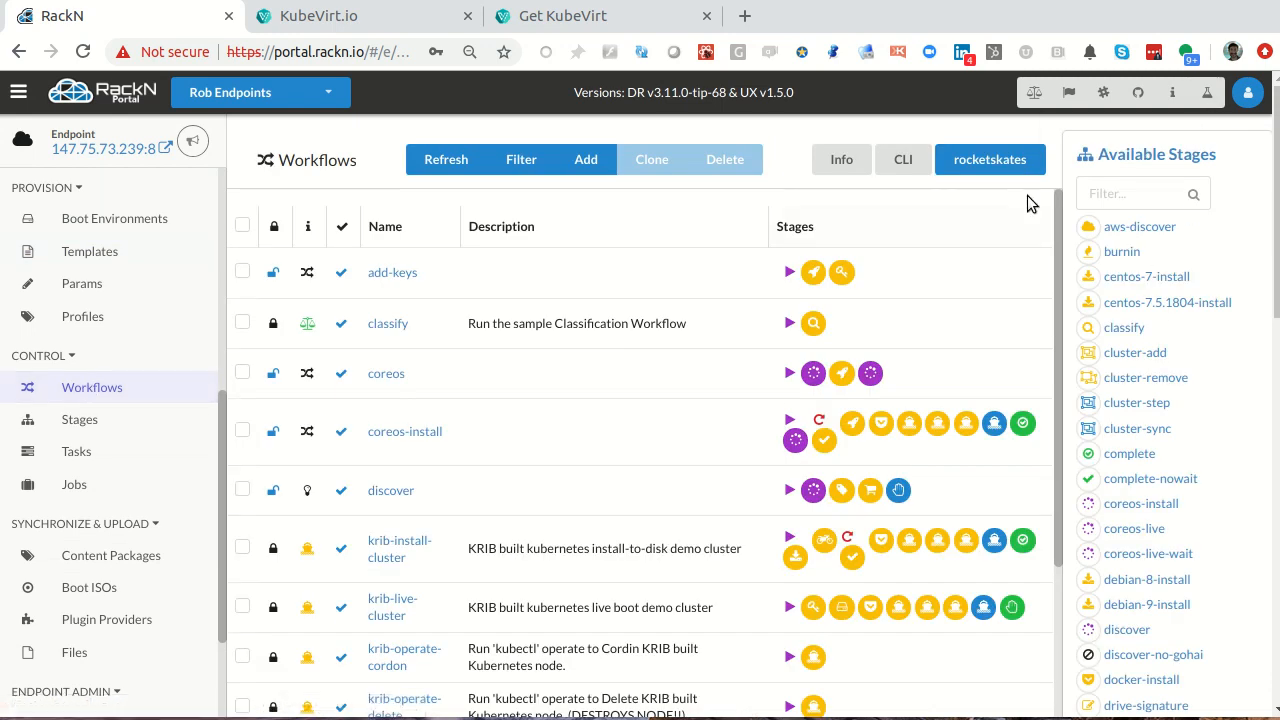
pyautogui.click(80, 420)
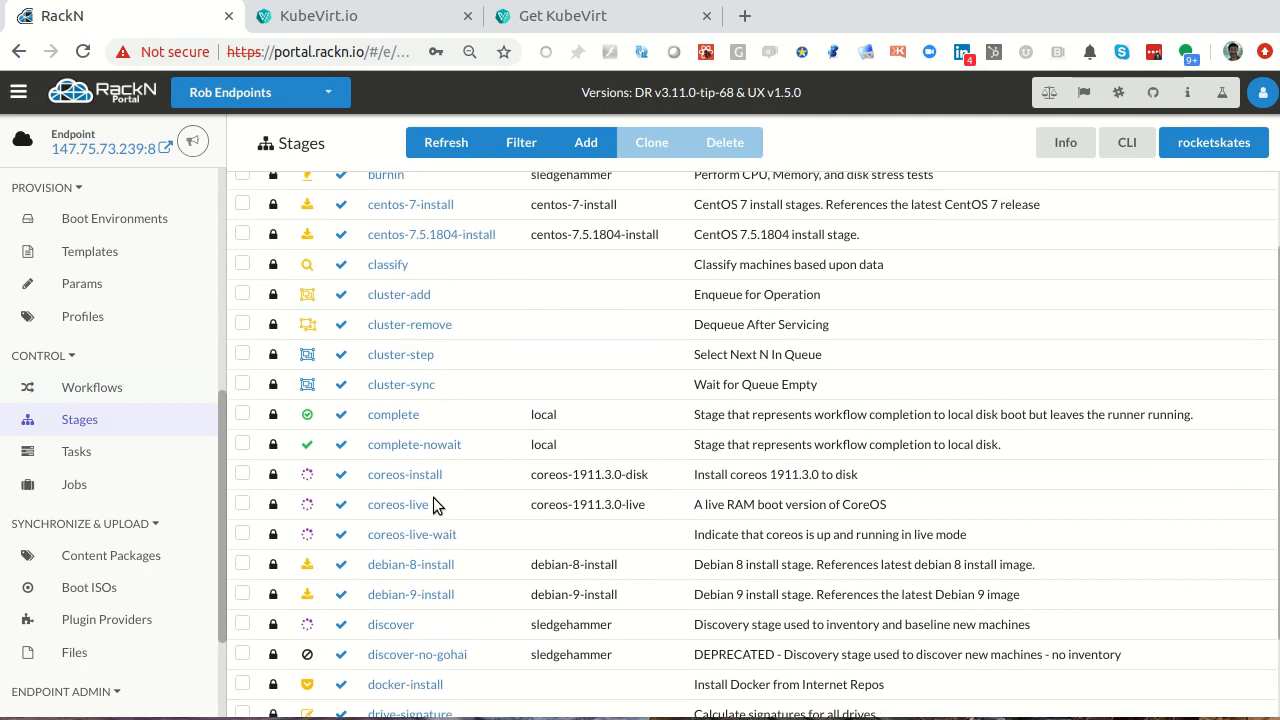
pyautogui.scroll(-3)
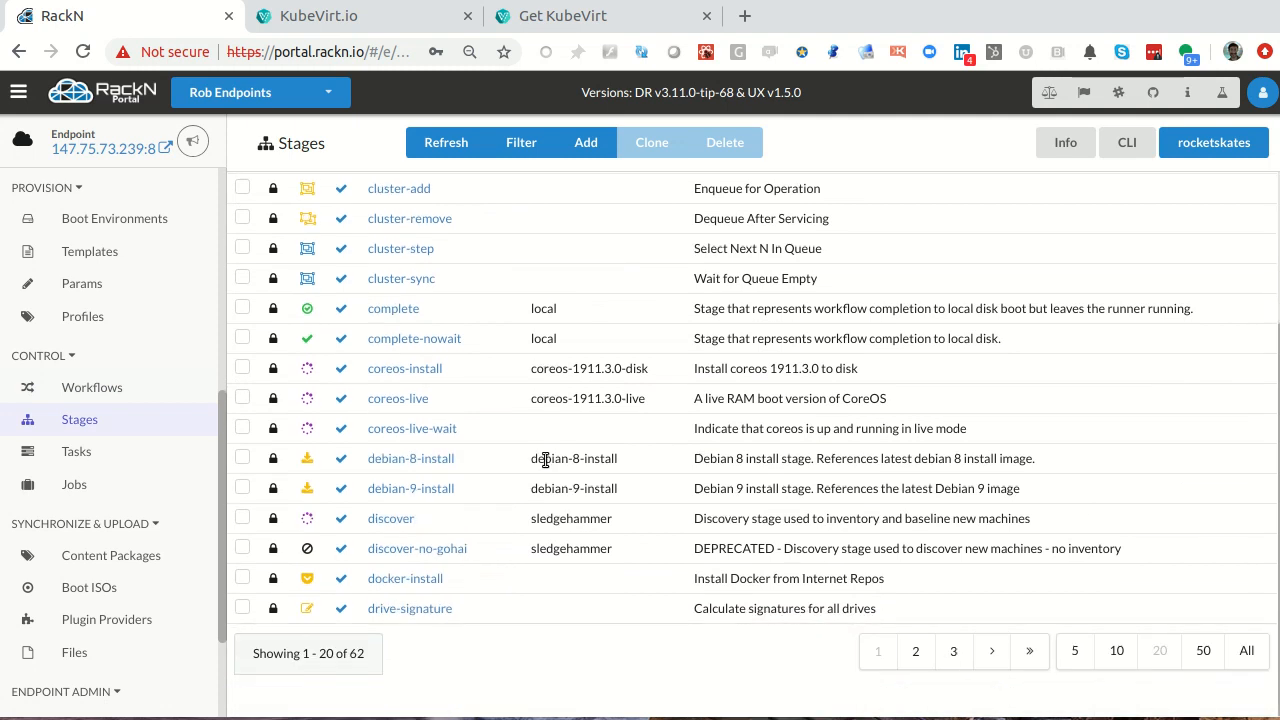
pyautogui.scroll(3)
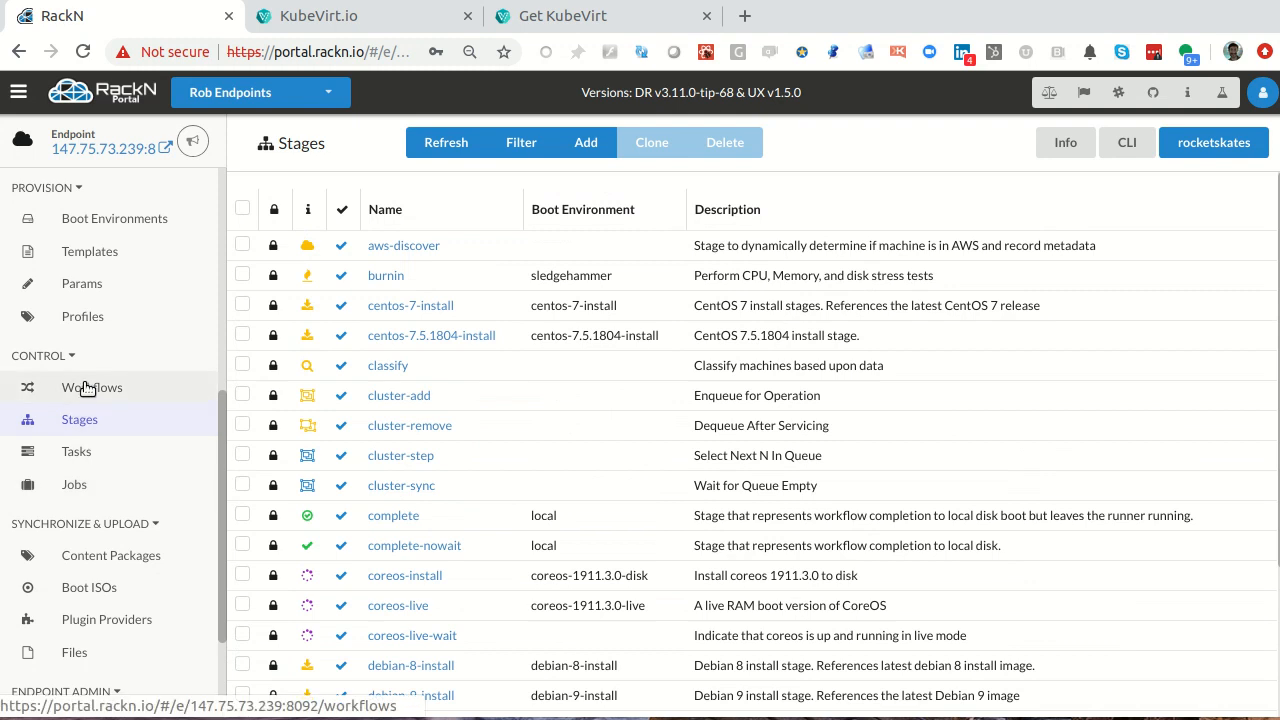
# - Back in Workflows, select the krib-live-cluster workflow for copying
pyautogui.click(92, 388)
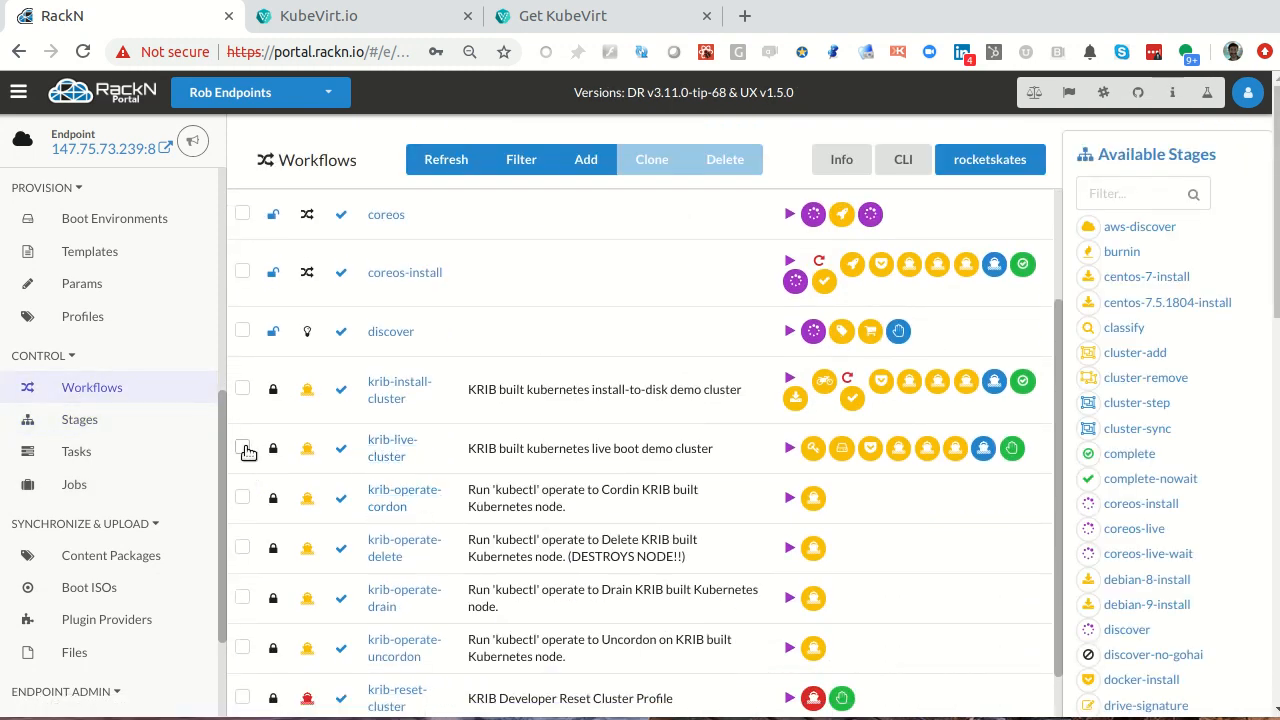
pyautogui.click(242, 448)
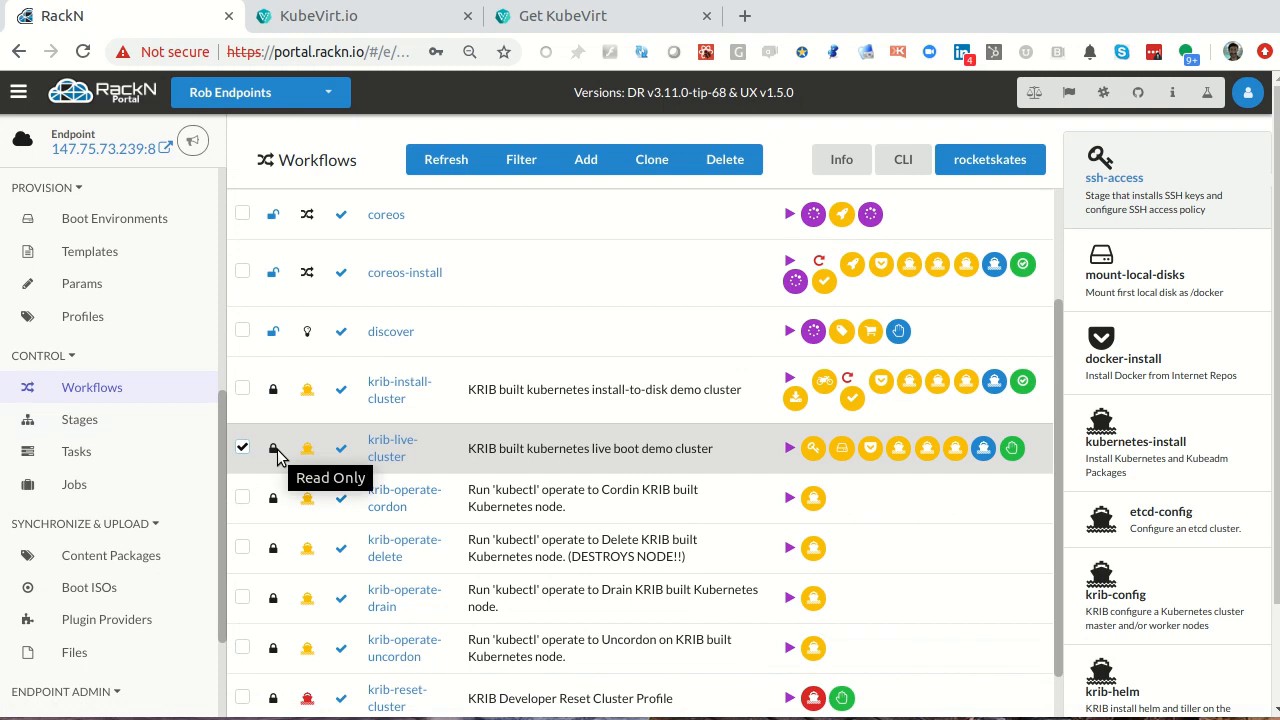
pyautogui.moveTo(444, 432)
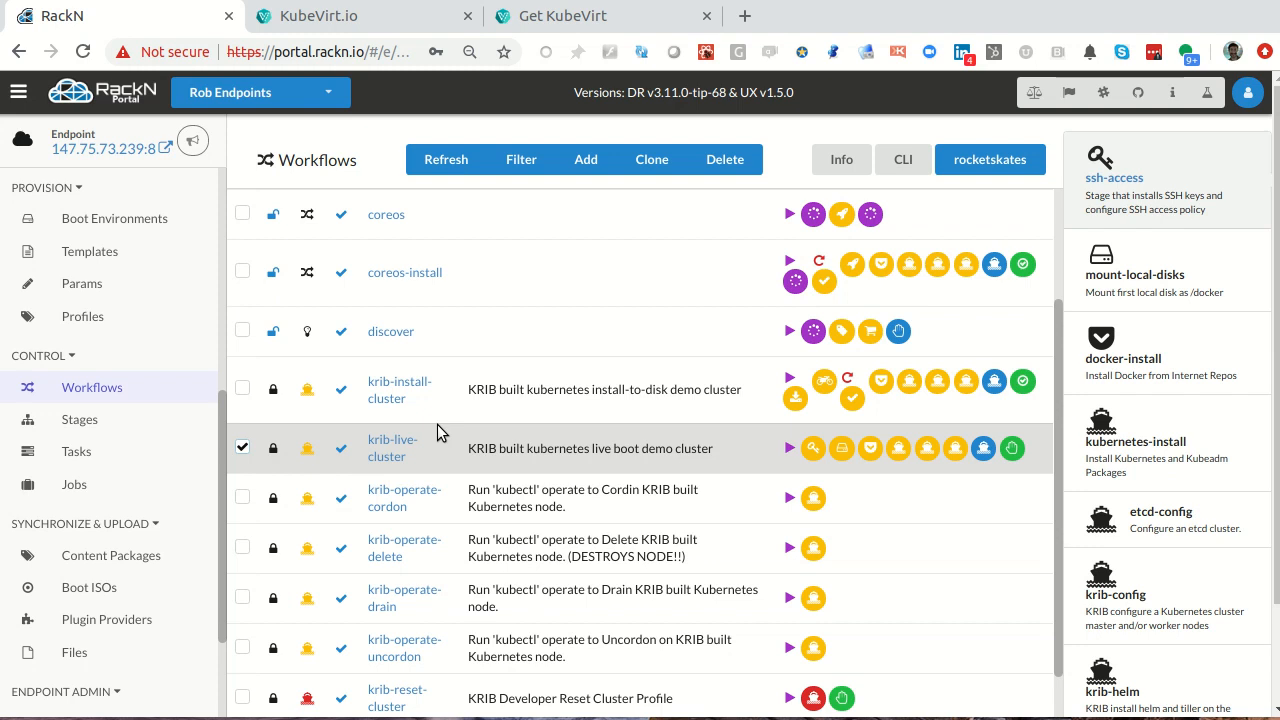
pyautogui.moveTo(480, 480)
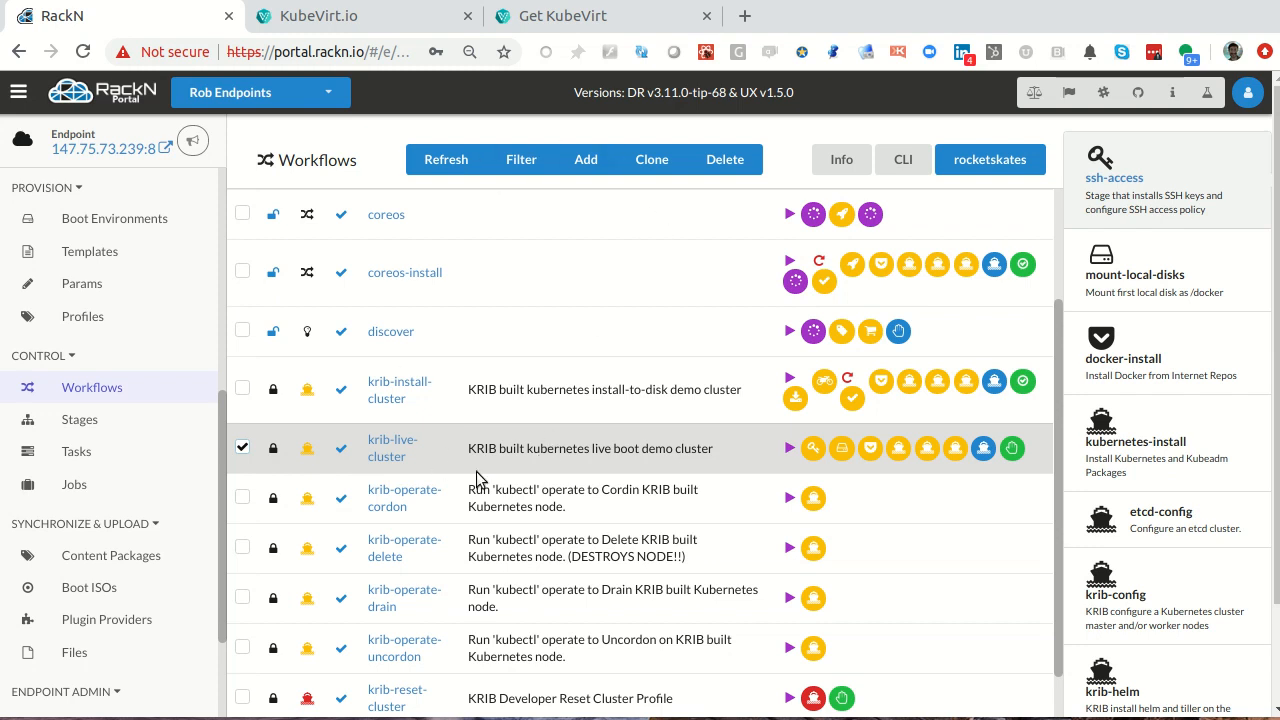
pyautogui.moveTo(652, 160)
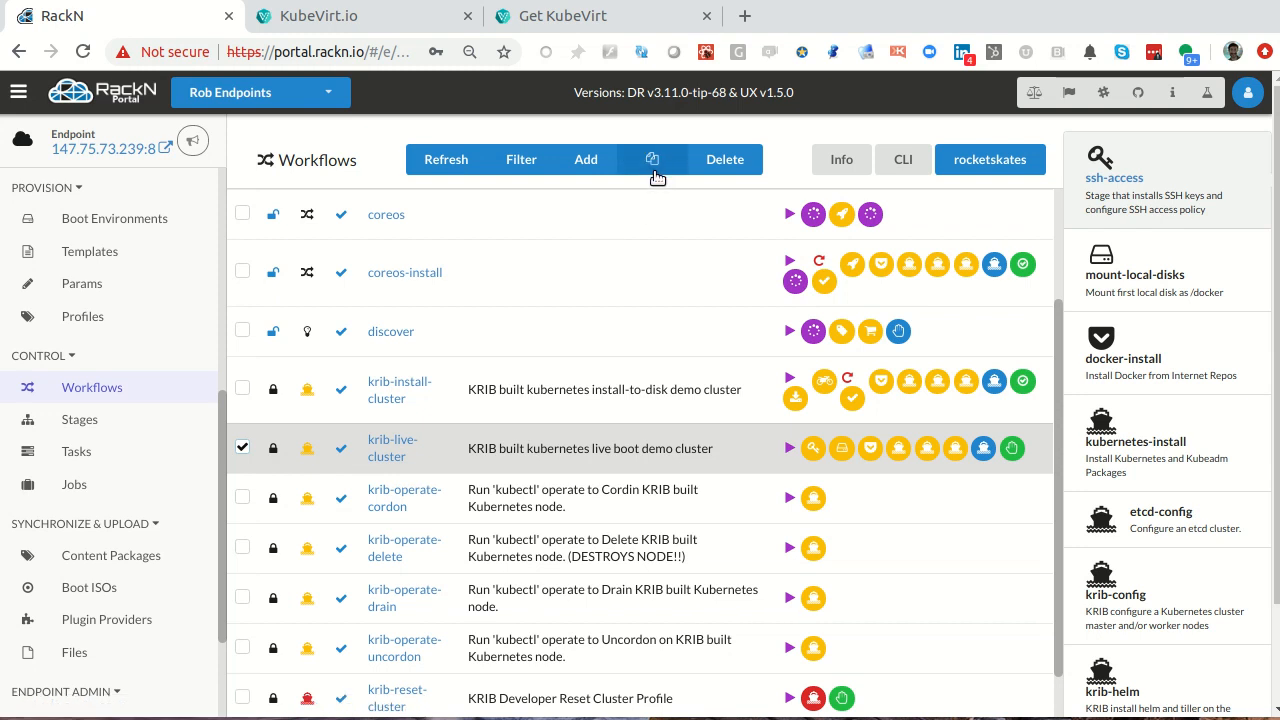
pyautogui.click(652, 160)
pyautogui.write('kubevirt-liuv')
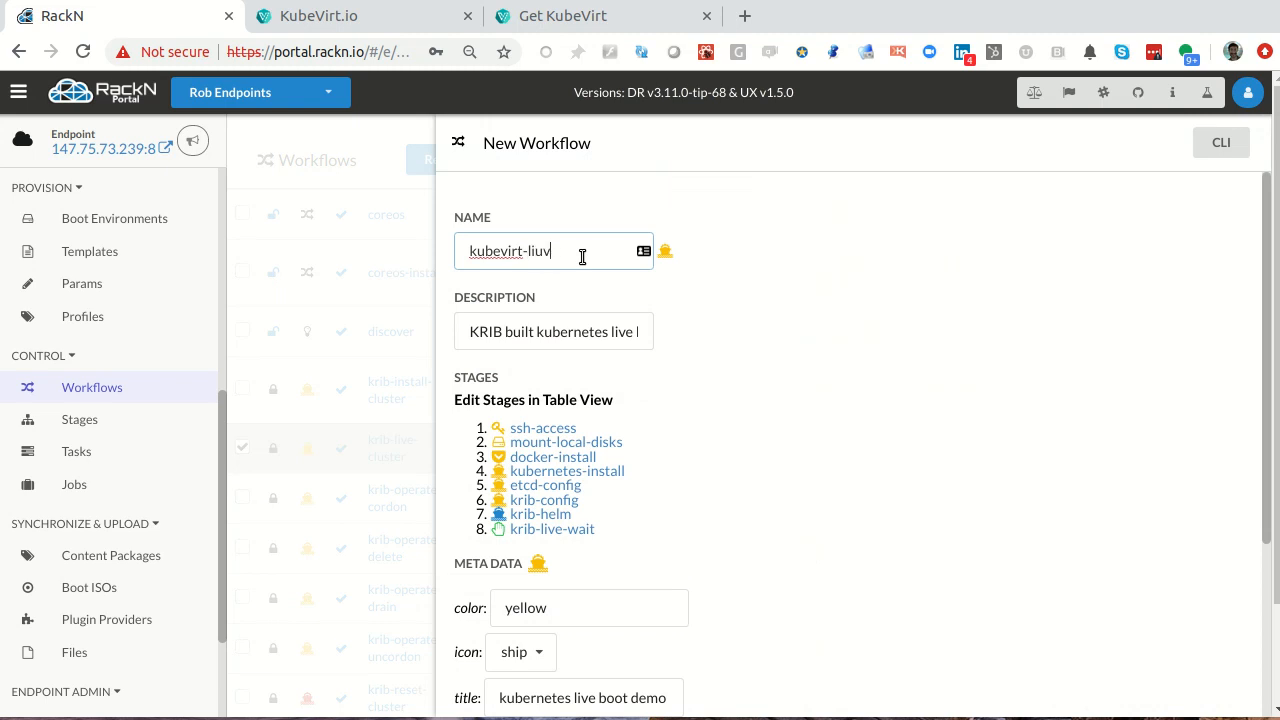
pyautogui.write('ive')
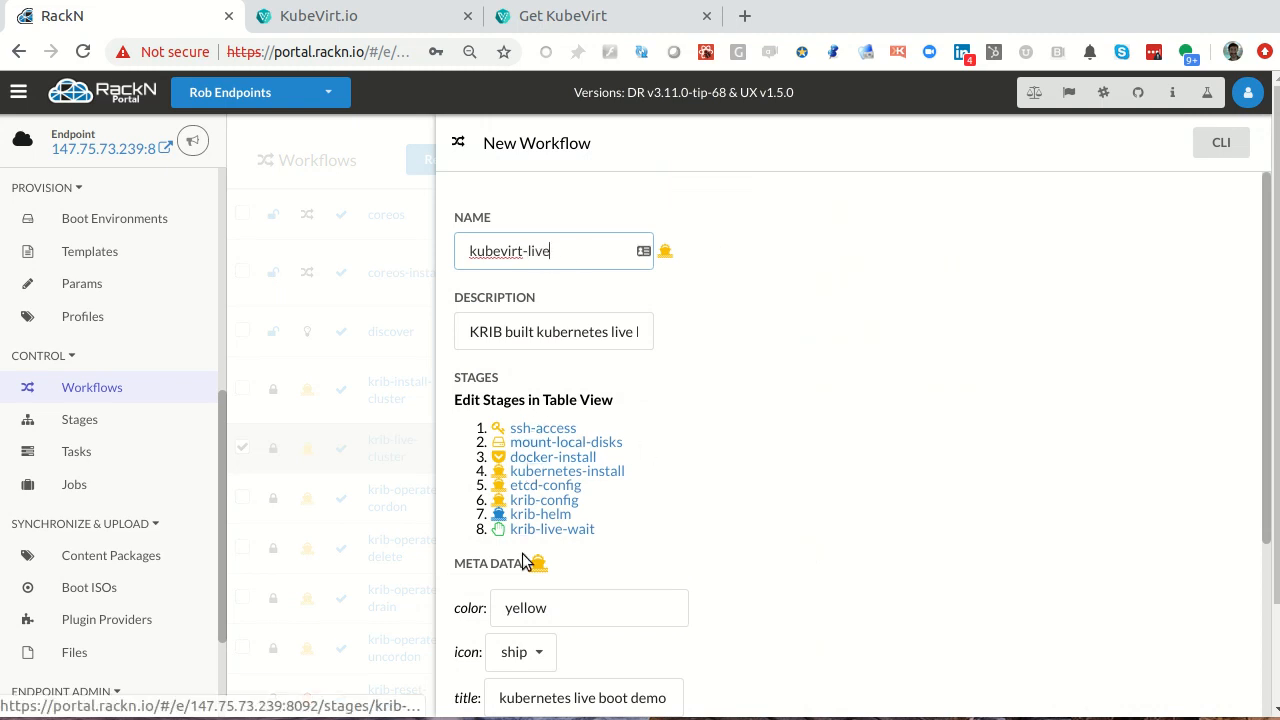
pyautogui.scroll(-3)
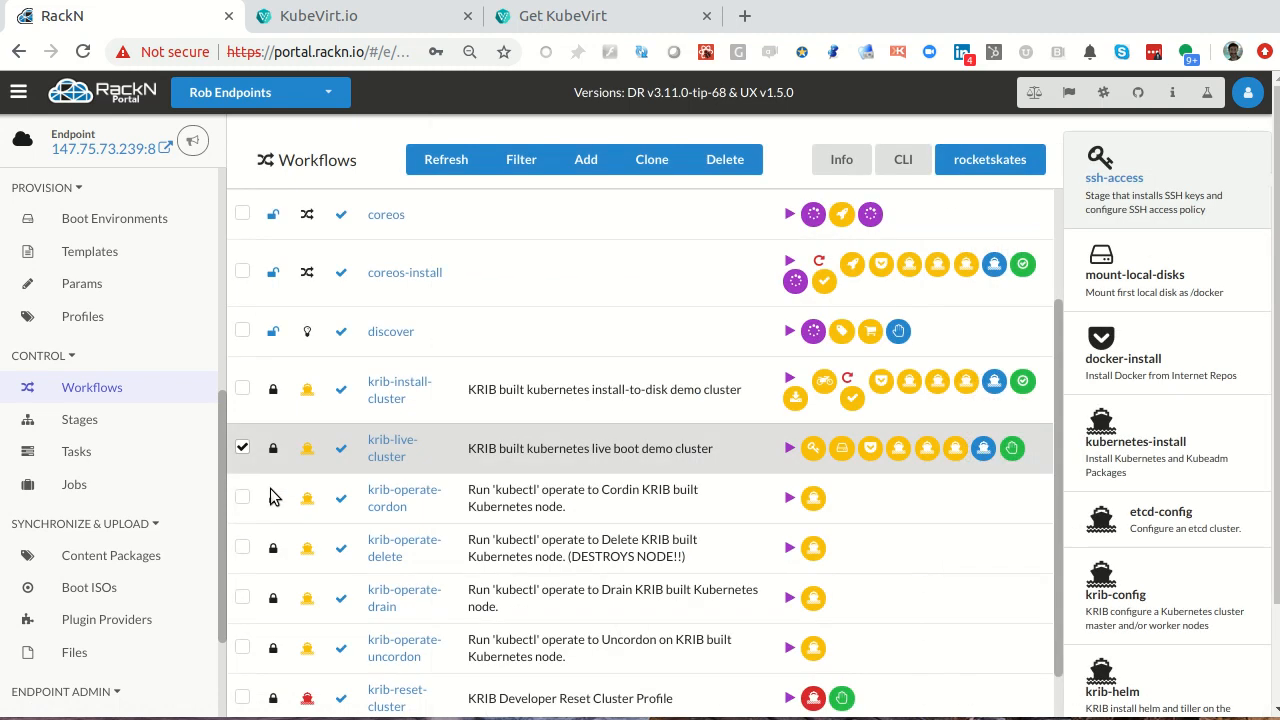
pyautogui.click(652, 160)
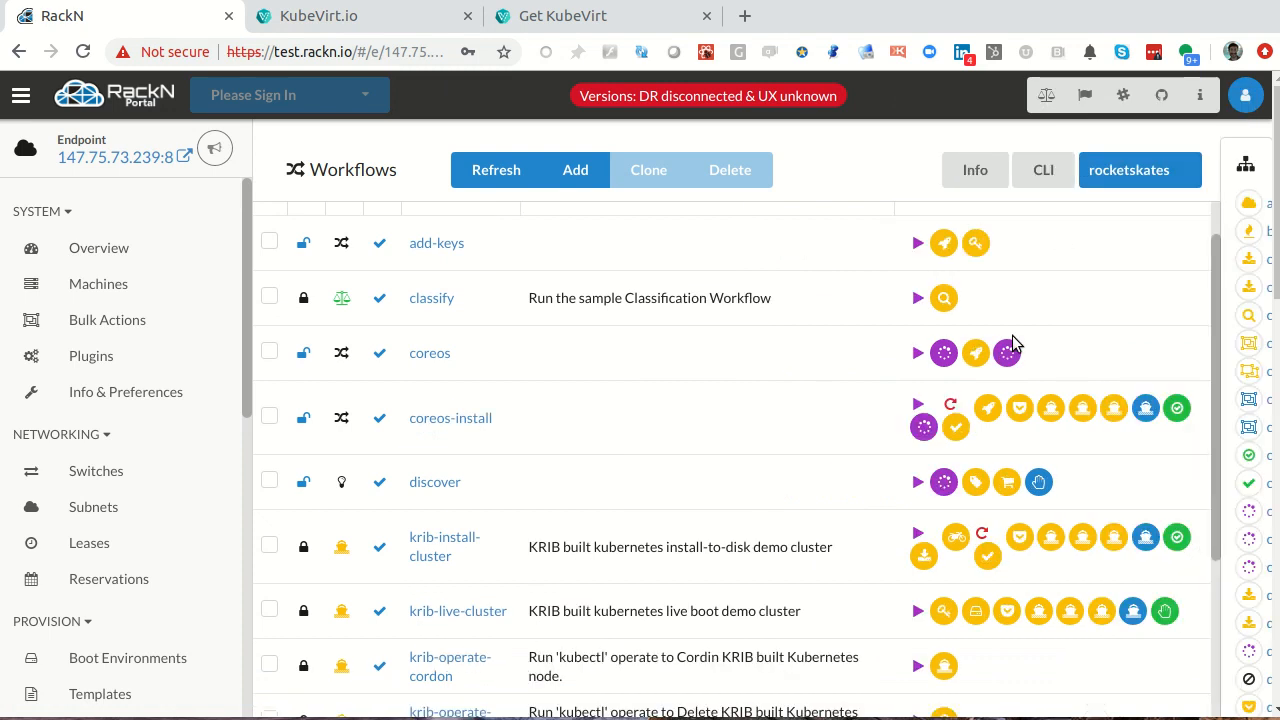
# - Zoom the Workflows page out and select the krib-live-cluster workflow
pyautogui.scroll(-3)
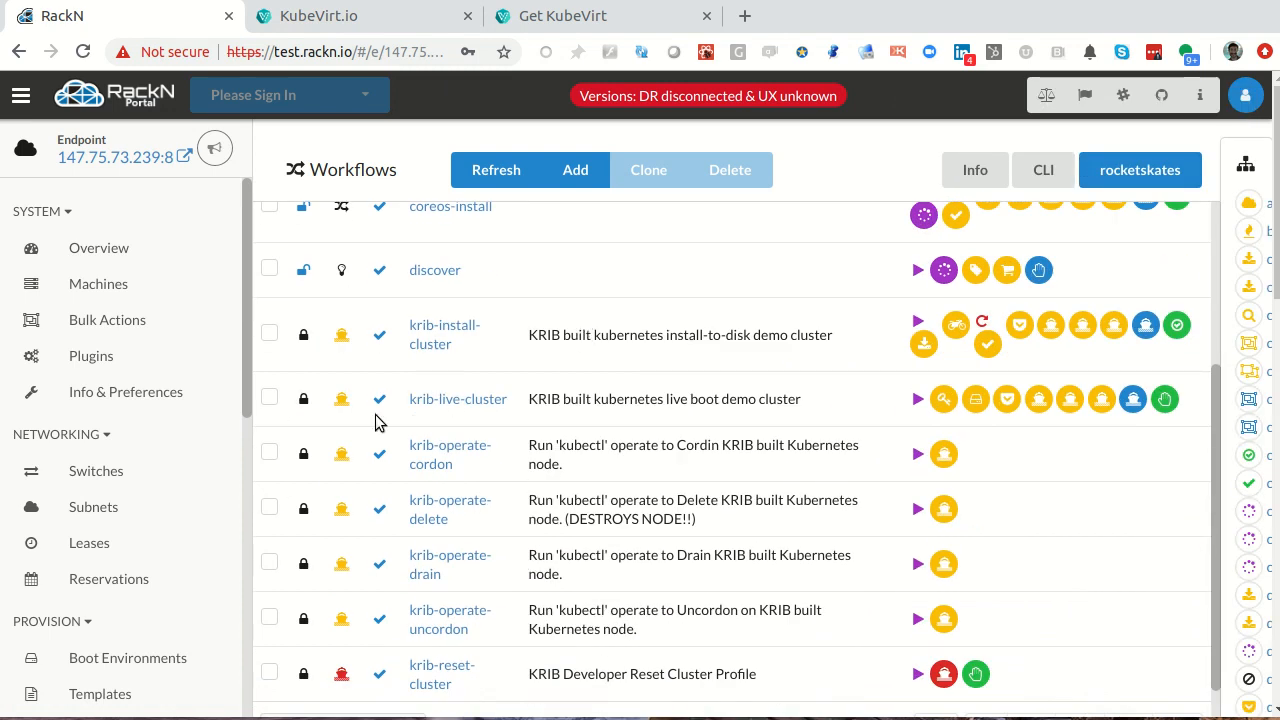
pyautogui.moveTo(458, 400)
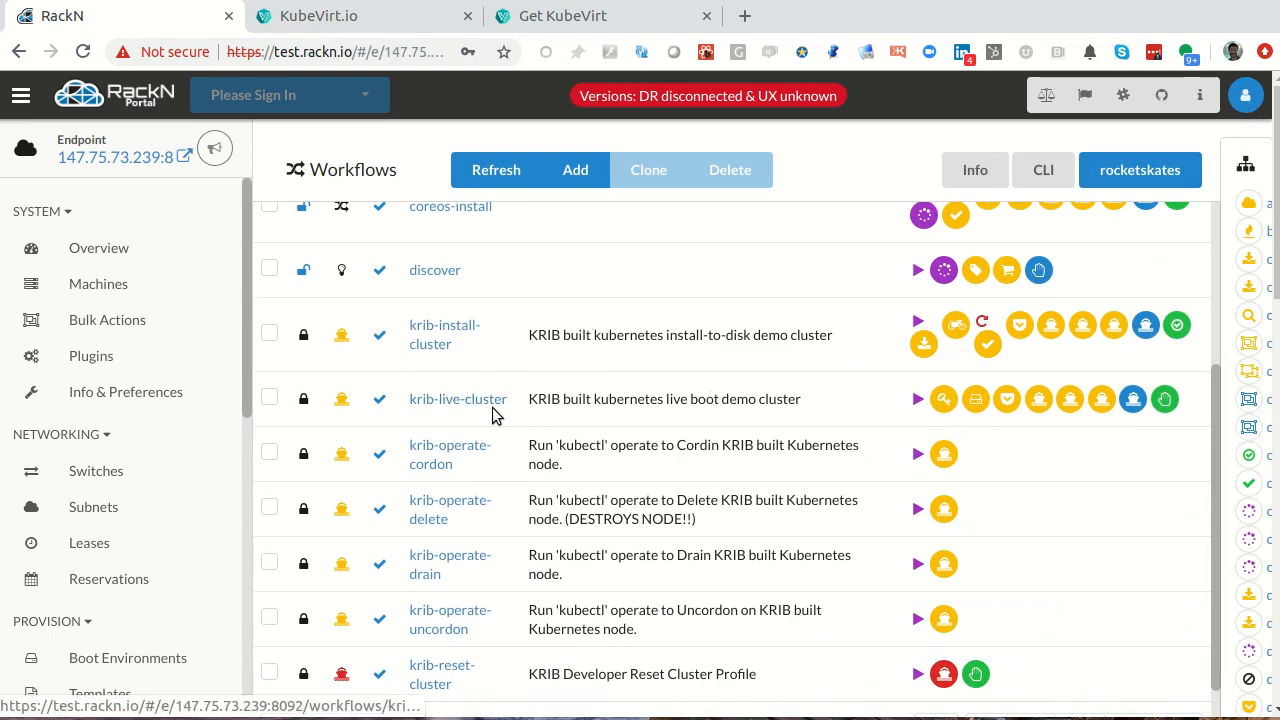
pyautogui.press('ctrl+minus')
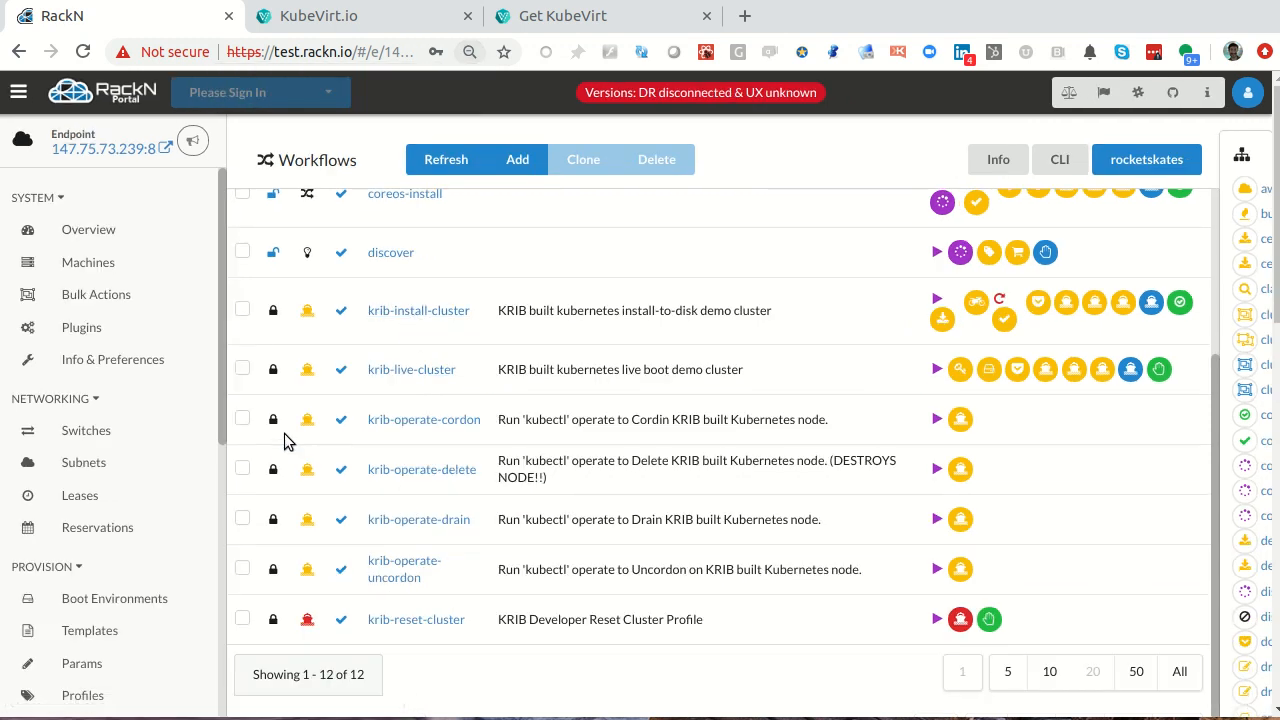
pyautogui.scroll(3)
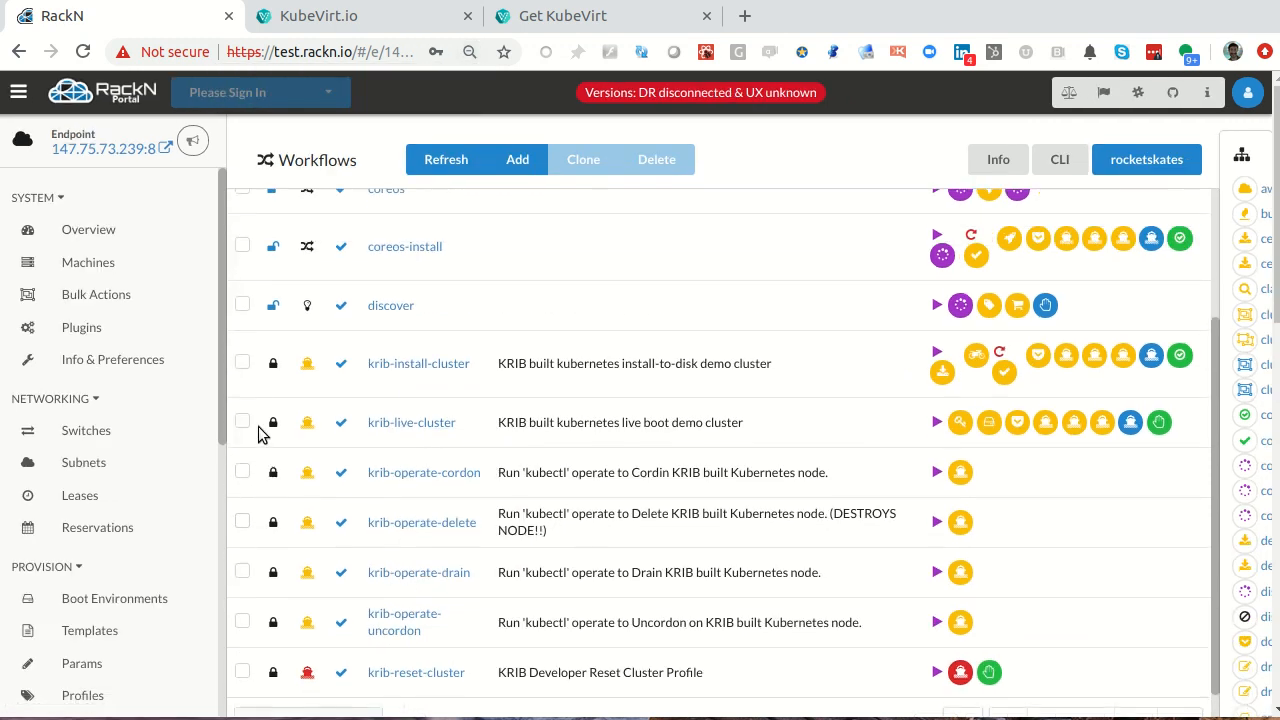
pyautogui.click(242, 420)
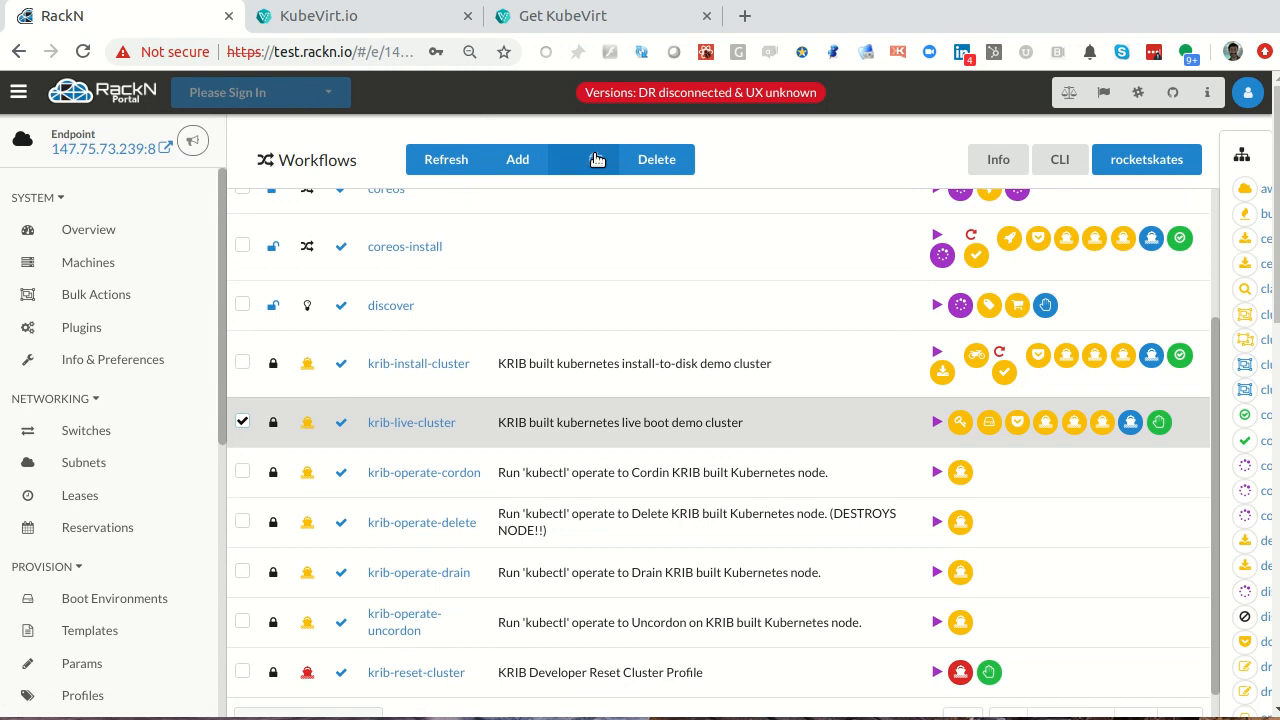
# - Rename the cloned workflow to the kubevirt live name
pyautogui.click(596, 160)
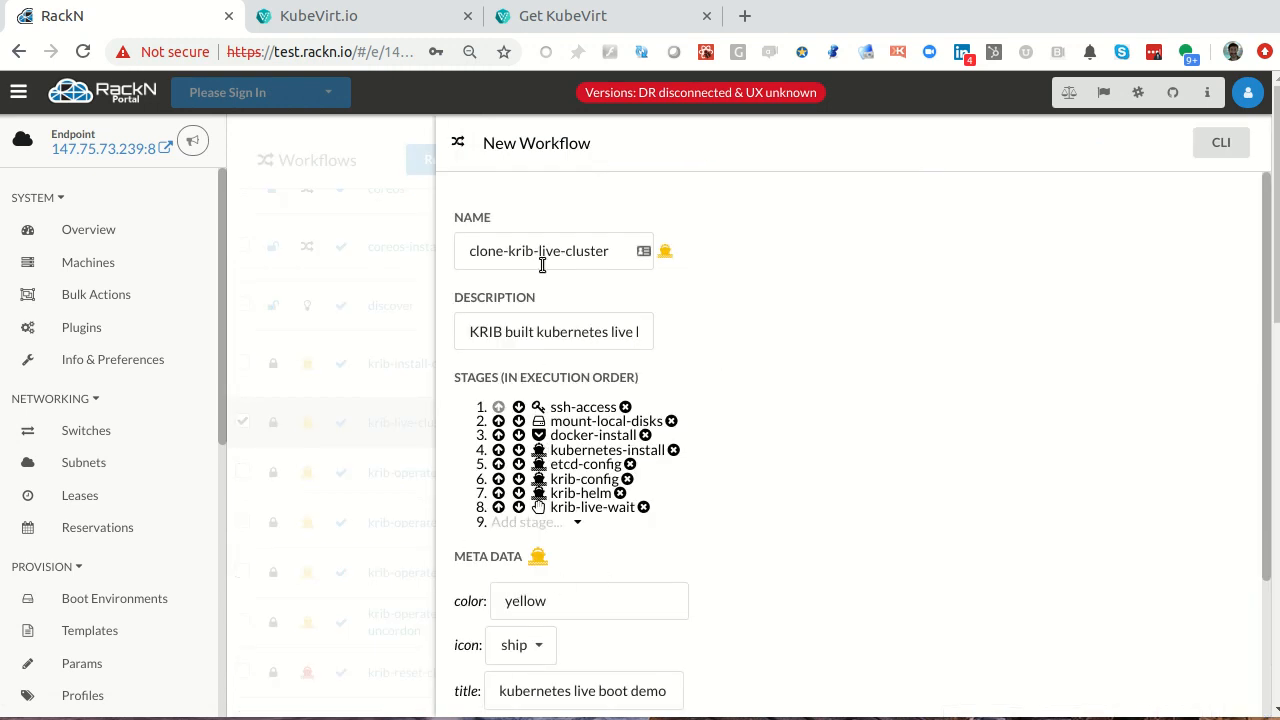
pyautogui.click(552, 252)
pyautogui.write('kubever')
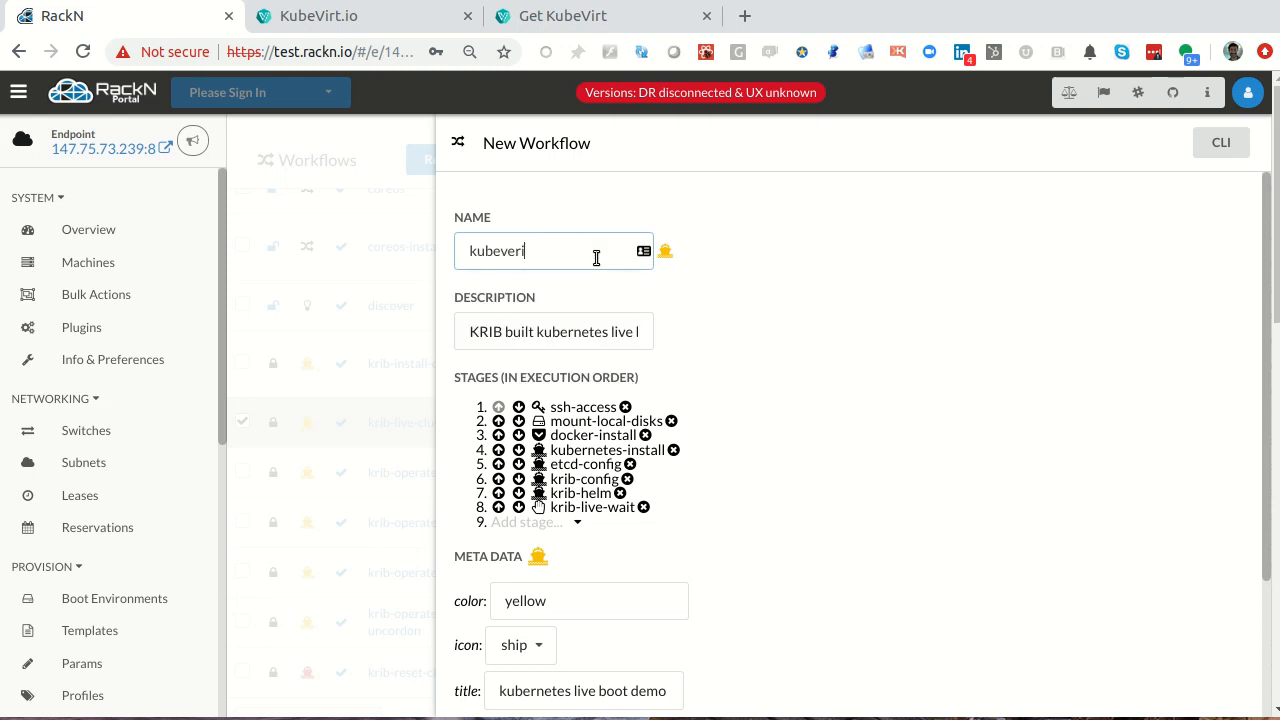
pyautogui.write('tty')
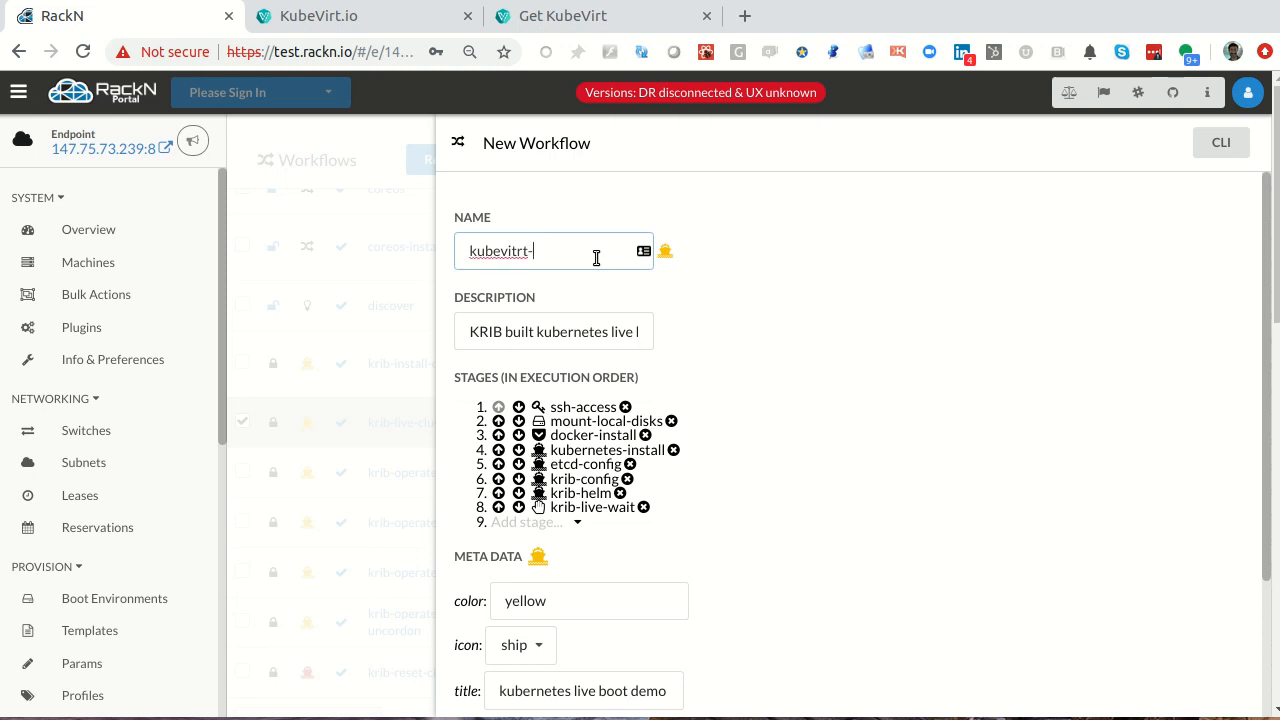
pyautogui.write('live')
pyautogui.click(536, 522)
pyautogui.write('kub')
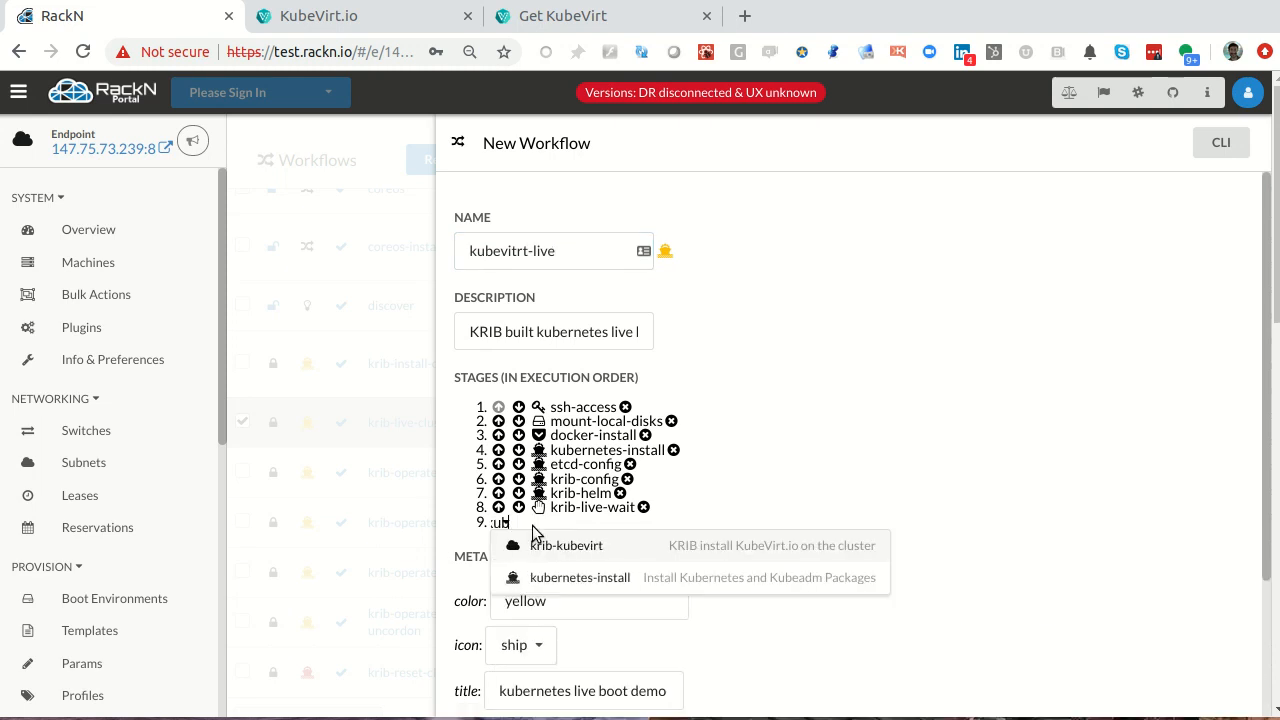
# - Swap krib-helm for the krib-kubevirt stage, set colour green and new title, and add the workflow
pyautogui.click(566, 544)
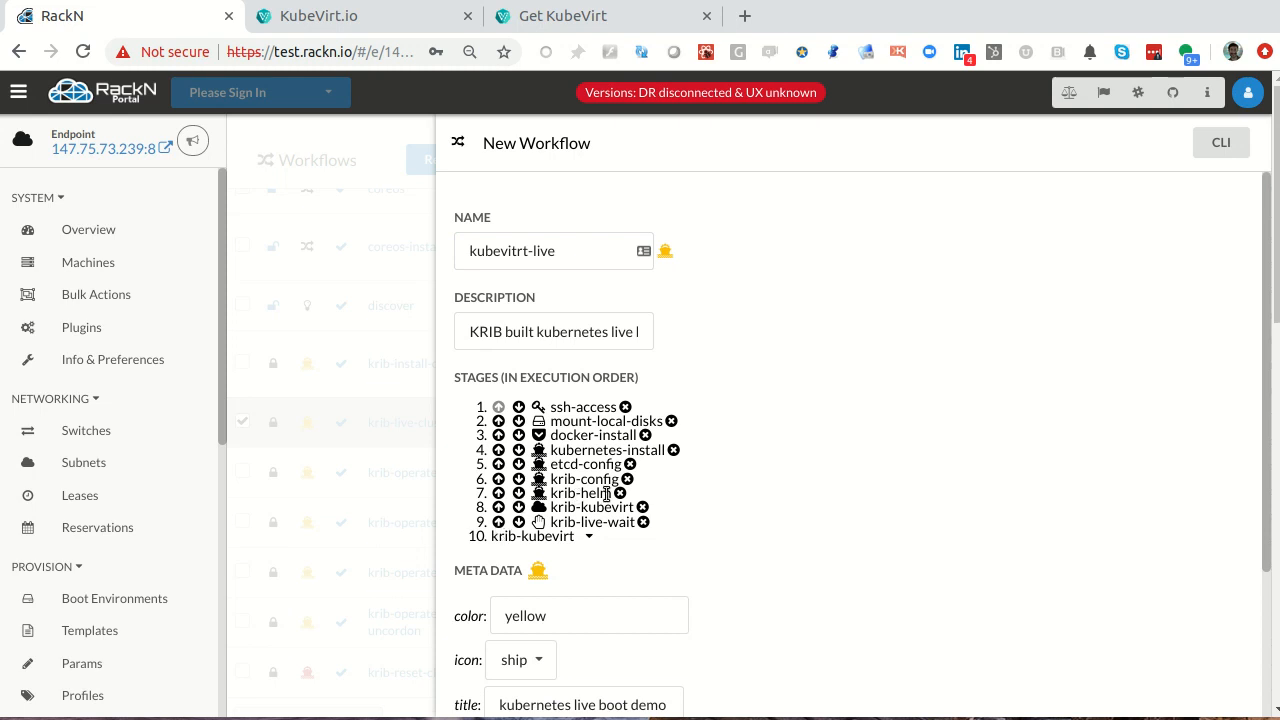
pyautogui.click(620, 492)
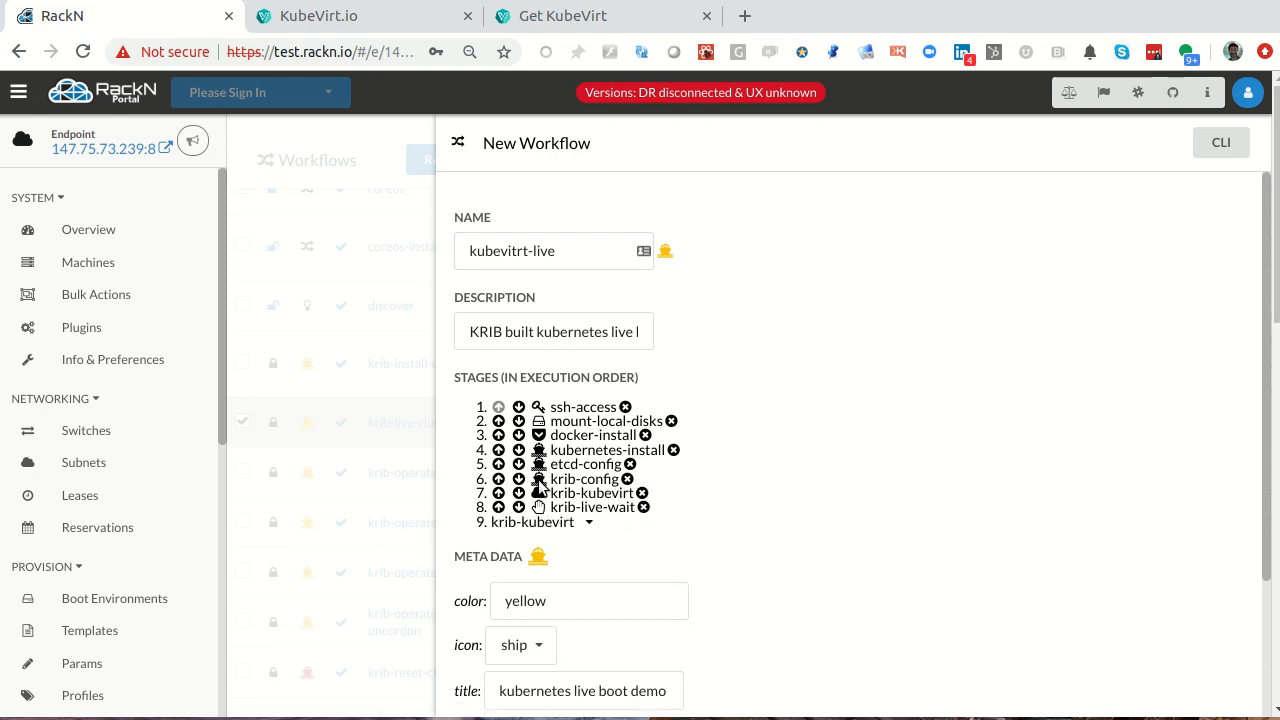
pyautogui.moveTo(560, 404)
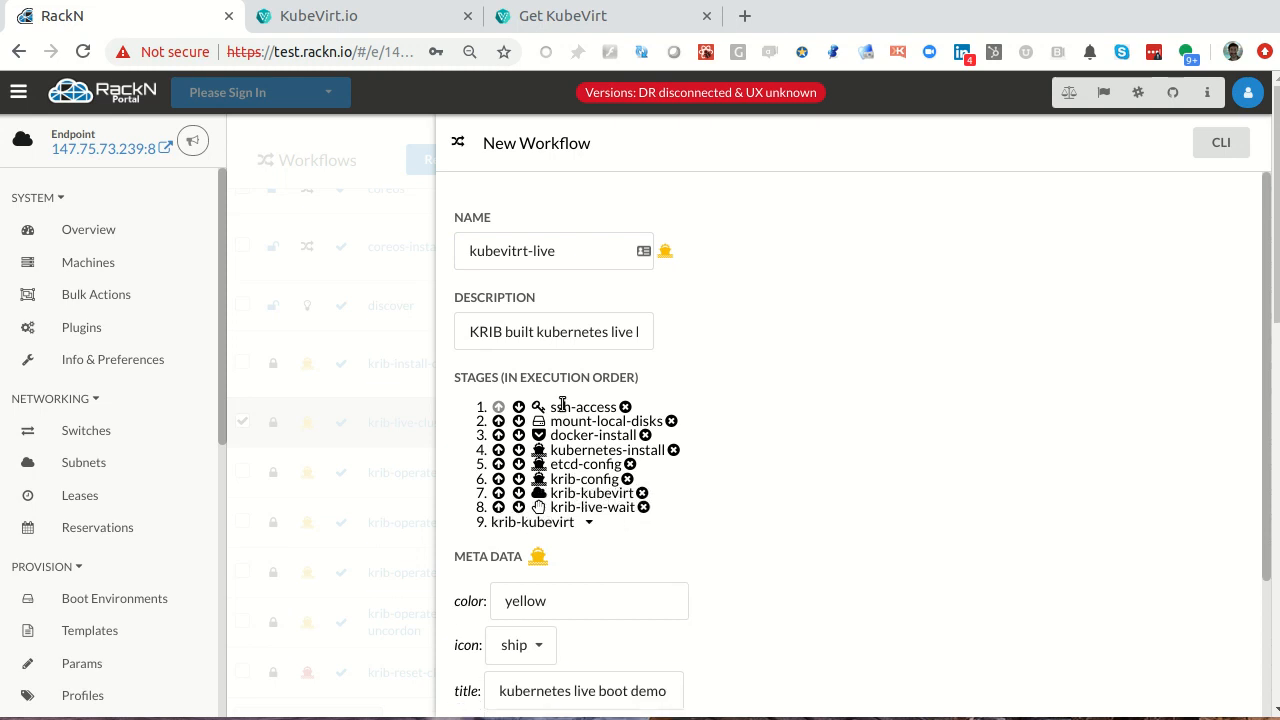
pyautogui.moveTo(784, 580)
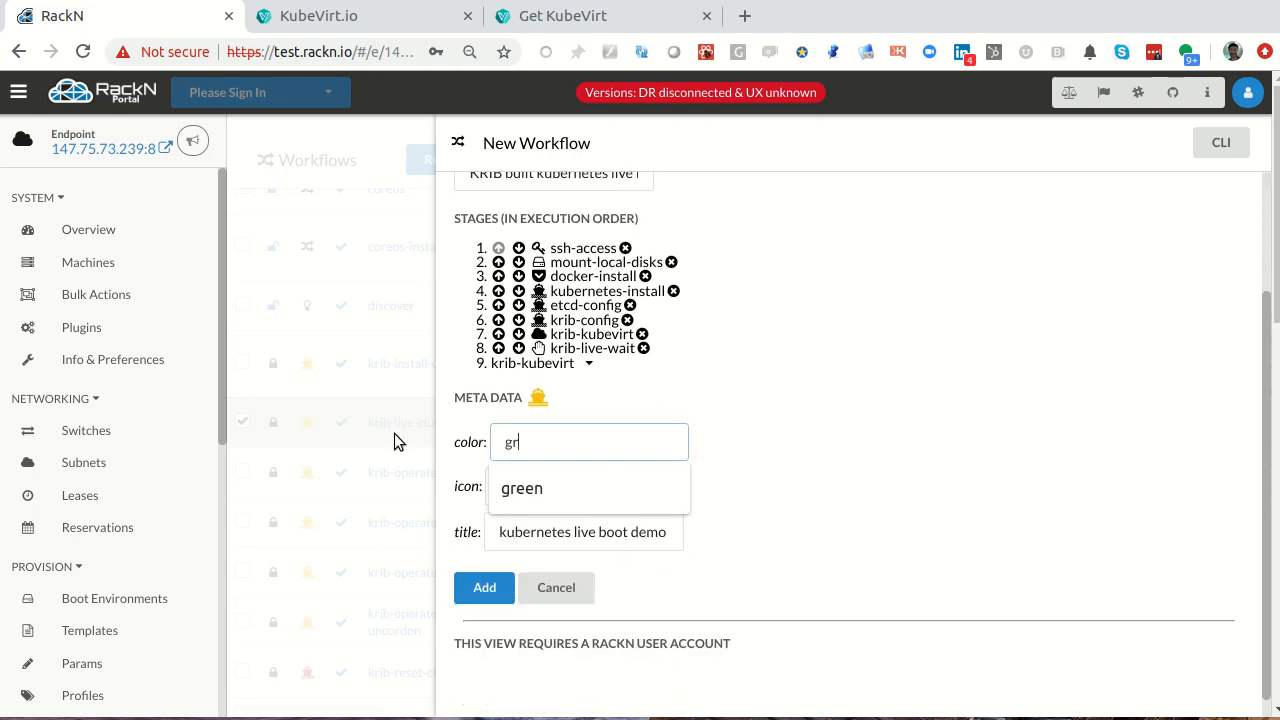
pyautogui.click(520, 488)
pyautogui.write('Rob')
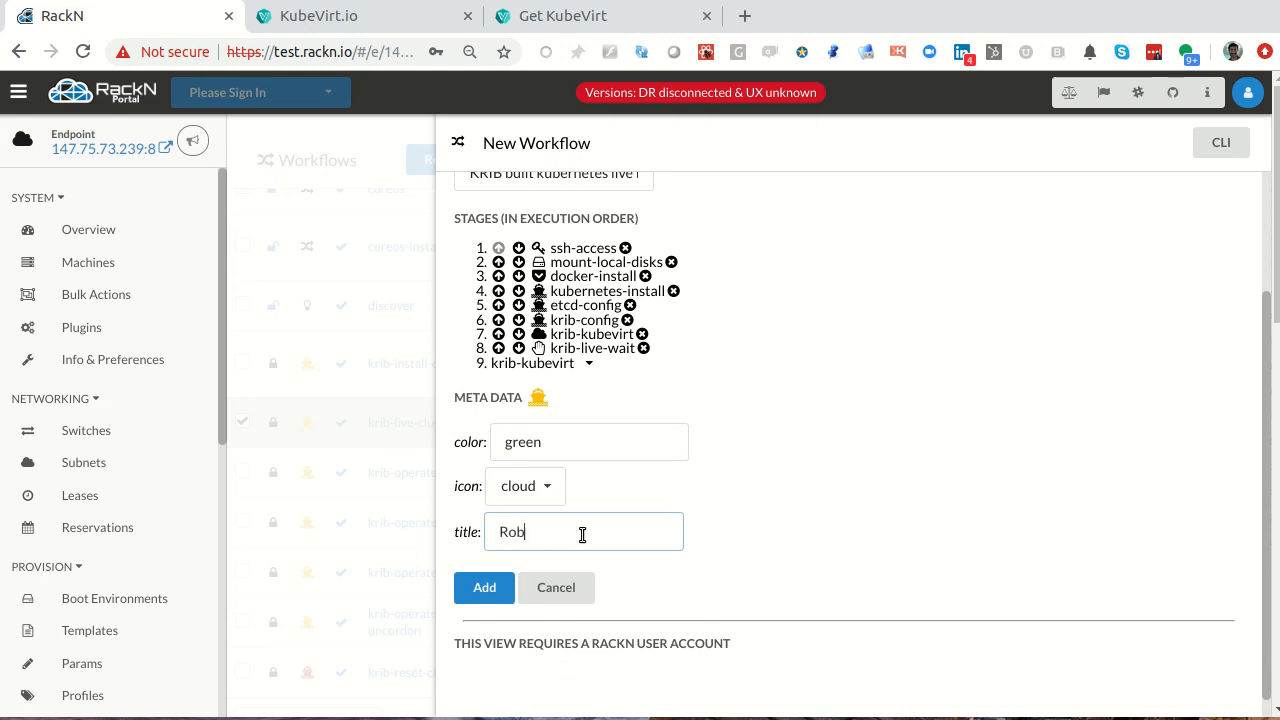
pyautogui.write('D')
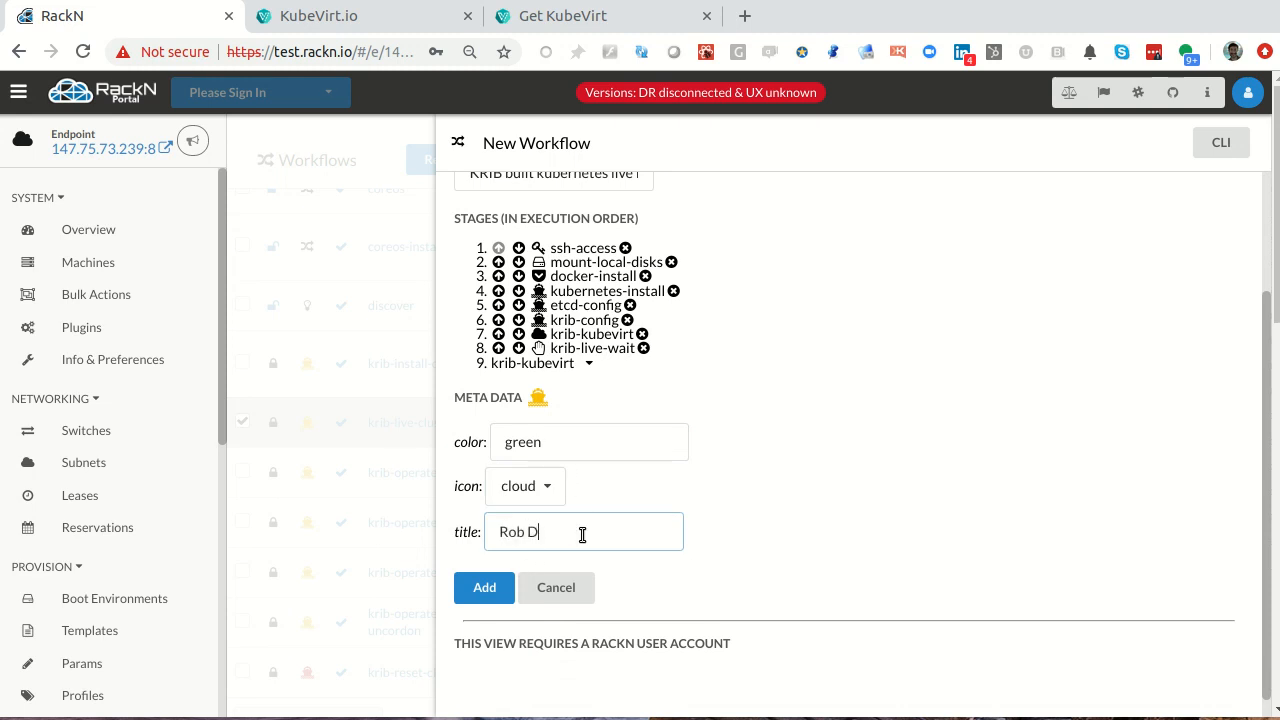
pyautogui.click(484, 588)
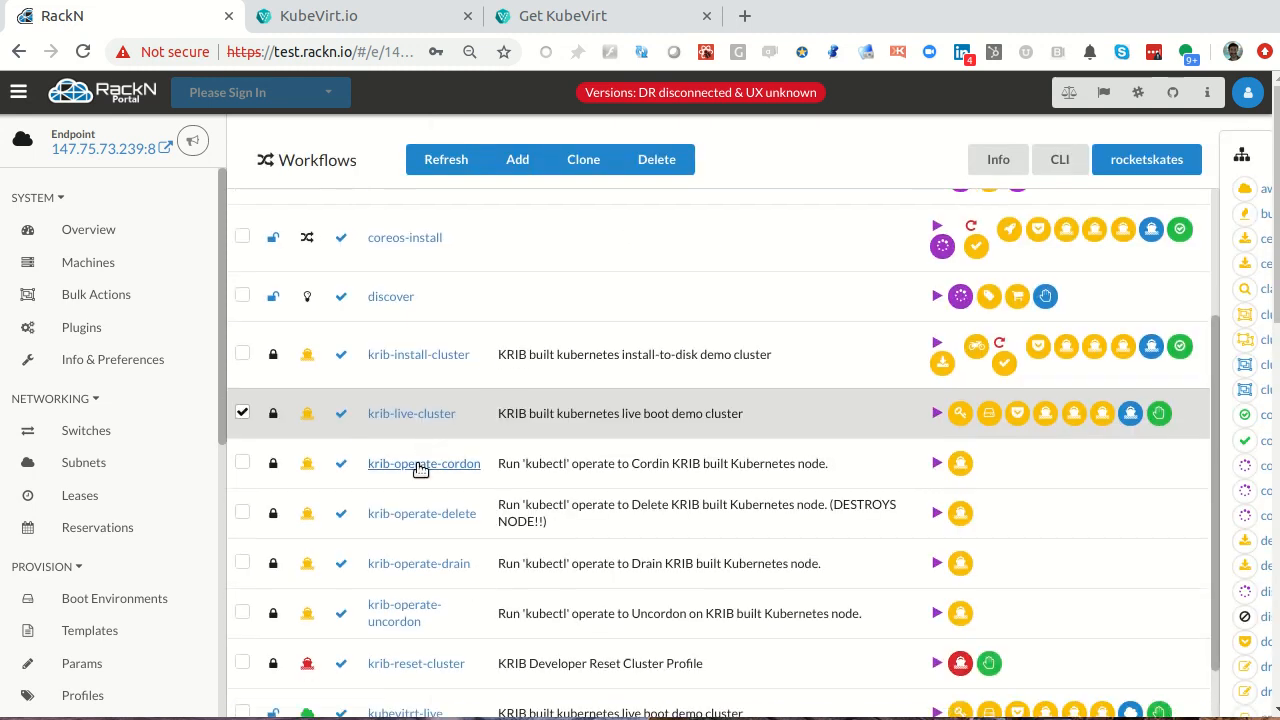
pyautogui.scroll(-3)
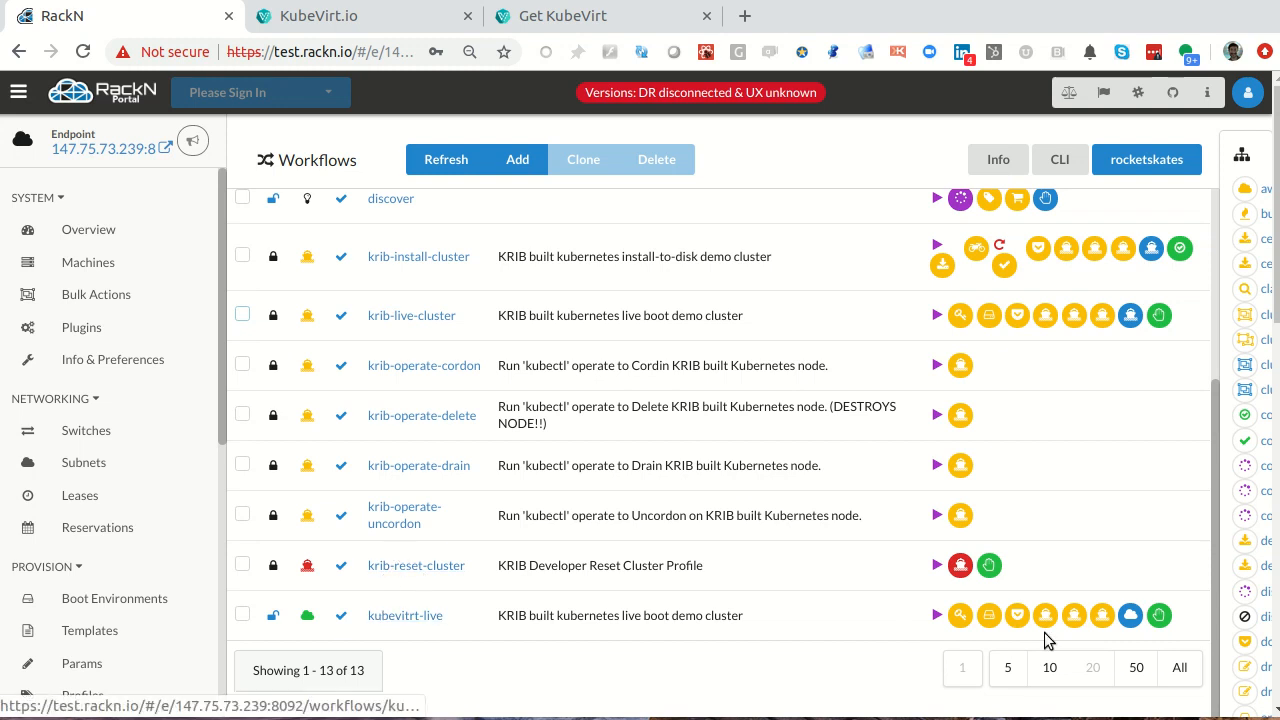
pyautogui.moveTo(1130, 616)
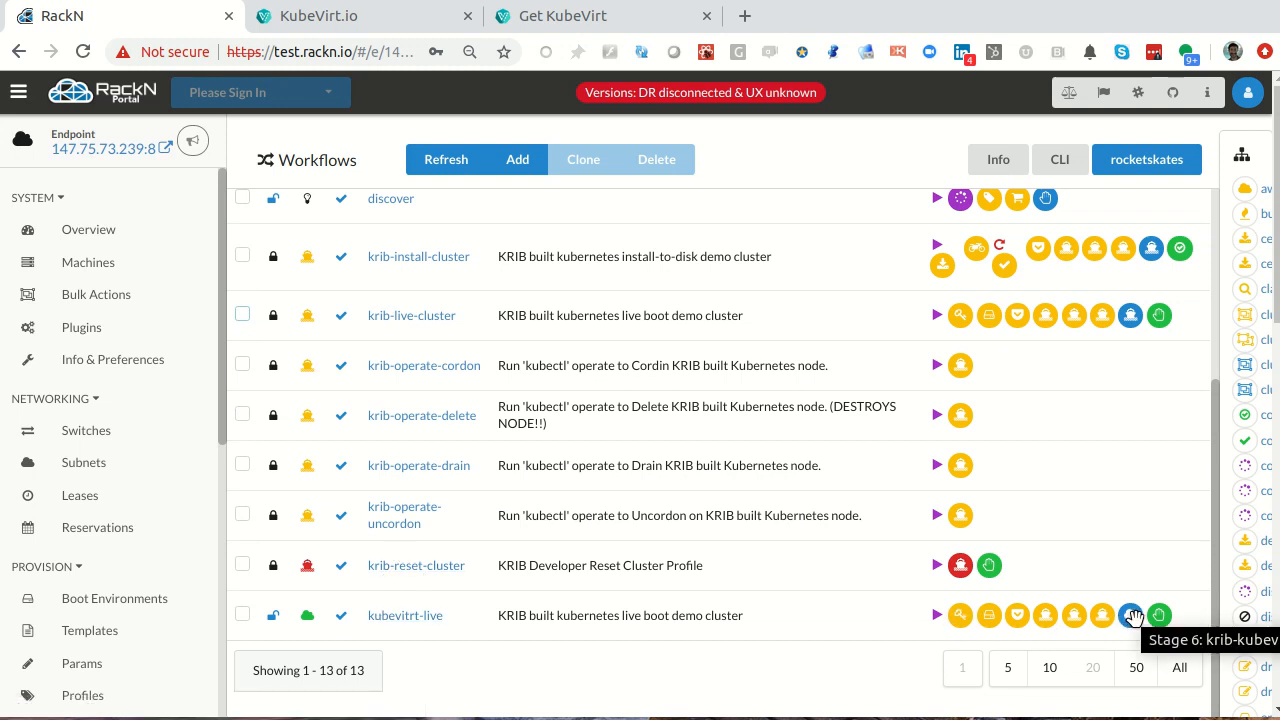
pyautogui.moveTo(128, 222)
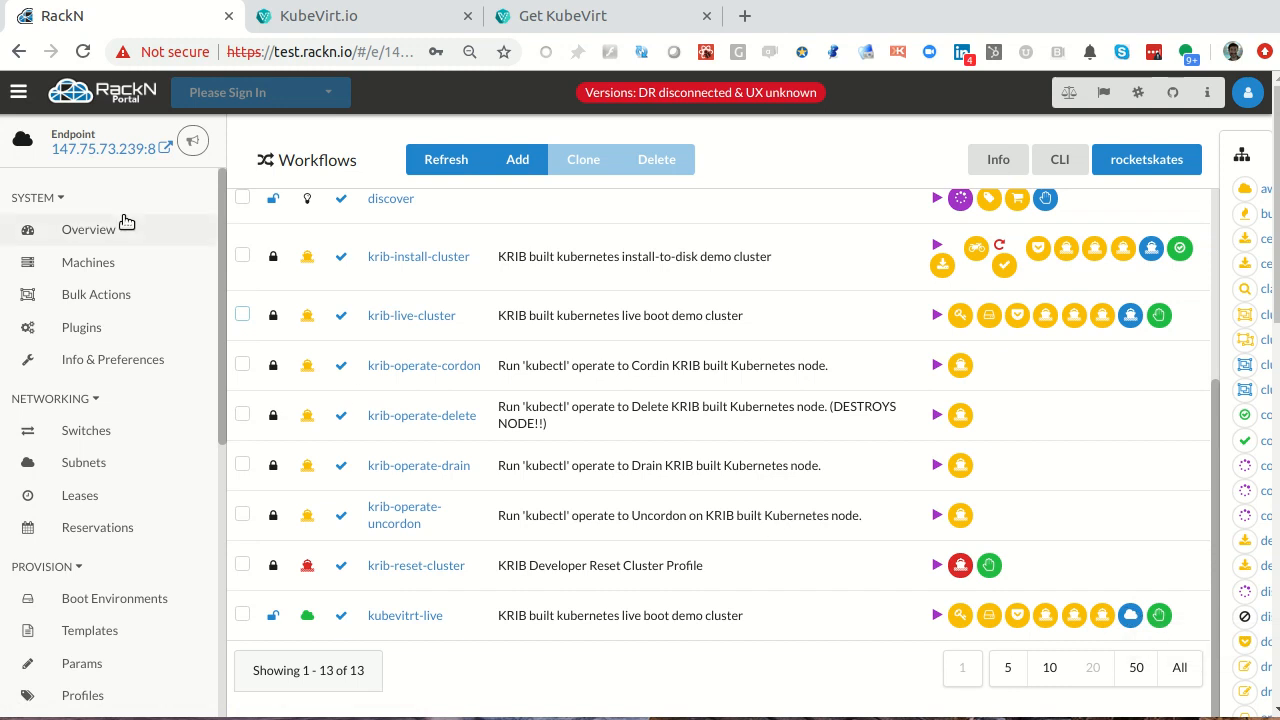
pyautogui.click(88, 262)
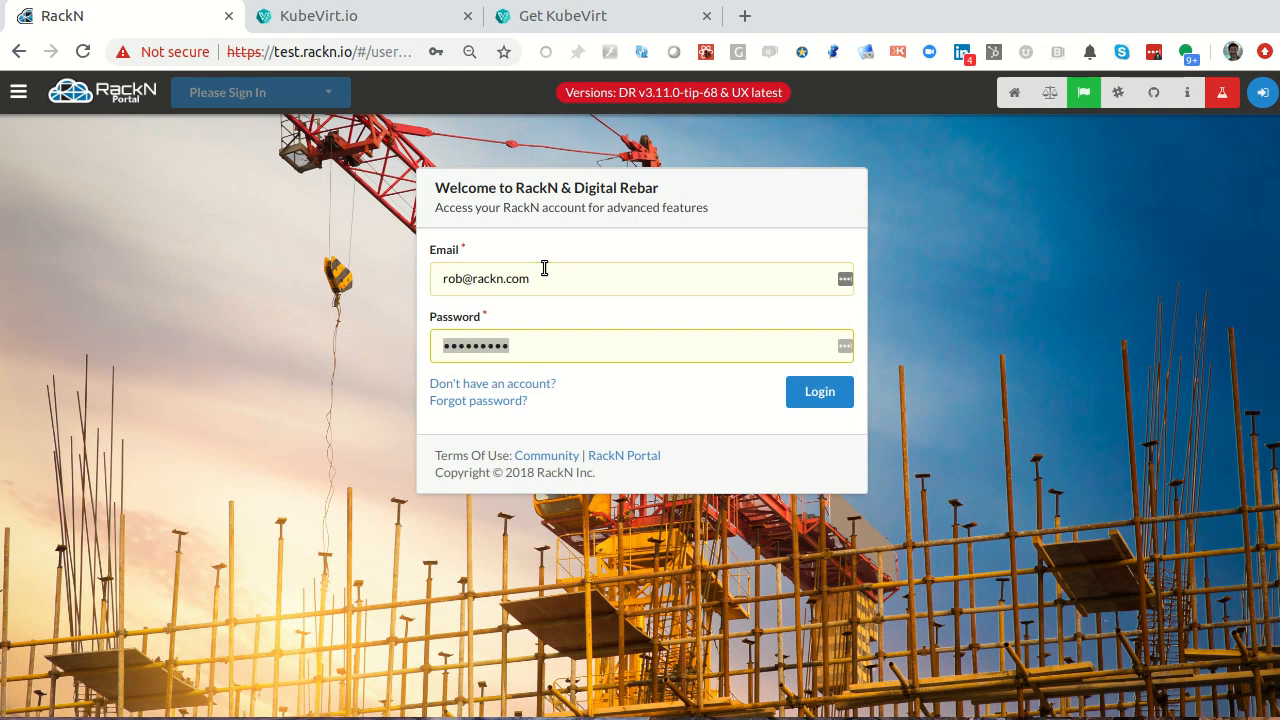
# - Log in to the RackN account with the entered email and password
pyautogui.click(820, 390)
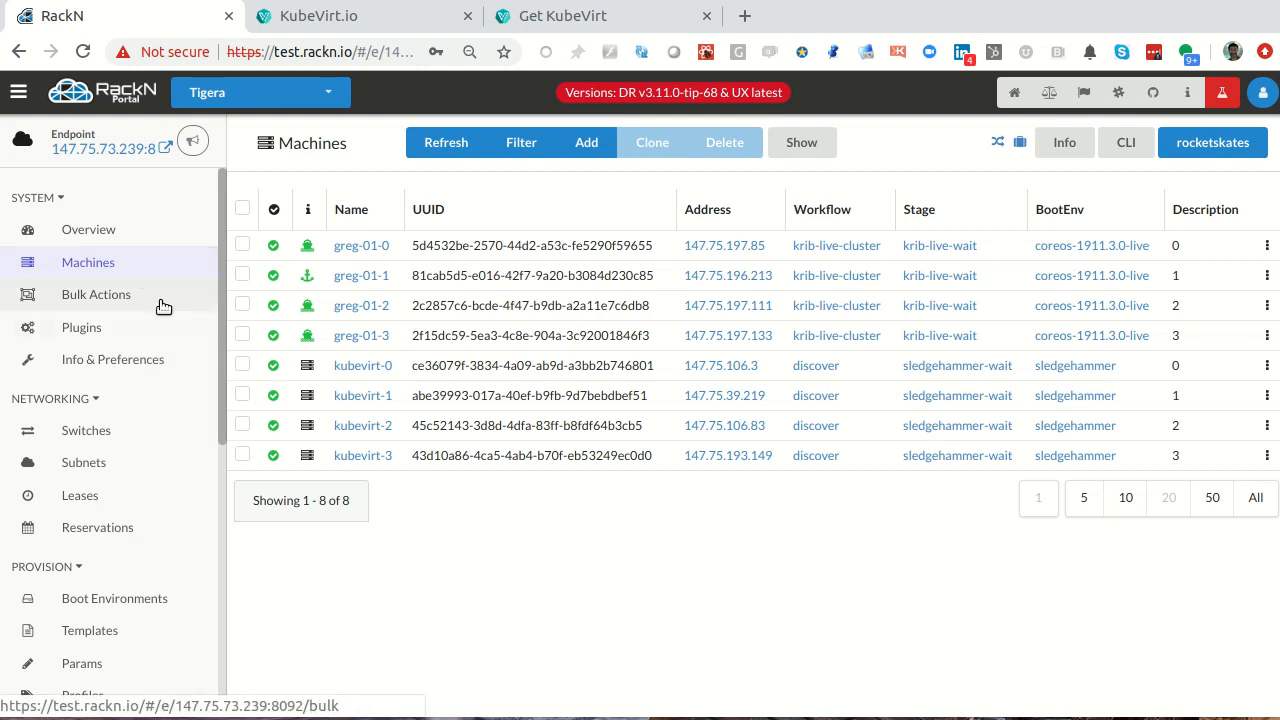
# - Select the four kubevirt machines in Bulk Actions and go to the krib profile
pyautogui.click(96, 294)
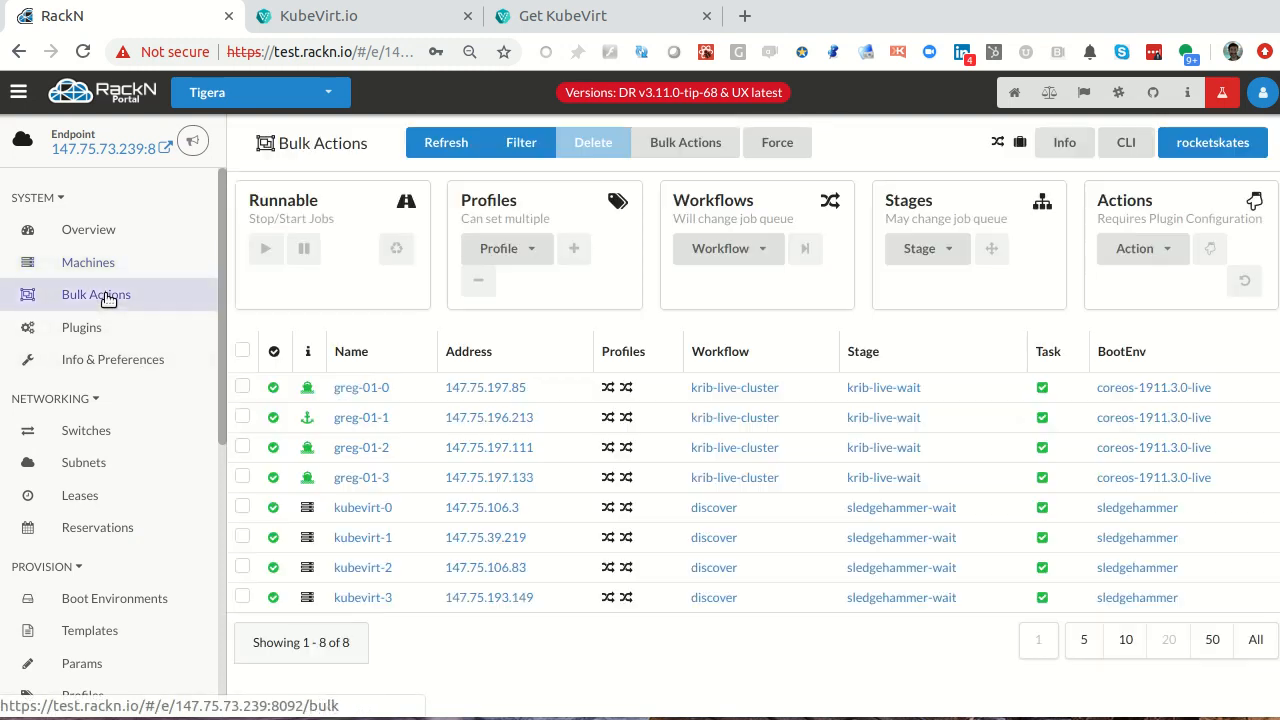
pyautogui.click(242, 536)
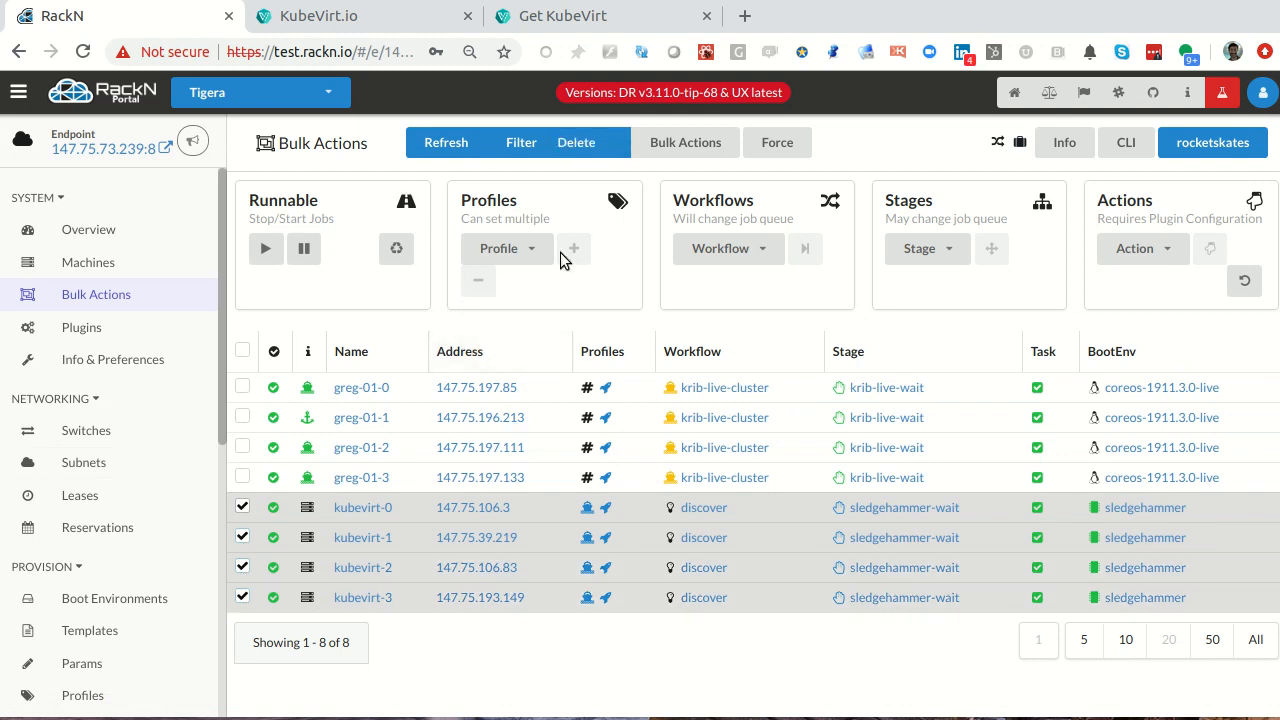
pyautogui.click(722, 248)
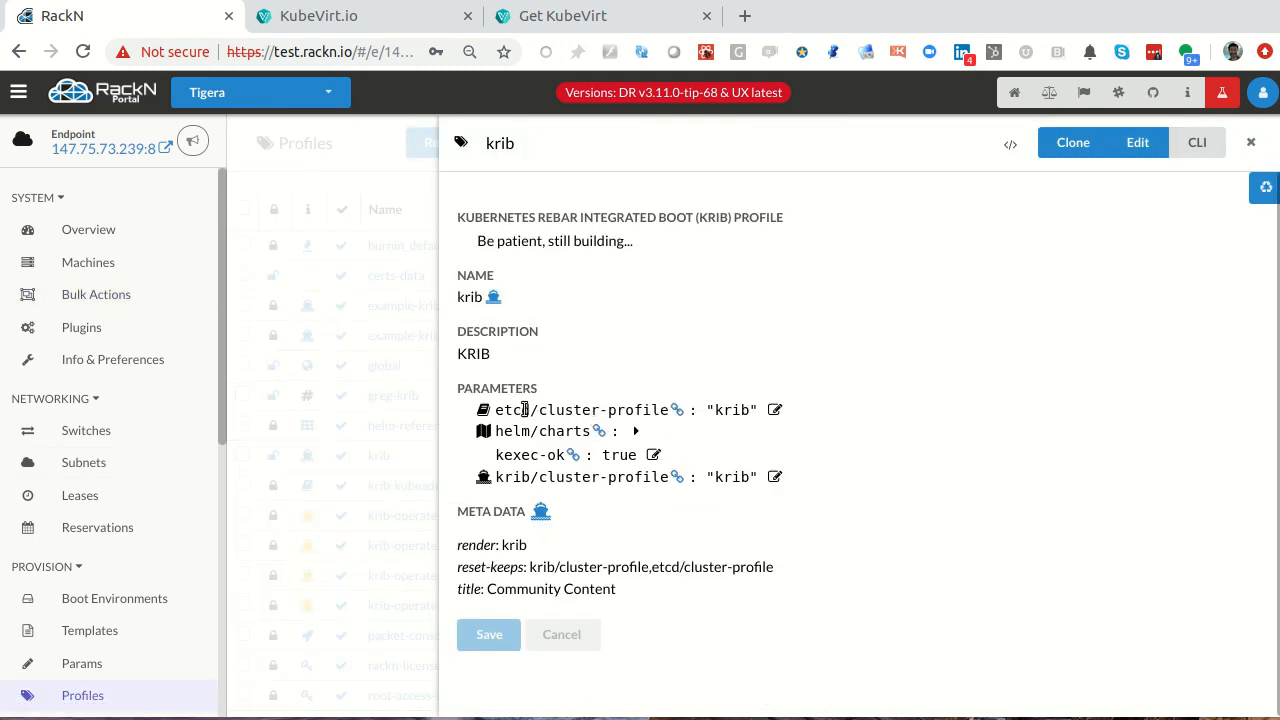
pyautogui.moveTo(616, 438)
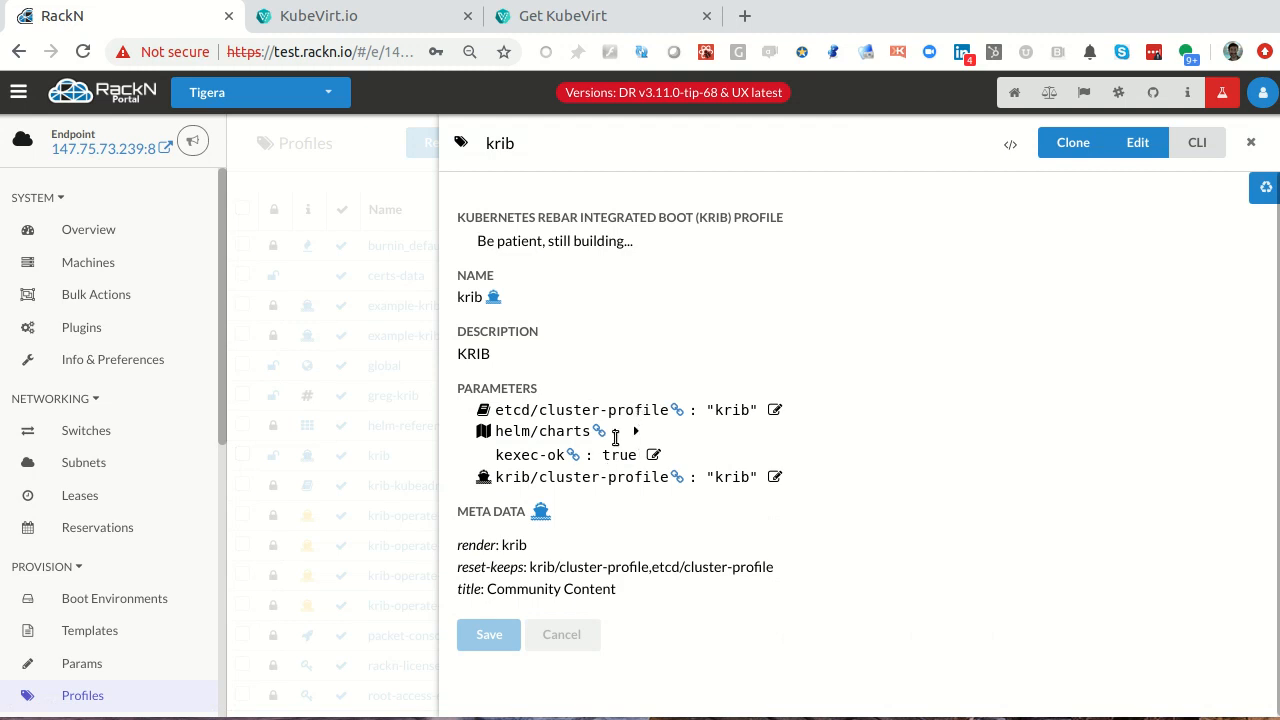
# - Expand and collapse the helm/charts parameter JSON, then return to the Profiles list
pyautogui.click(636, 432)
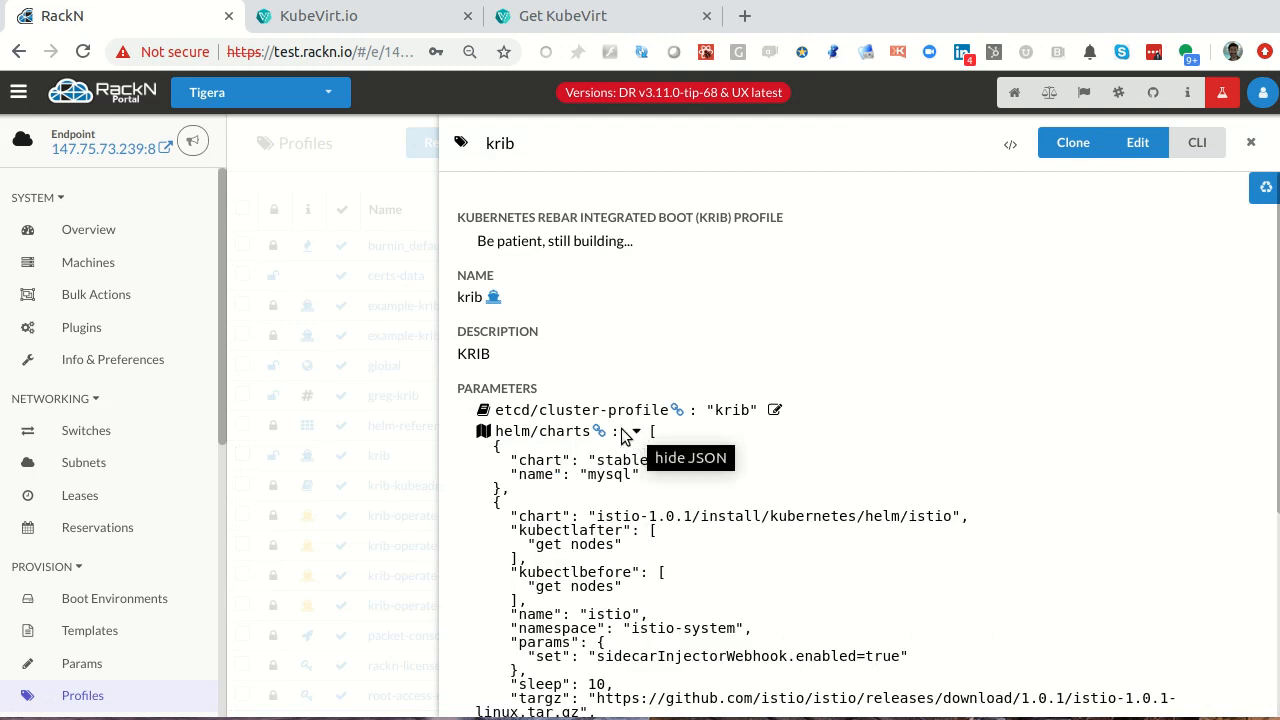
pyautogui.click(636, 432)
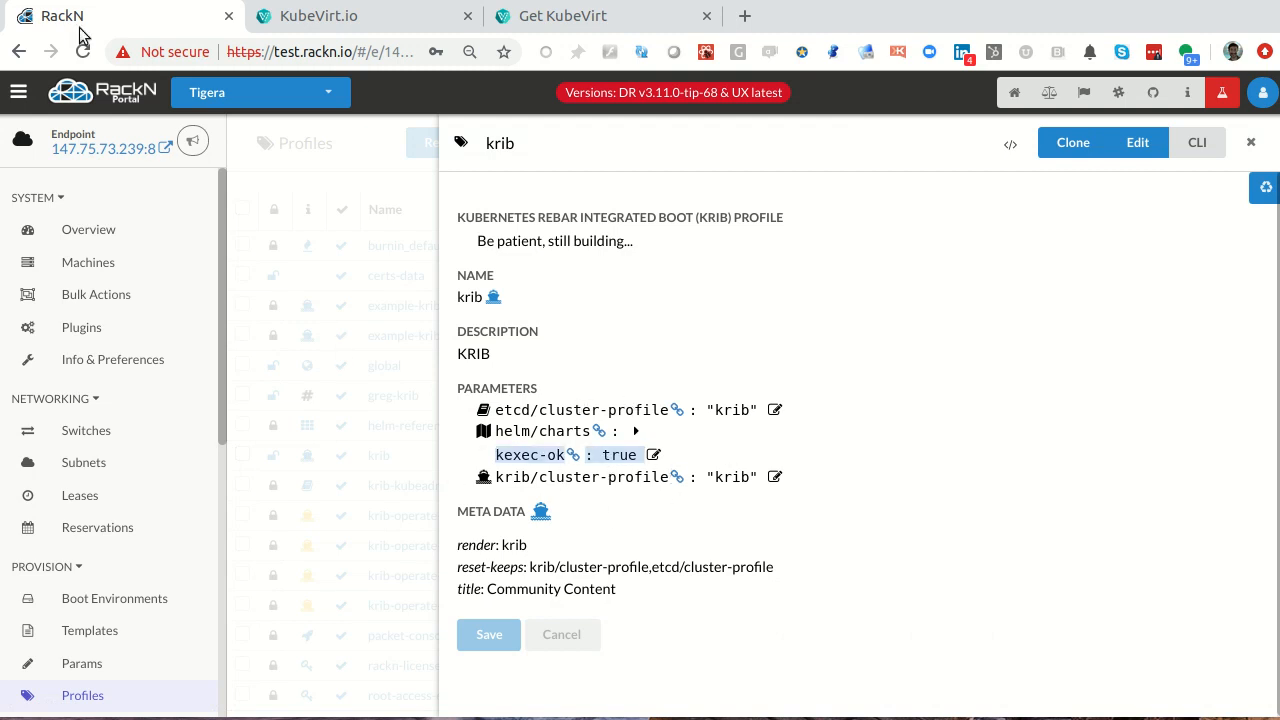
pyautogui.click(1252, 142)
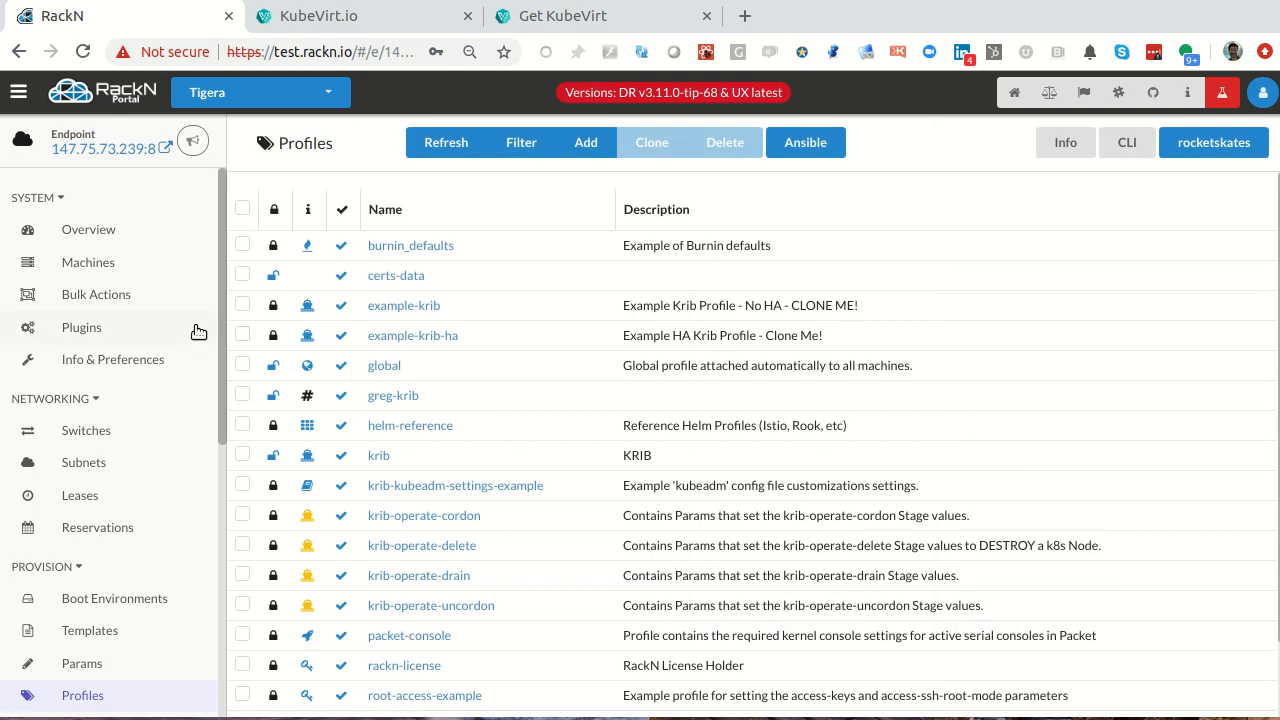
pyautogui.moveTo(164, 366)
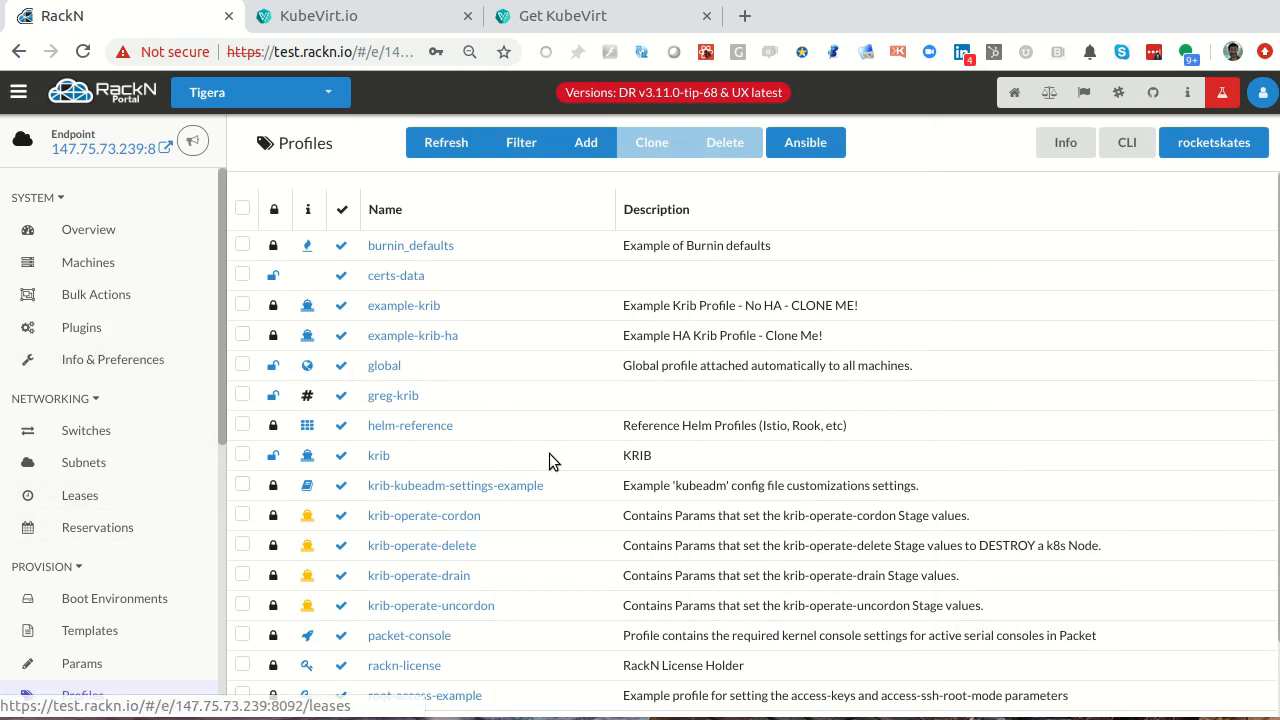
# - Select kubevirt-0 to kubevirt-3 in Bulk Actions and choose the kubevirt live workflow
pyautogui.click(96, 294)
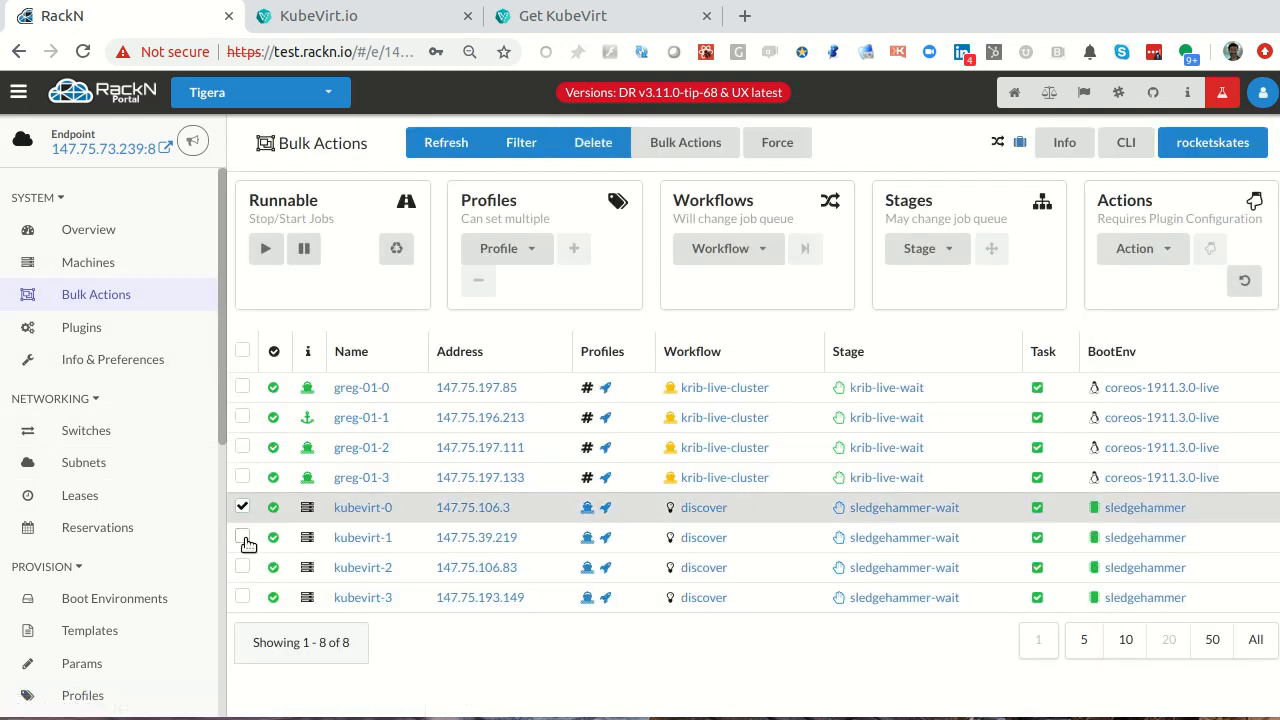
pyautogui.click(242, 536)
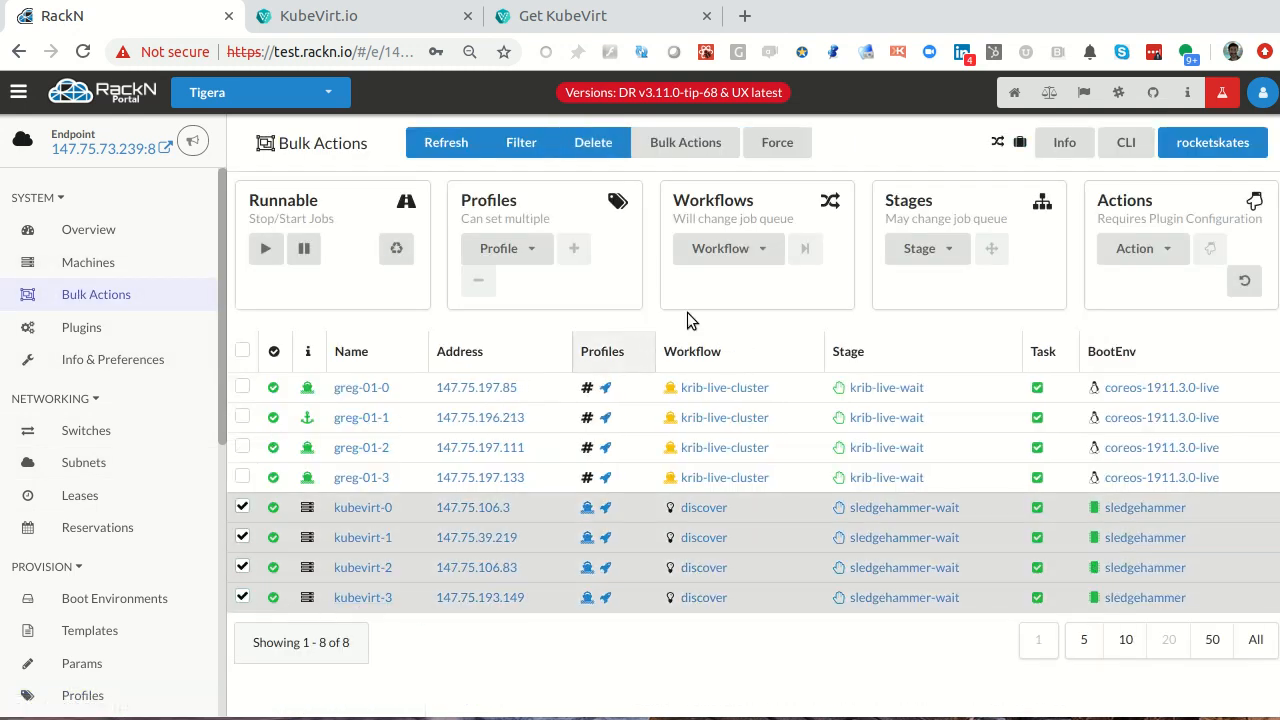
pyautogui.click(720, 248)
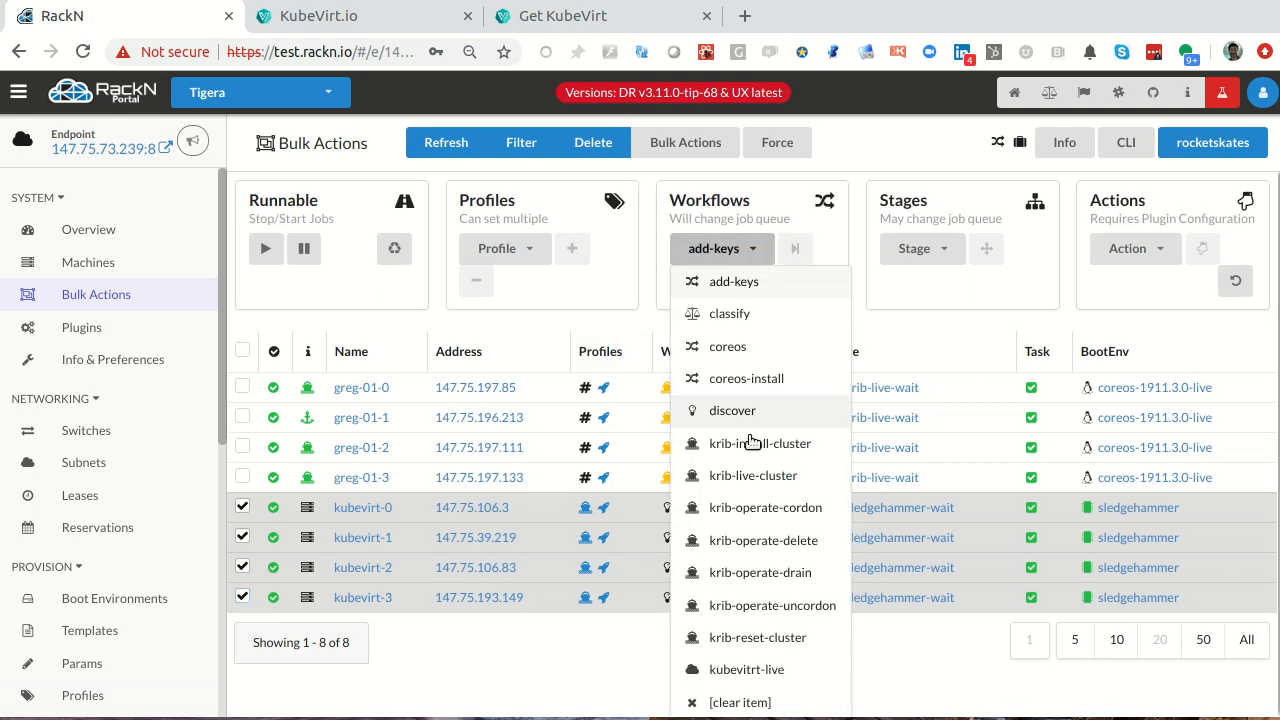
pyautogui.moveTo(724, 668)
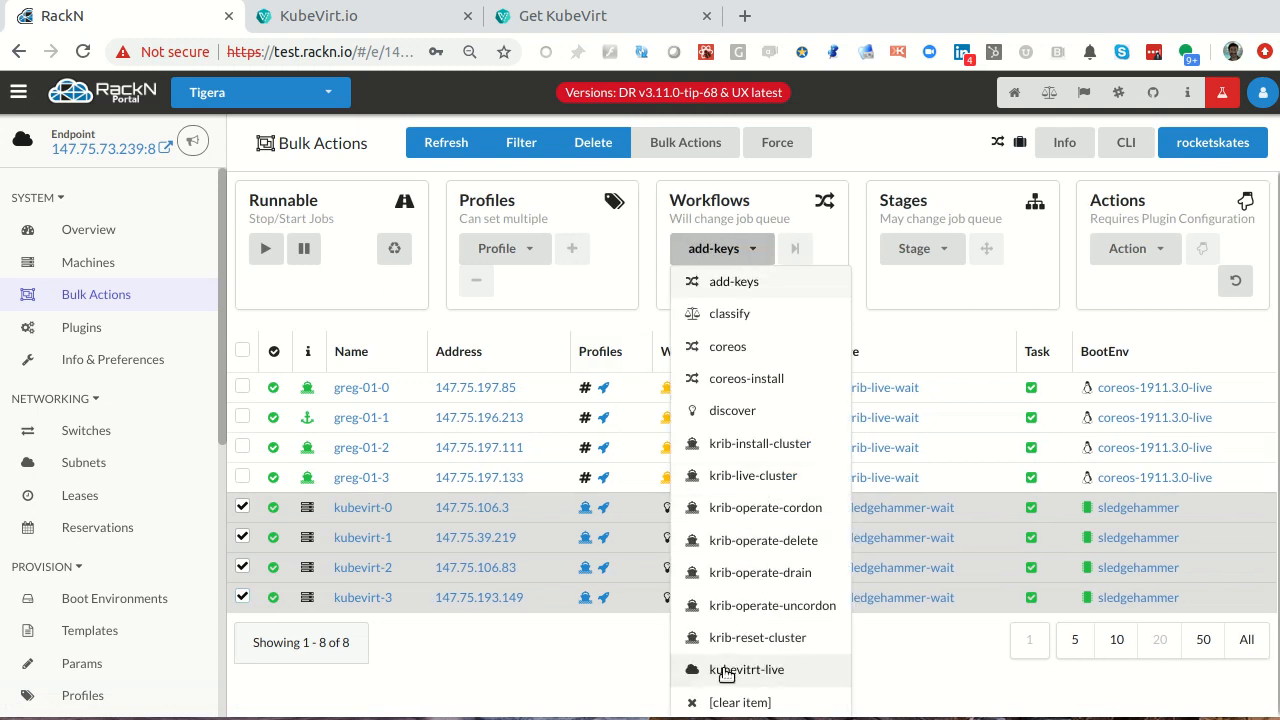
pyautogui.click(748, 668)
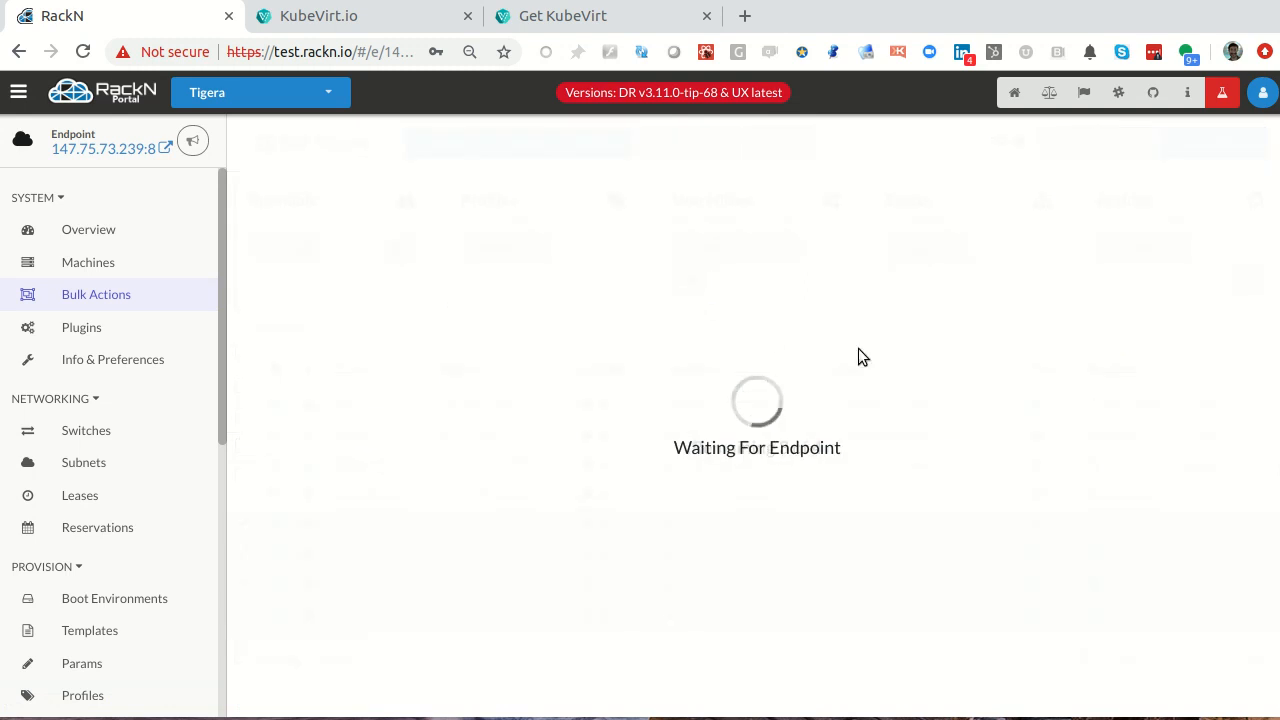
# - Apply the kubevirt-live workflow and watch the machines advance to kubernetes-install
pyautogui.click(468, 52)
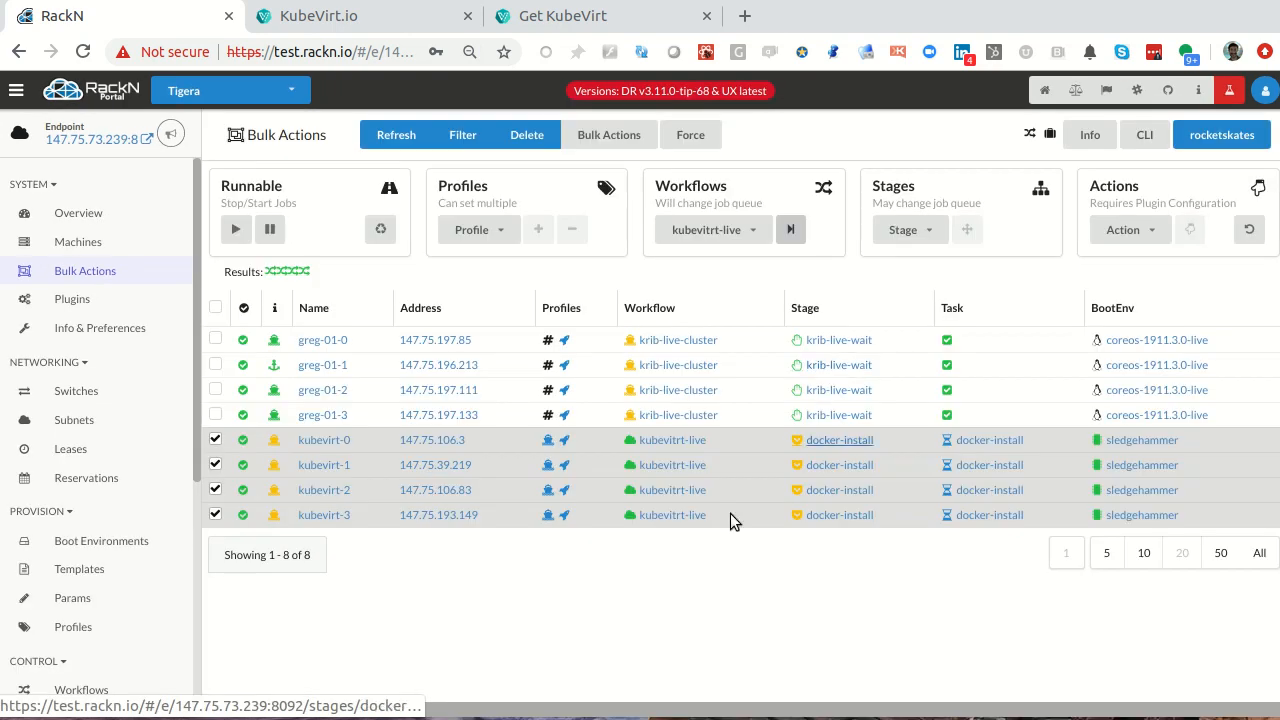
pyautogui.moveTo(918, 444)
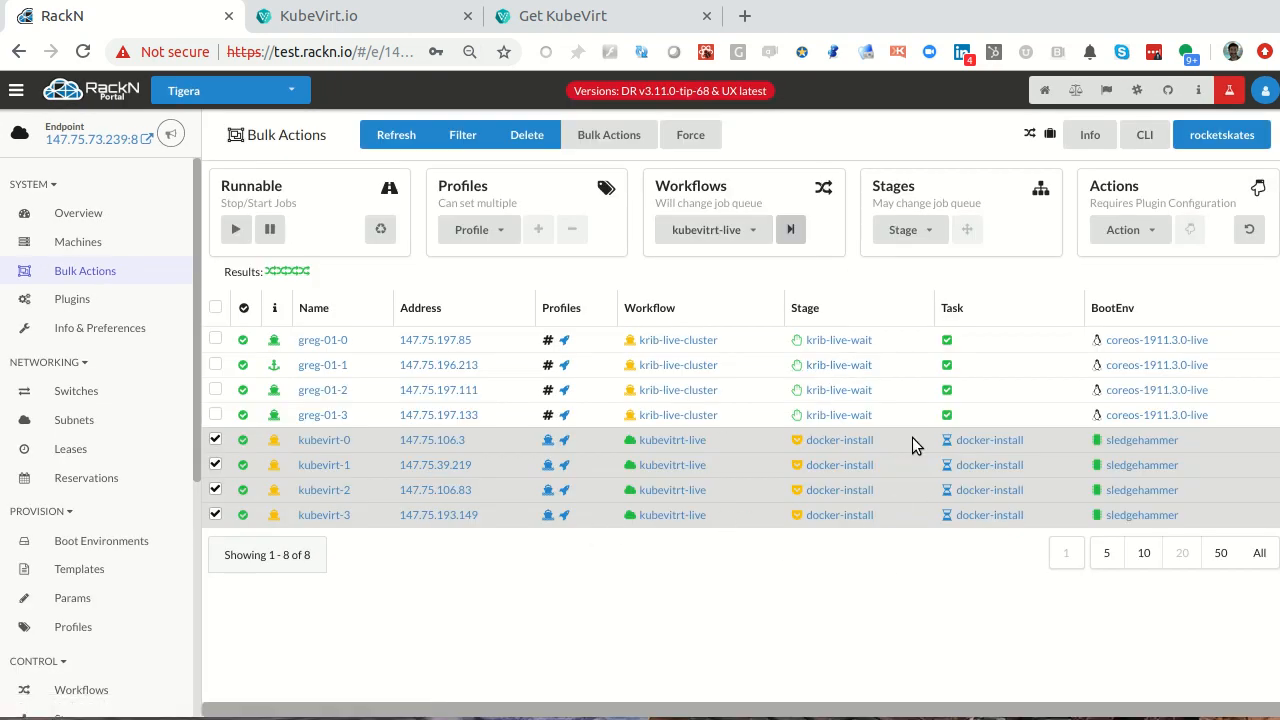
pyautogui.moveTo(840, 390)
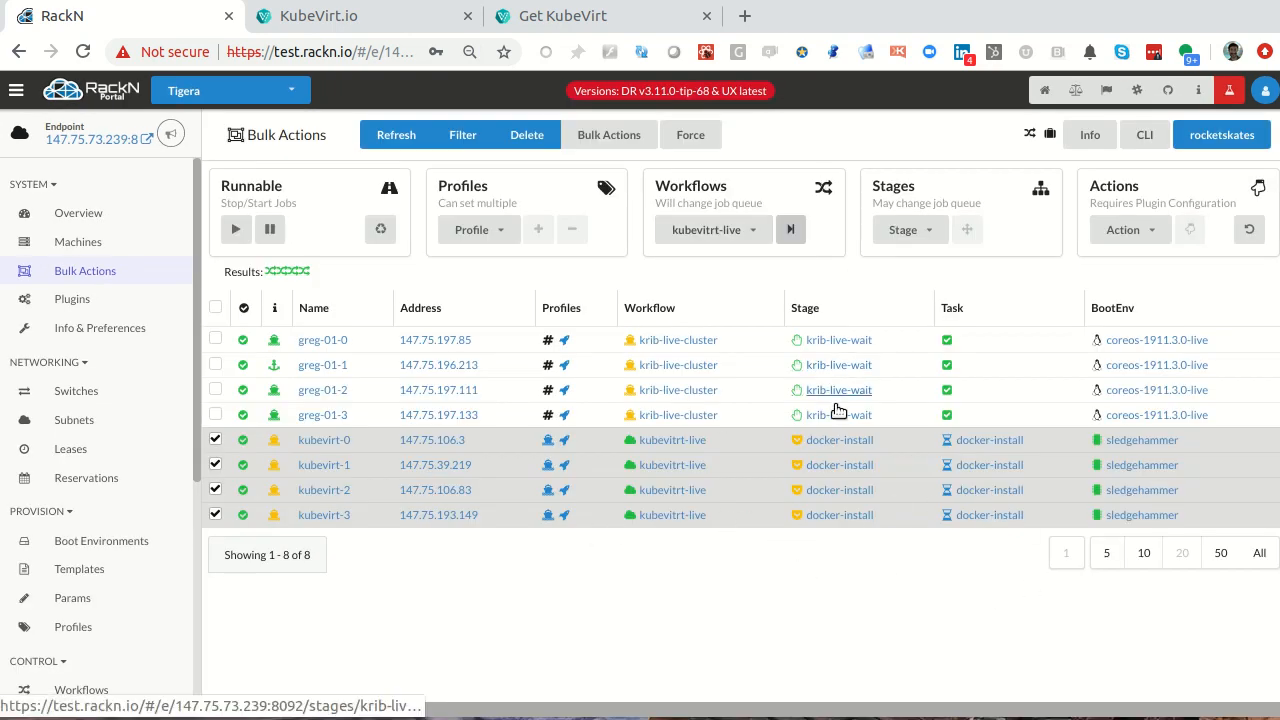
pyautogui.moveTo(668, 456)
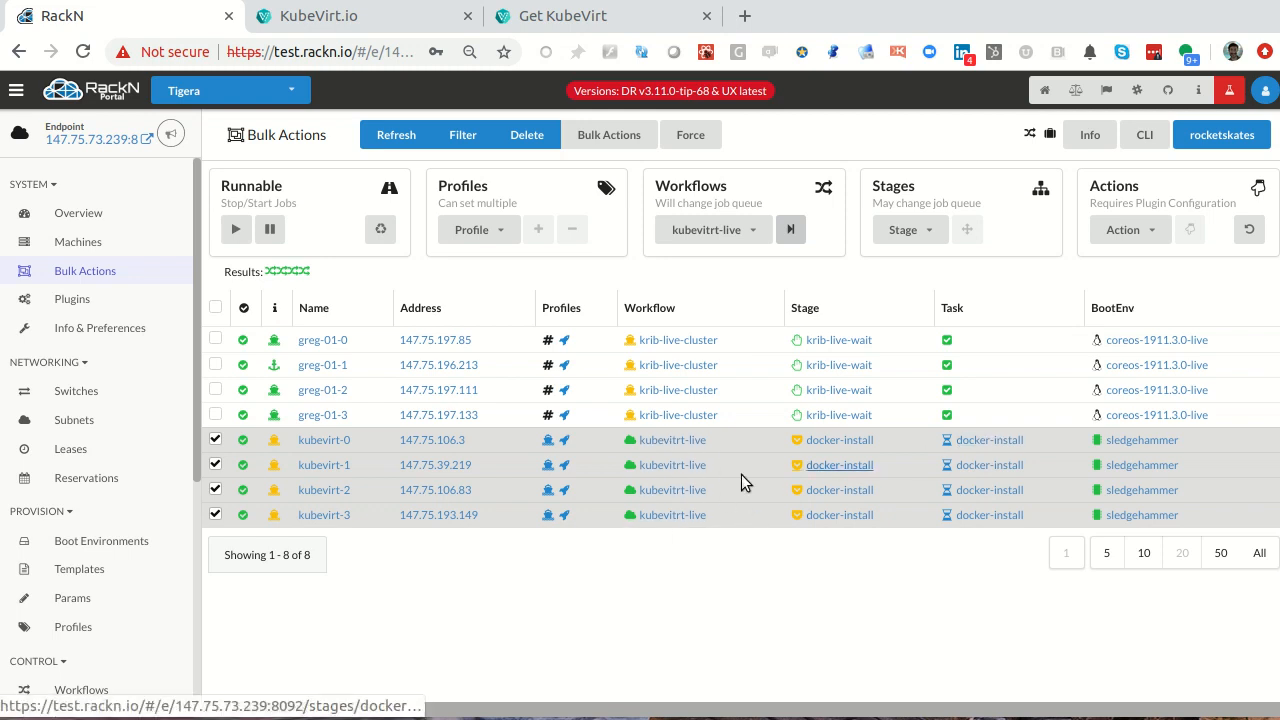
pyautogui.moveTo(672, 464)
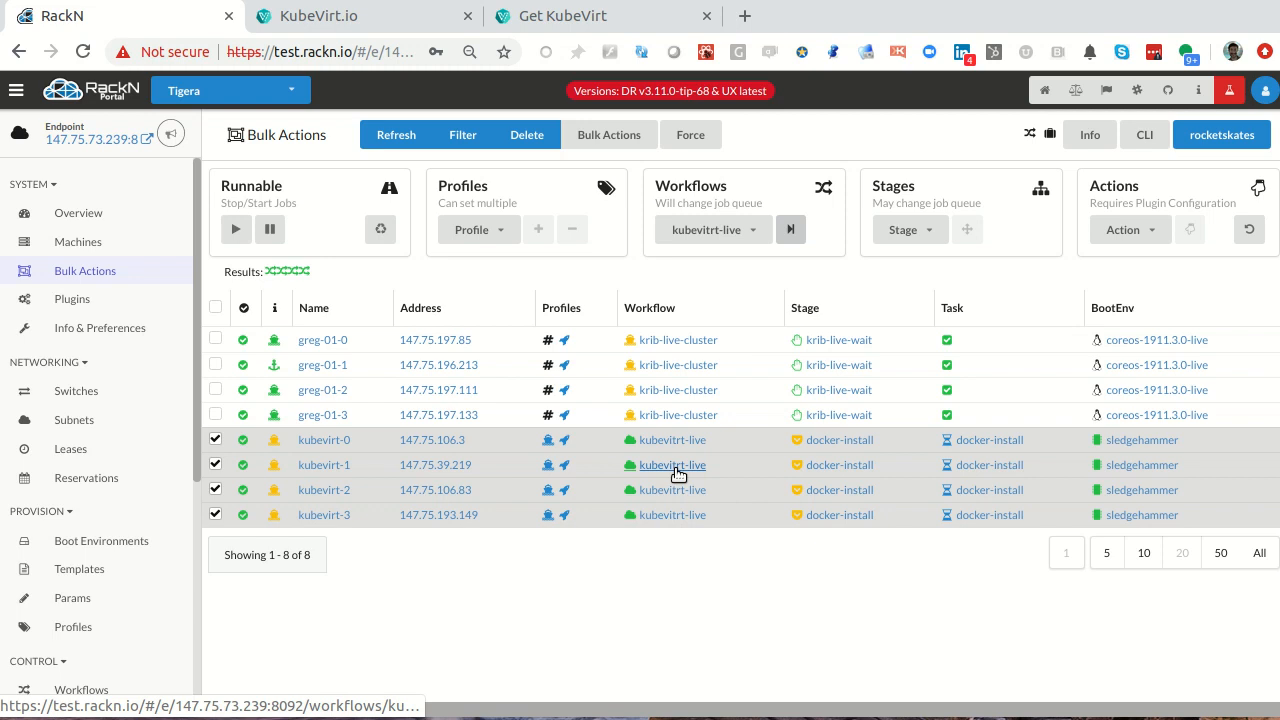
pyautogui.moveTo(672, 464)
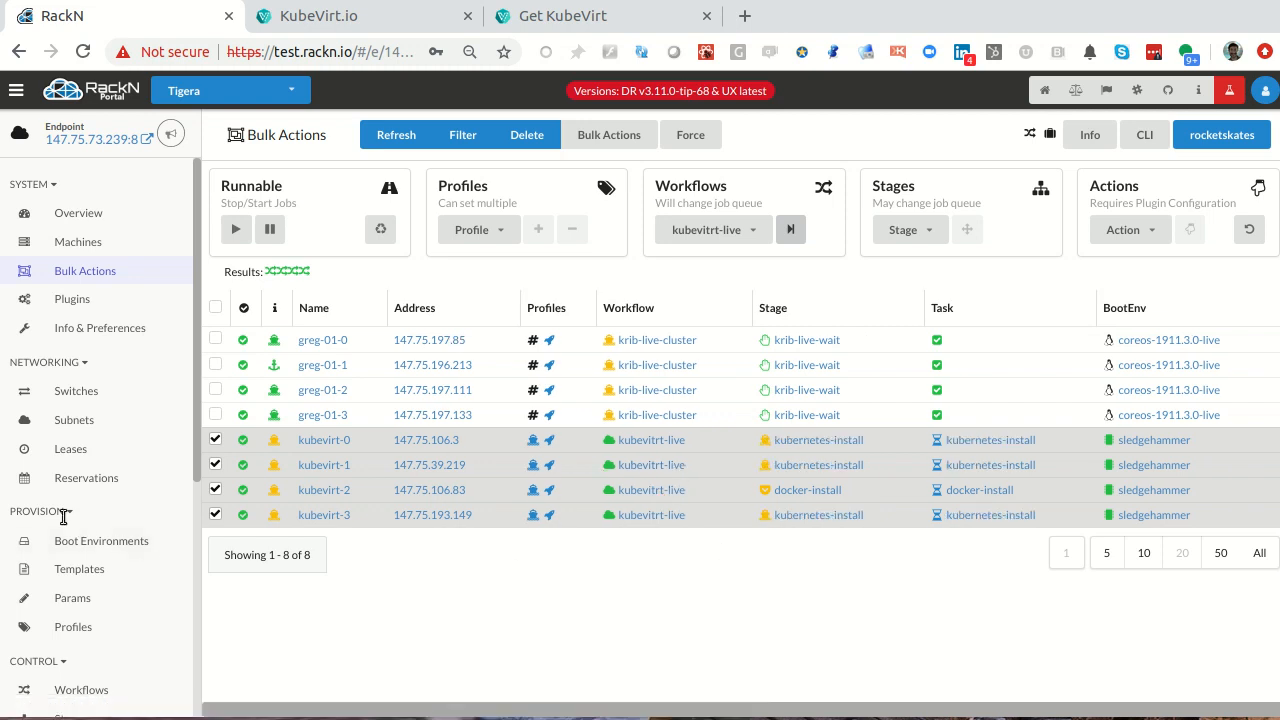
pyautogui.scroll(-3)
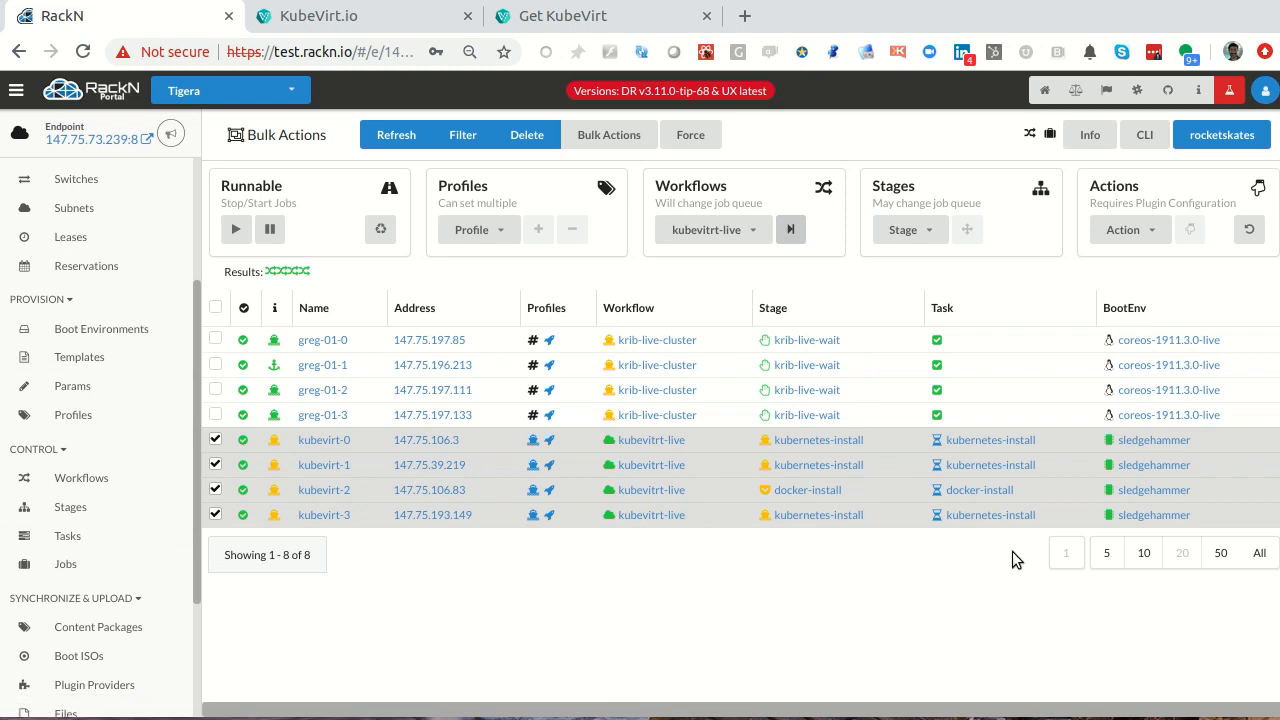
pyautogui.moveTo(970, 510)
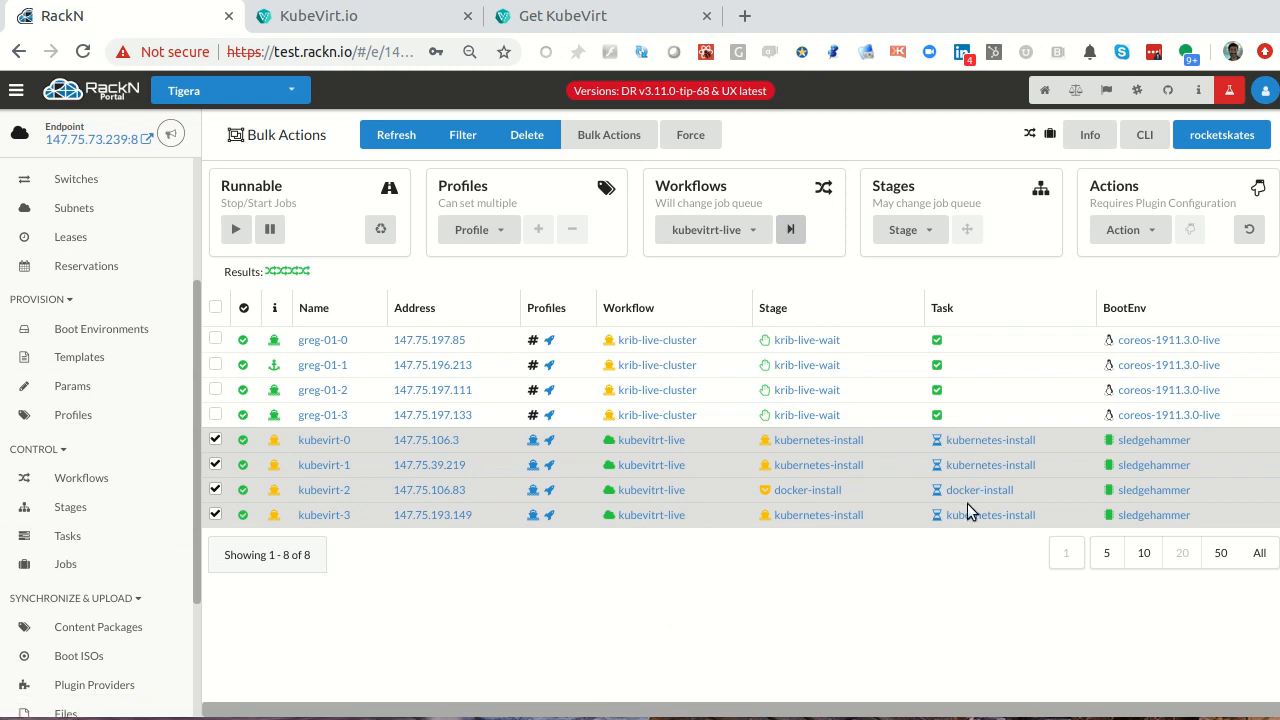
pyautogui.moveTo(990, 520)
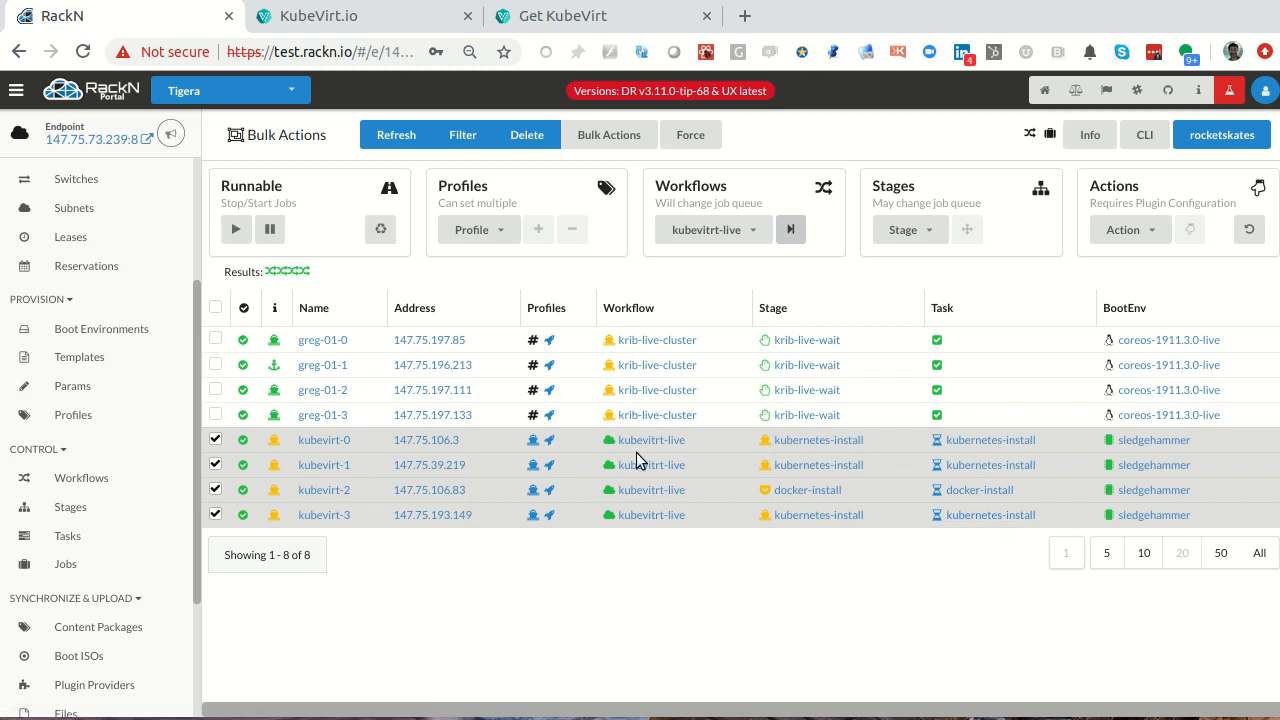
pyautogui.moveTo(160, 476)
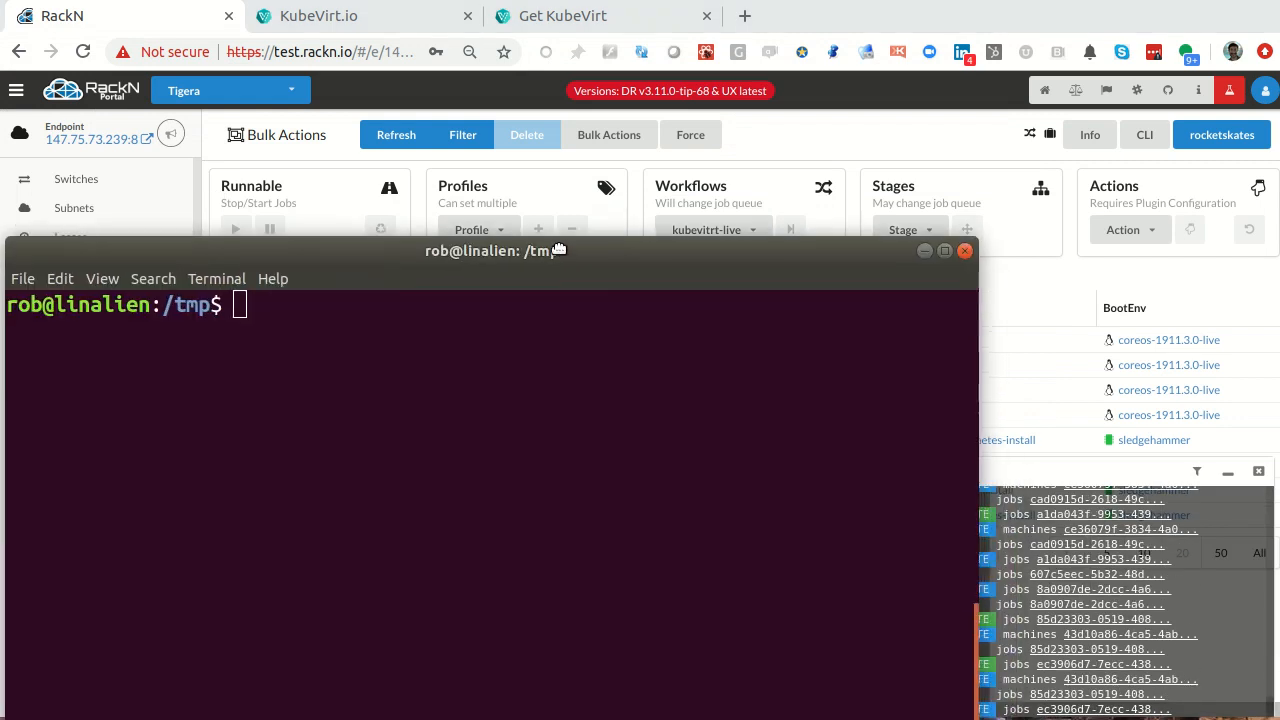
# - Move the terminal up and run virtctl to list its available commands
pyautogui.moveTo(496, 250); pyautogui.dragTo(504, 16)
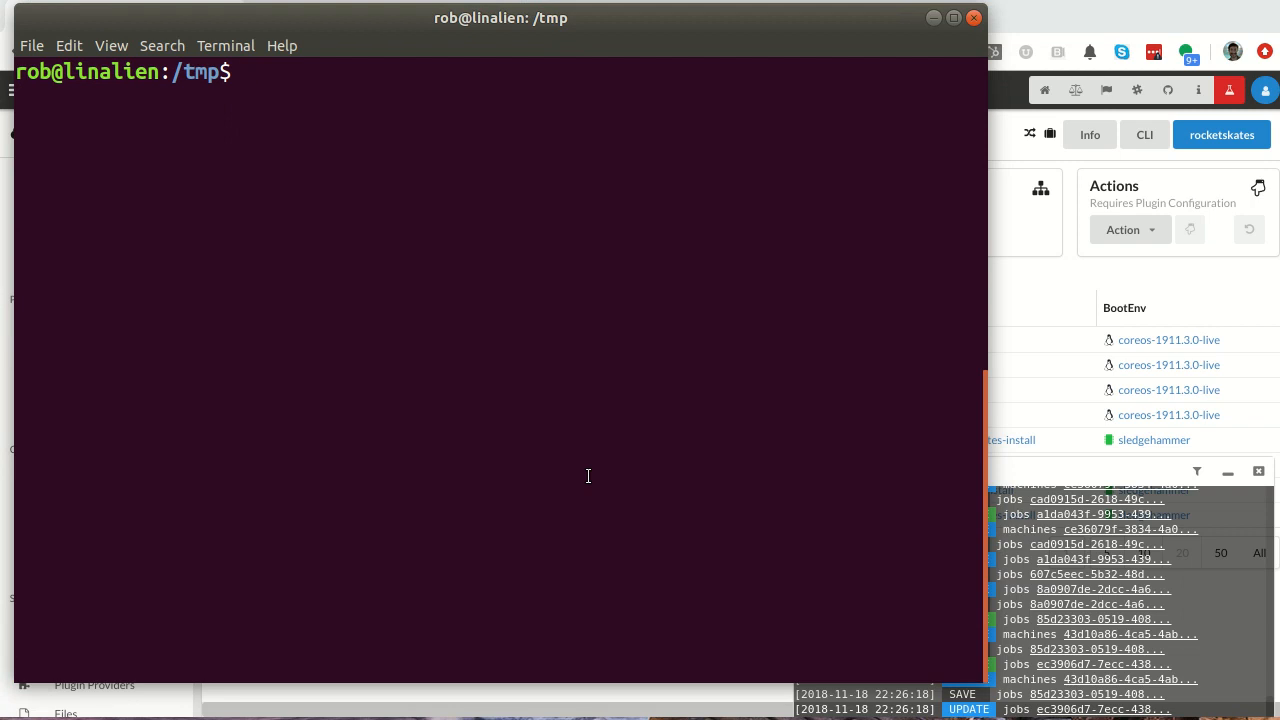
pyautogui.write('k')
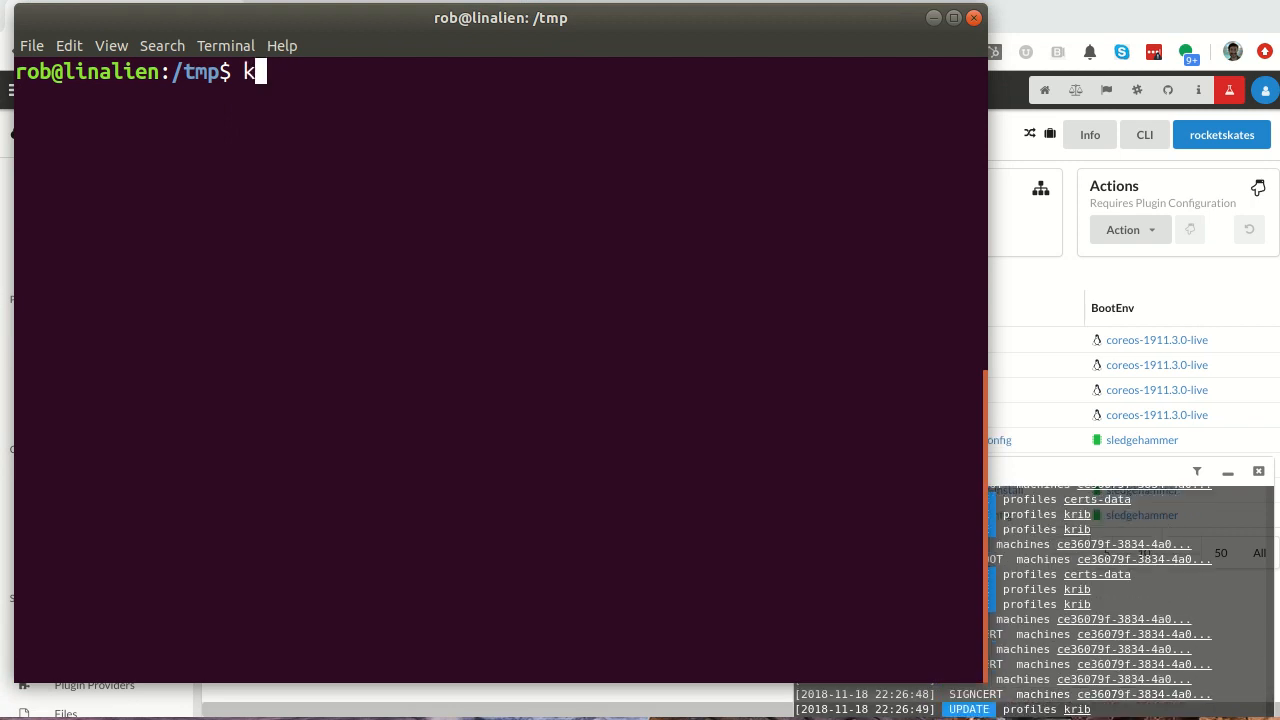
pyautogui.write('ubectl')
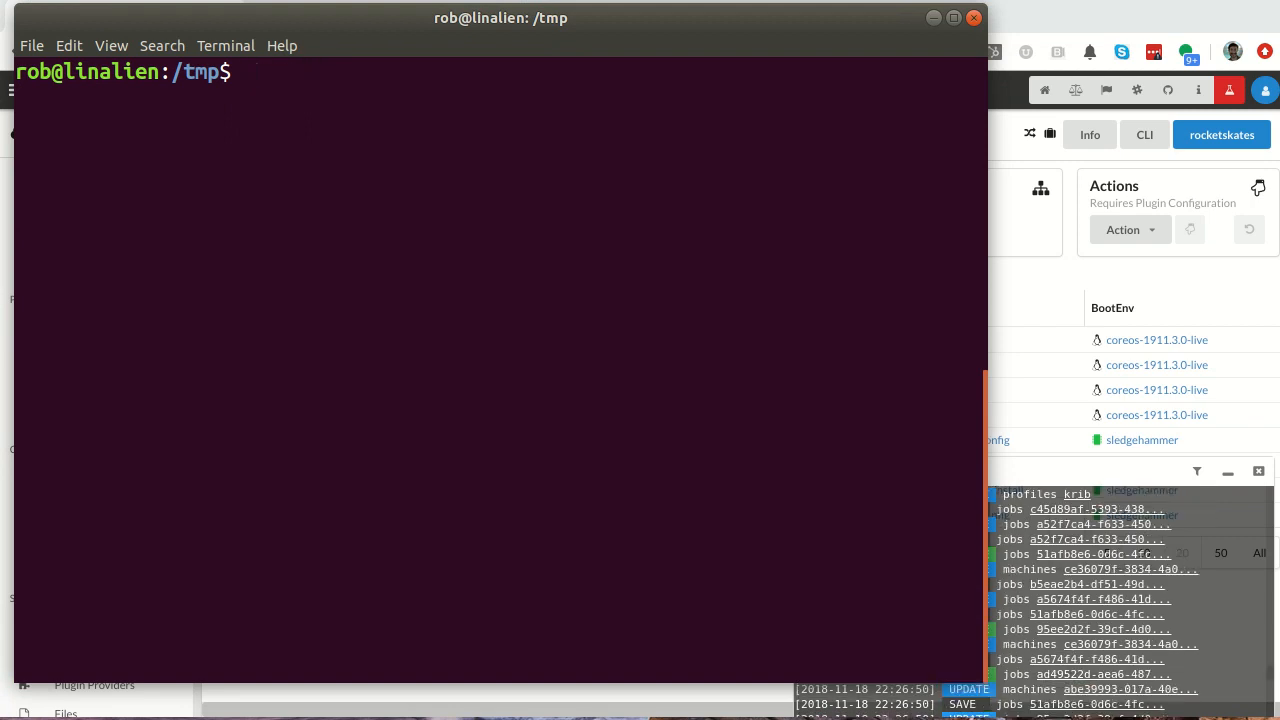
pyautogui.write('virt')
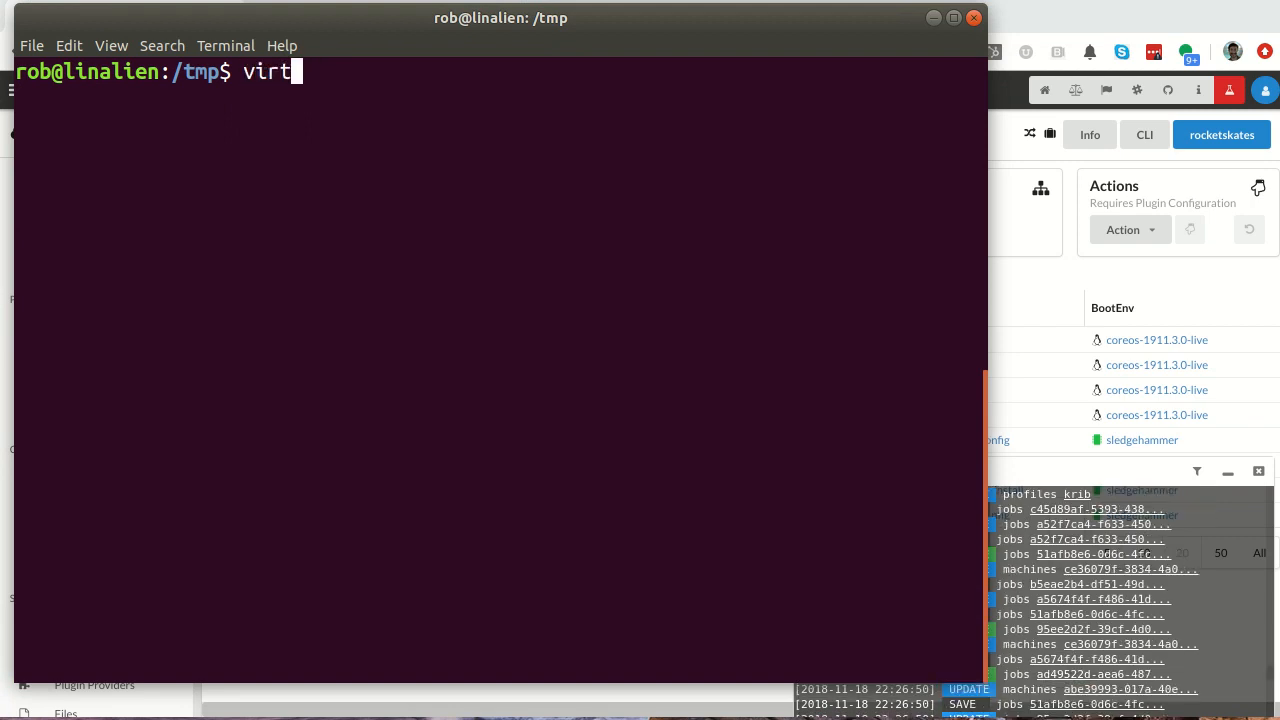
pyautogui.press('Return')
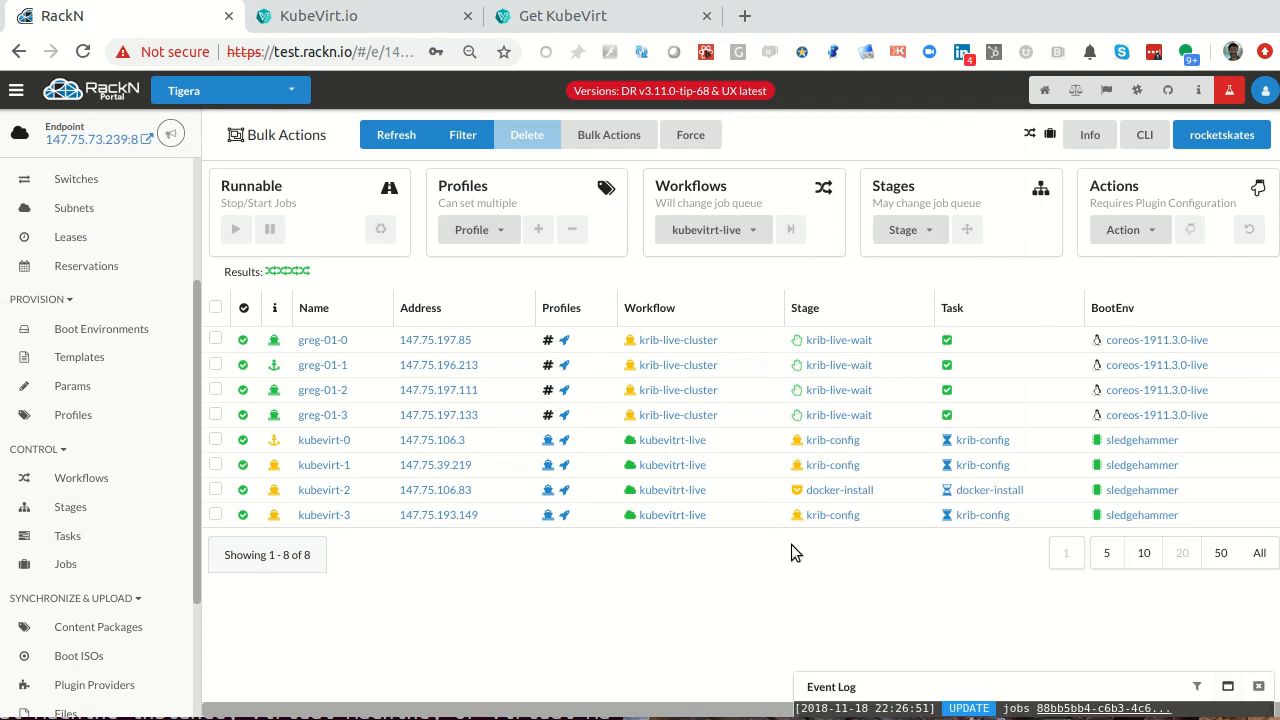
pyautogui.moveTo(284, 456)
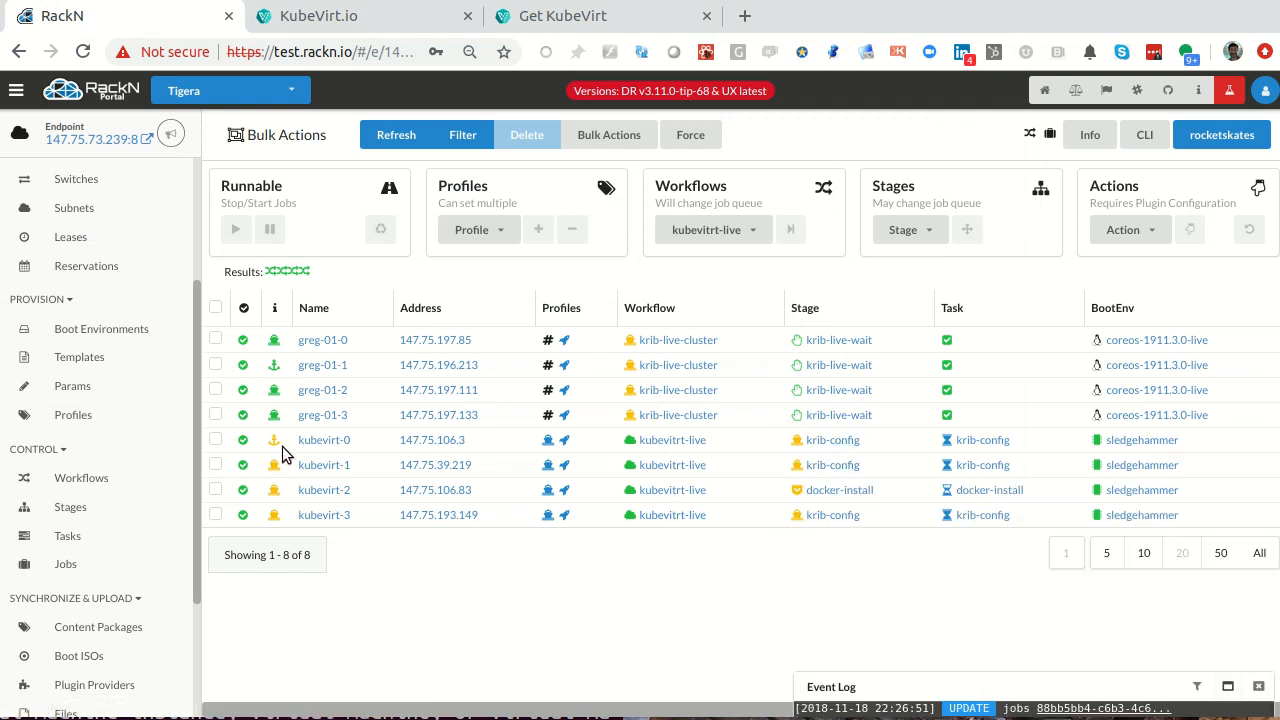
pyautogui.moveTo(280, 448)
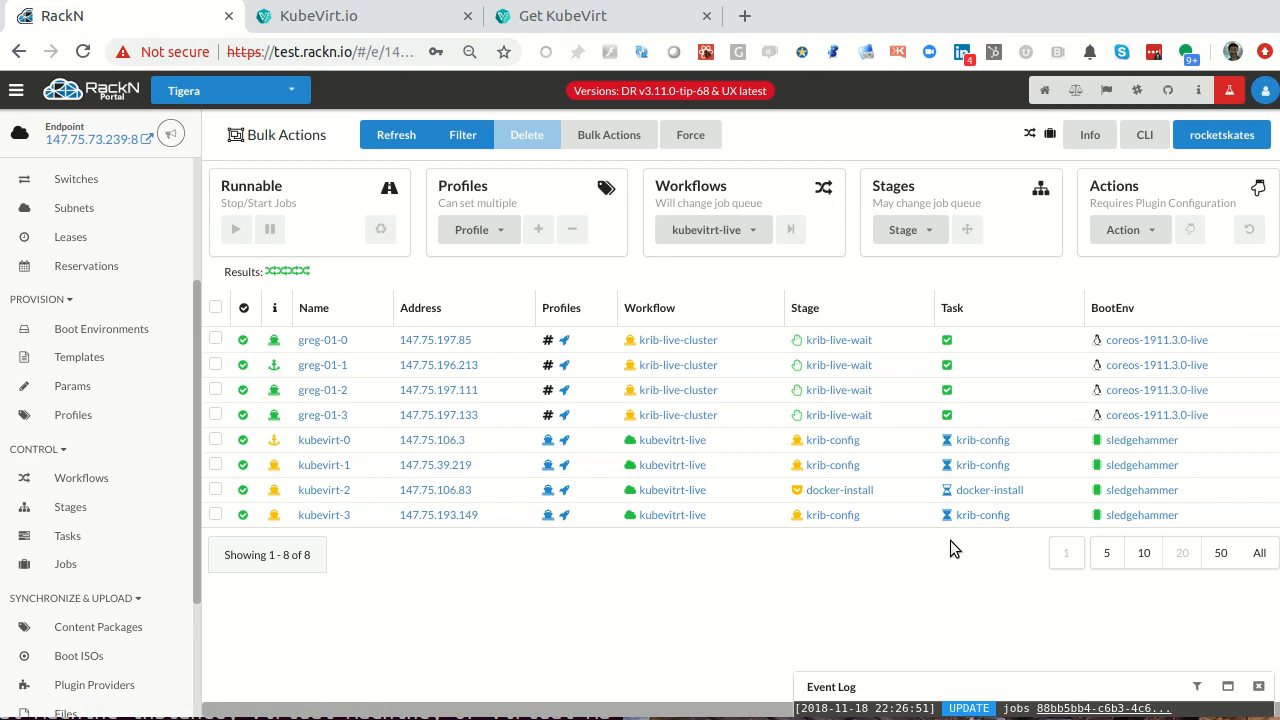
pyautogui.moveTo(858, 536)
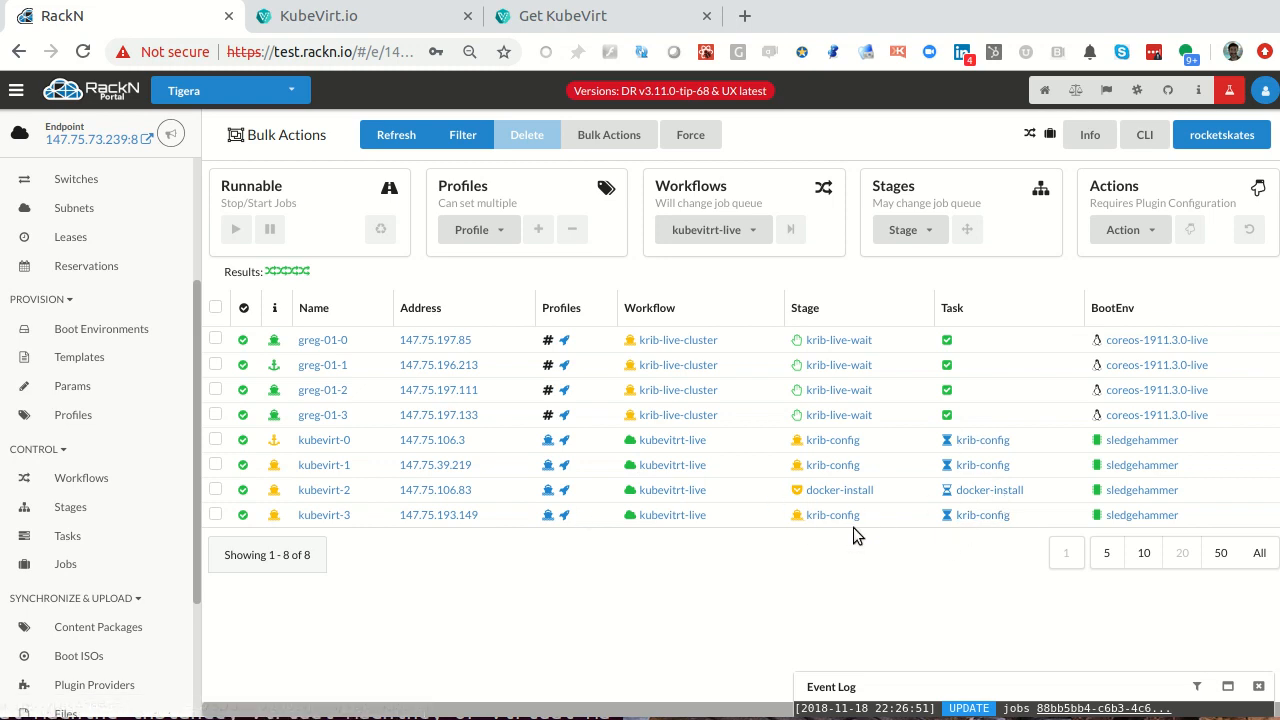
pyautogui.moveTo(648, 574)
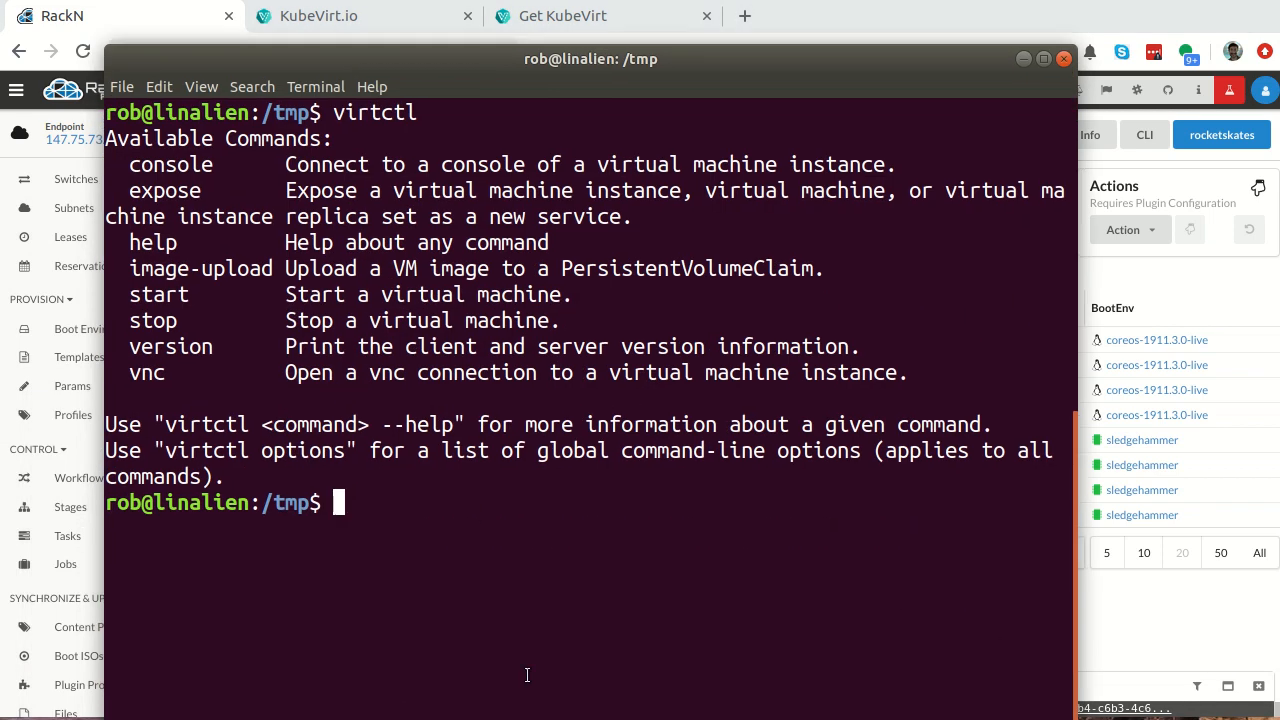
# - Clear the terminal and export KUBECONFIG=/tmp/admin.conf
pyautogui.write('clear')
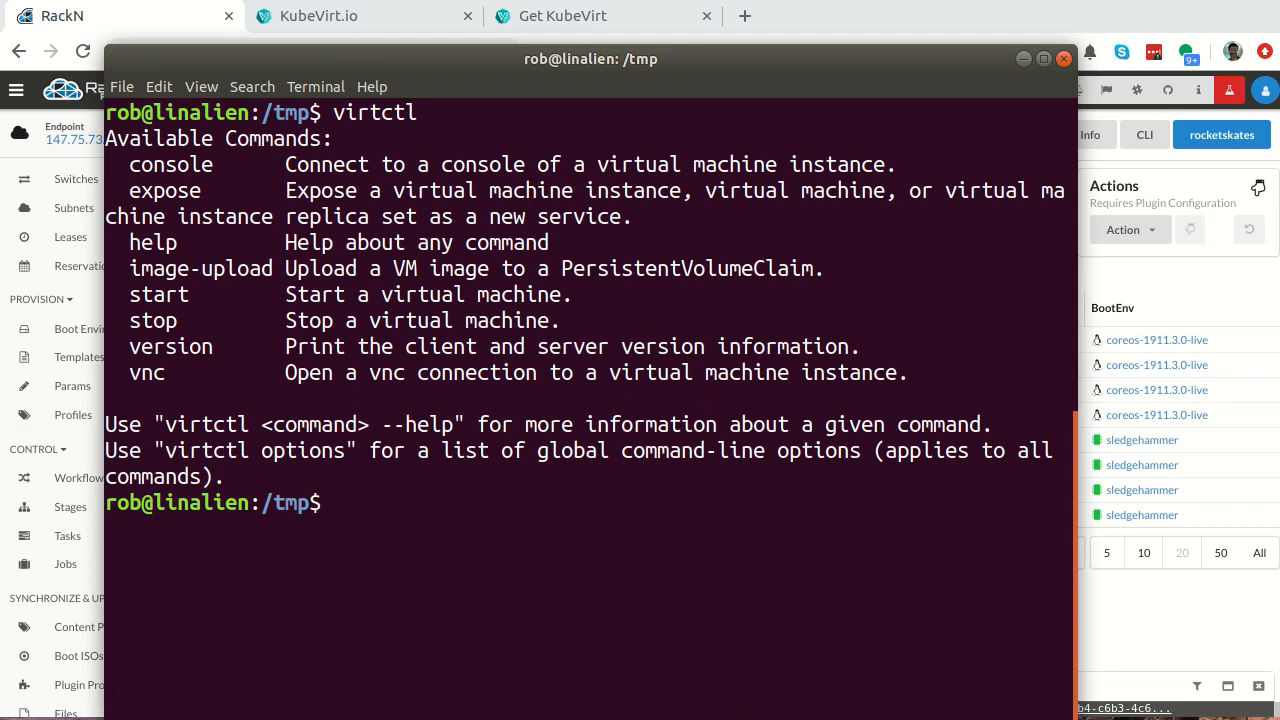
pyautogui.write('export KUB')
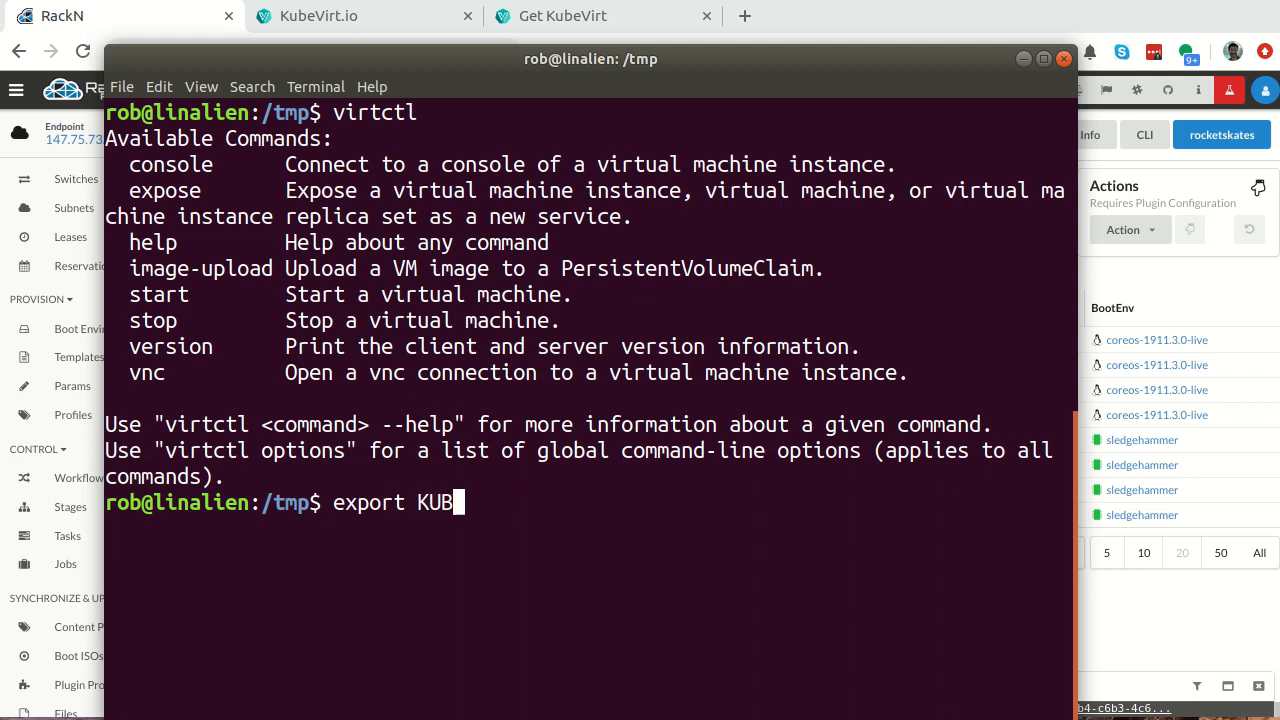
pyautogui.write('ECONFIG')
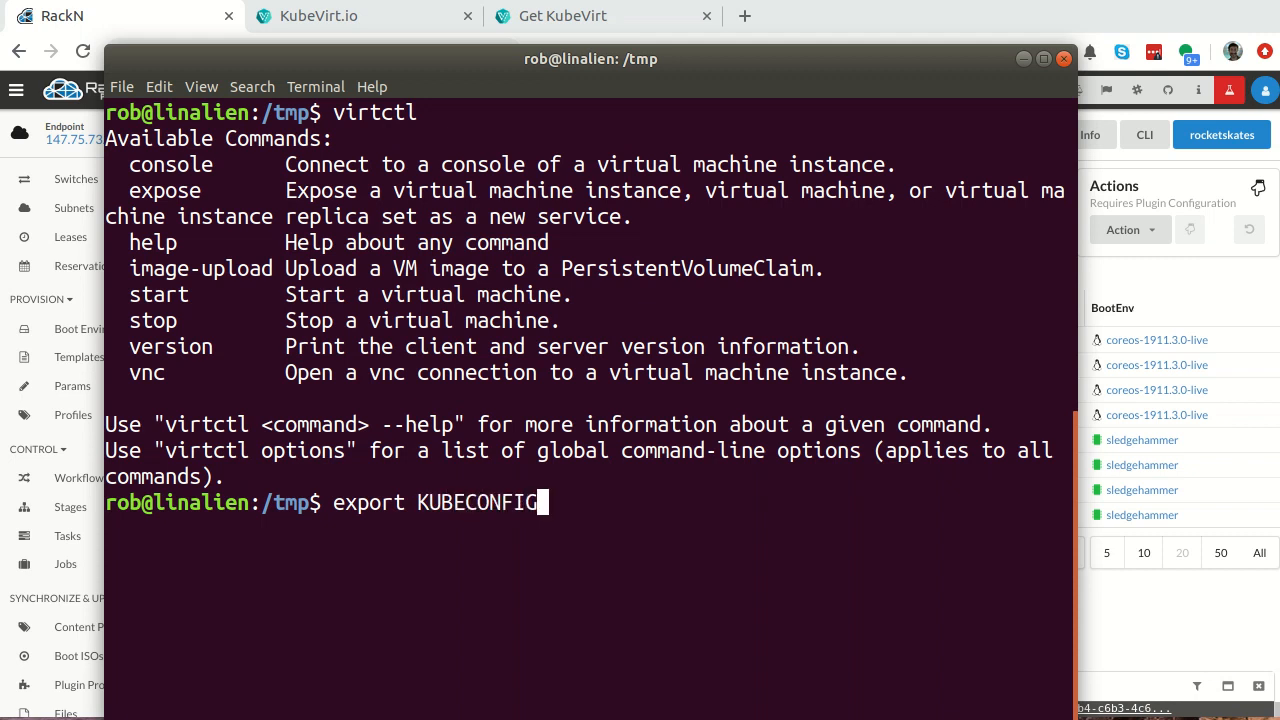
pyautogui.write('=/t')
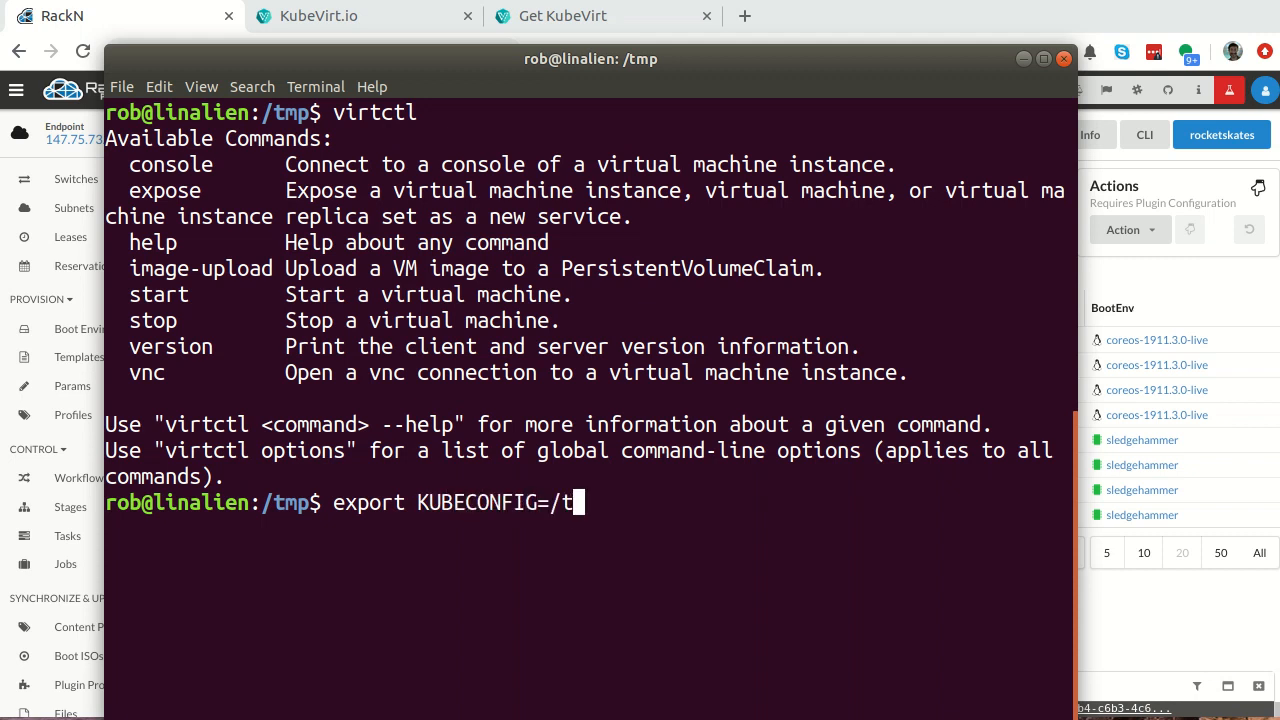
pyautogui.write('mp/admin.conf')
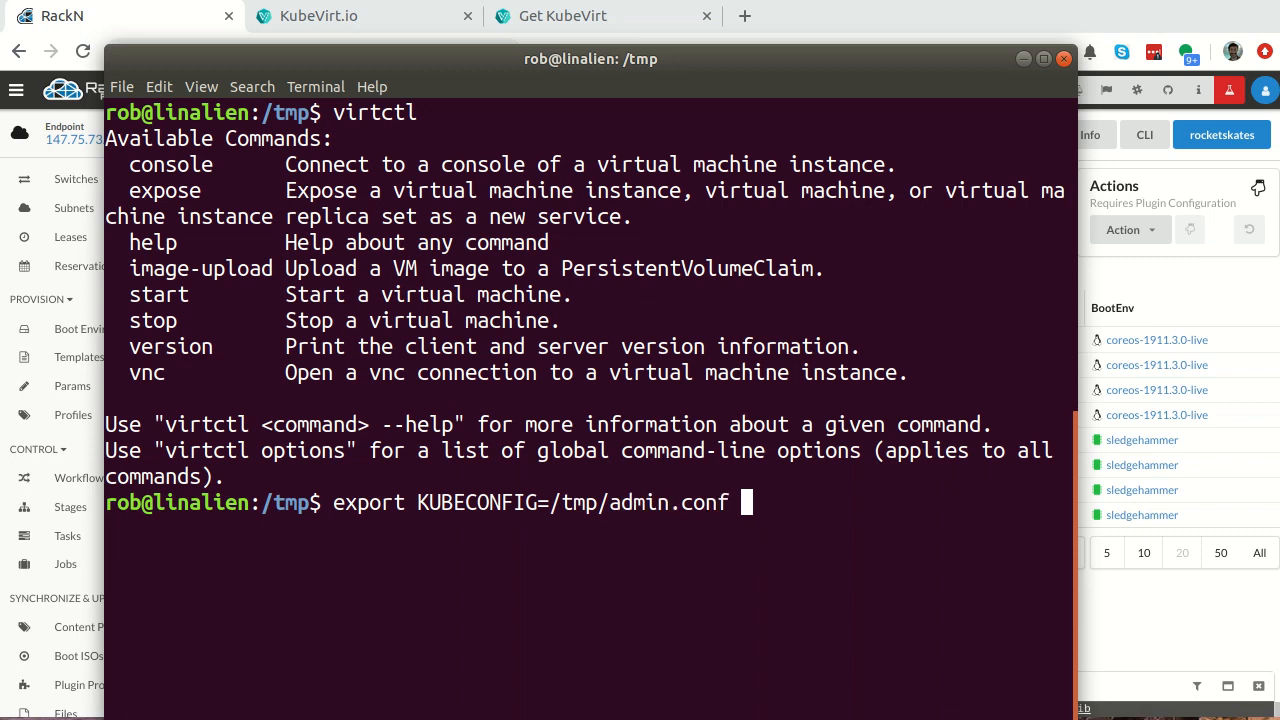
pyautogui.press('Return')
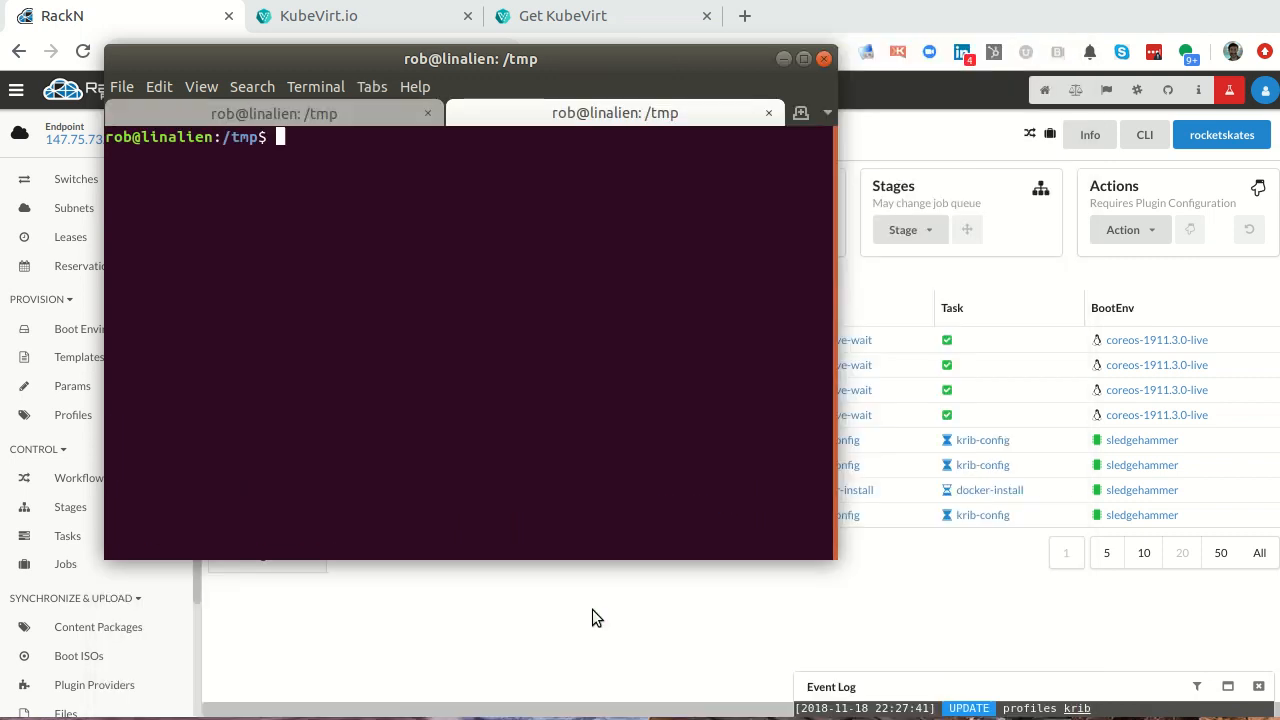
# - Return to the first terminal tab and copy the export line for reuse
pyautogui.click(804, 58)
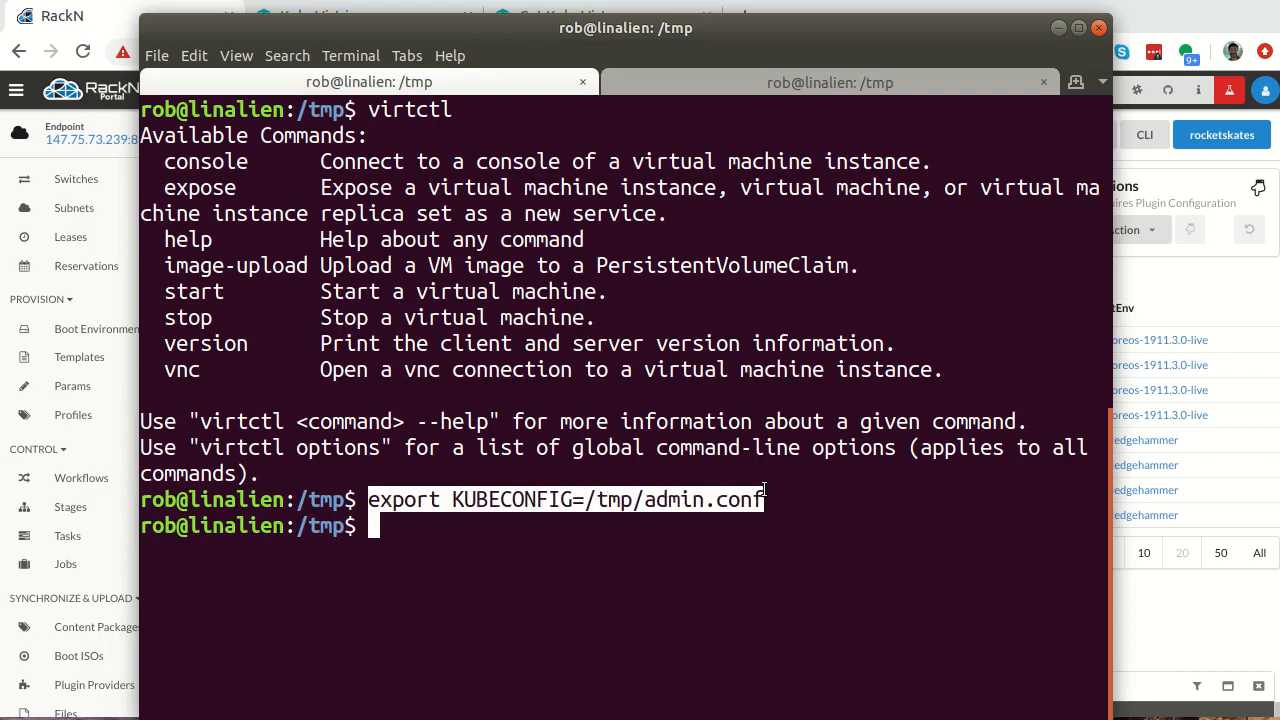
pyautogui.press('Return')
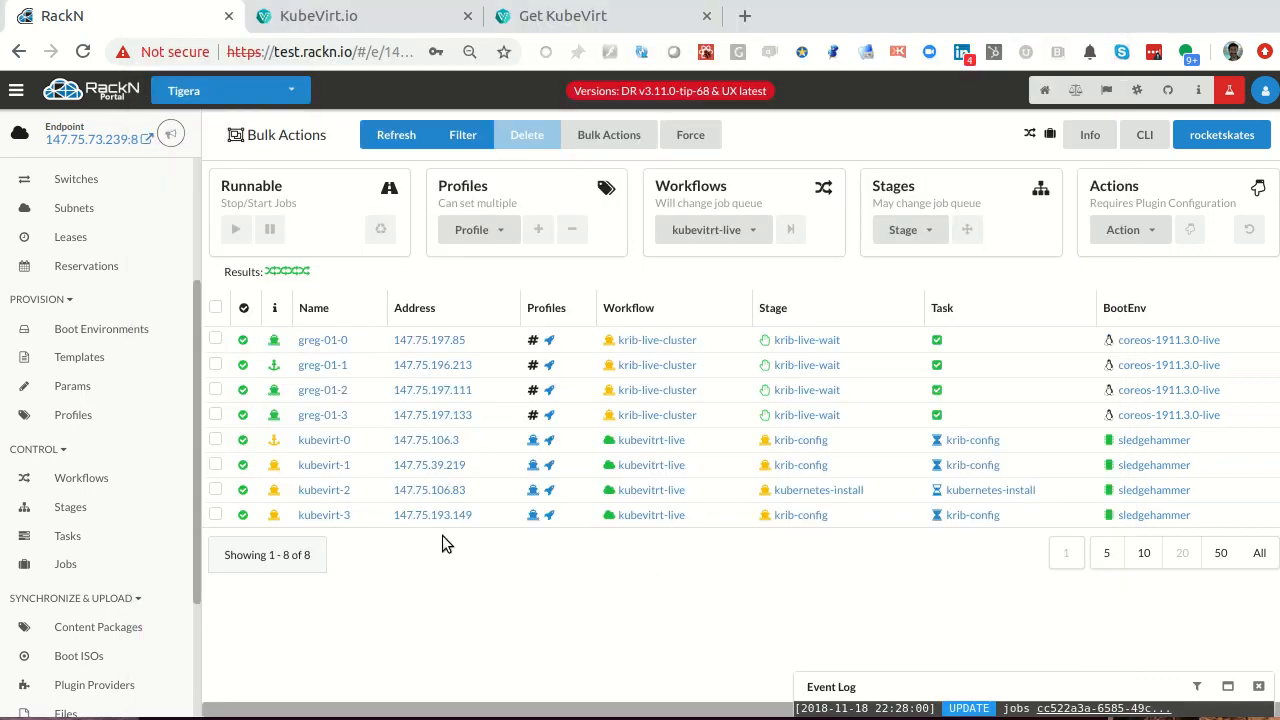
pyautogui.moveTo(972, 514)
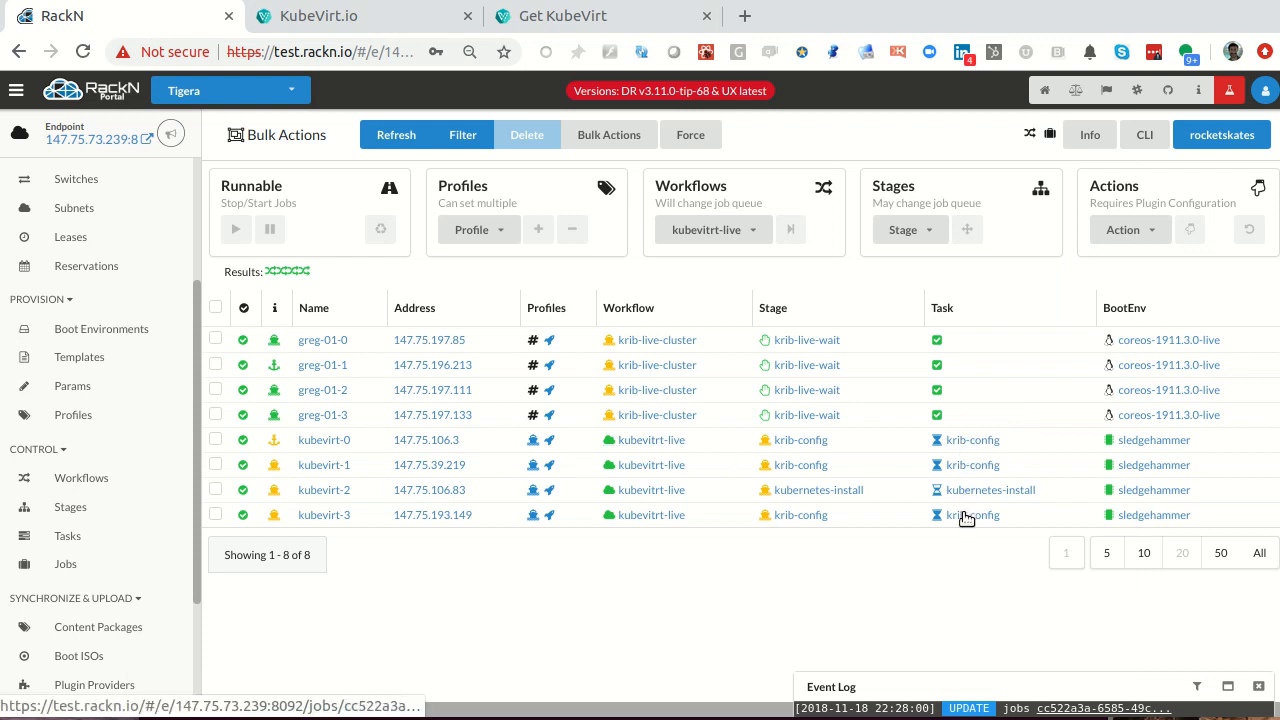
pyautogui.moveTo(532, 440)
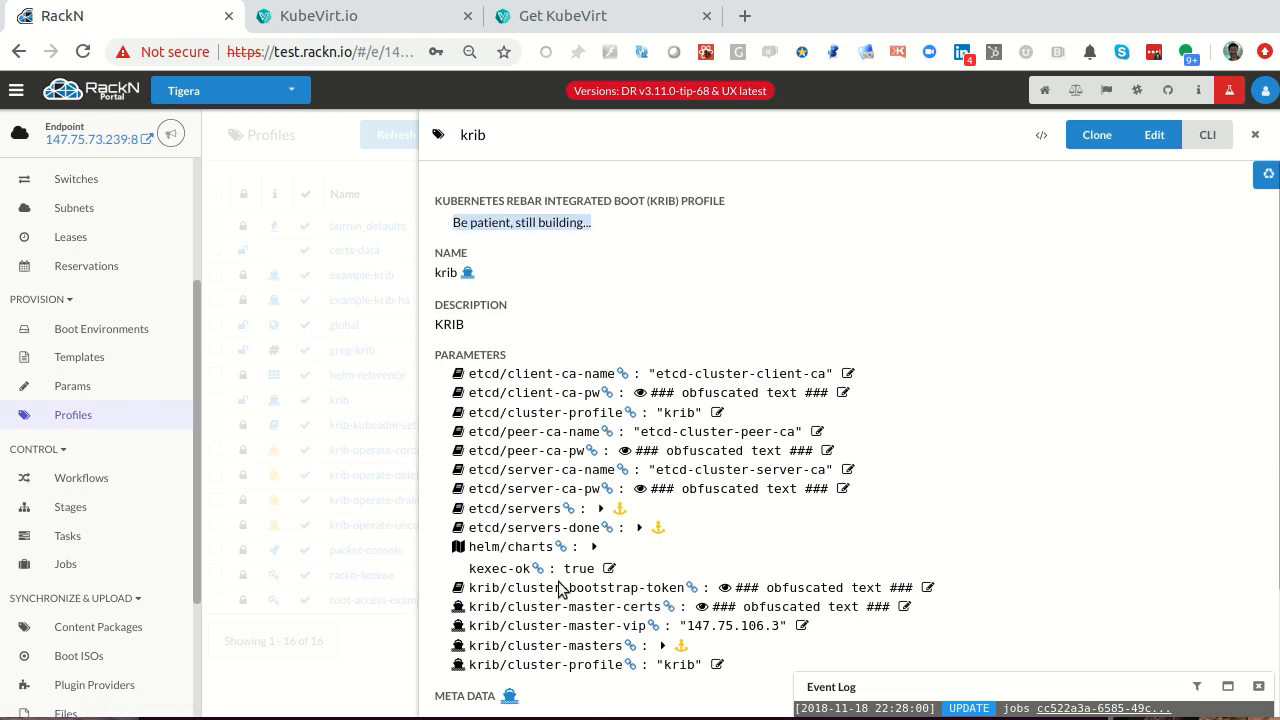
pyautogui.moveTo(720, 532)
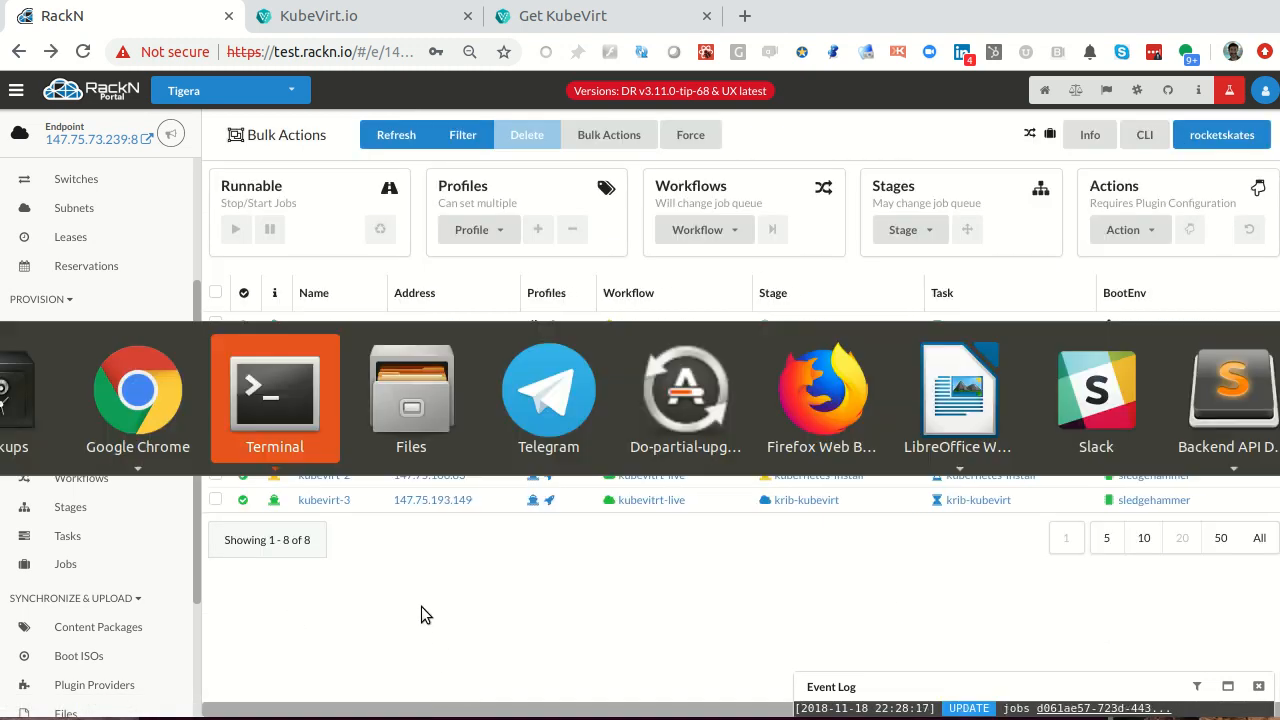
# - Save krib/cluster-admin-conf from the krib profile into admin.conf with drpcli
pyautogui.click(274, 390)
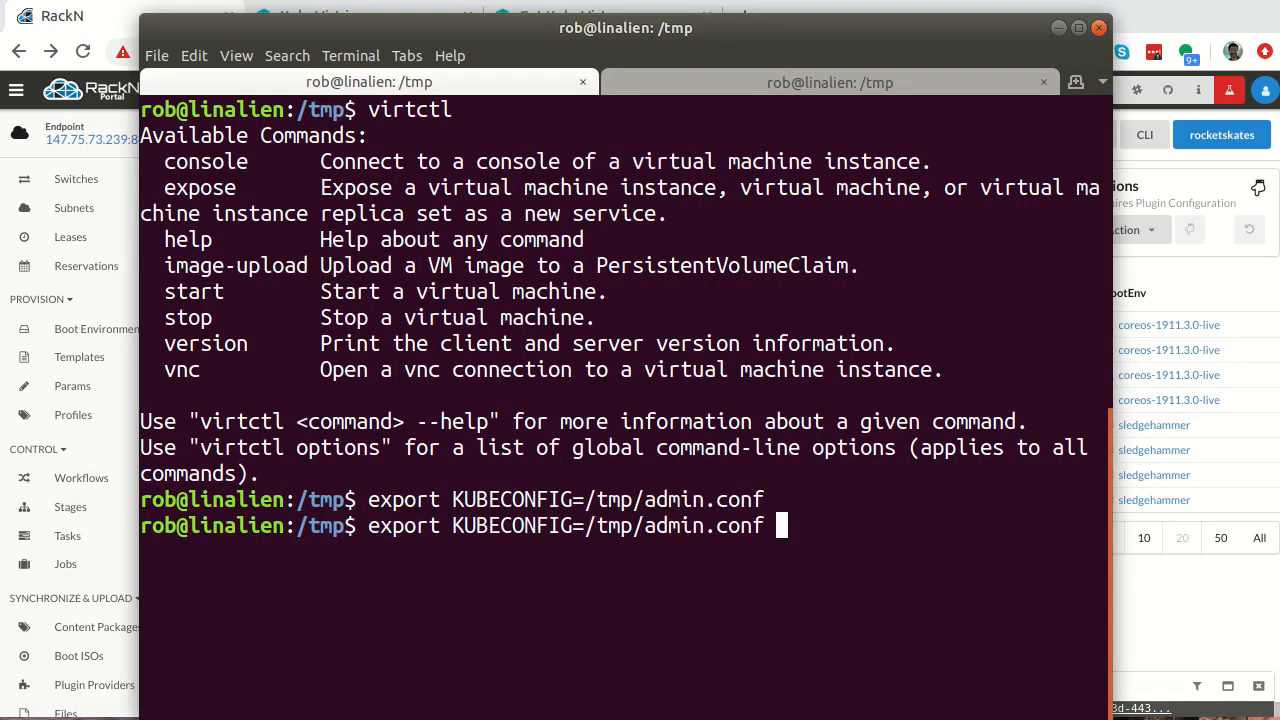
pyautogui.write('drpcli profiles get krib param krib/cluster-admin-conf')
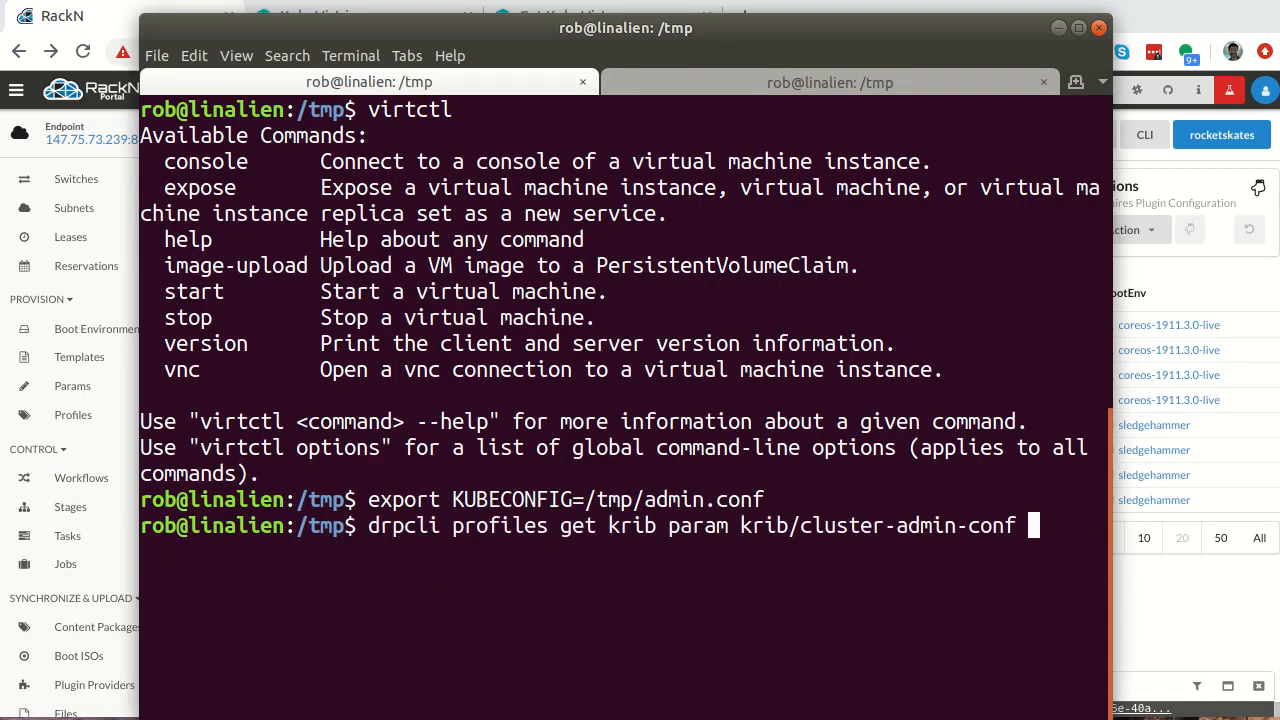
pyautogui.write('> admin.conf')
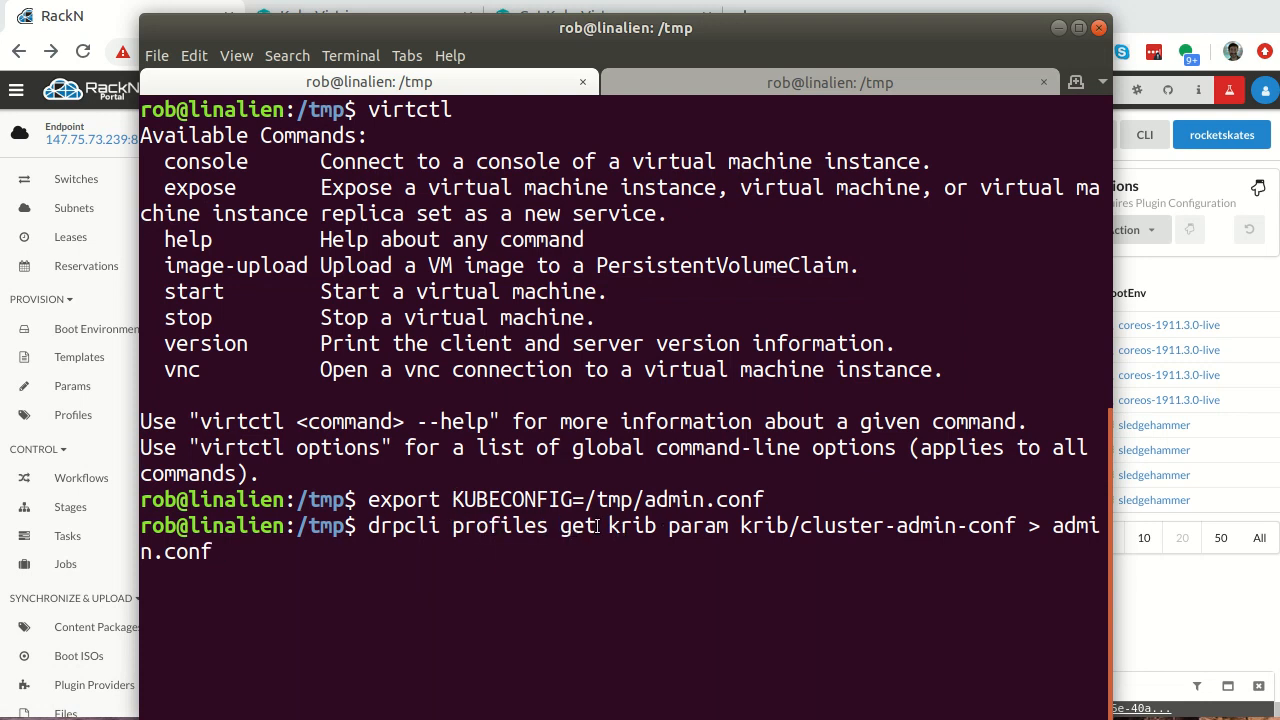
pyautogui.doubleClick(876, 524)
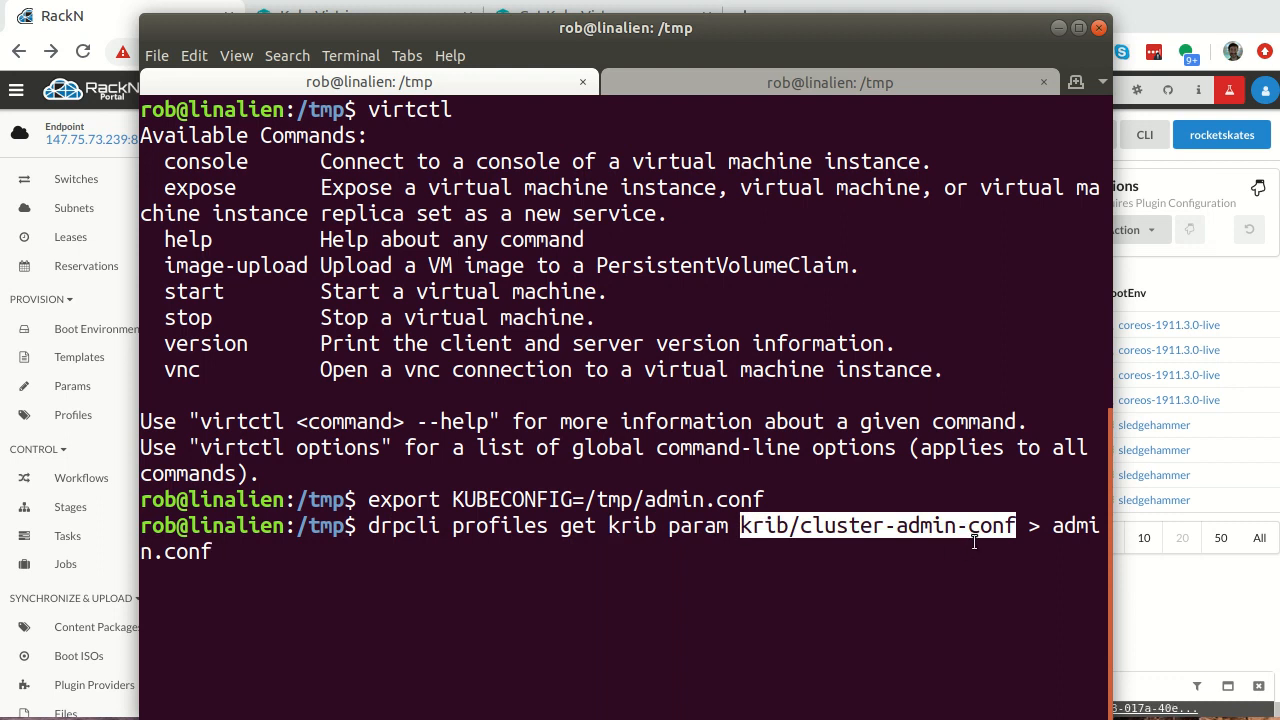
pyautogui.press('Return')
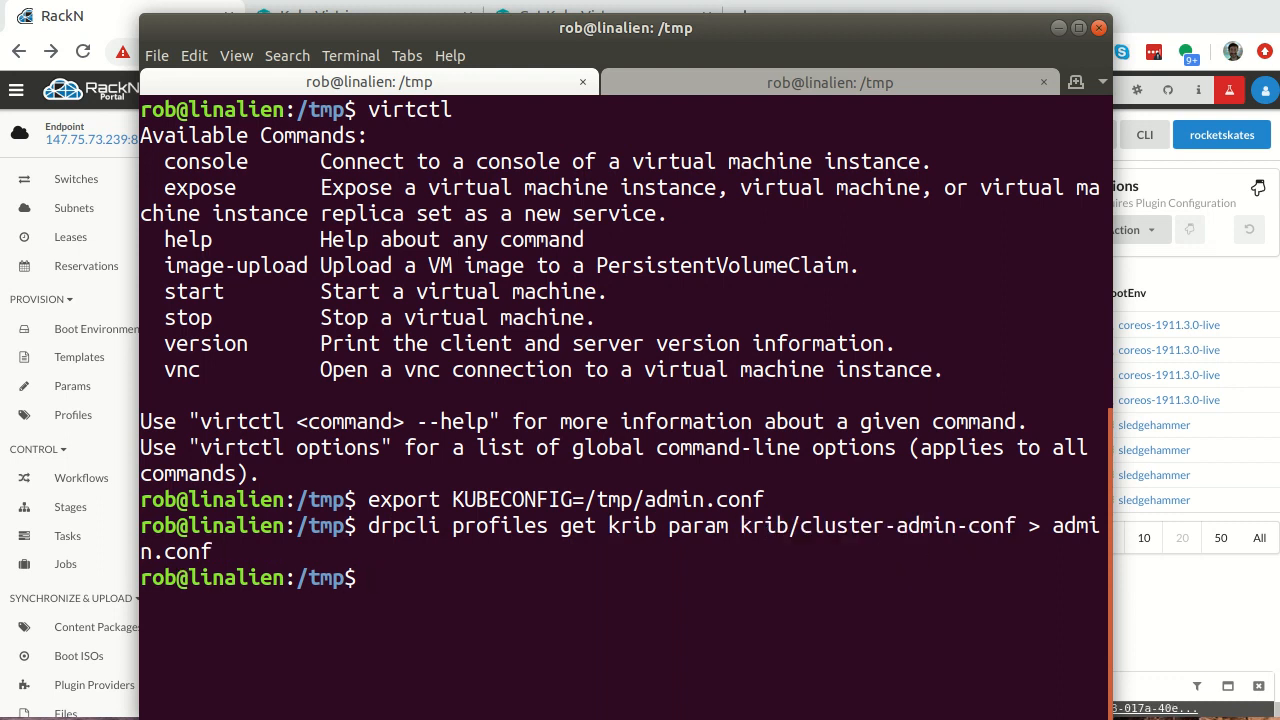
# - List the Kubernetes cluster's nodes with kubectl get nodes
pyautogui.write('k')
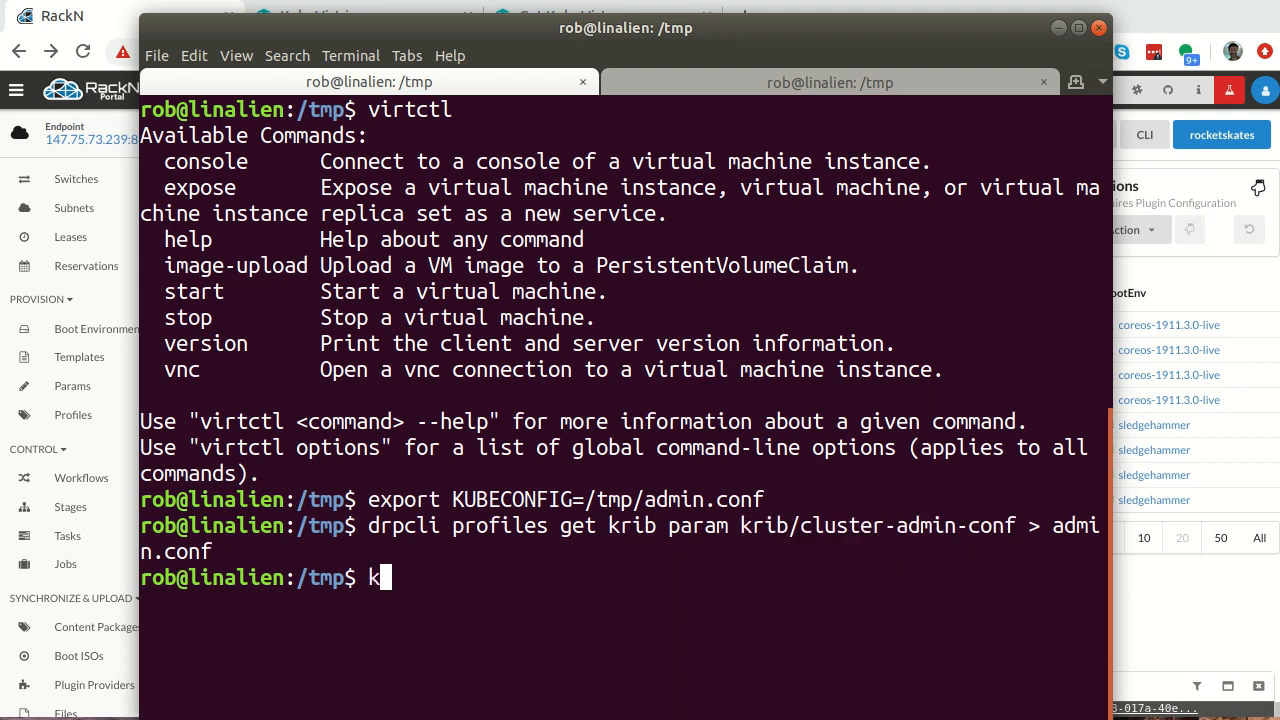
pyautogui.write('ubectl')
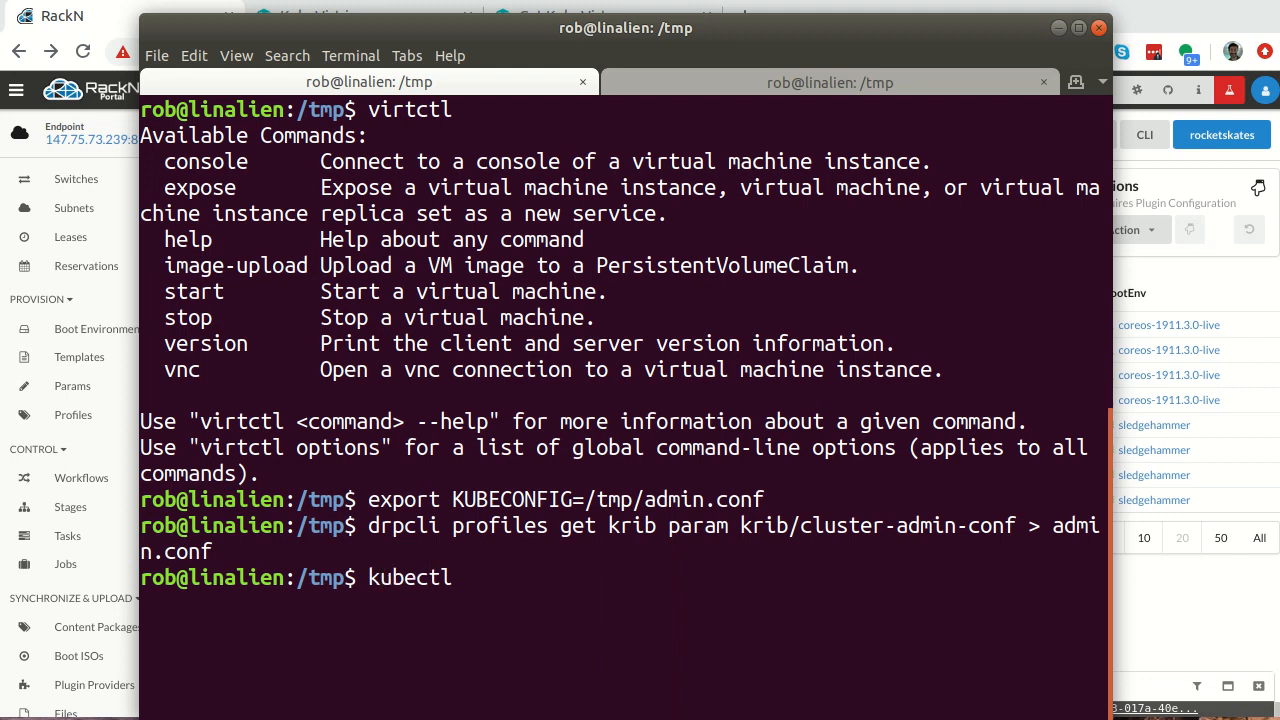
pyautogui.write('get node')
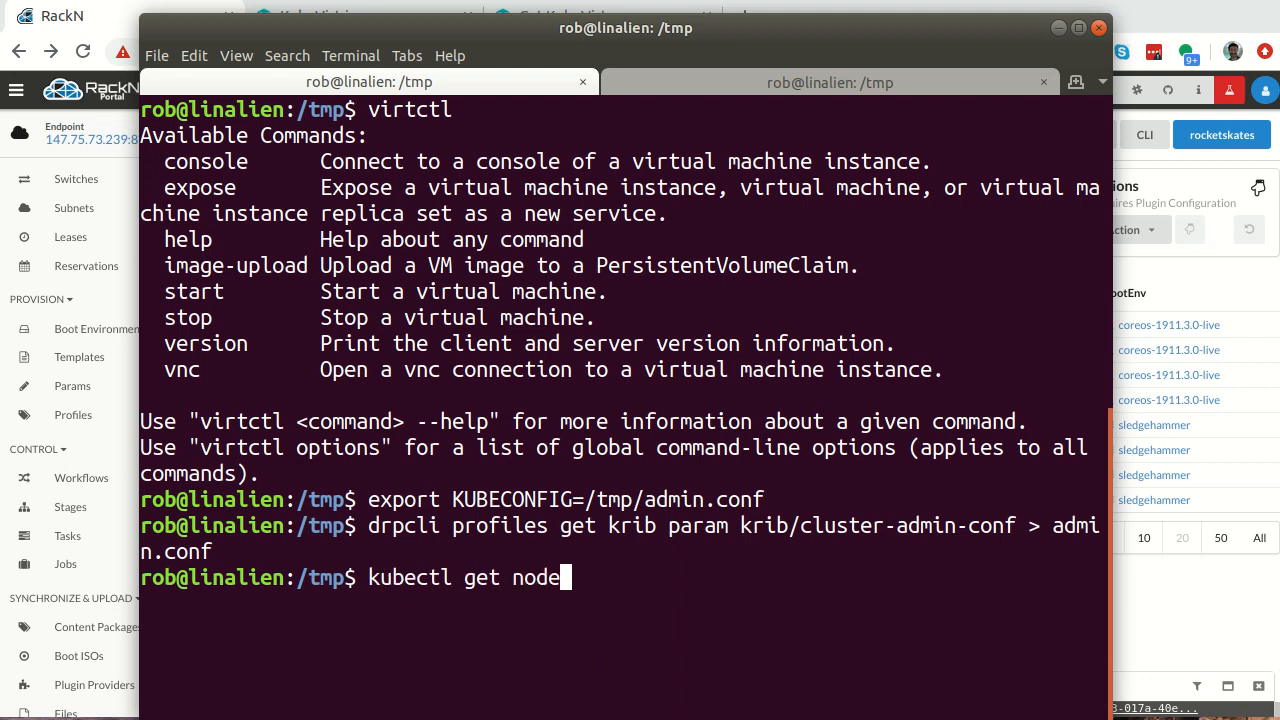
pyautogui.write('s')
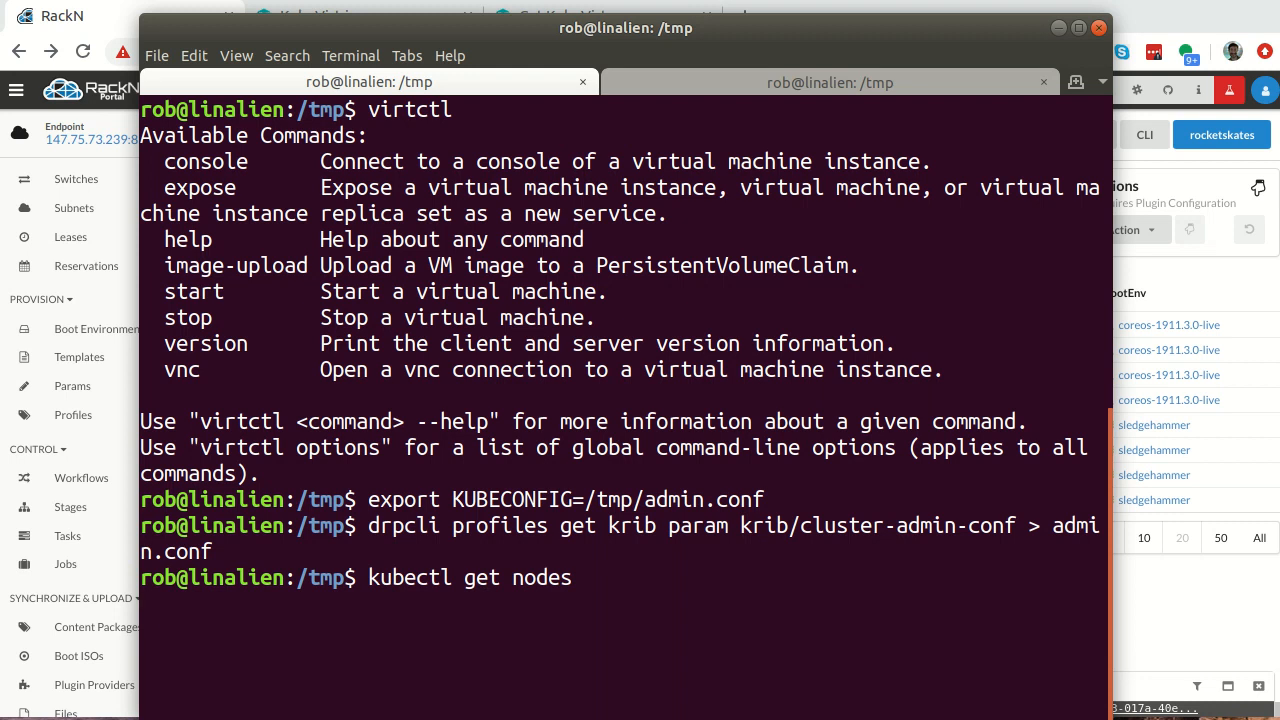
pyautogui.press('Return')
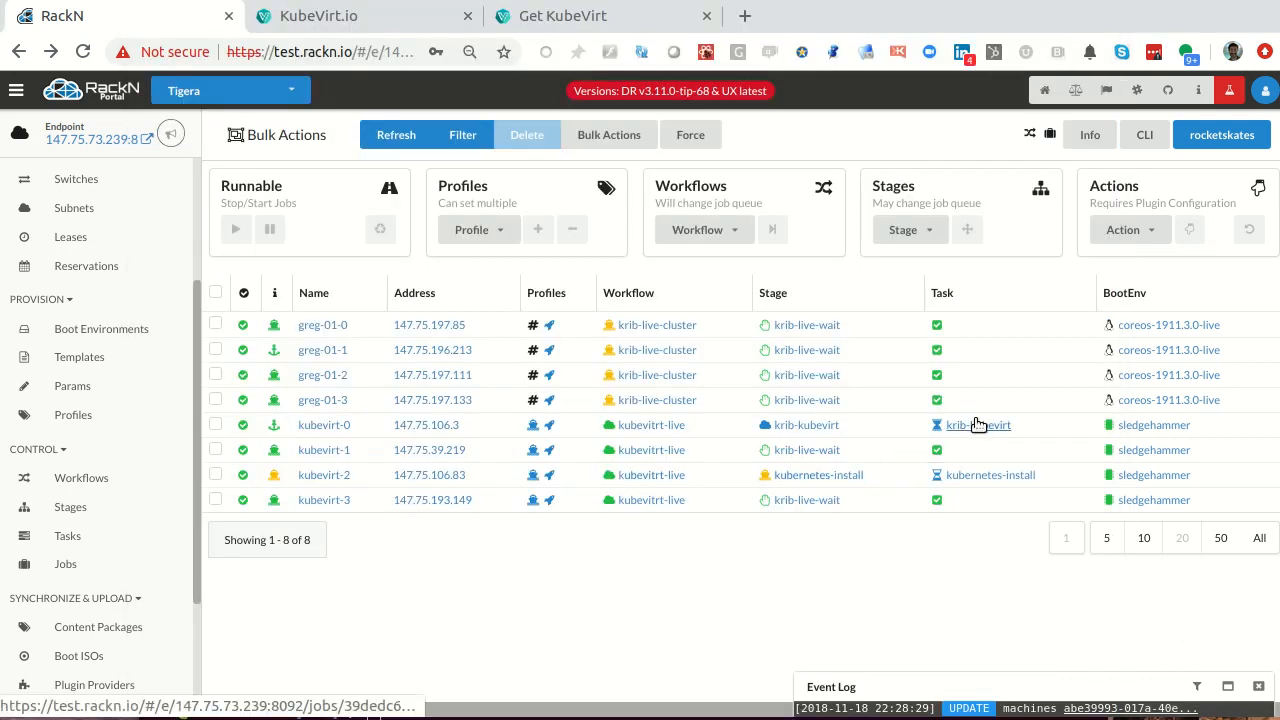
# - Read the kubevirt-0 krib-kubevirt job log to its end, confirming KubeVirt installed and the task finished
pyautogui.click(64, 564)
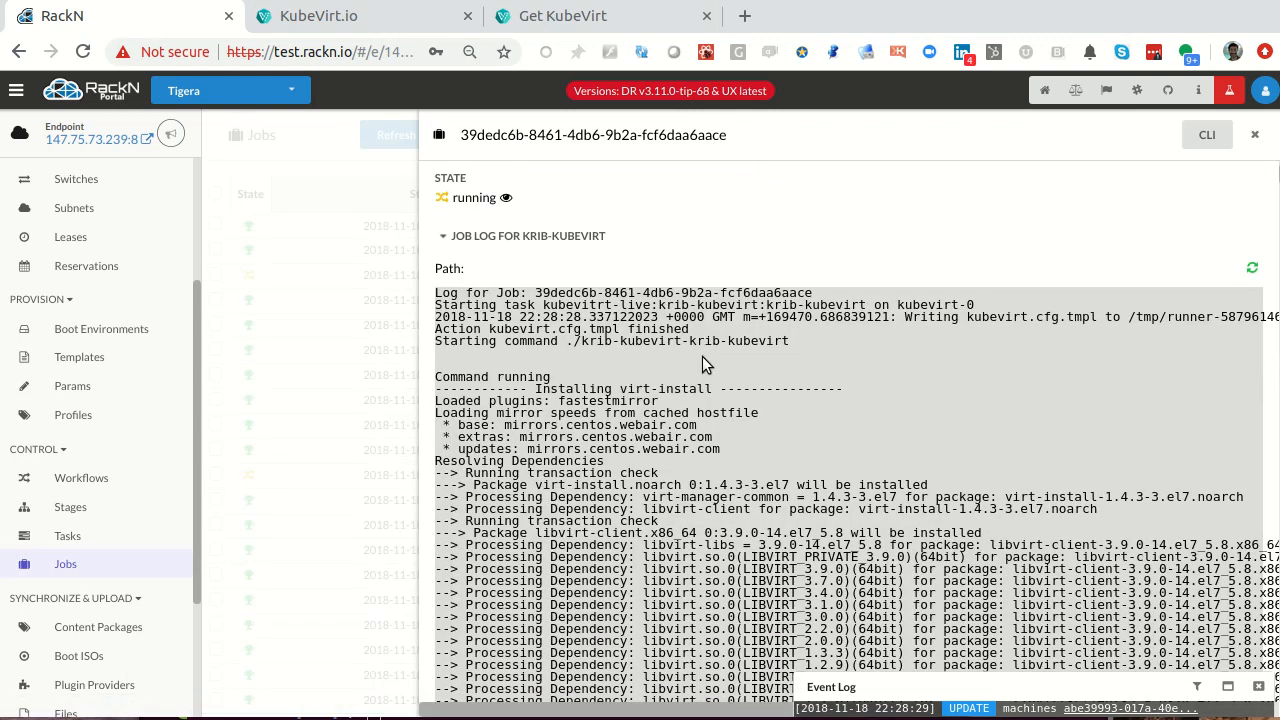
pyautogui.scroll(-3)
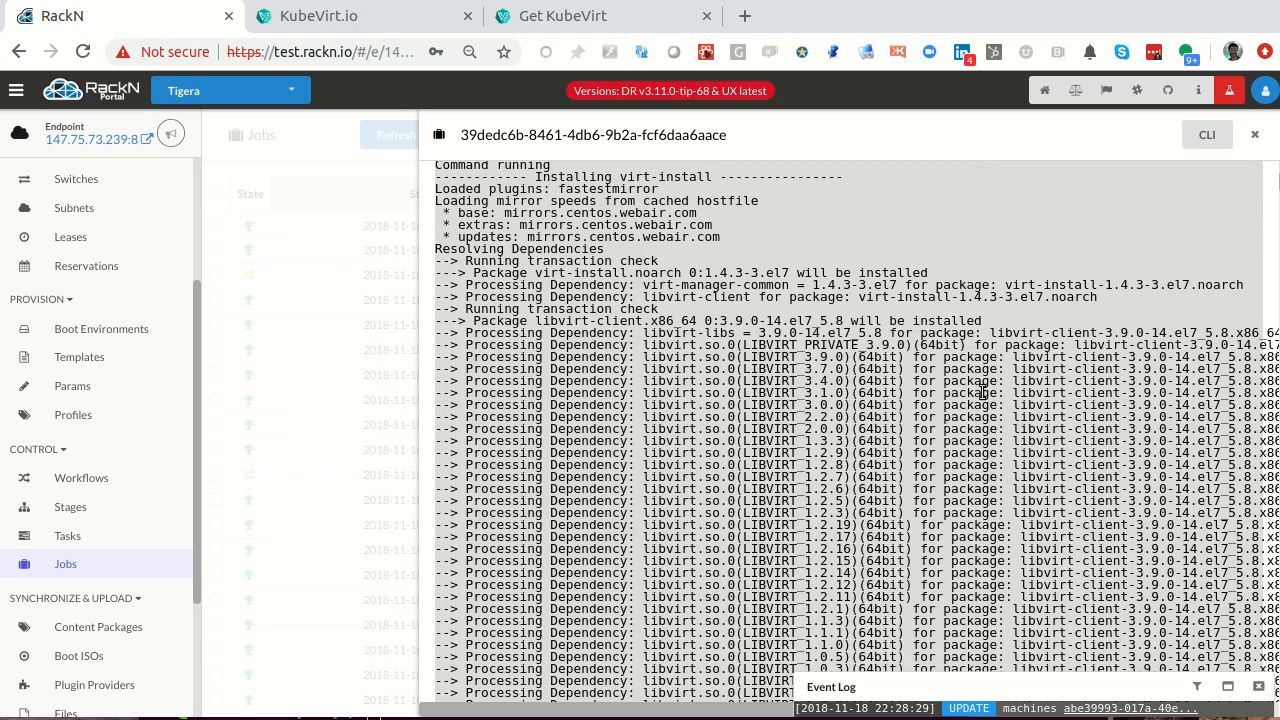
pyautogui.scroll(-3)
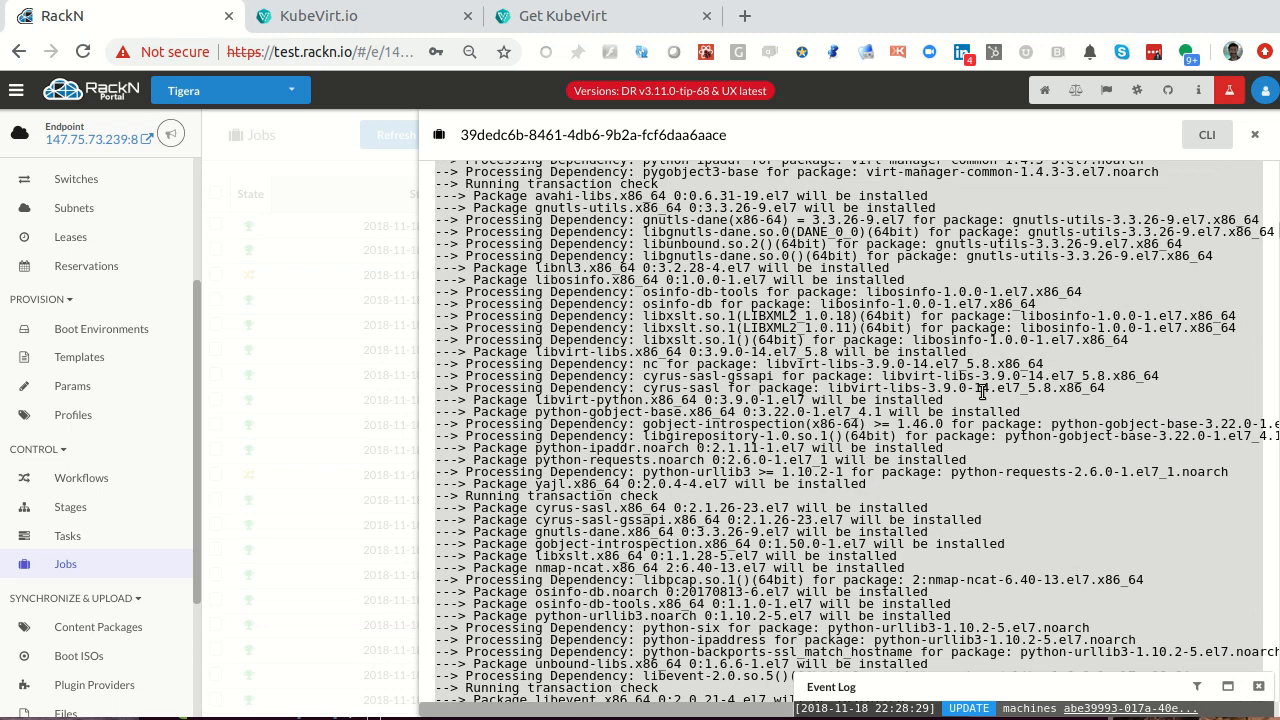
pyautogui.scroll(-3)
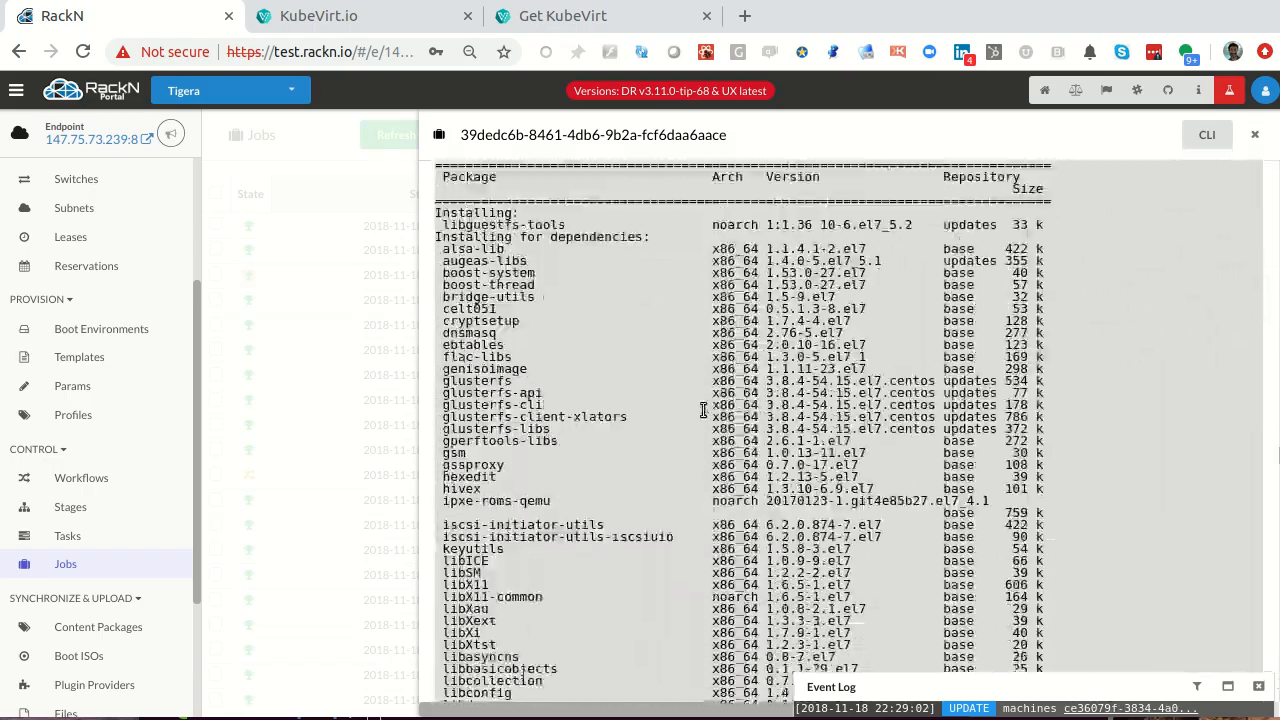
pyautogui.scroll(-3)
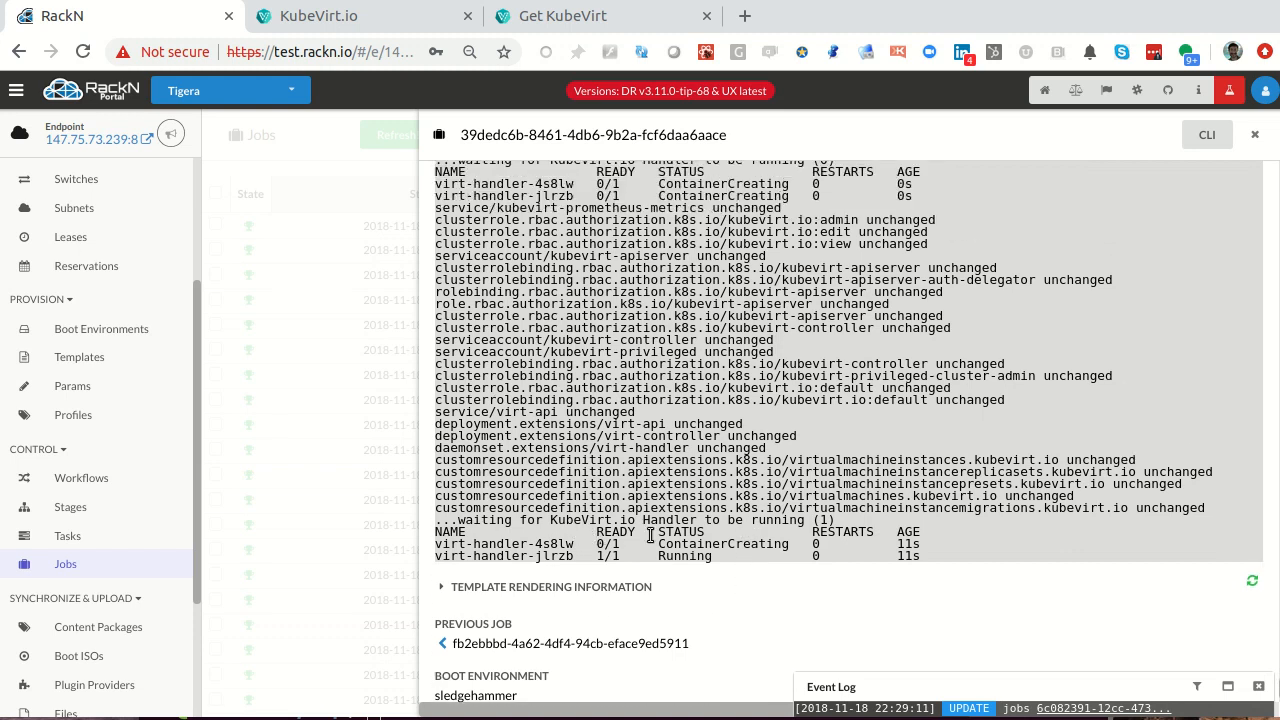
pyautogui.scroll(3)
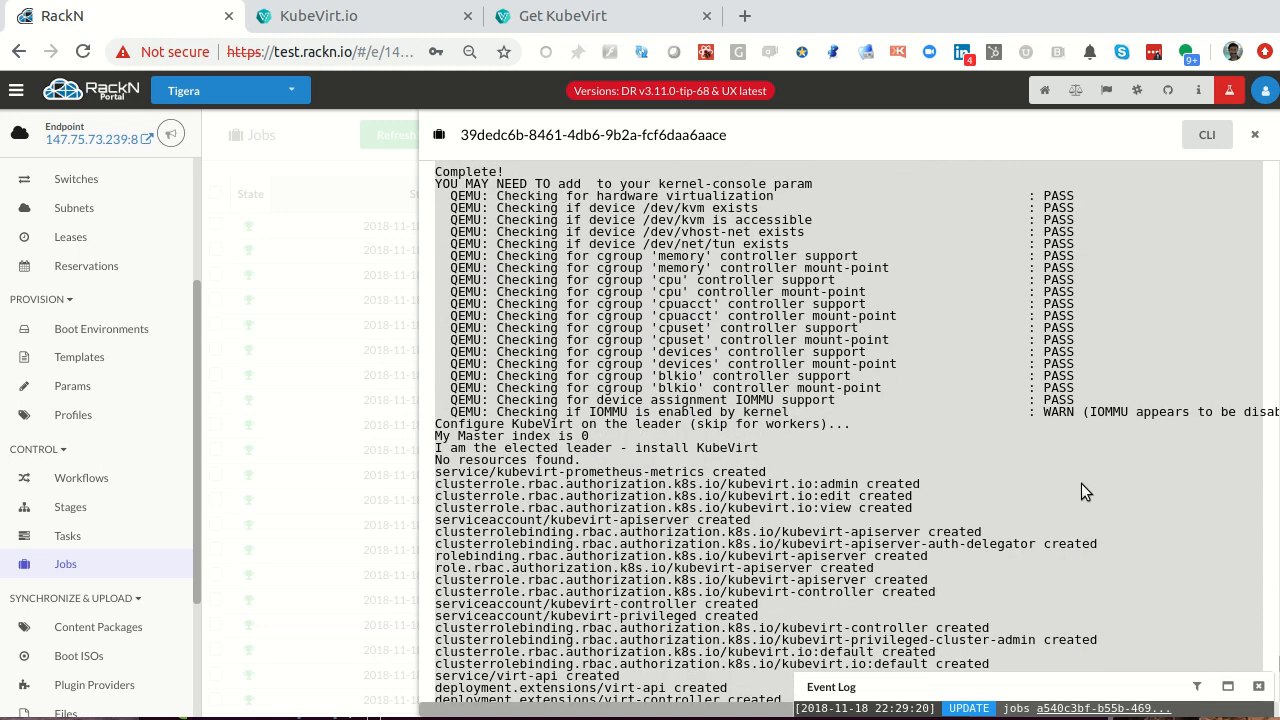
pyautogui.scroll(3)
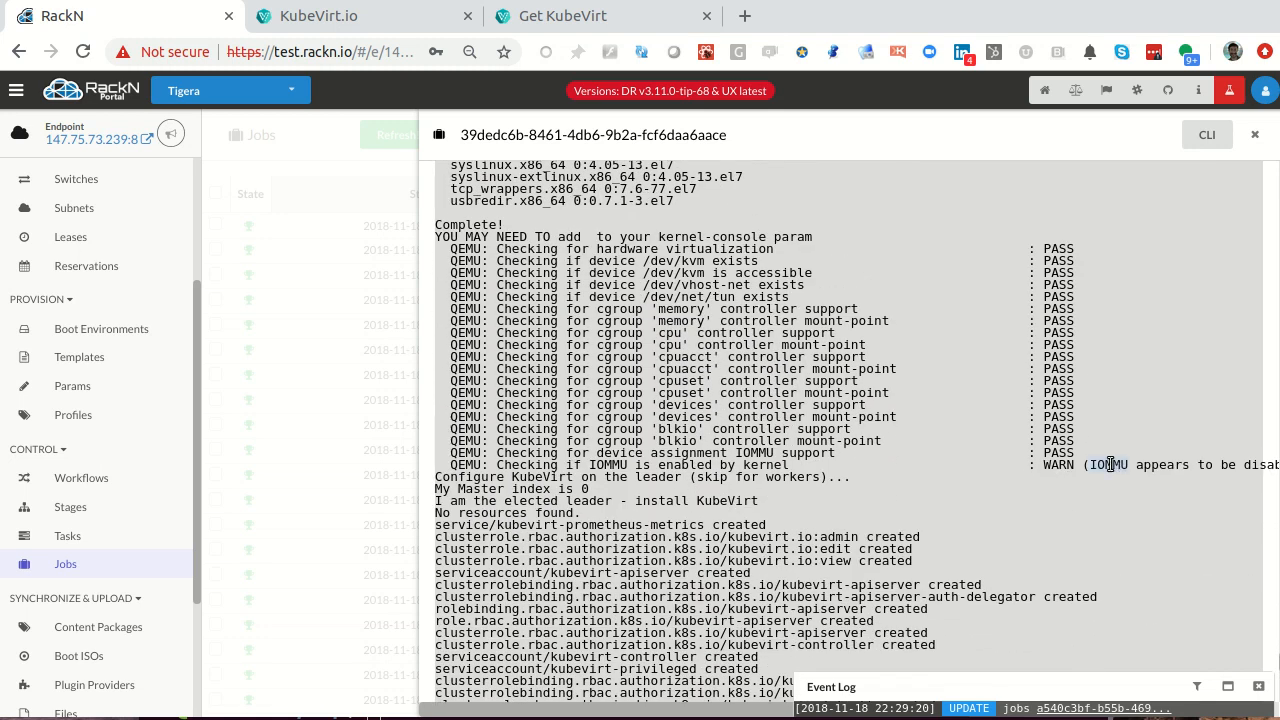
pyautogui.moveTo(912, 442)
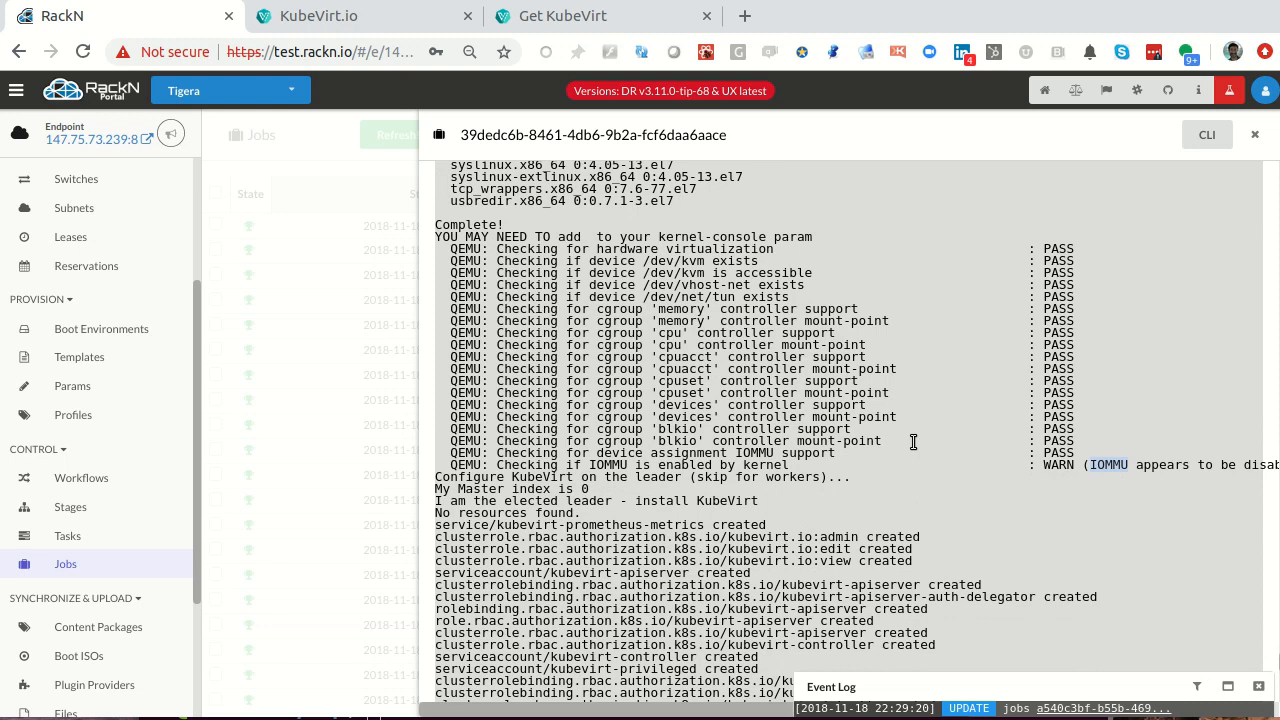
pyautogui.scroll(-3)
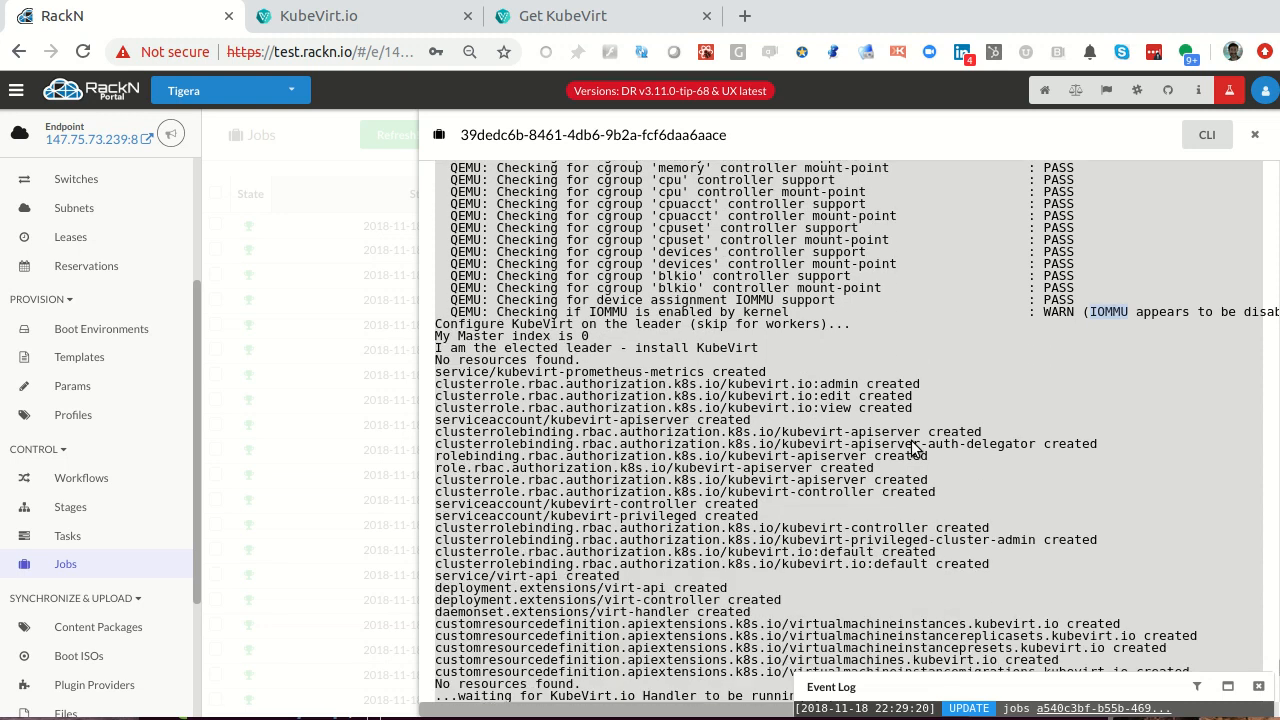
pyautogui.scroll(-3)
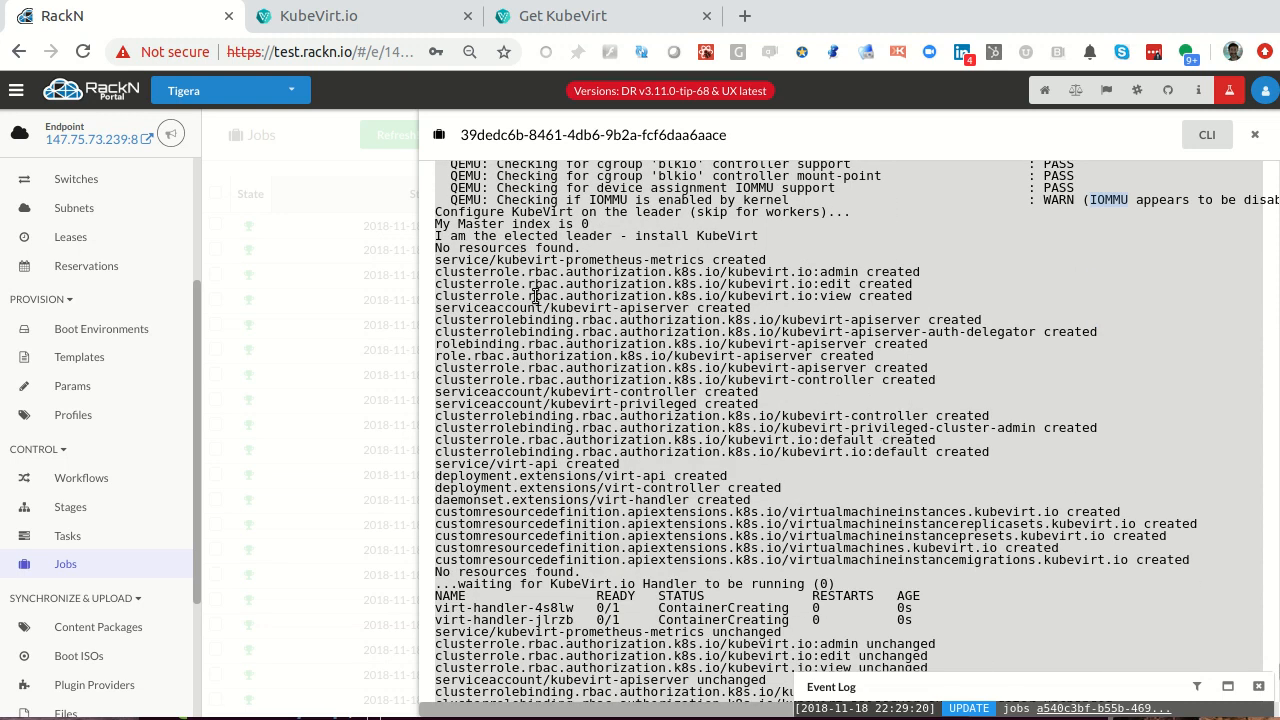
pyautogui.scroll(-3)
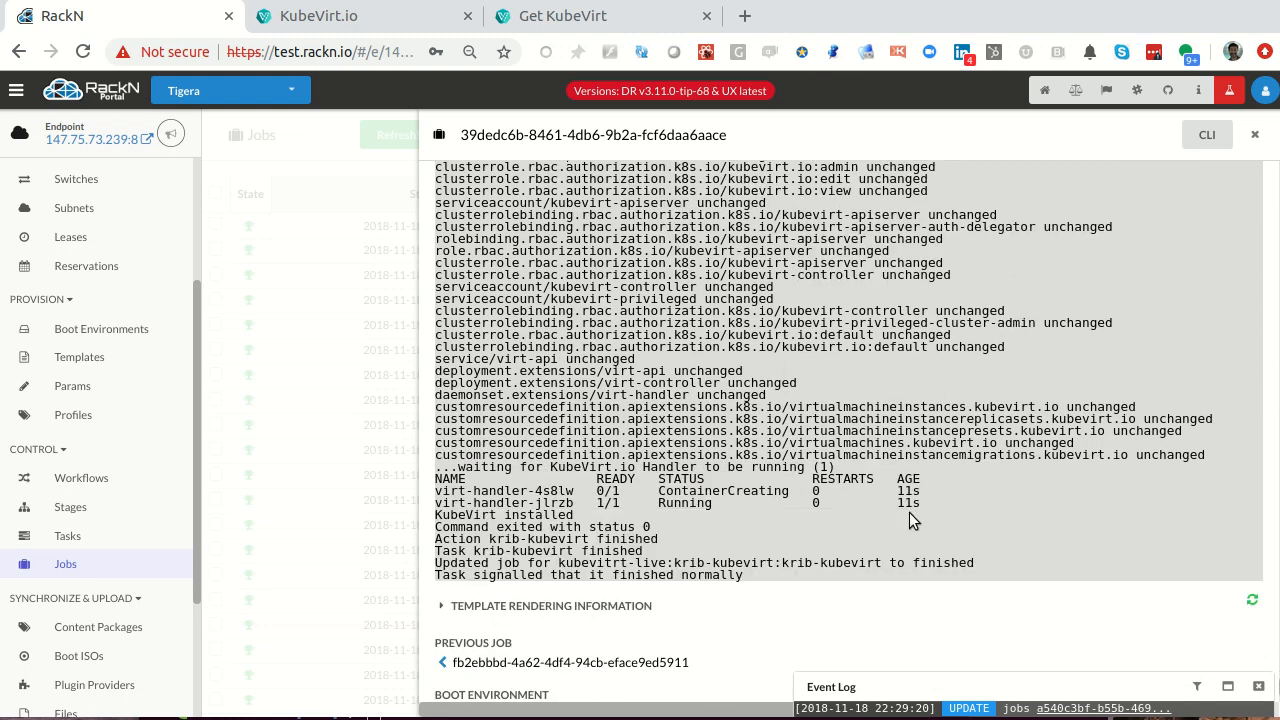
pyautogui.moveTo(576, 528)
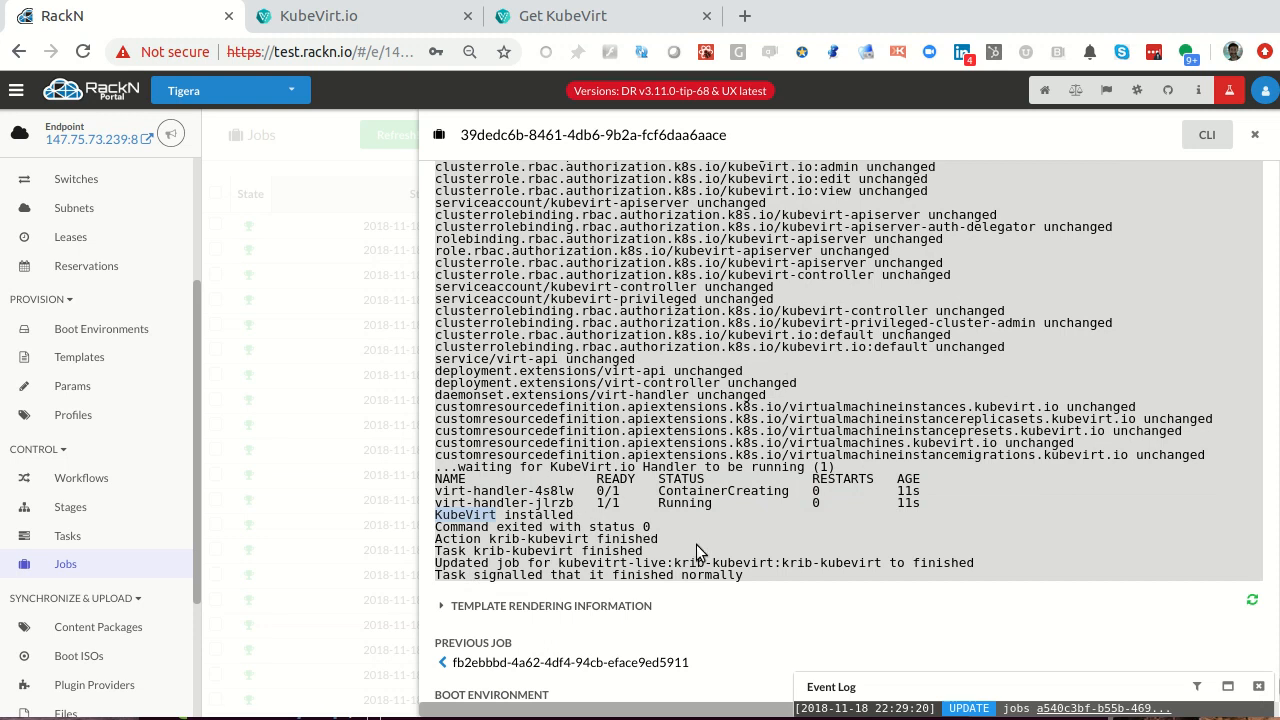
pyautogui.scroll(-3)
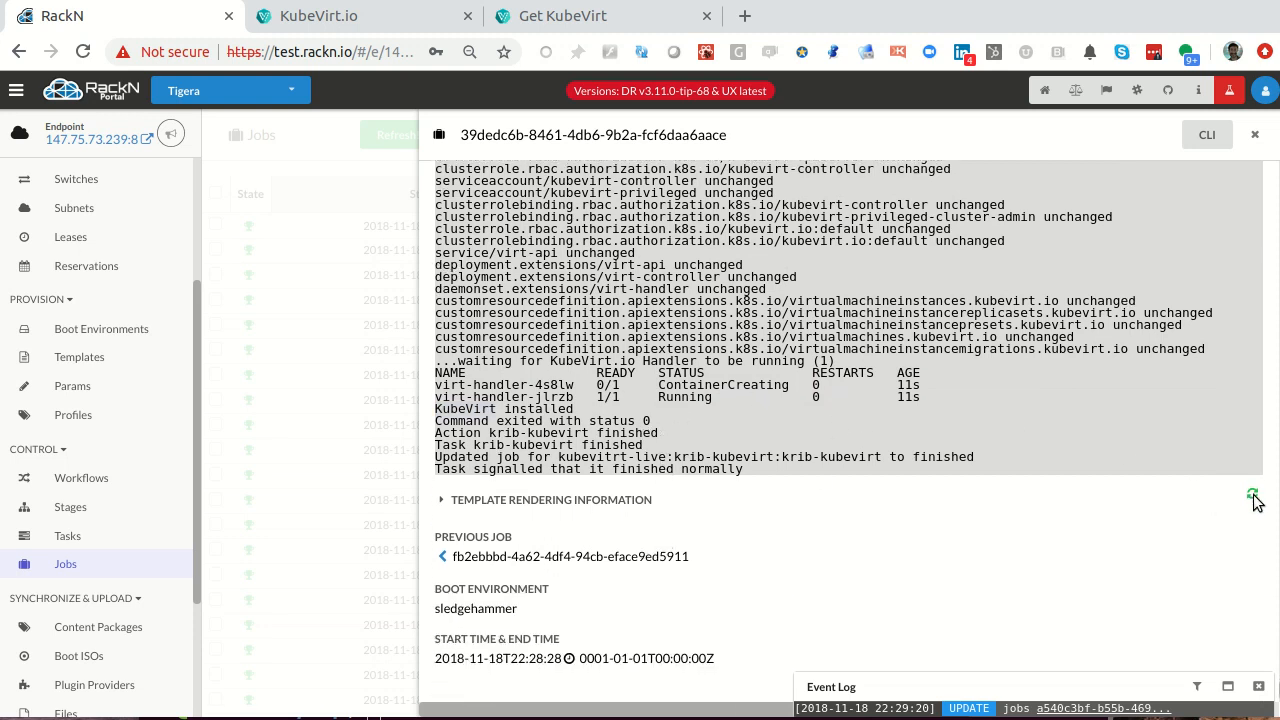
pyautogui.moveTo(1180, 500)
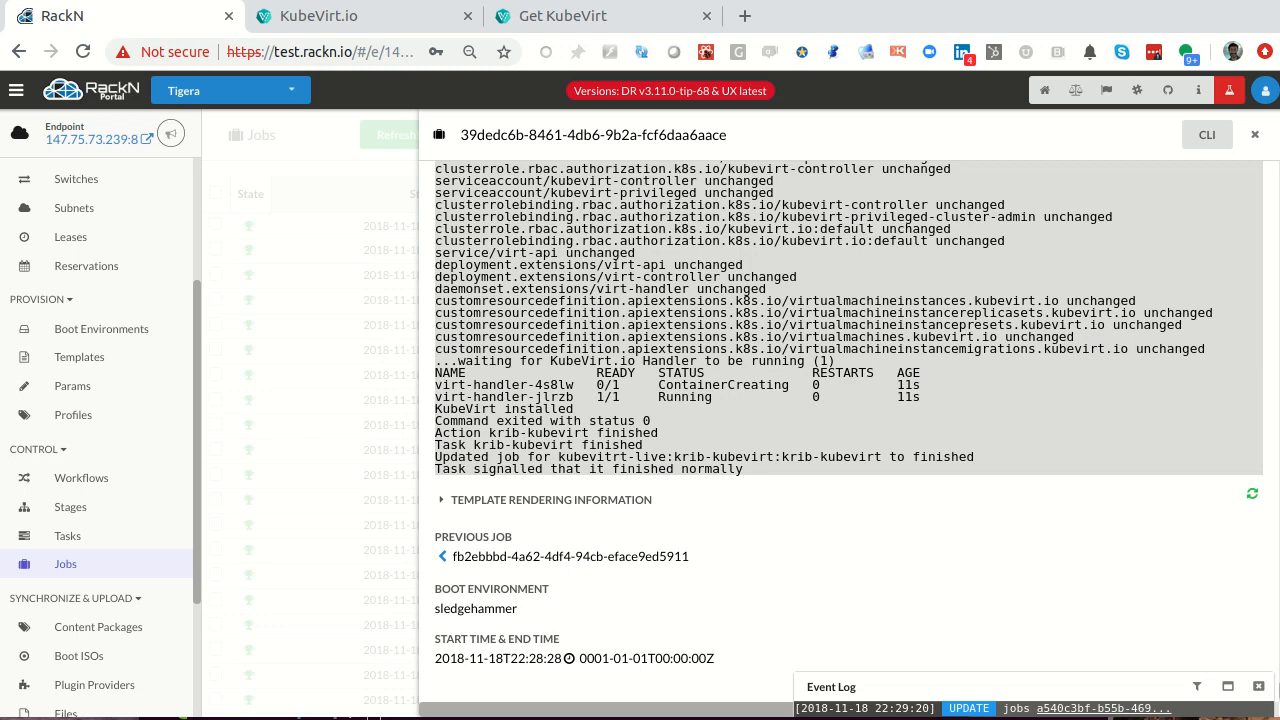
# - Close the job log and return to the Bulk Actions overview of all machines
pyautogui.click(1254, 134)
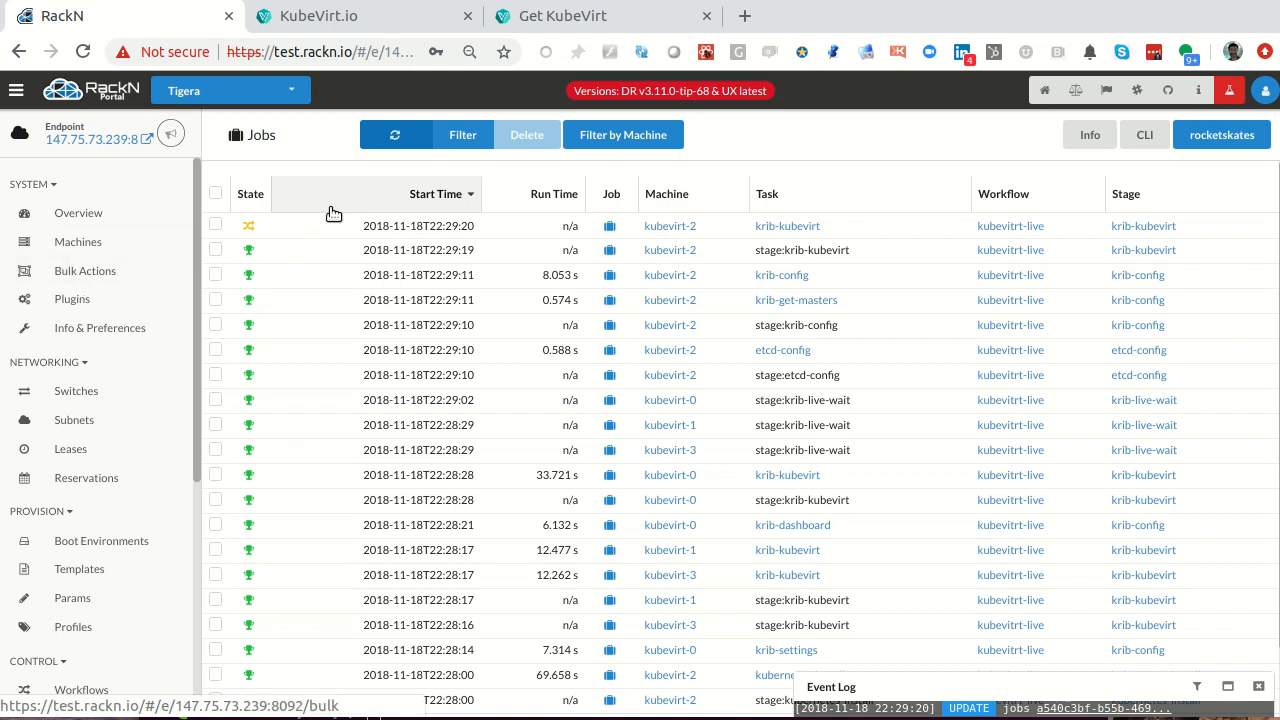
pyautogui.click(84, 270)
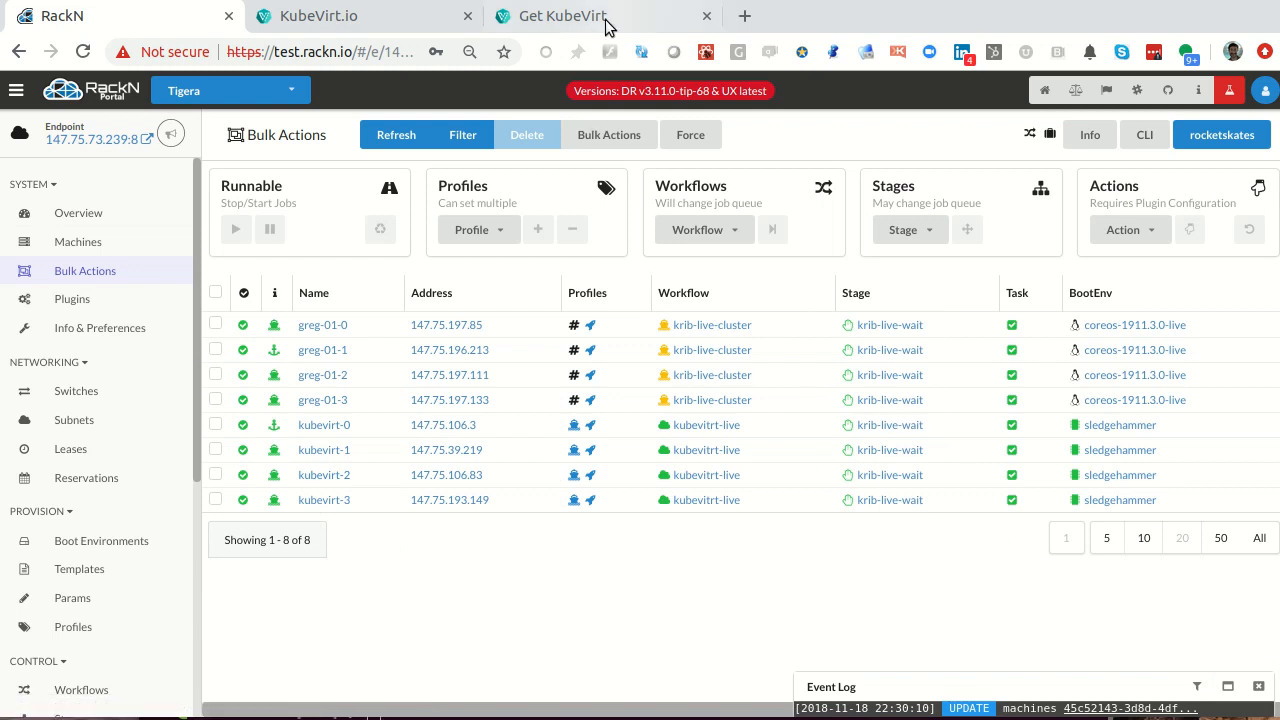
pyautogui.moveTo(600, 20)
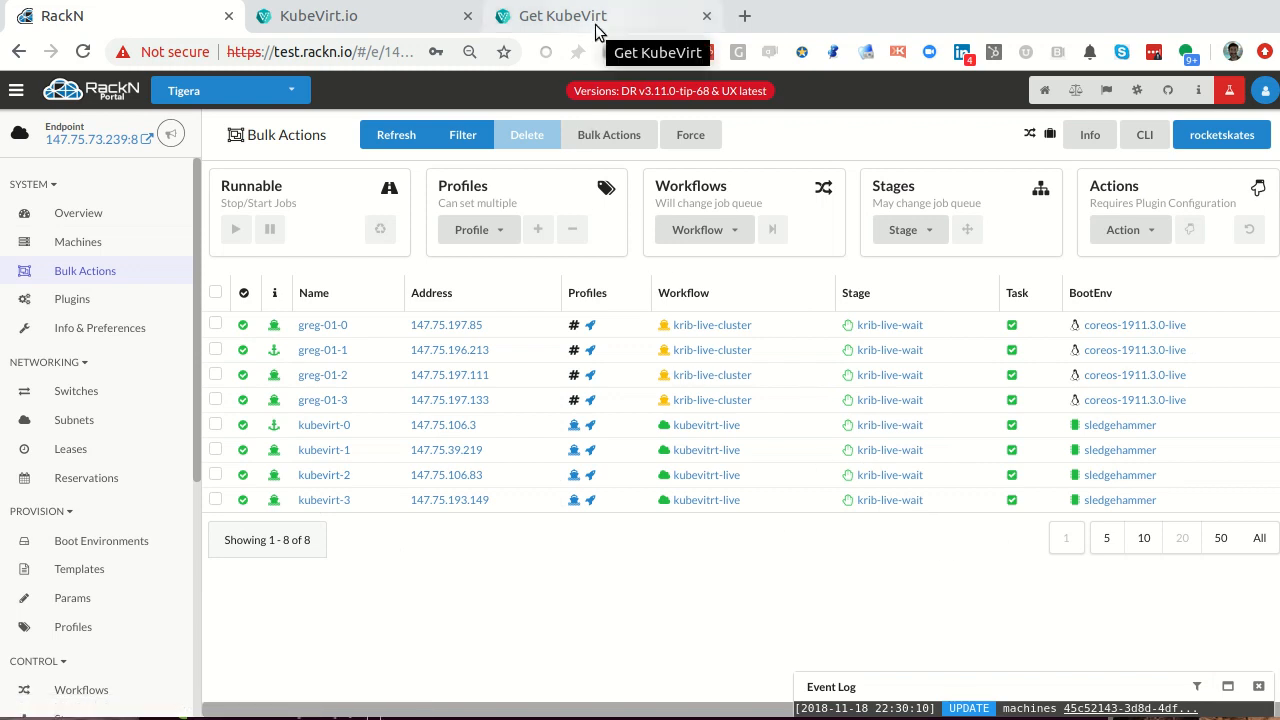
# - Bring the Get KubeVirt page down to Deploy a VirtualMachine and its kubectl apply vm.yaml command
pyautogui.click(564, 16)
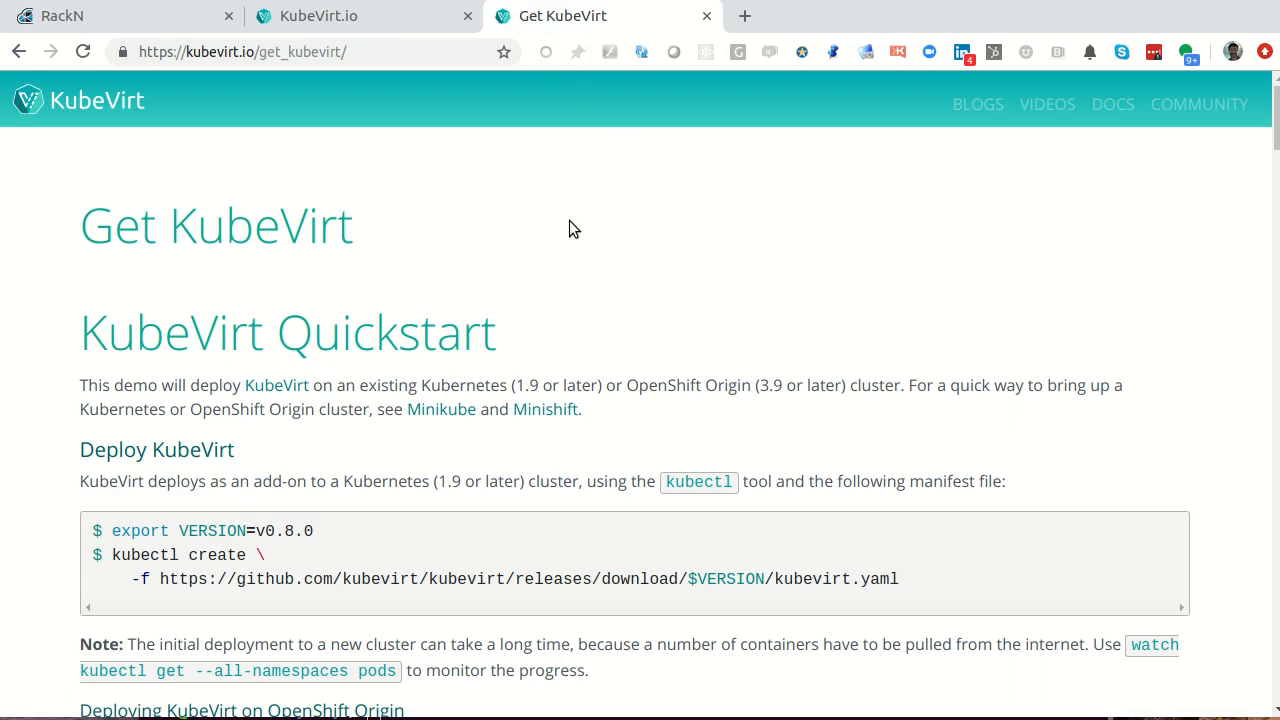
pyautogui.moveTo(696, 240)
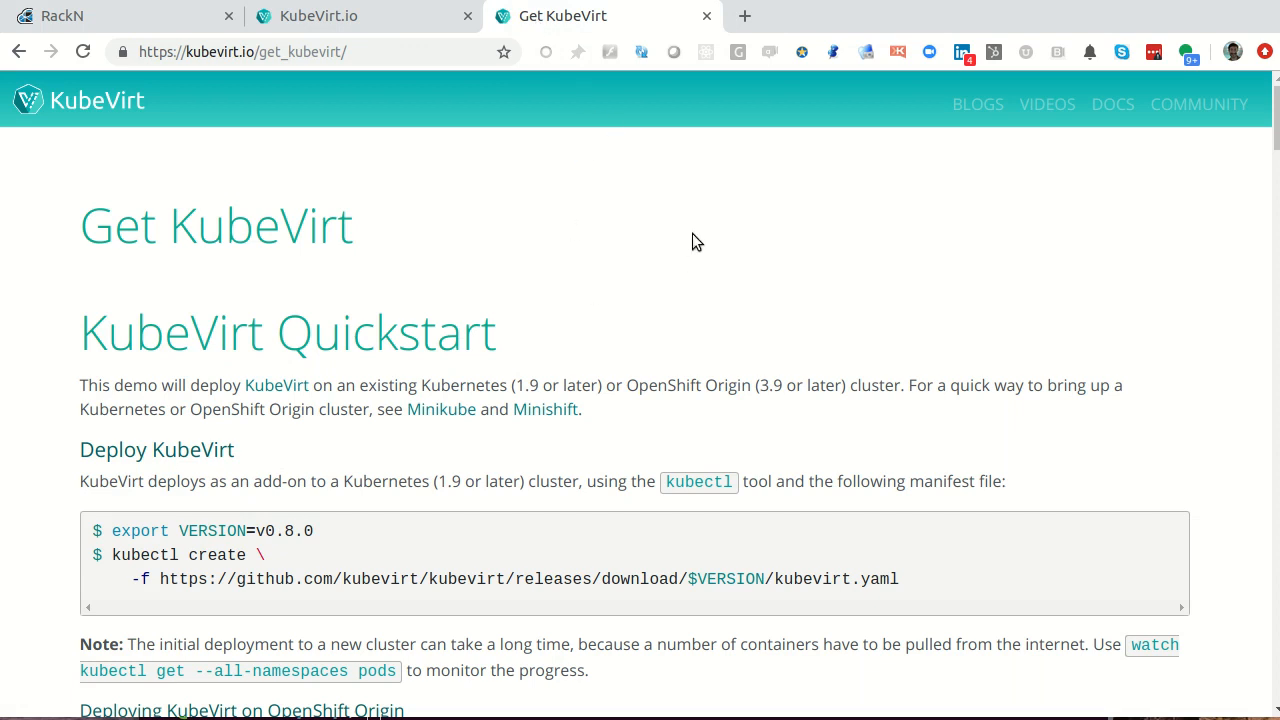
pyautogui.scroll(-3)
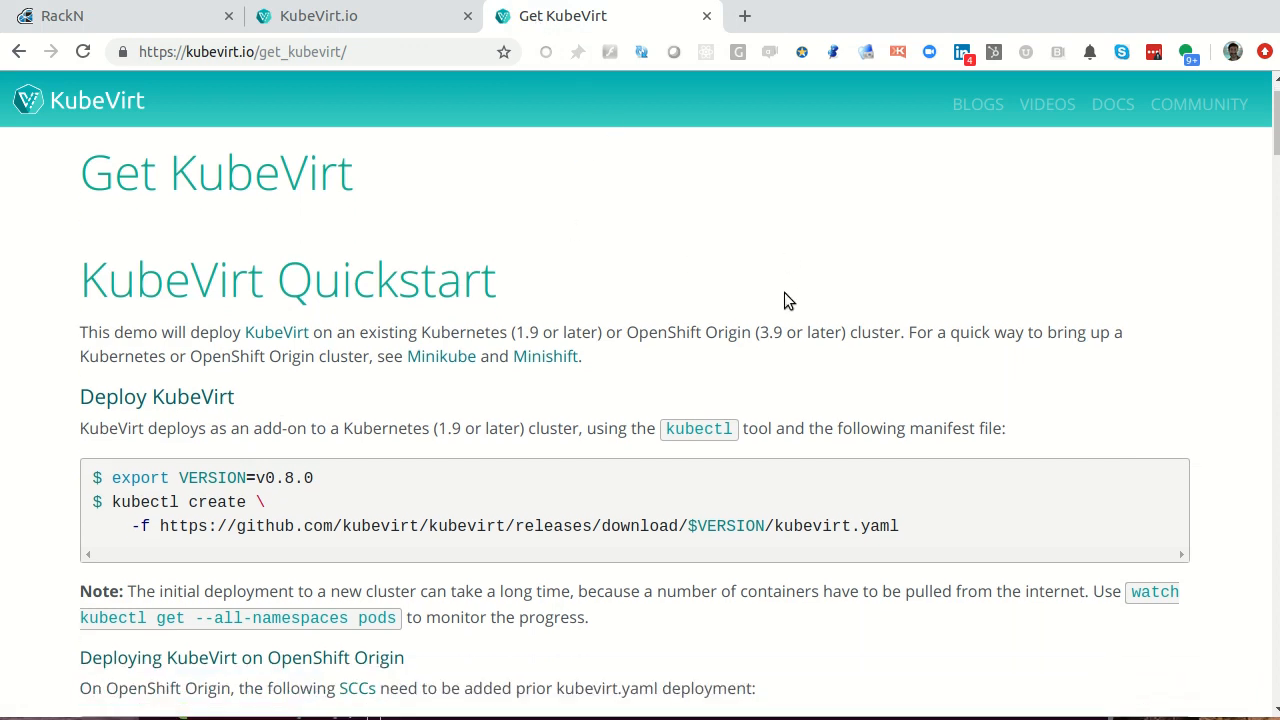
pyautogui.scroll(-3)
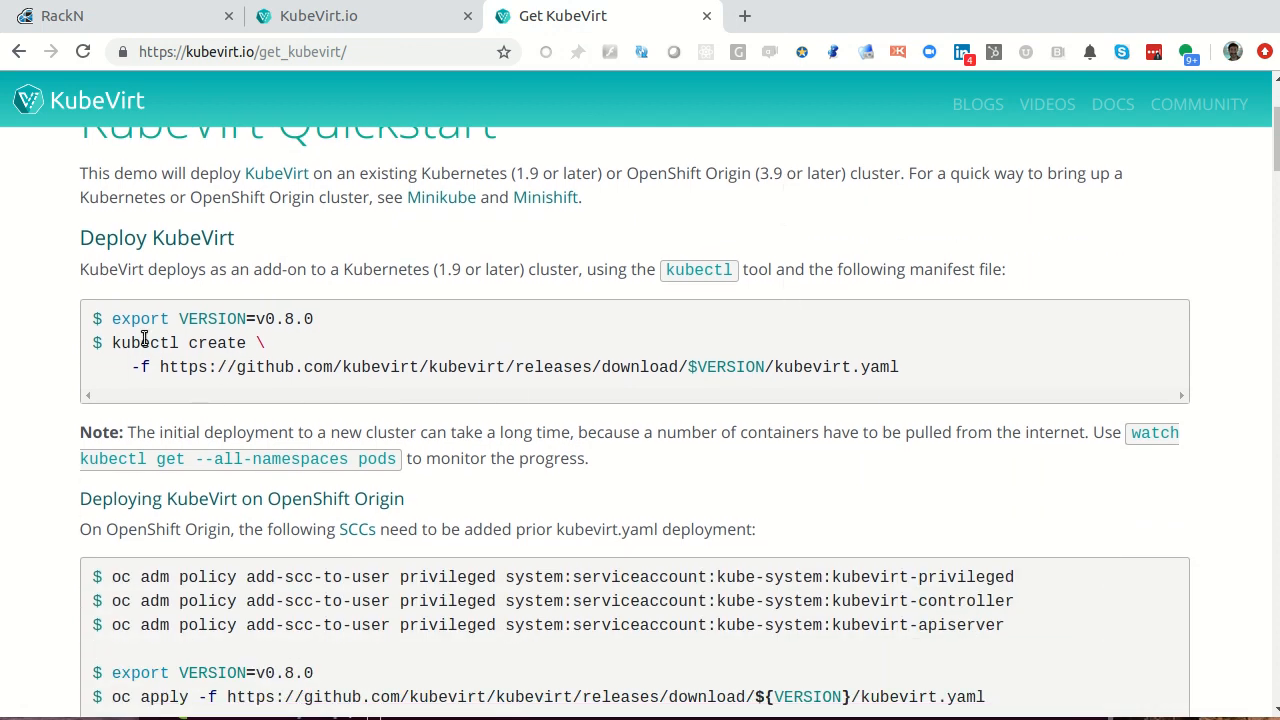
pyautogui.moveTo(224, 318)
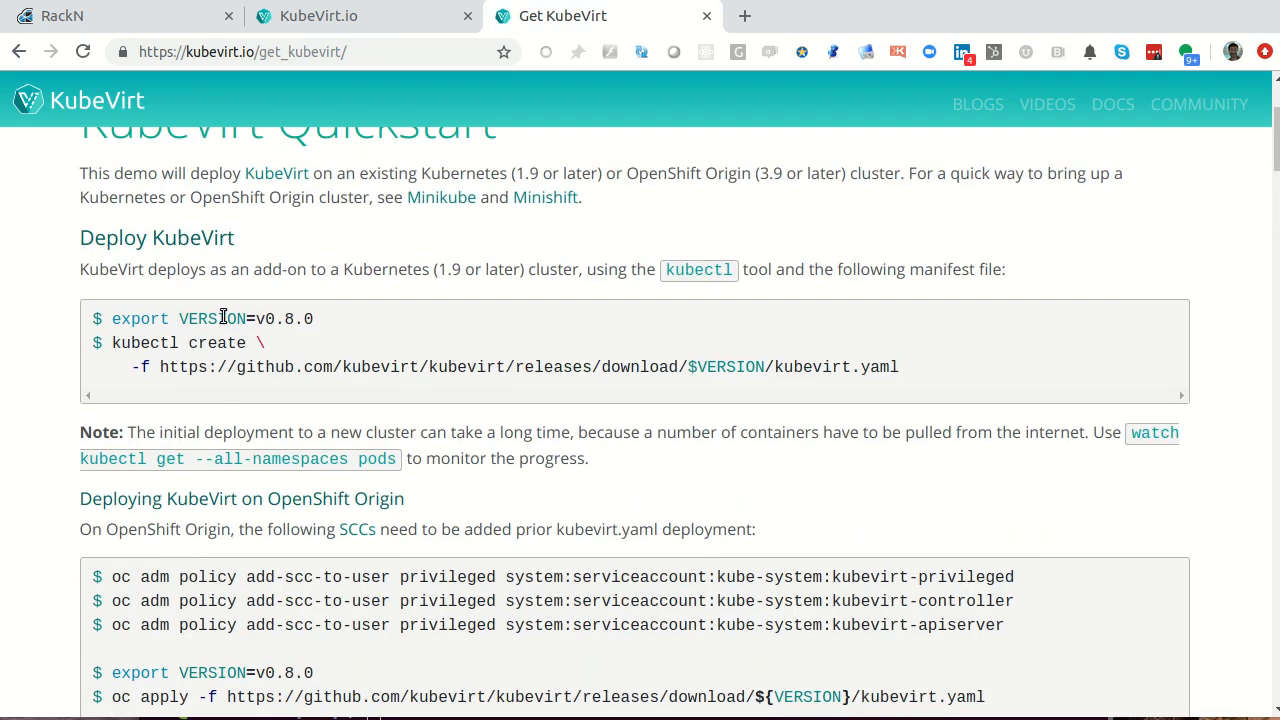
pyautogui.scroll(-3)
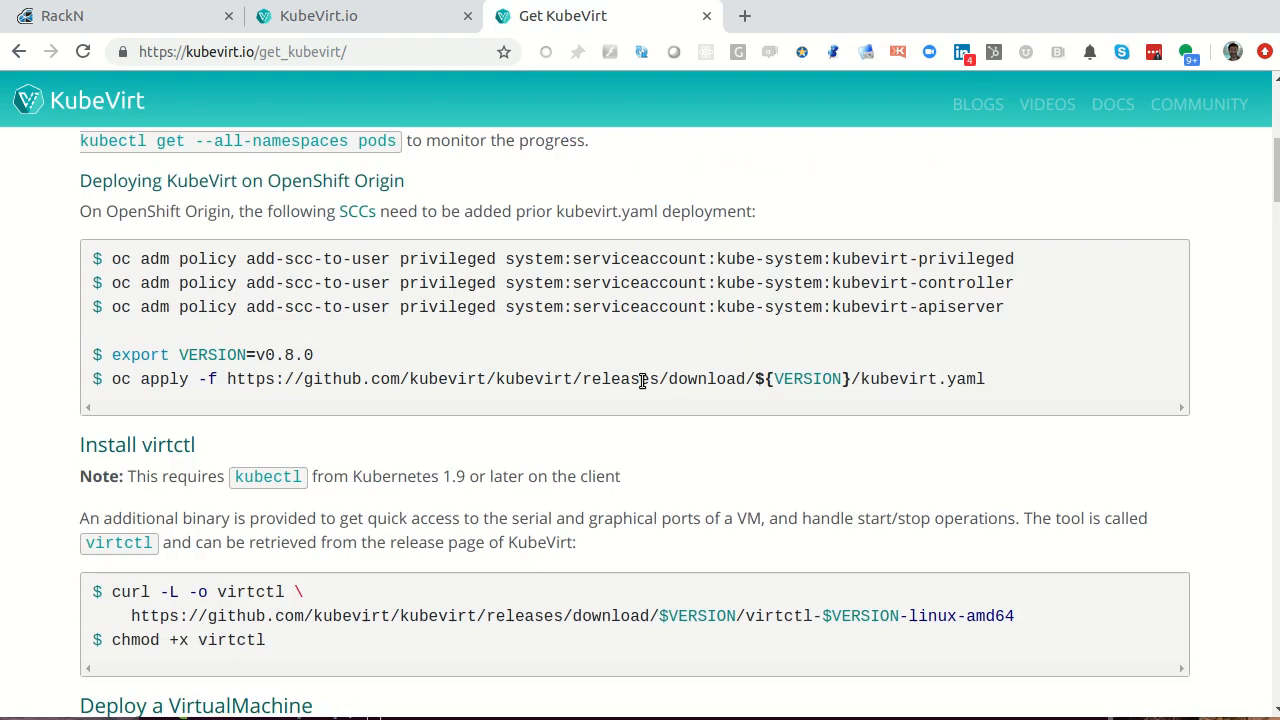
pyautogui.moveTo(436, 318)
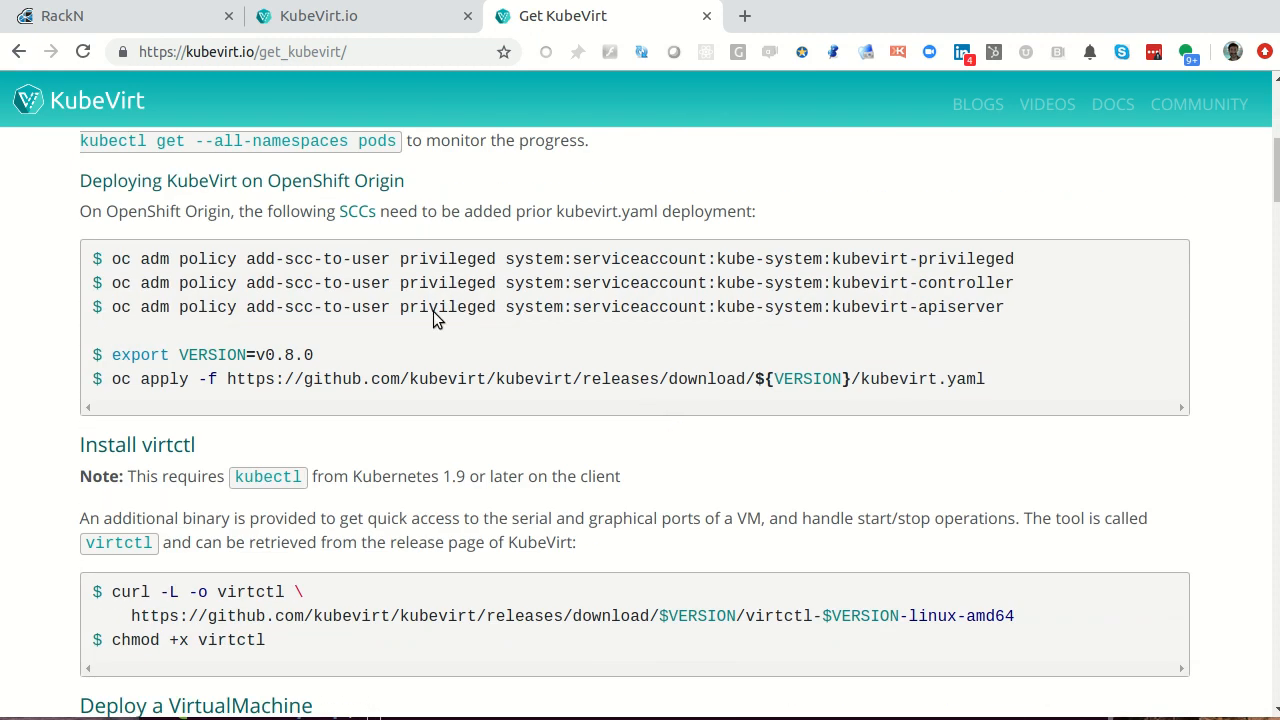
pyautogui.scroll(-3)
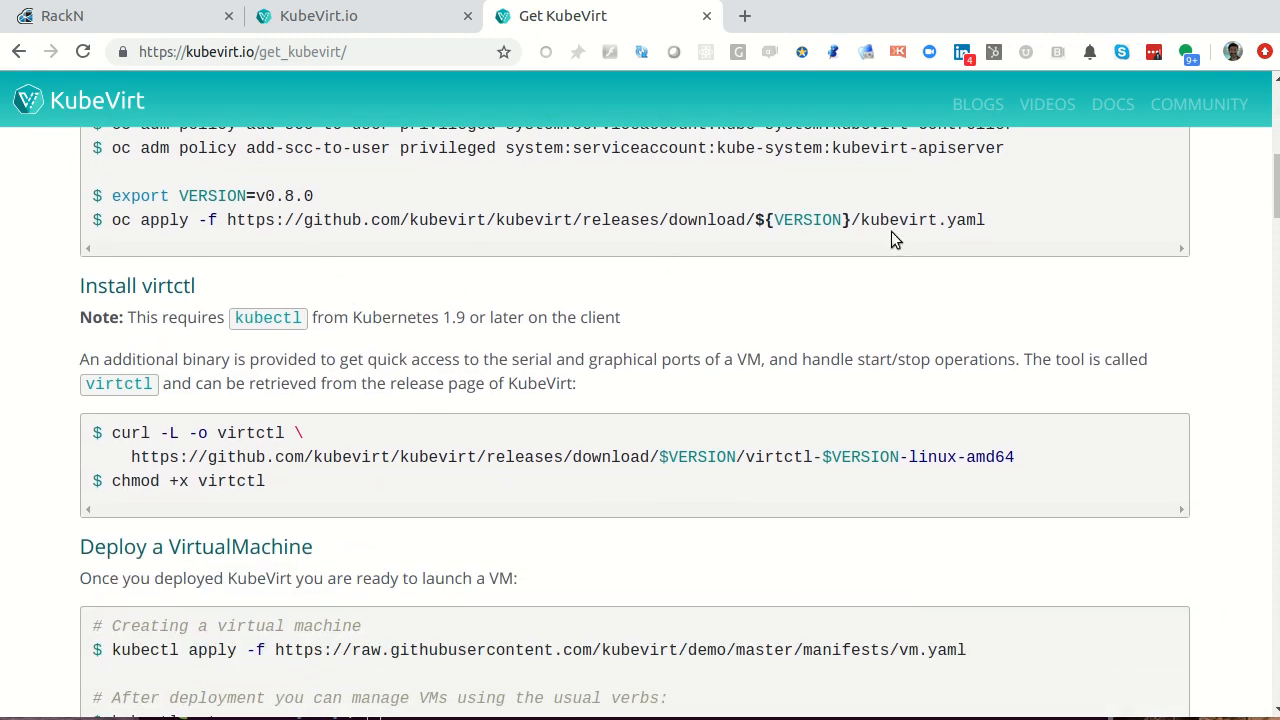
pyautogui.scroll(-3)
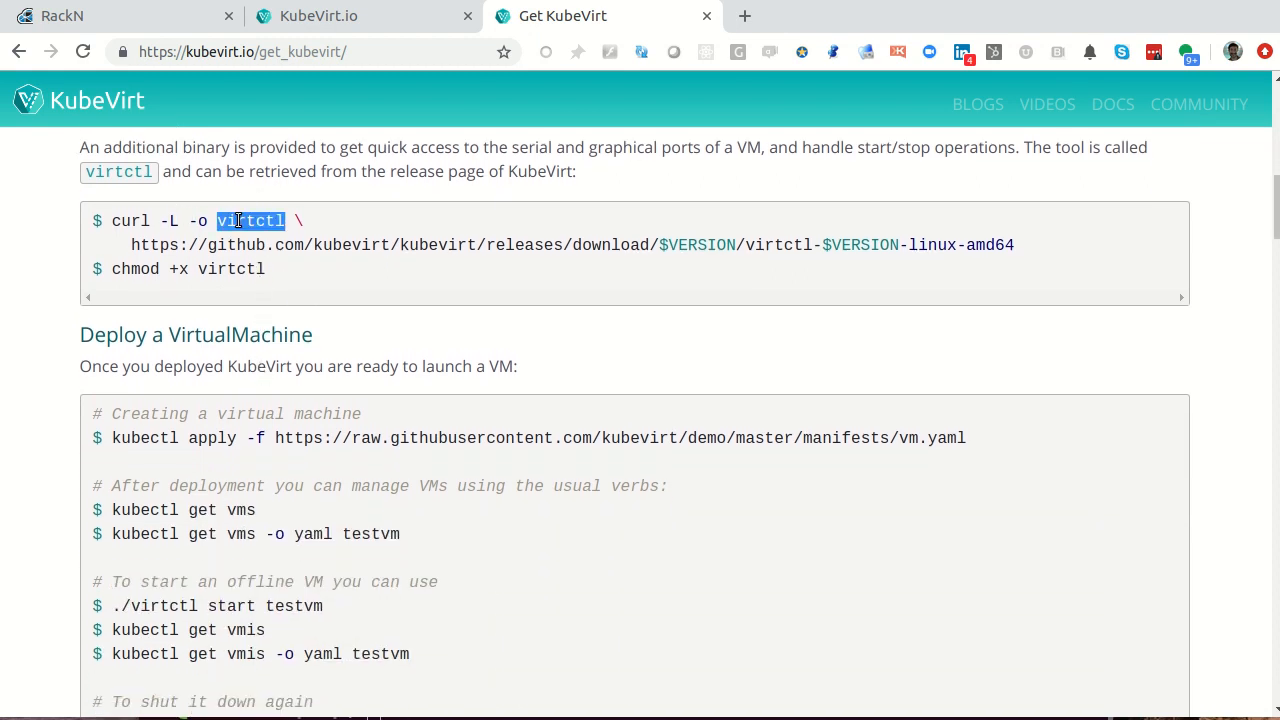
pyautogui.scroll(-3)
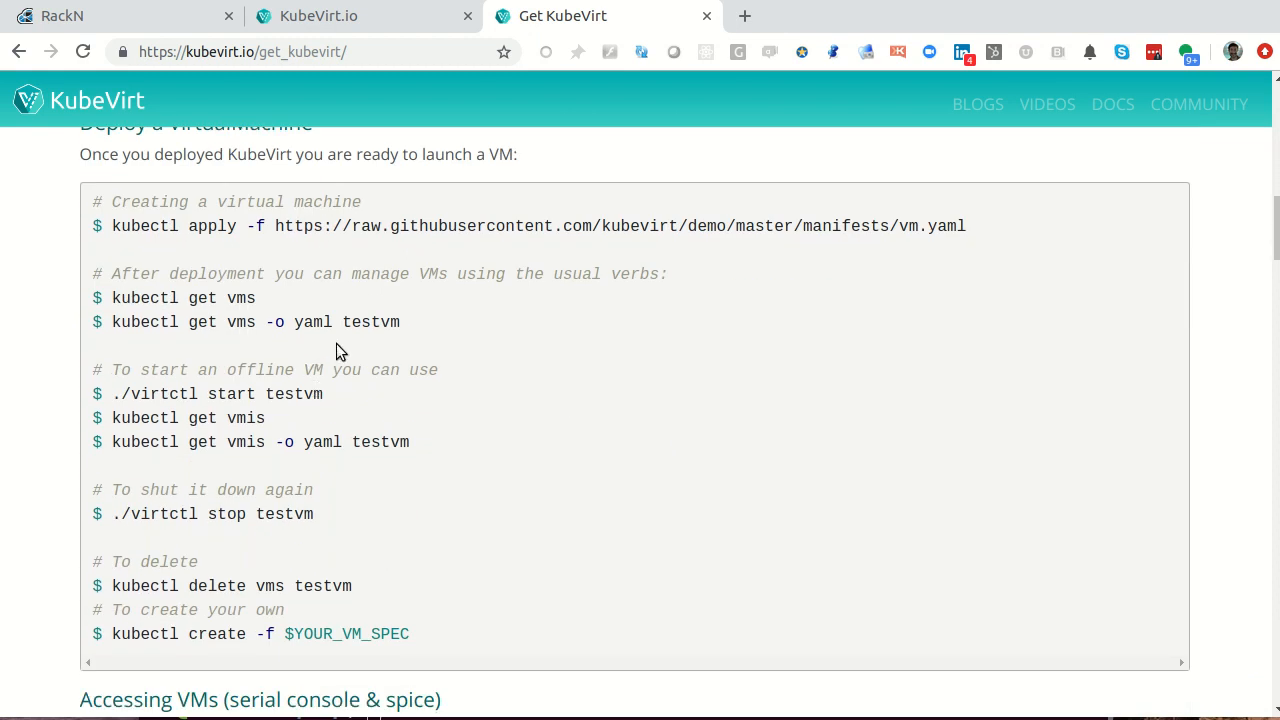
pyautogui.moveTo(240, 250)
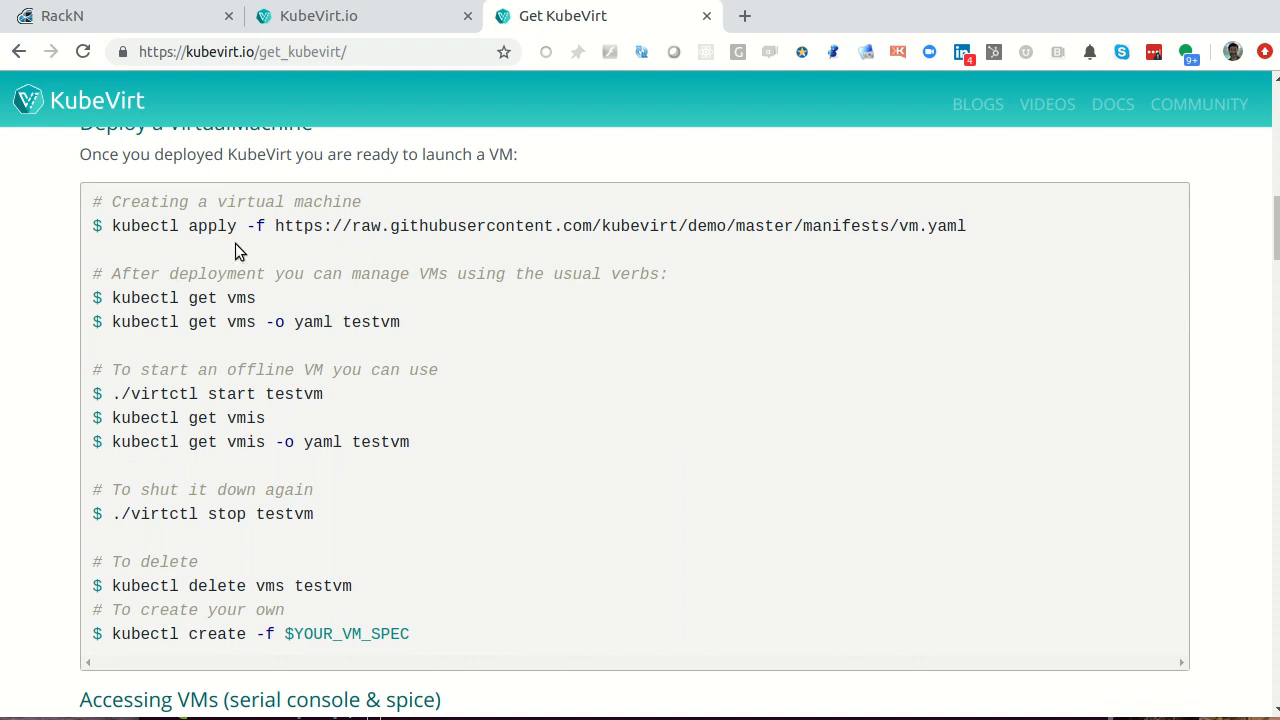
pyautogui.moveTo(208, 204)
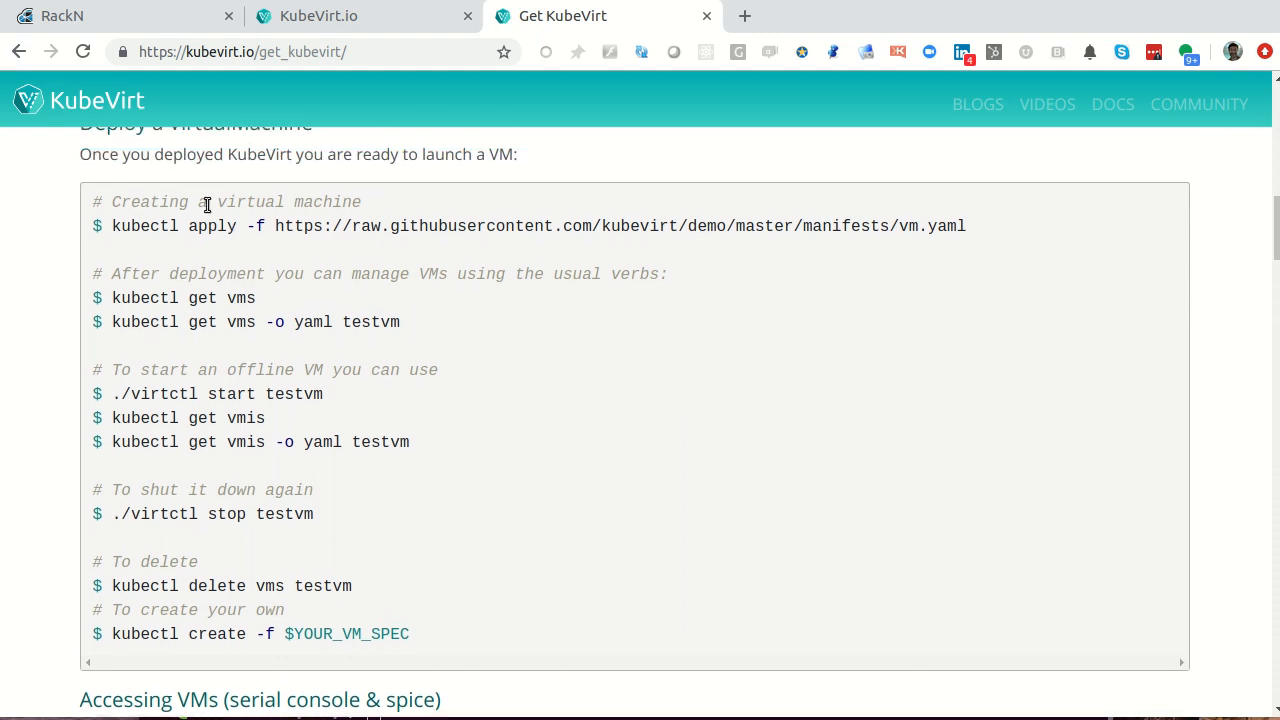
pyautogui.moveTo(924, 228)
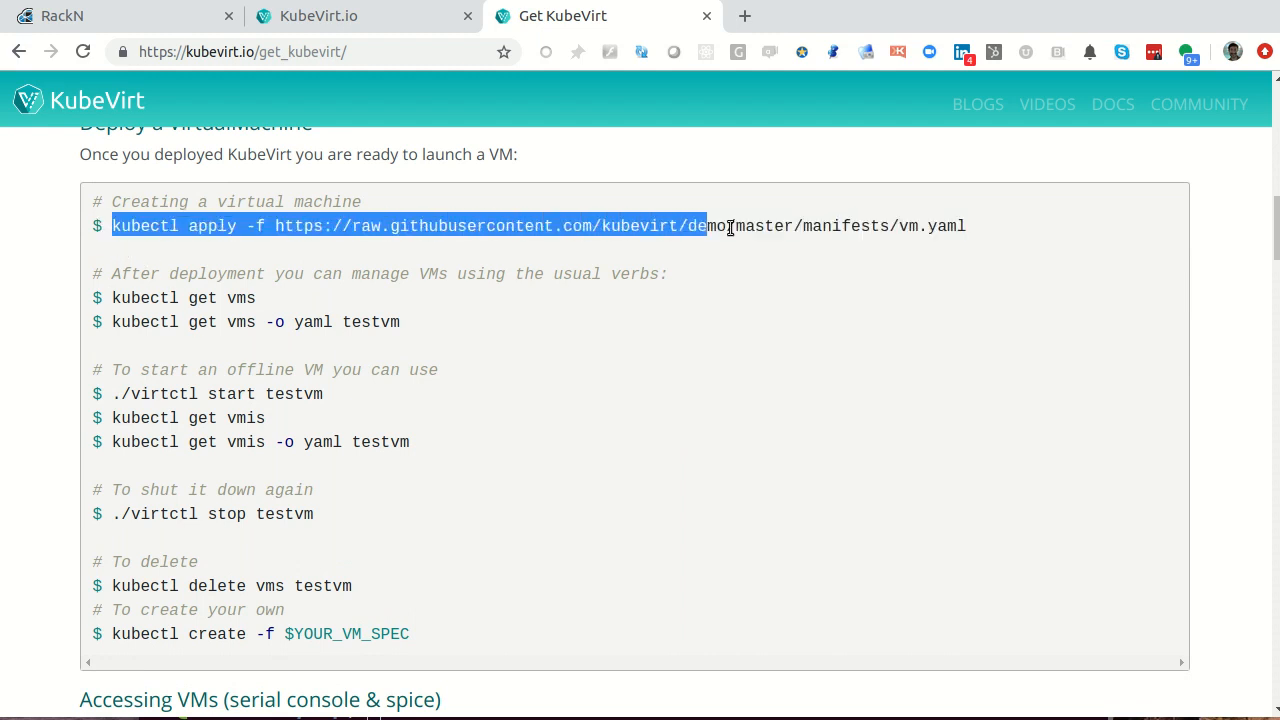
pyautogui.scroll(3)
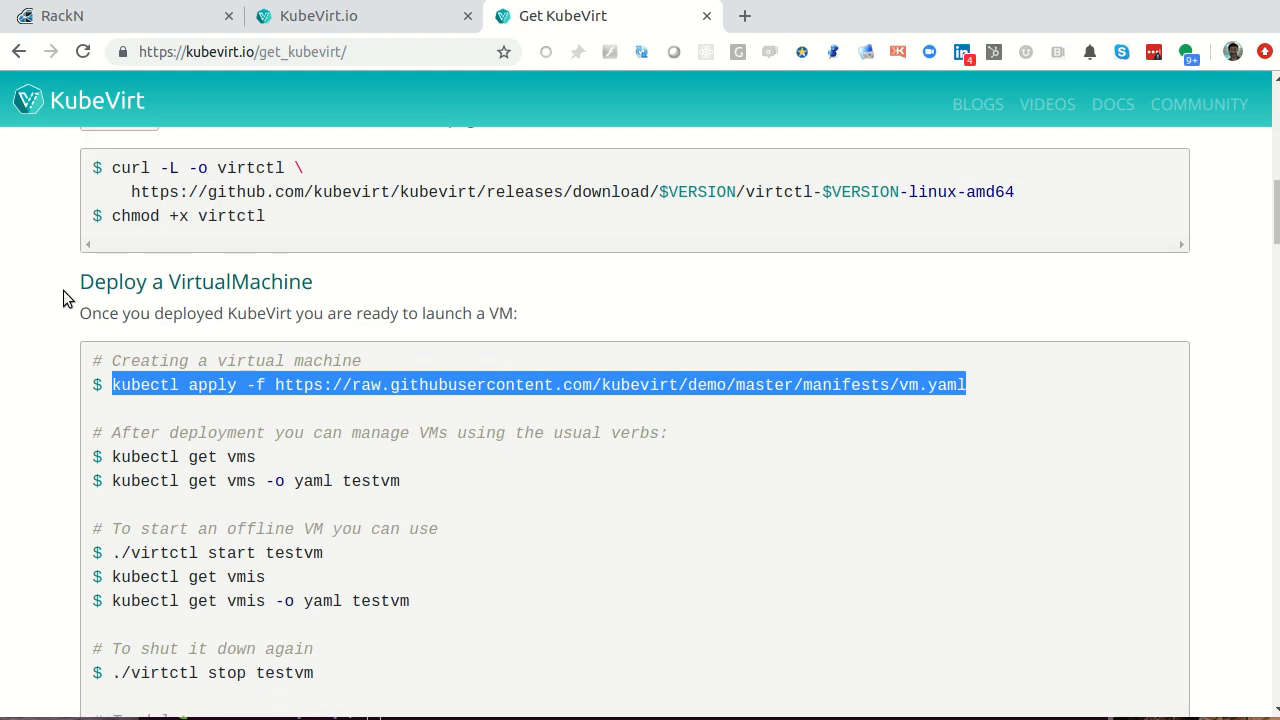
pyautogui.scroll(-3)
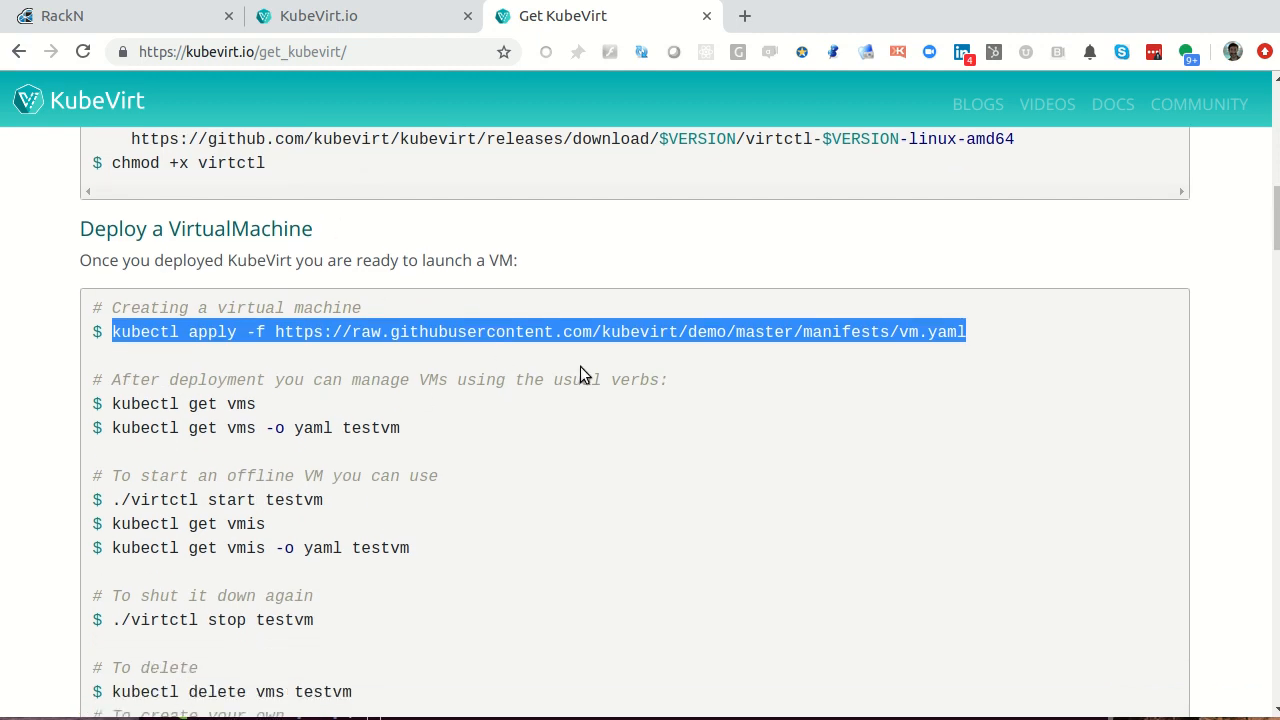
pyautogui.moveTo(652, 336)
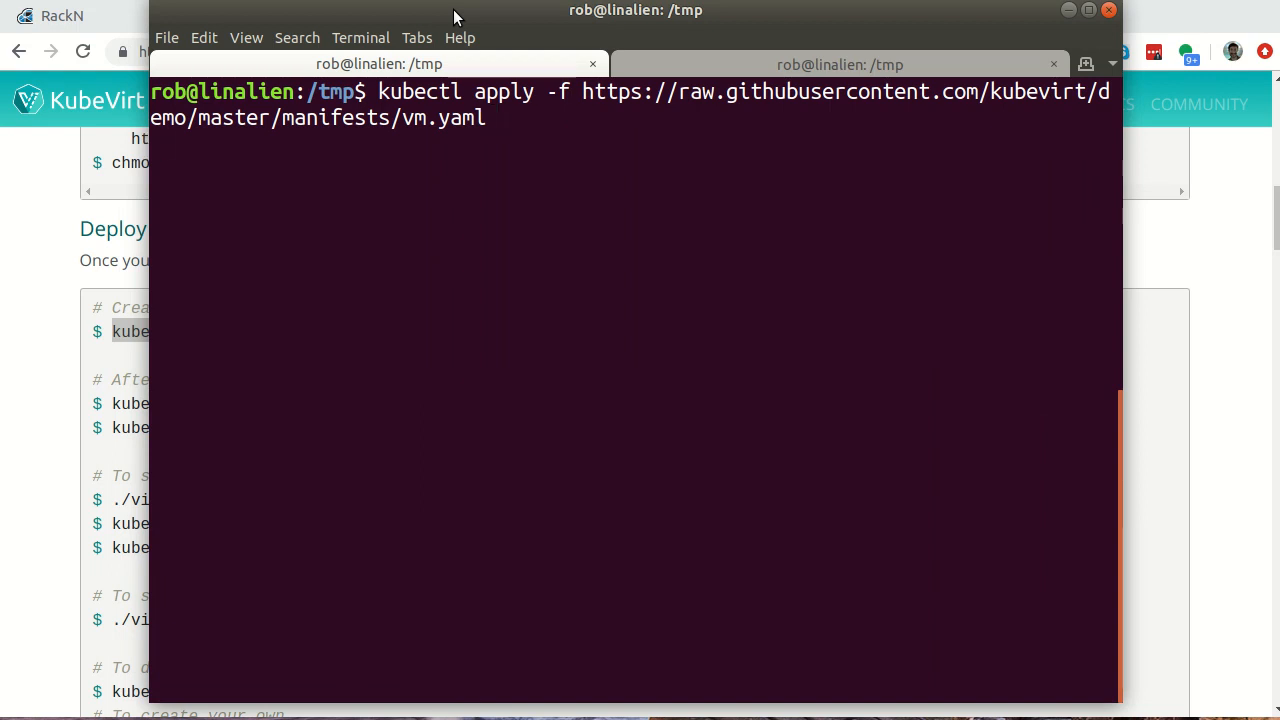
# - Create testvm with kubectl apply -f vm.yaml, then list the cluster's pods
pyautogui.press('Return')
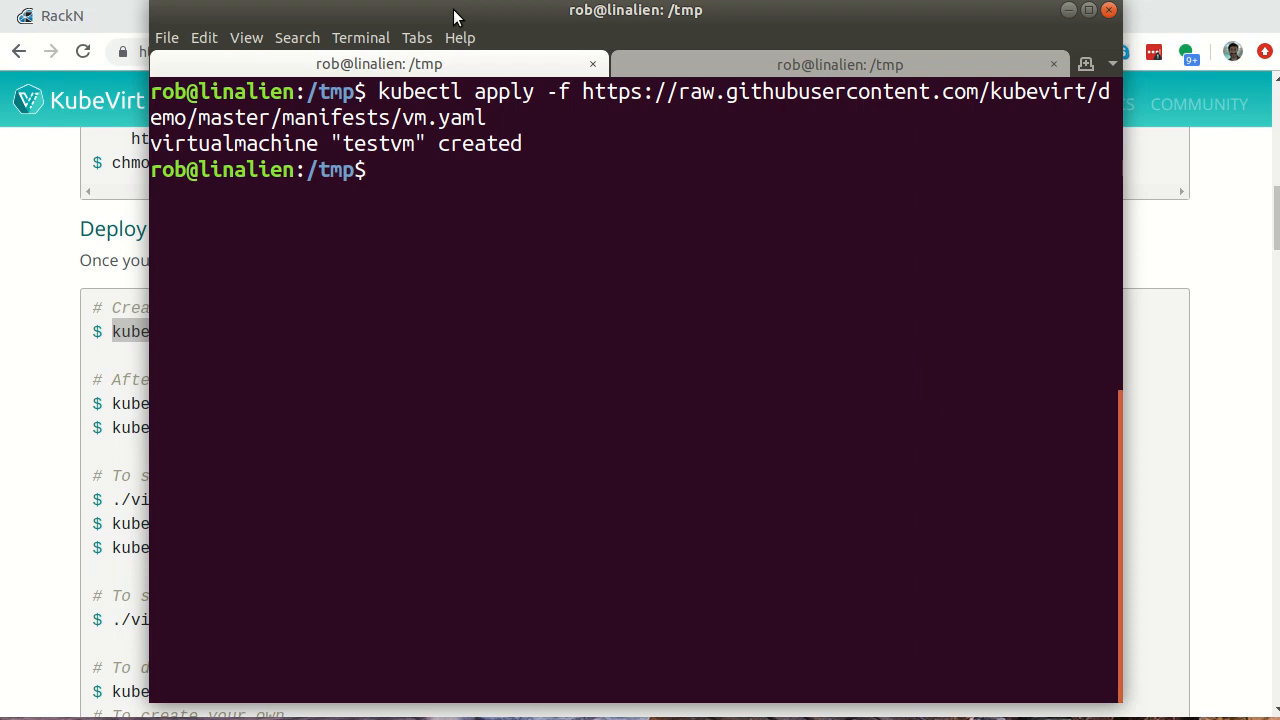
pyautogui.write('kubectl get nodes')
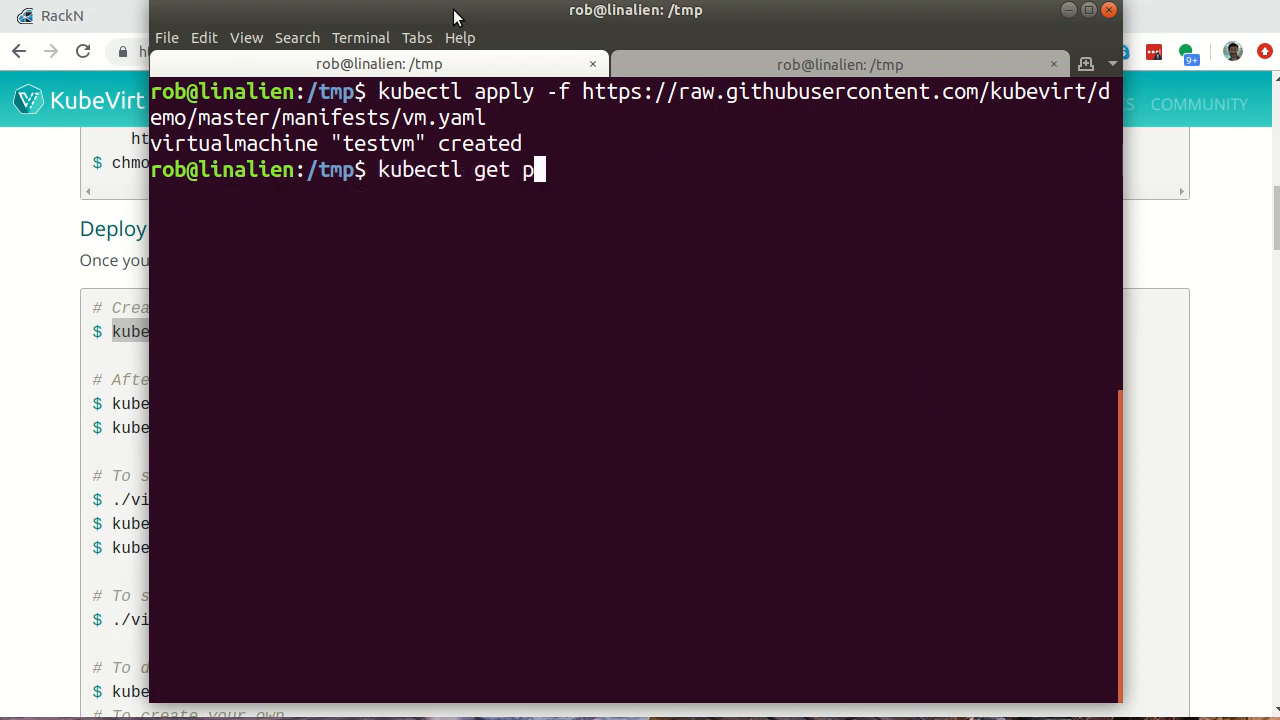
pyautogui.press('Return')
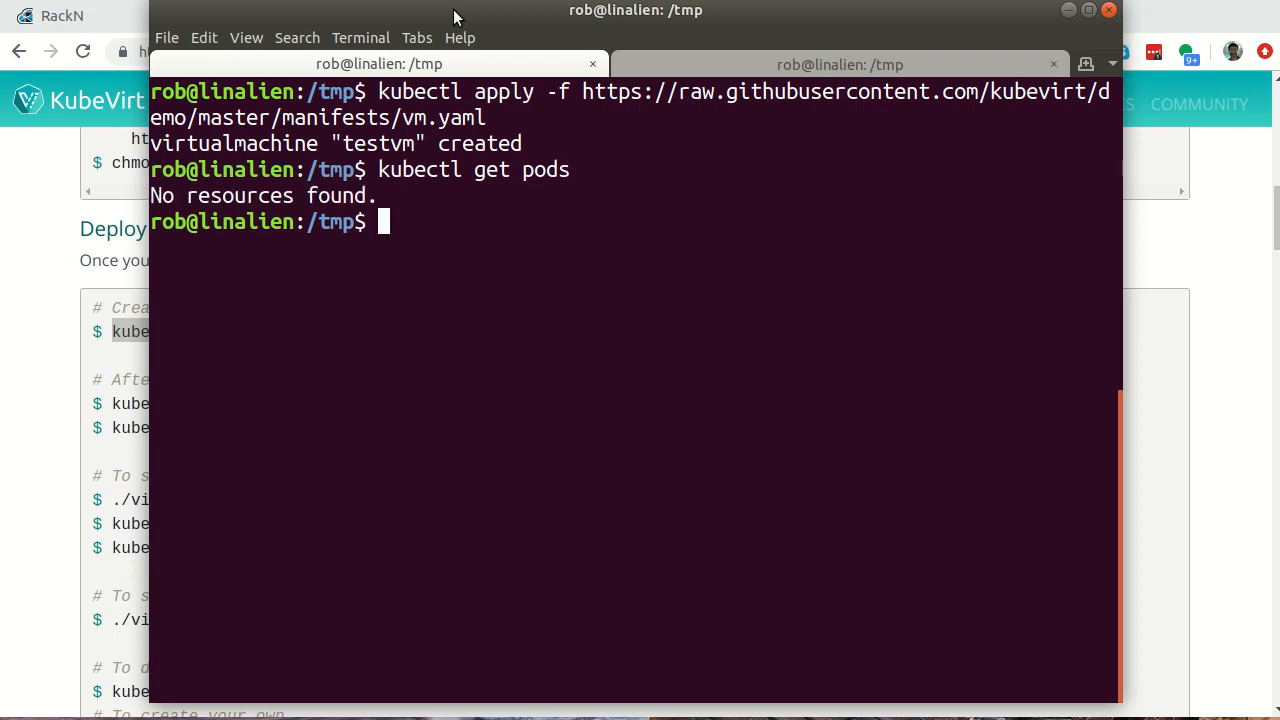
pyautogui.press('Return')
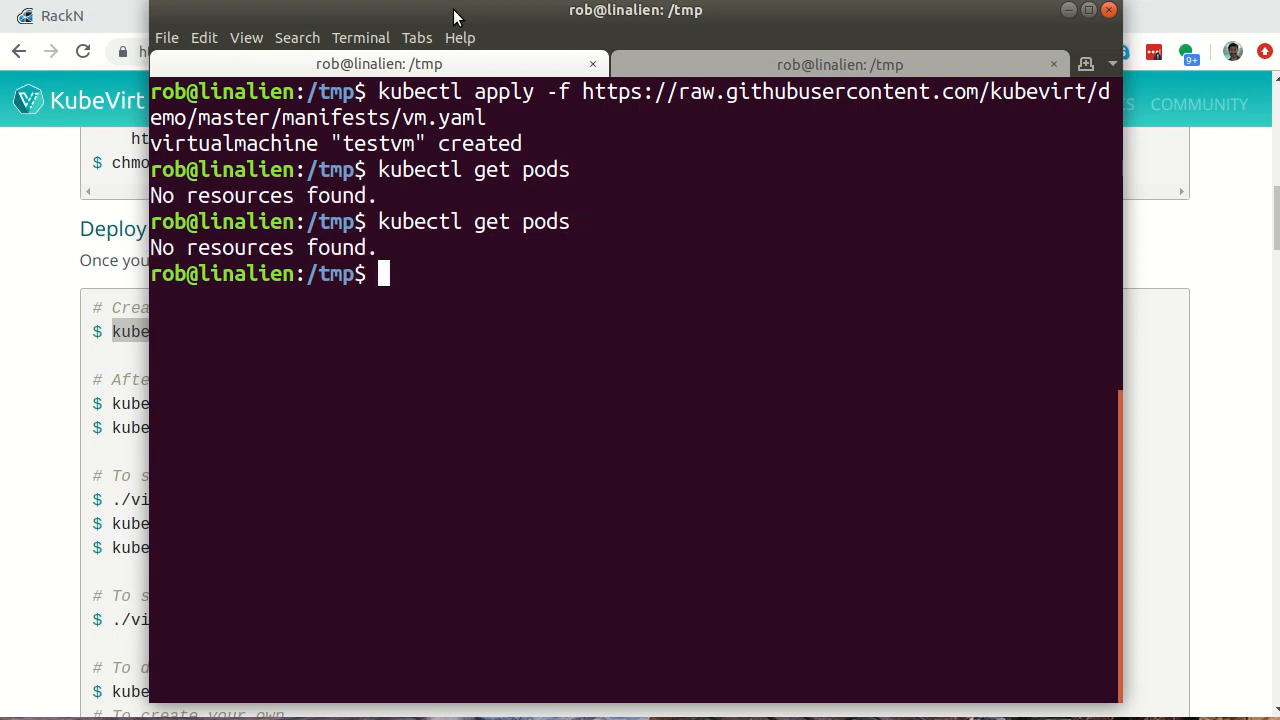
# - Move the terminal beside the instructions and list vms and vmis, showing testvm with no instance
pyautogui.moveTo(636, 10); pyautogui.dragTo(724, 30)
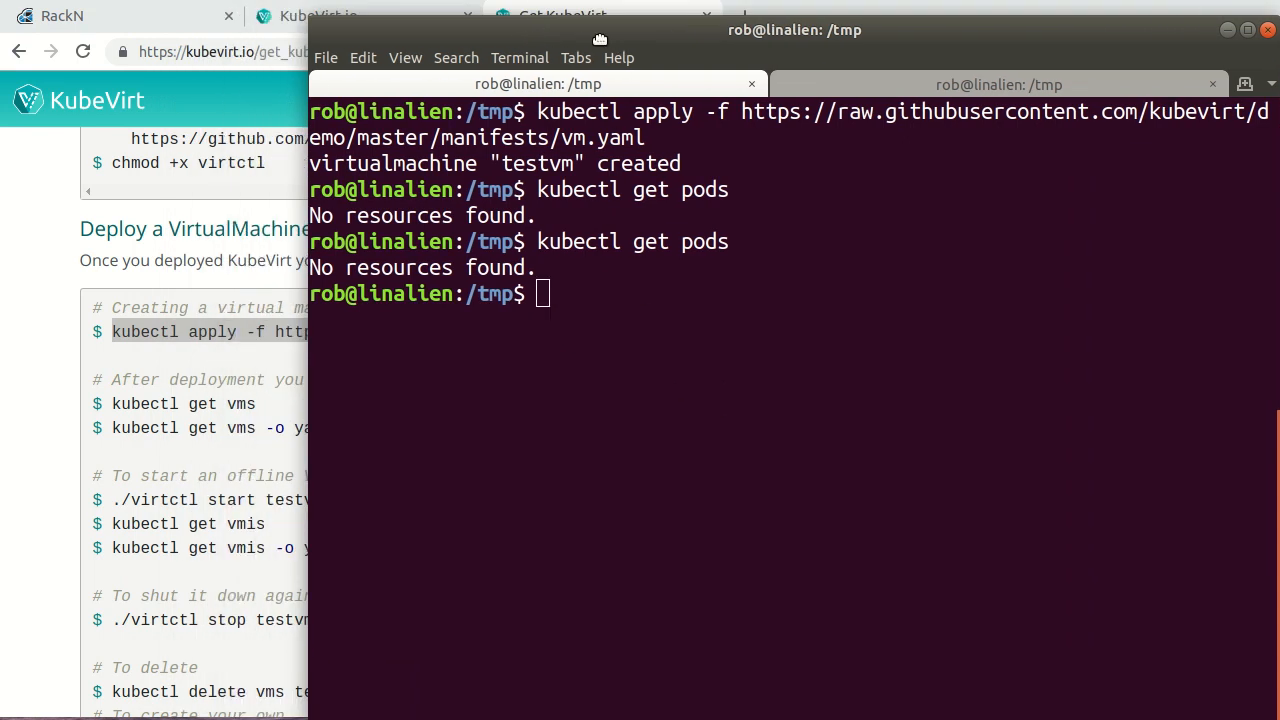
pyautogui.moveTo(596, 30); pyautogui.dragTo(744, 60)
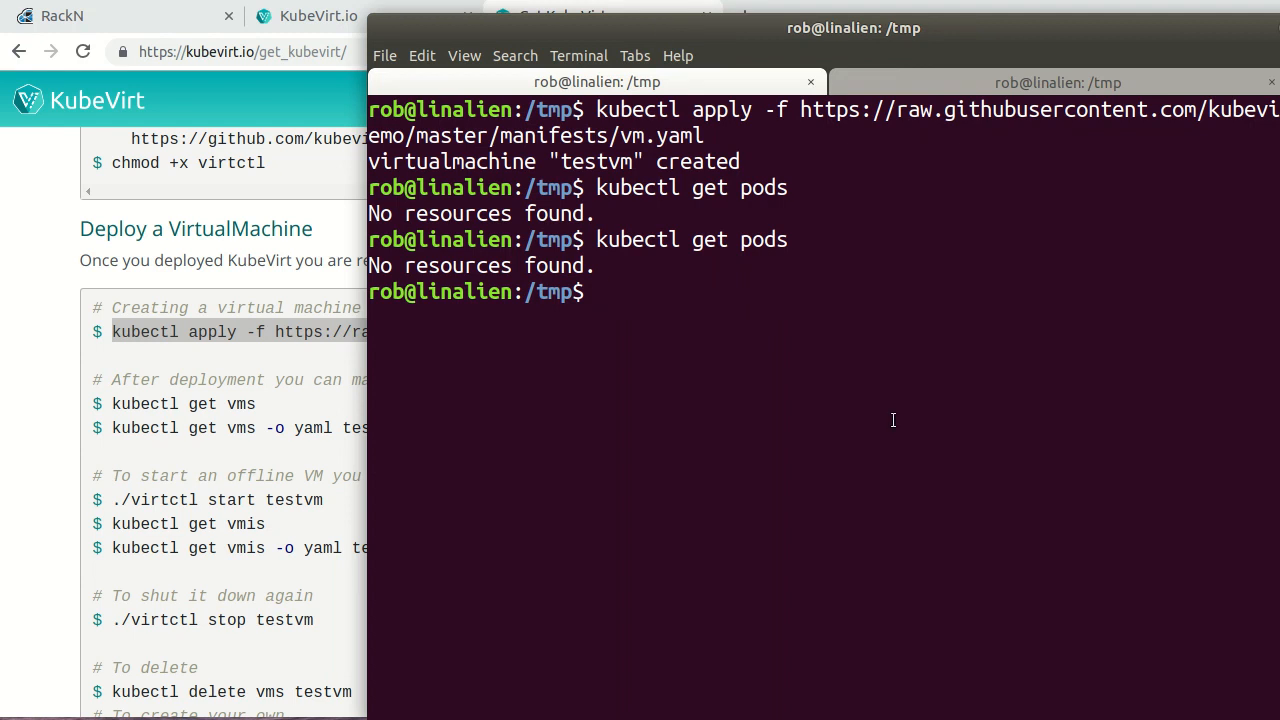
pyautogui.write('kubectl get')
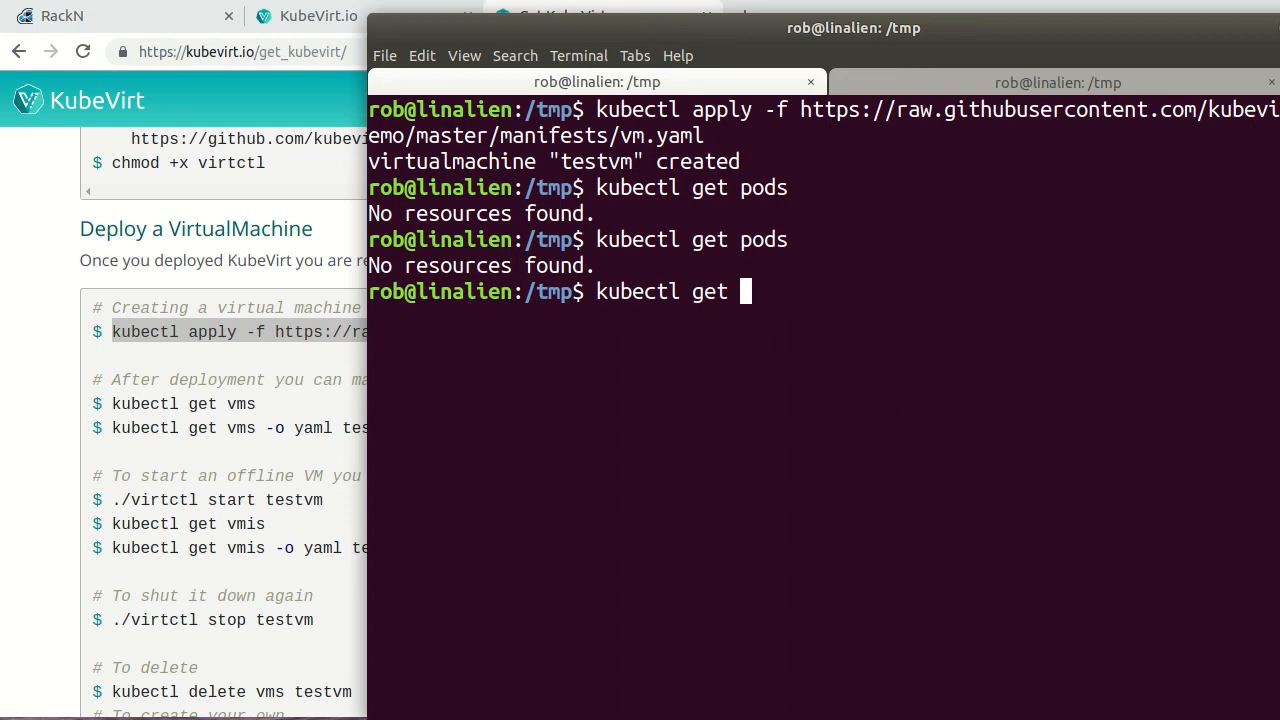
pyautogui.press('Return')
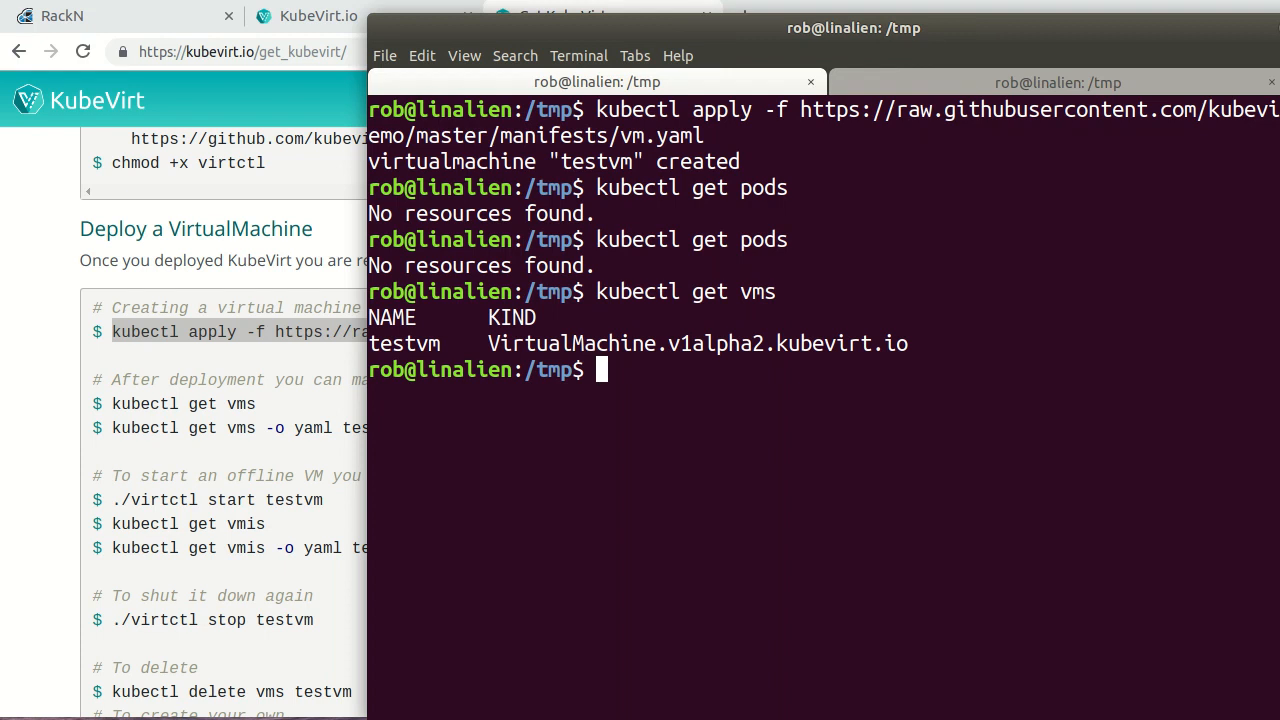
pyautogui.write('kubectl get vmis')
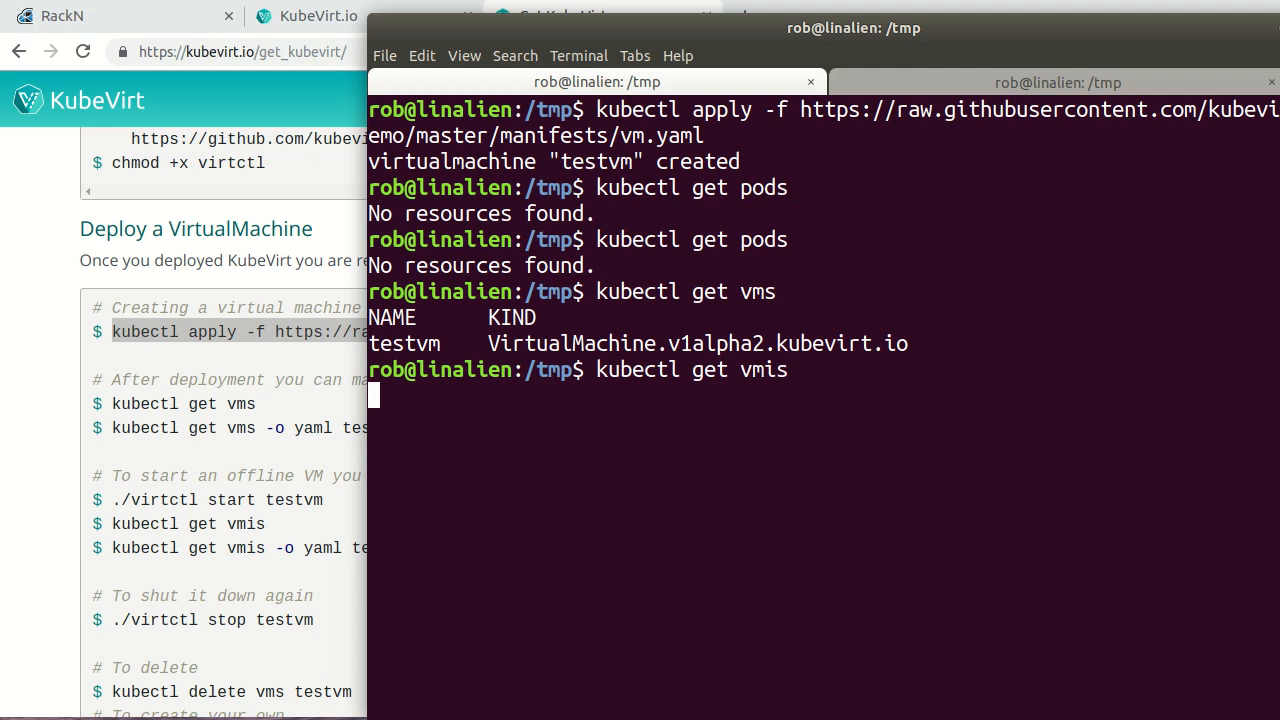
pyautogui.press('Return')
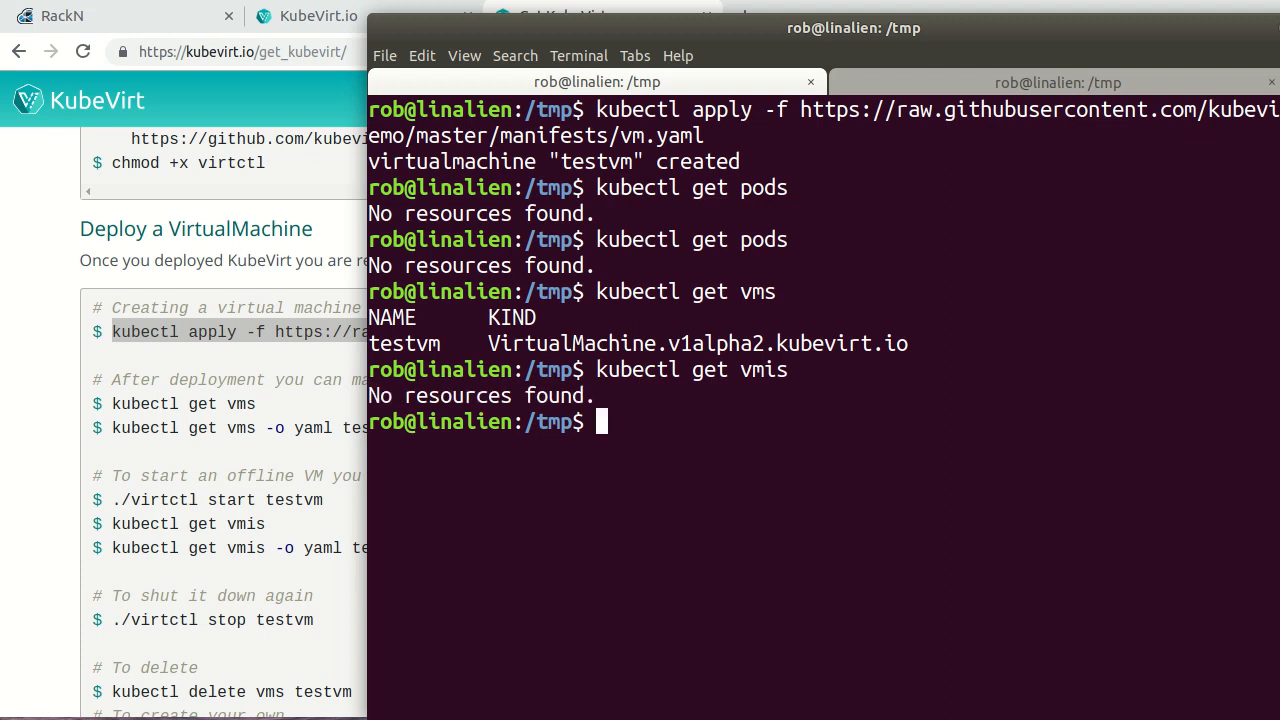
pyautogui.moveTo(228, 474)
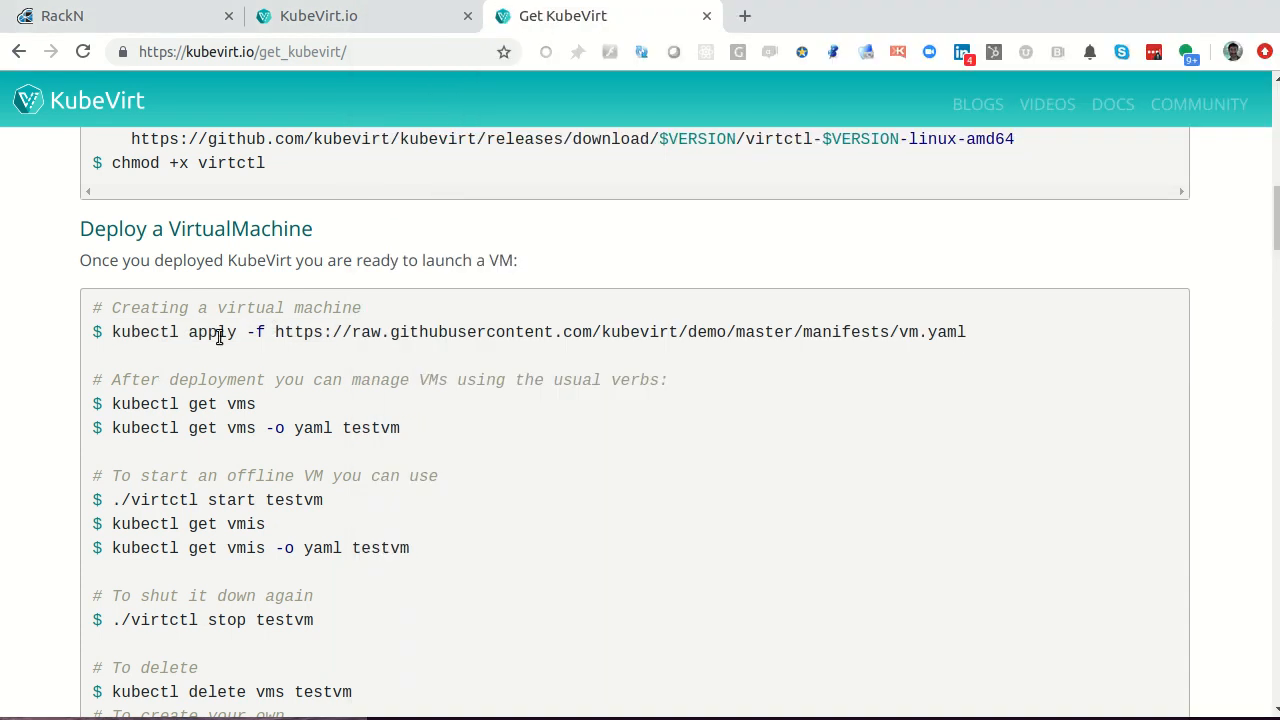
pyautogui.moveTo(212, 412)
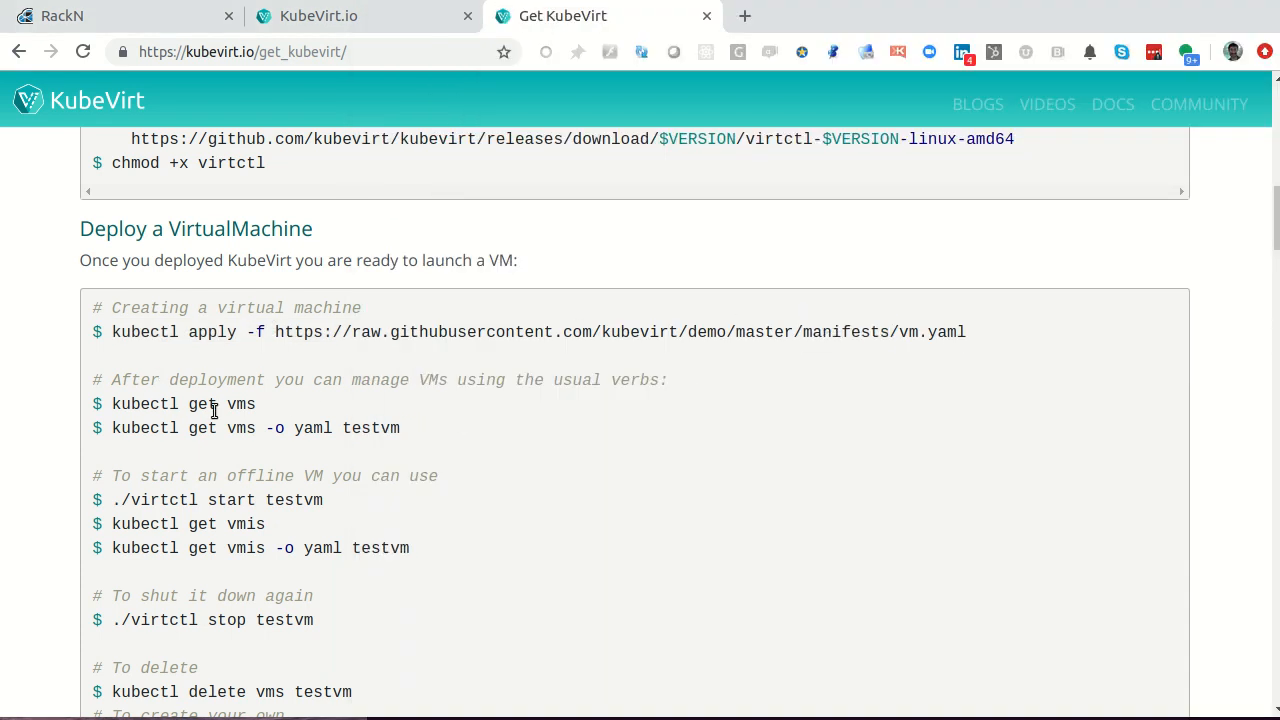
# - Select the ./virtctl start testvm command line and the word virtctl in the instructions
pyautogui.doubleClick(240, 404)
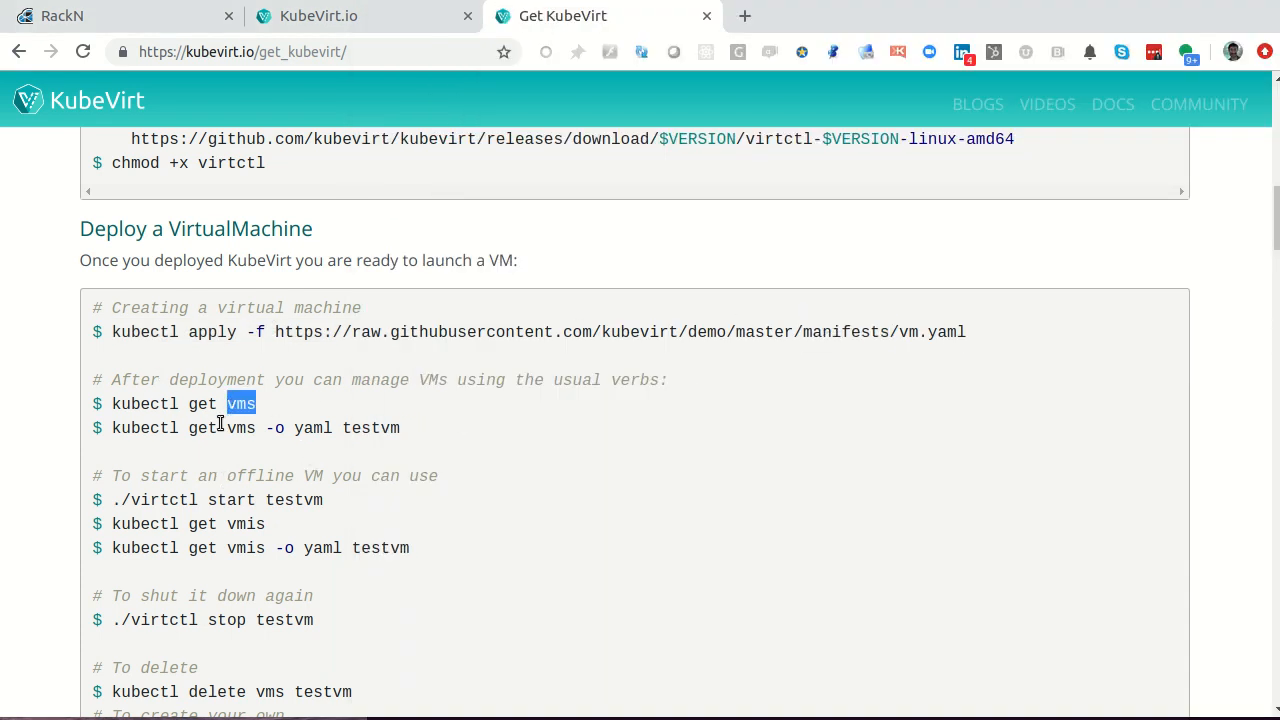
pyautogui.scroll(-3)
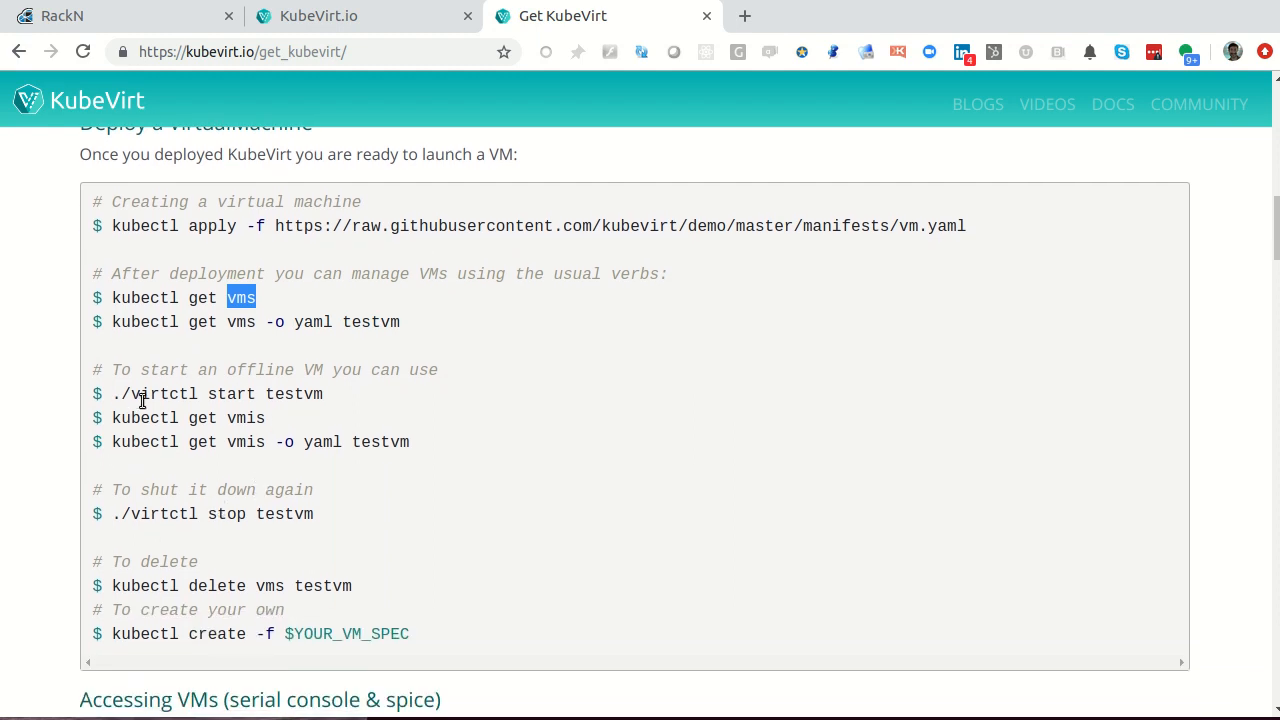
pyautogui.tripleClick(216, 392)
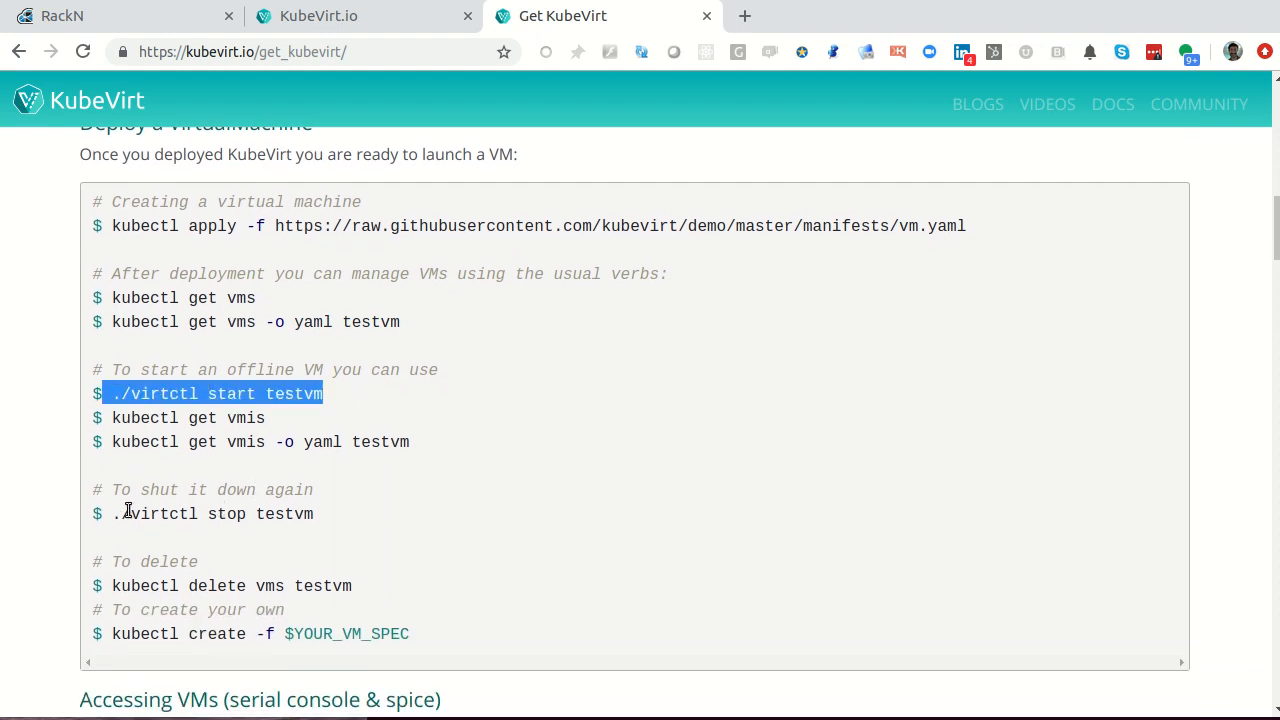
pyautogui.doubleClick(162, 392)
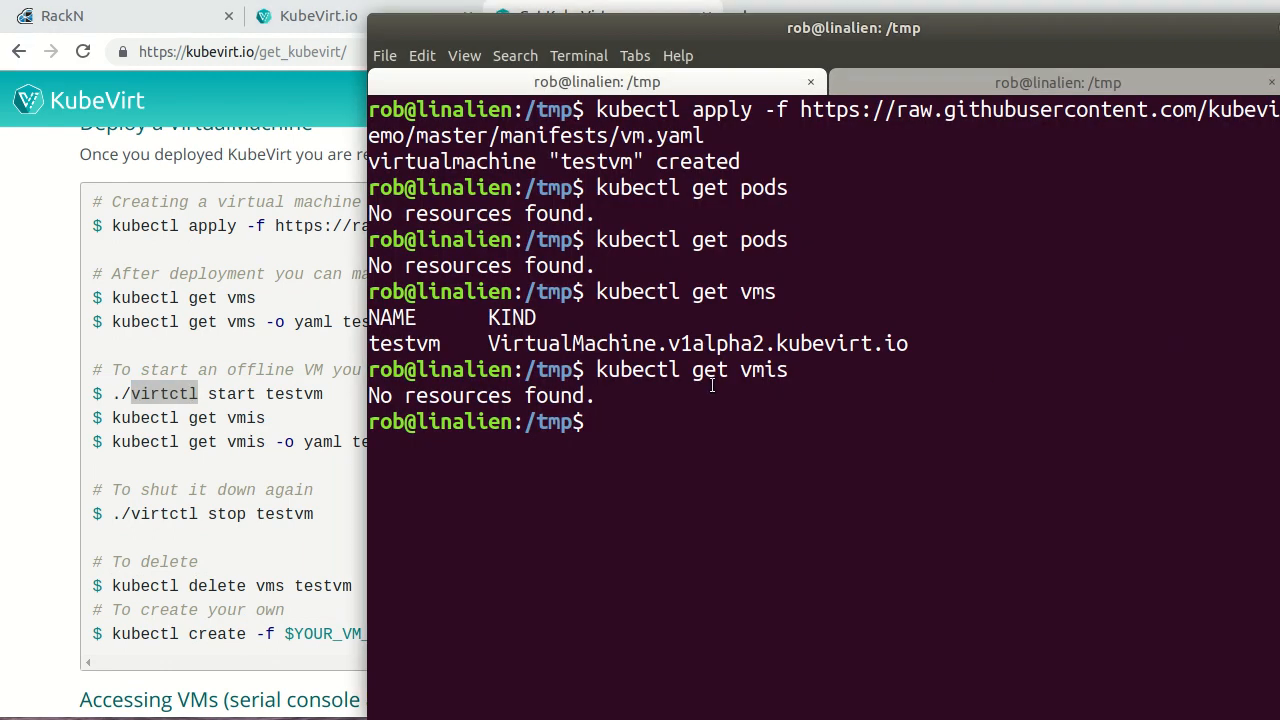
# - Start testvm with virtctl start and attempt virtctl console testvm
pyautogui.write('virt')
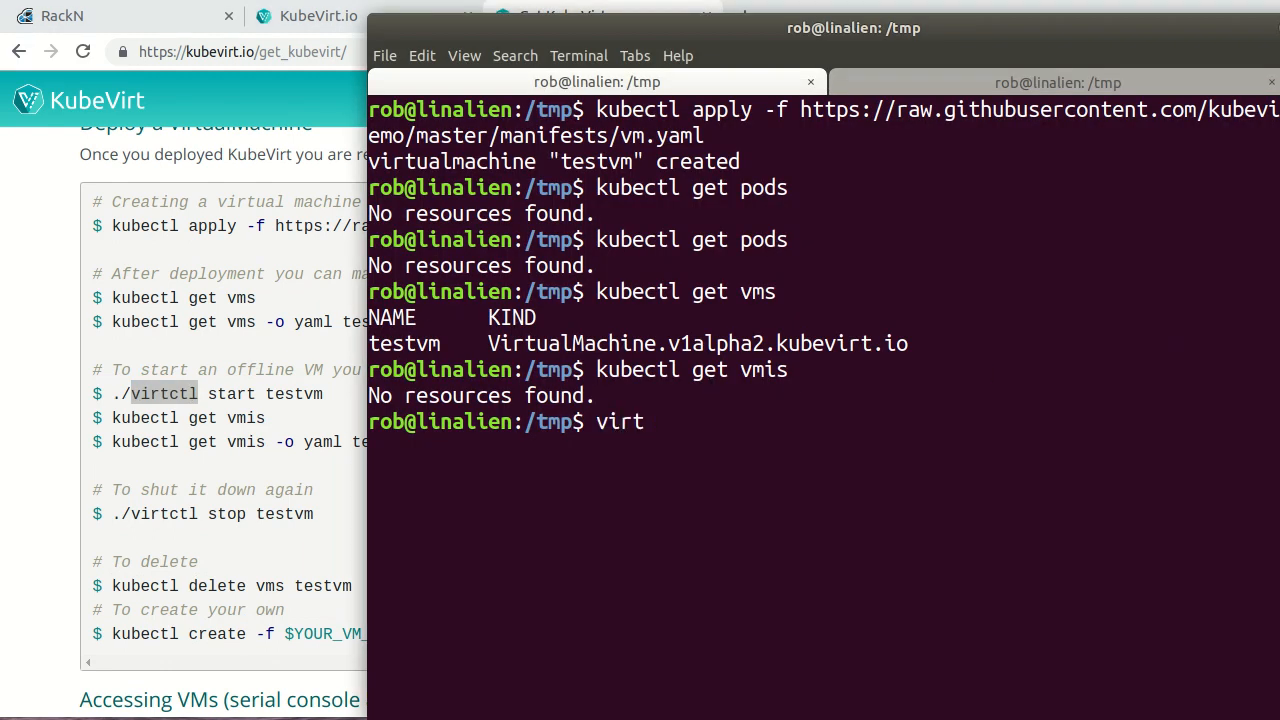
pyautogui.write('ctl start')
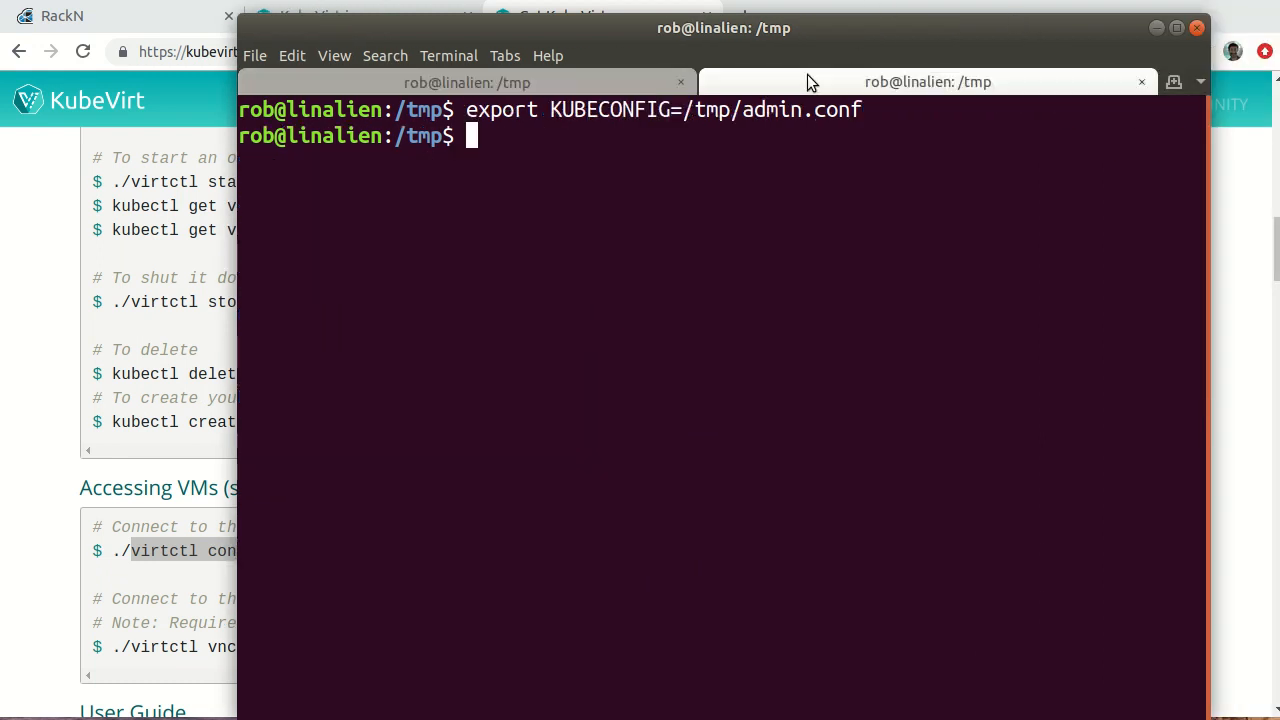
pyautogui.moveTo(796, 346)
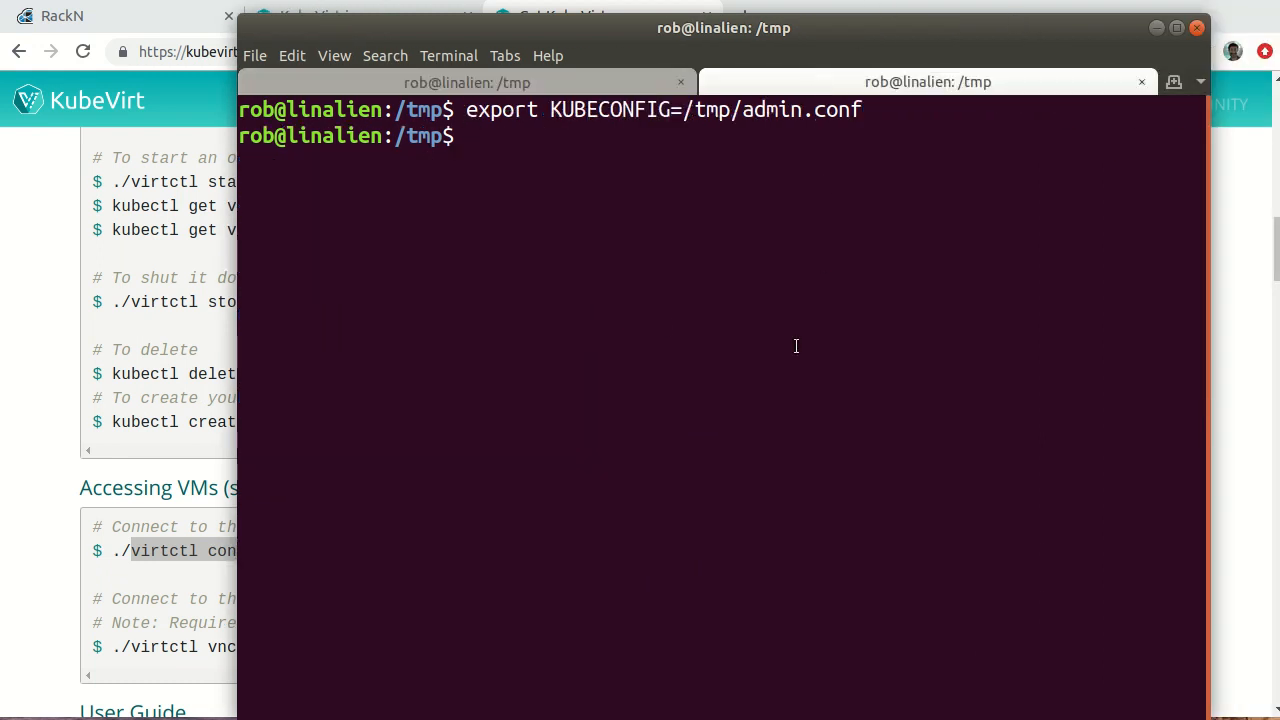
pyautogui.write('virtctl console testvm')
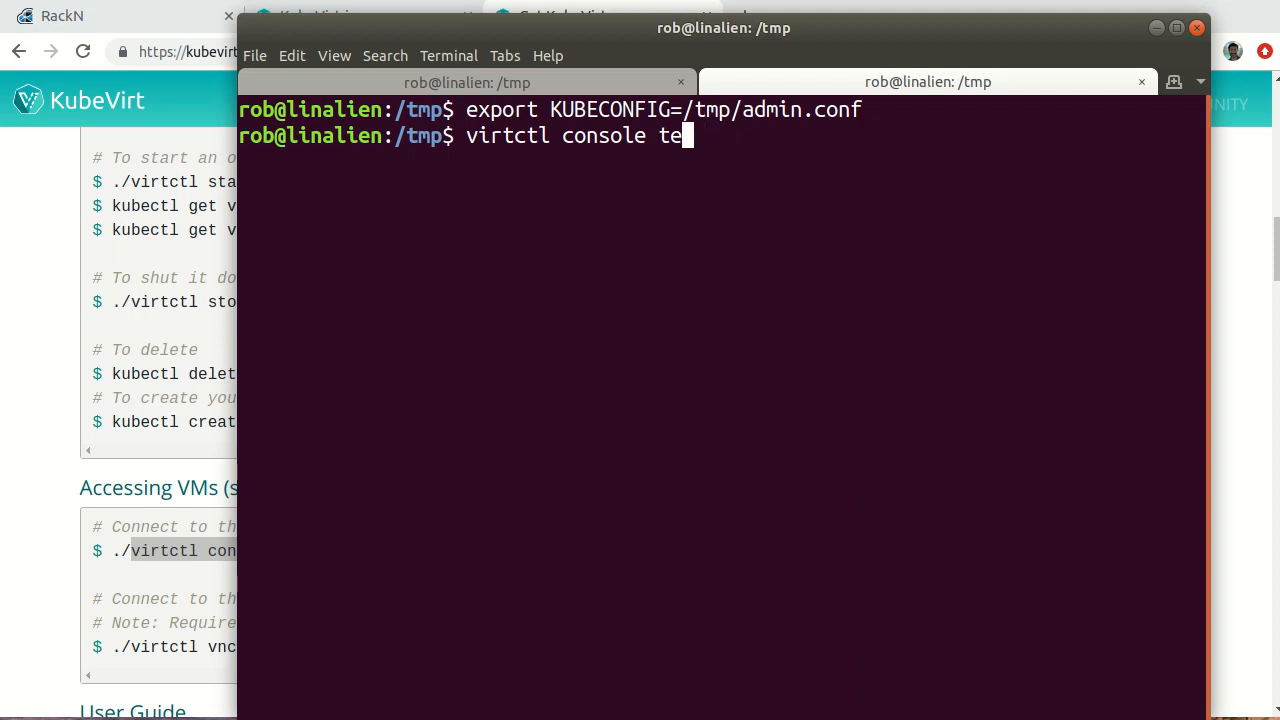
pyautogui.write('st')
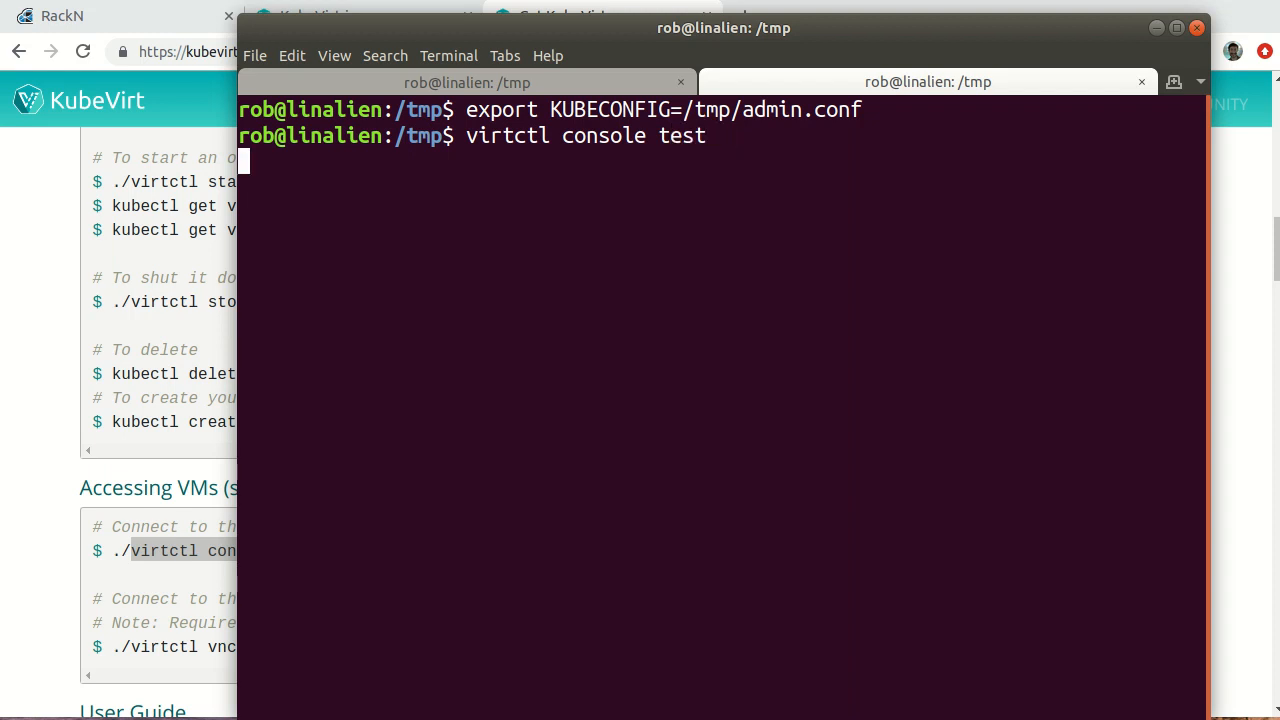
pyautogui.press('Return')
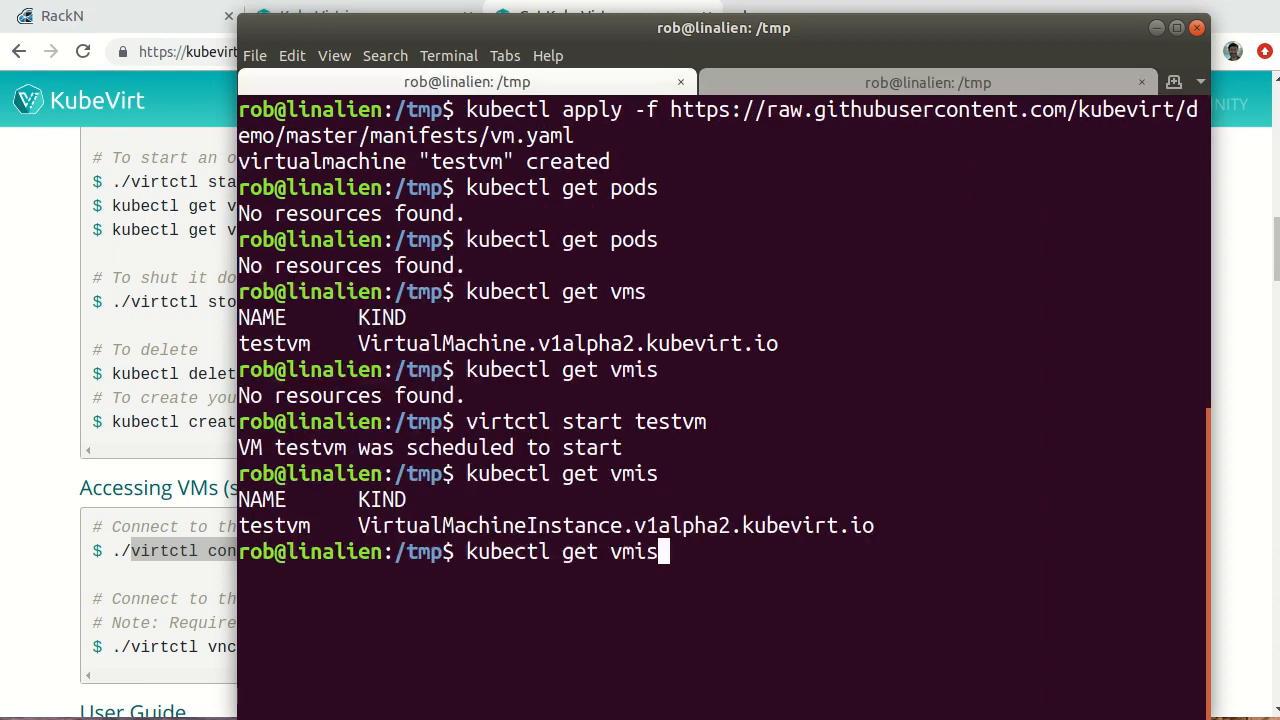
# - List vms and vmis, noting the virt-launcher pod in ContainerCreating
pyautogui.press('Return')
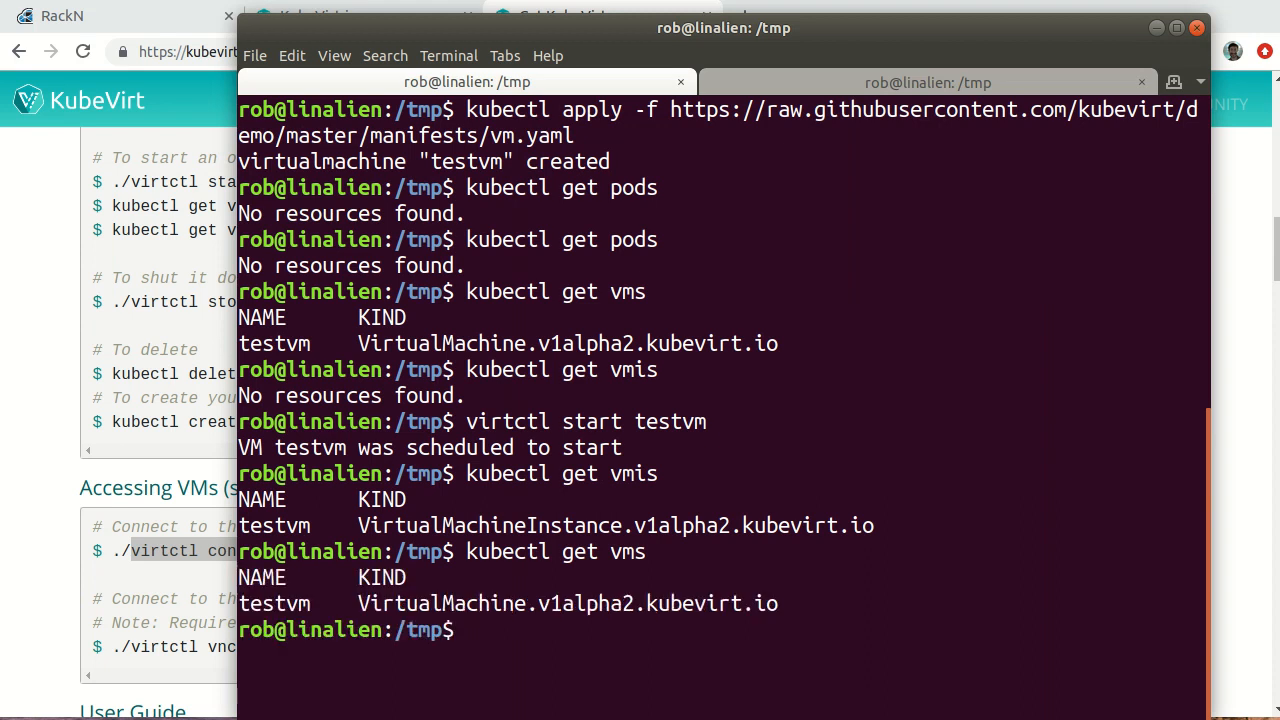
pyautogui.write('kubectl get vmis')
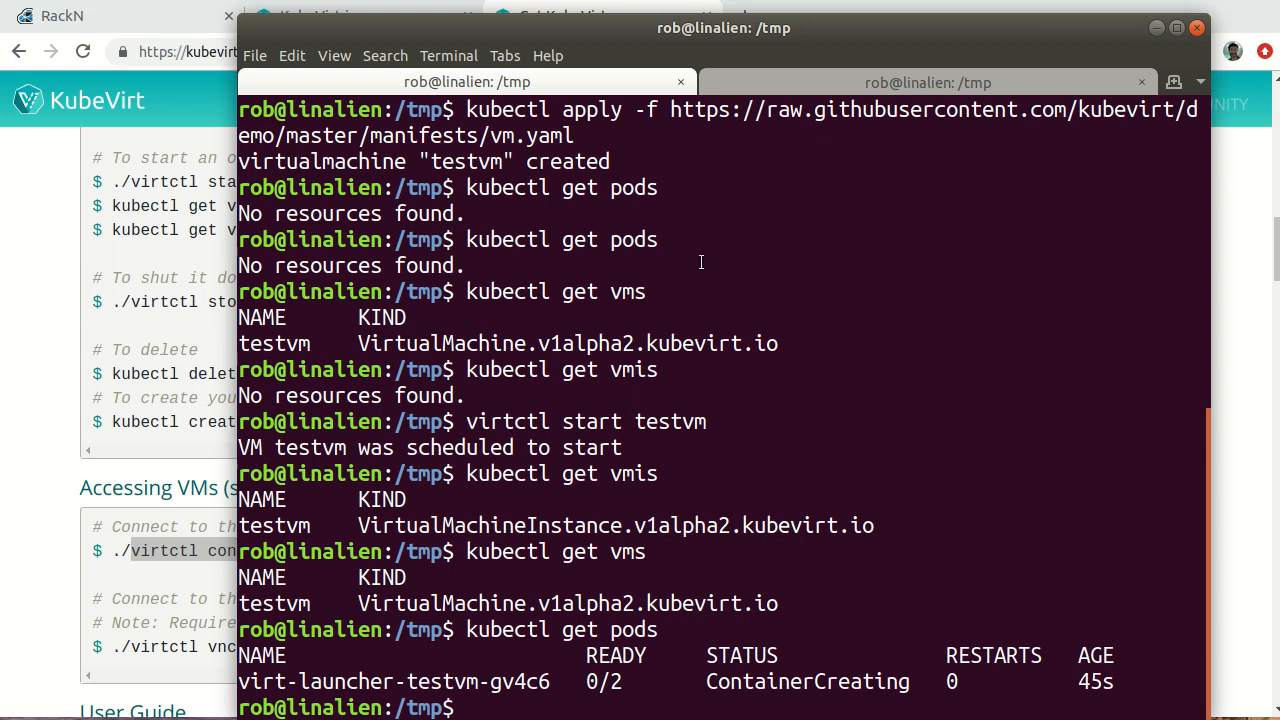
pyautogui.doubleClick(806, 680)
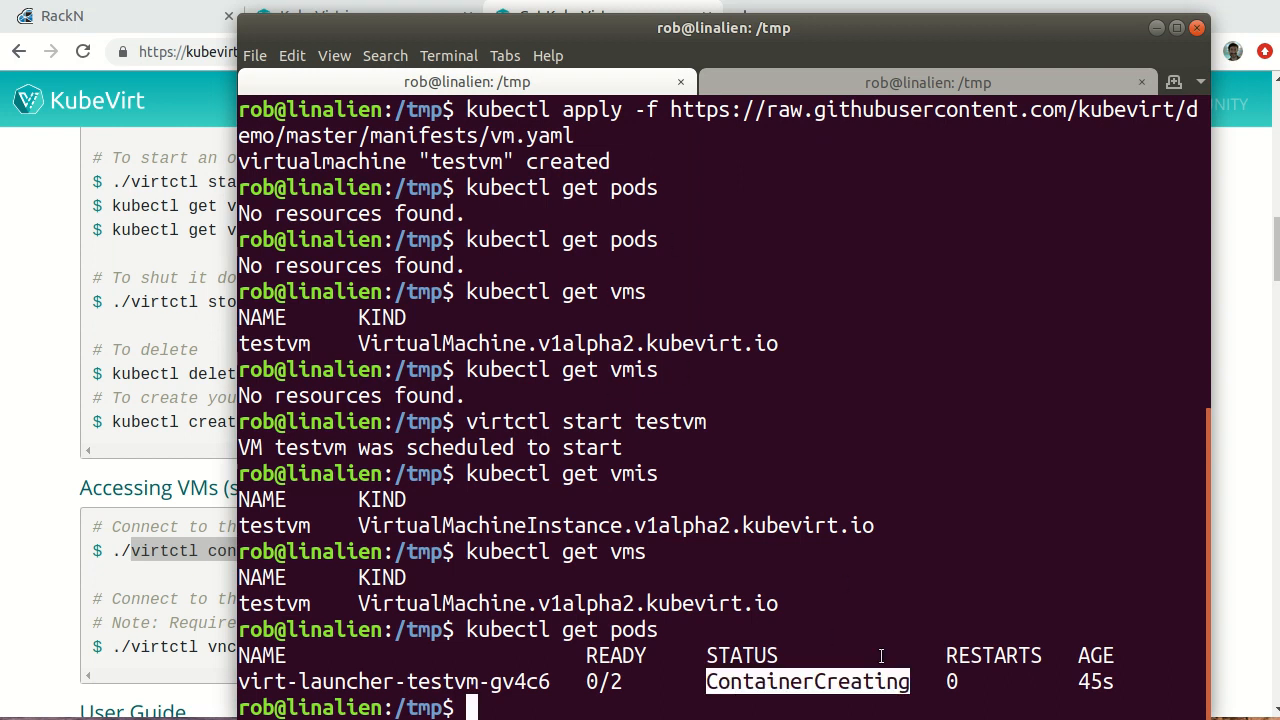
pyautogui.moveTo(628, 36)
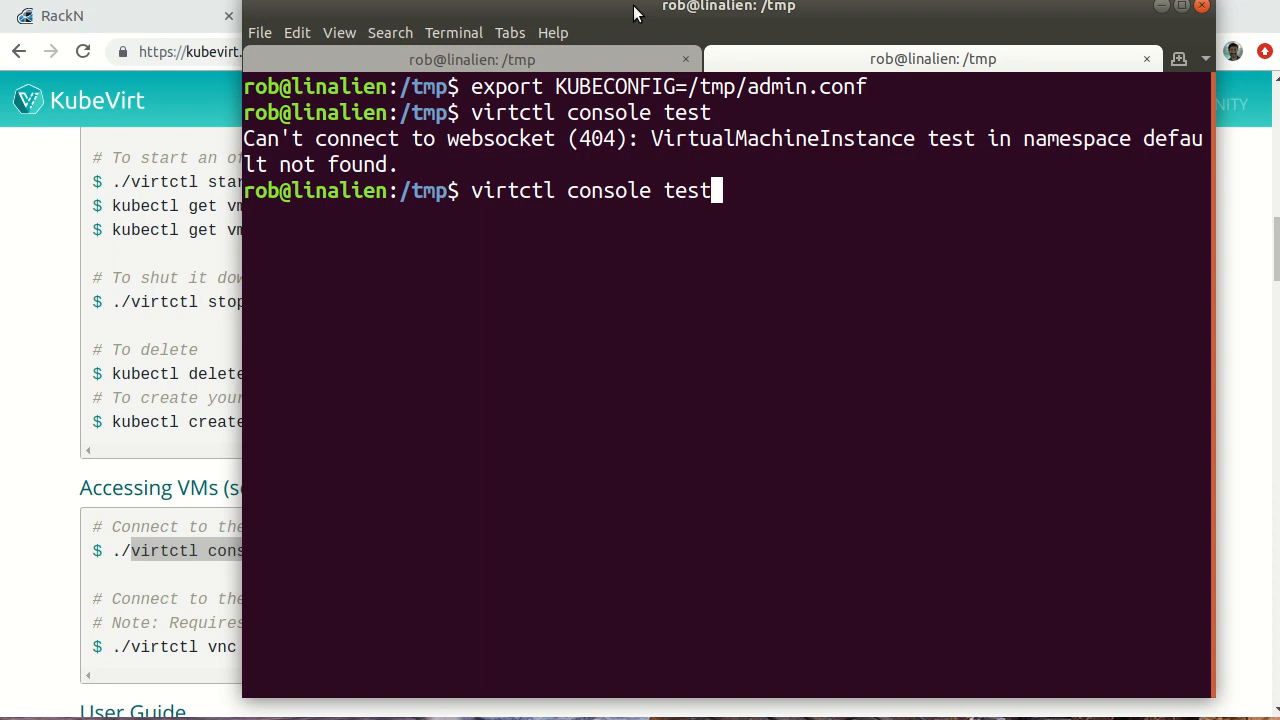
# - Retry virtctl console test twice more while the launcher pod starts
pyautogui.press('Return')
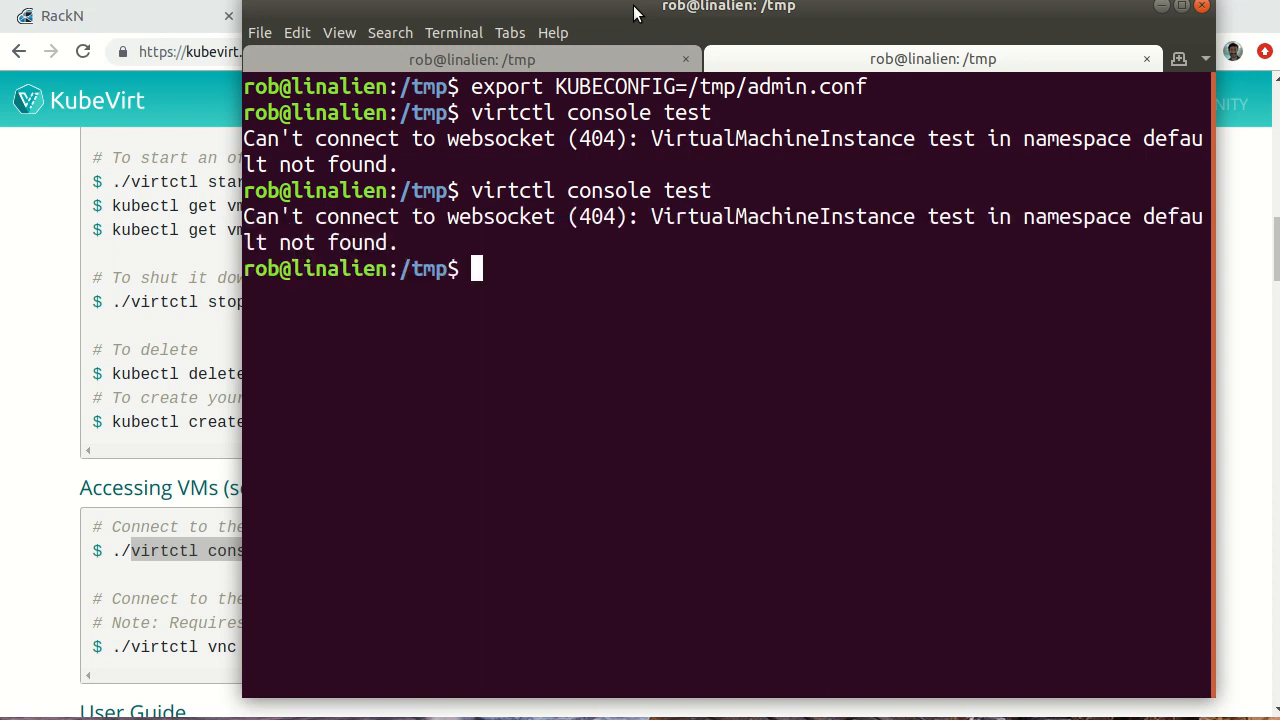
pyautogui.press('Return')
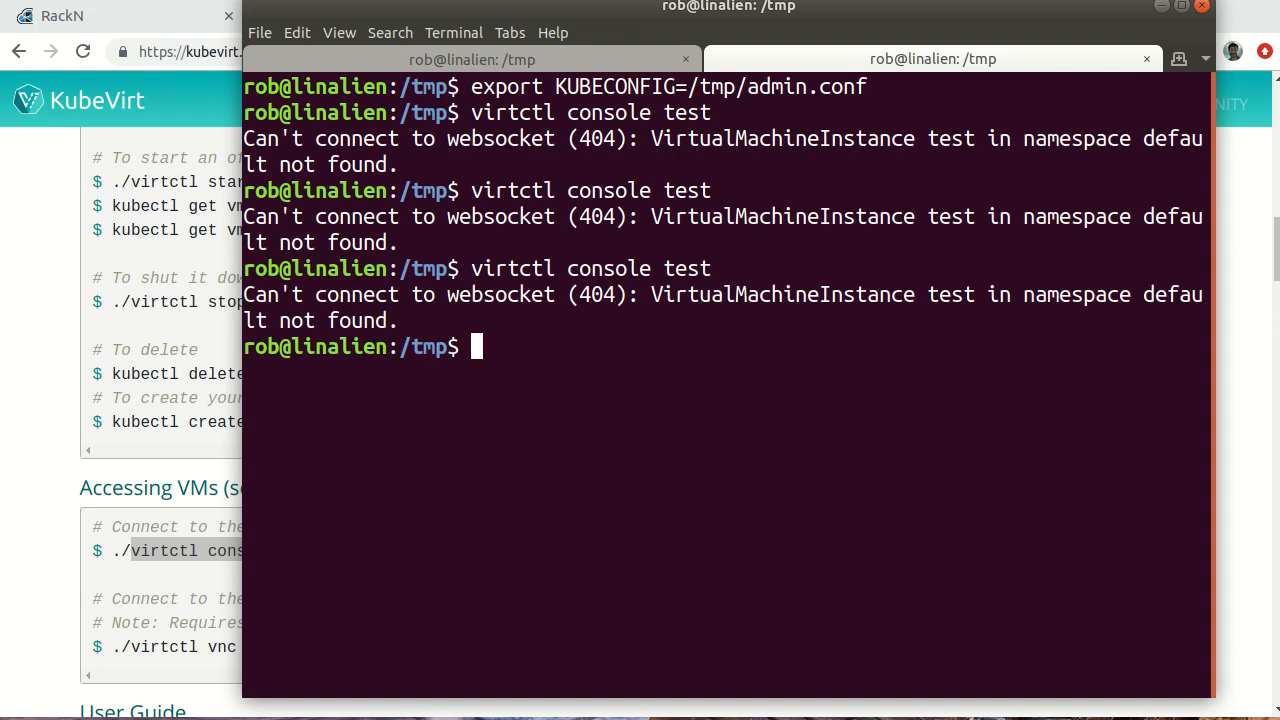
pyautogui.write('virtctl console test')
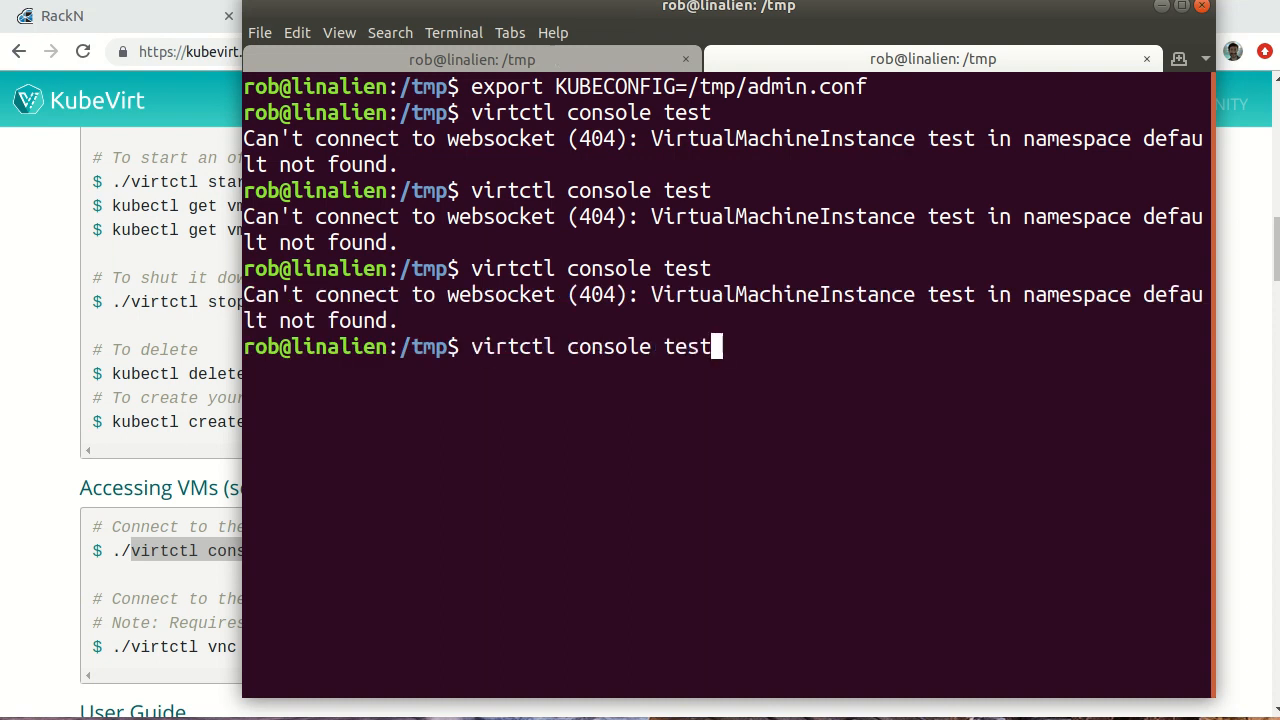
# - Run kubectl get pods to confirm virt-launcher-testvm is Running
pyautogui.write('kubectl')
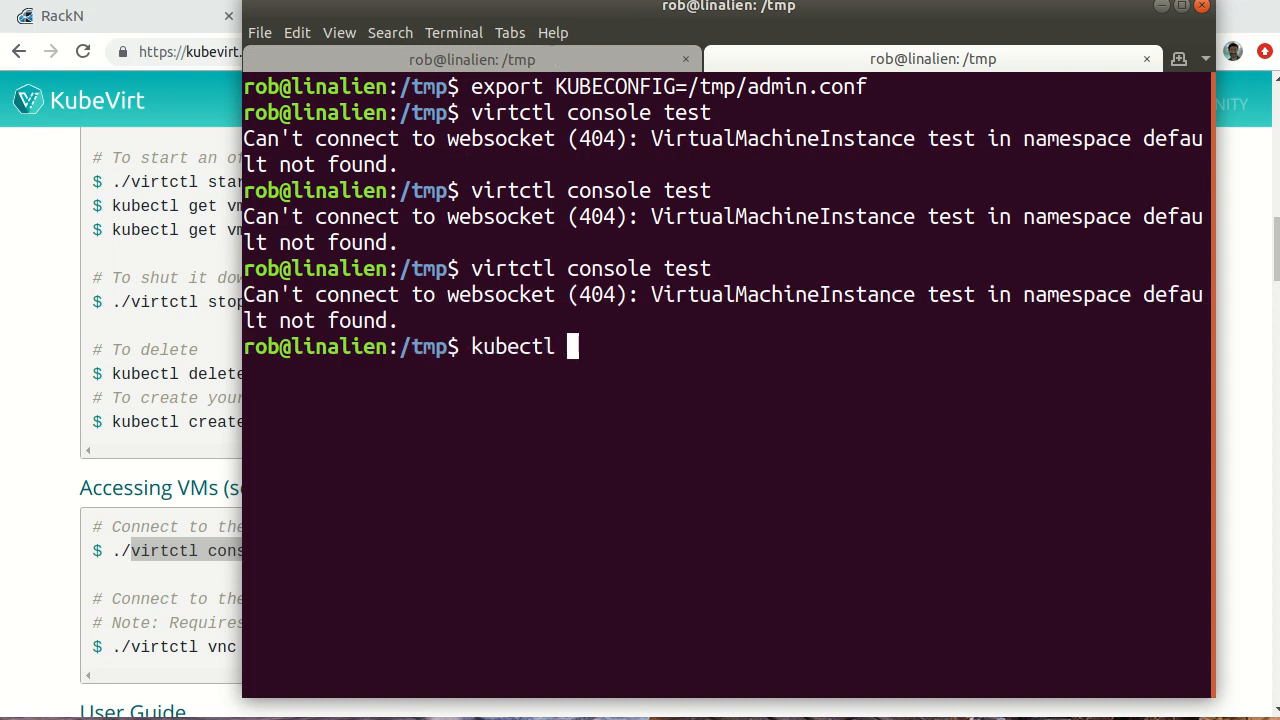
pyautogui.write('get pods')
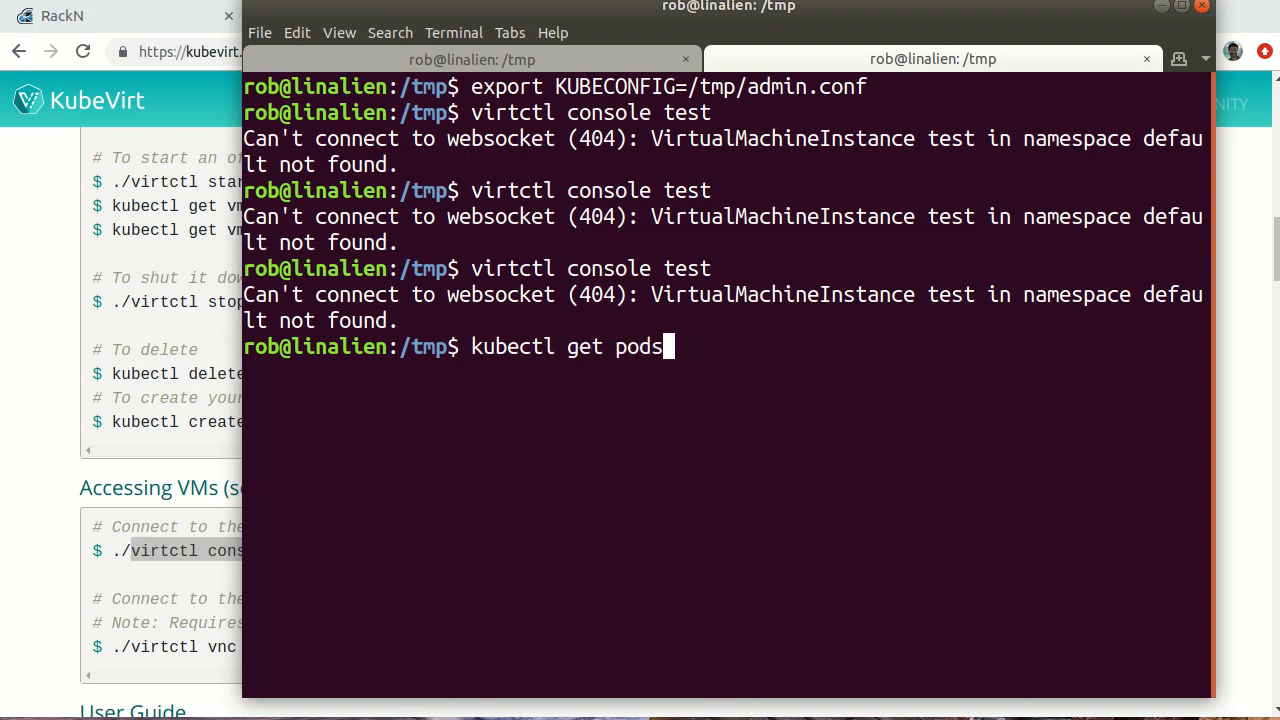
pyautogui.press('Return')
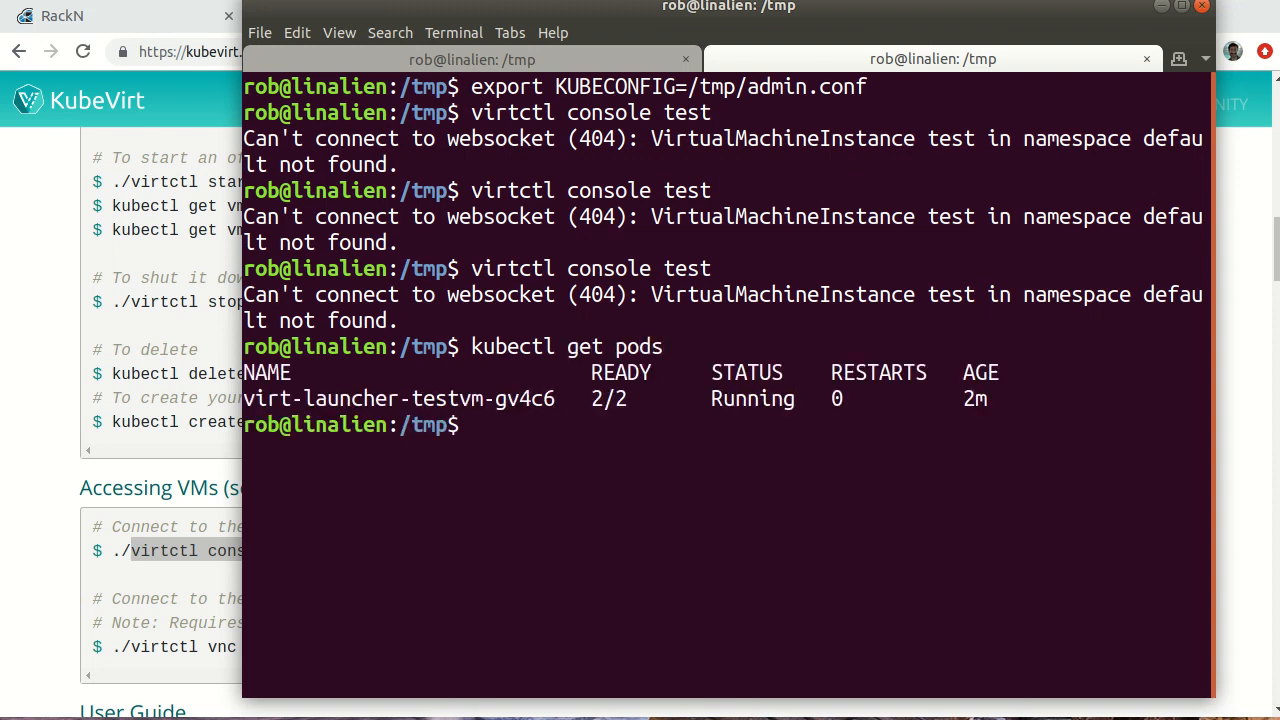
pyautogui.write('kubectl get pods')
pyautogui.write('virtctl console testvm')
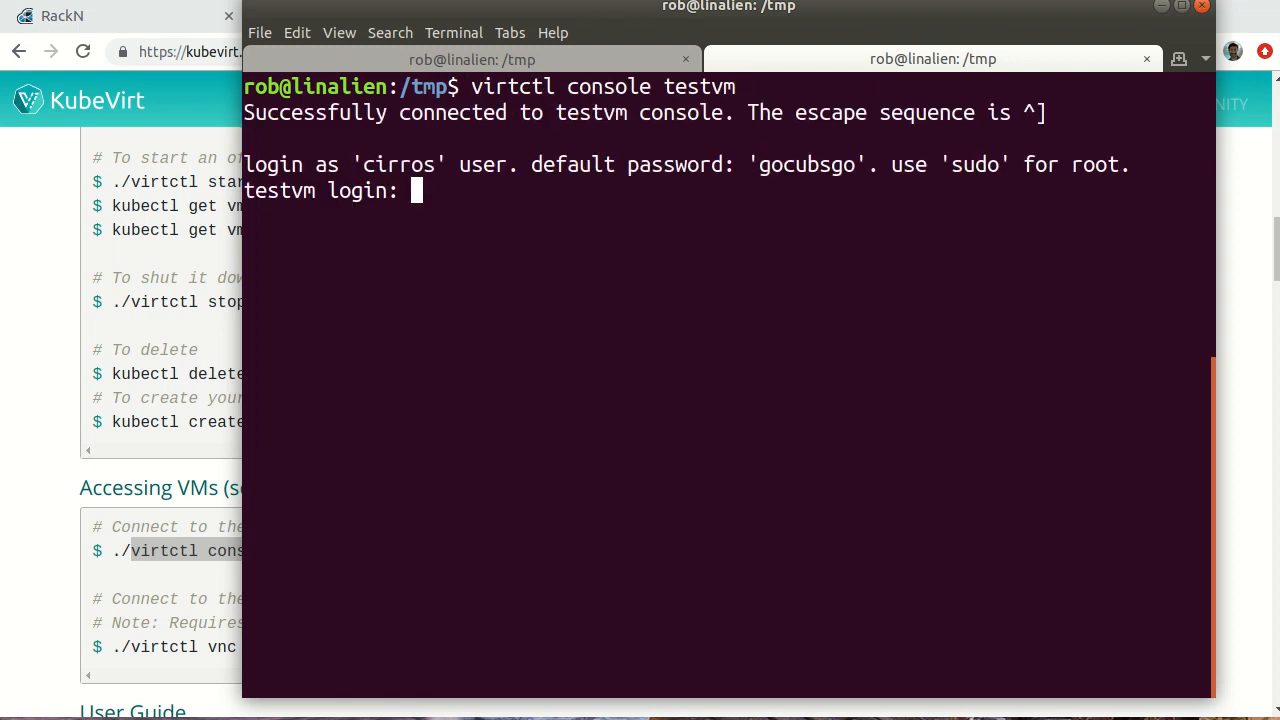
# - Log in to the testvm console as cirros and run uname -a, reporting Linux testvm
pyautogui.write('cirros')
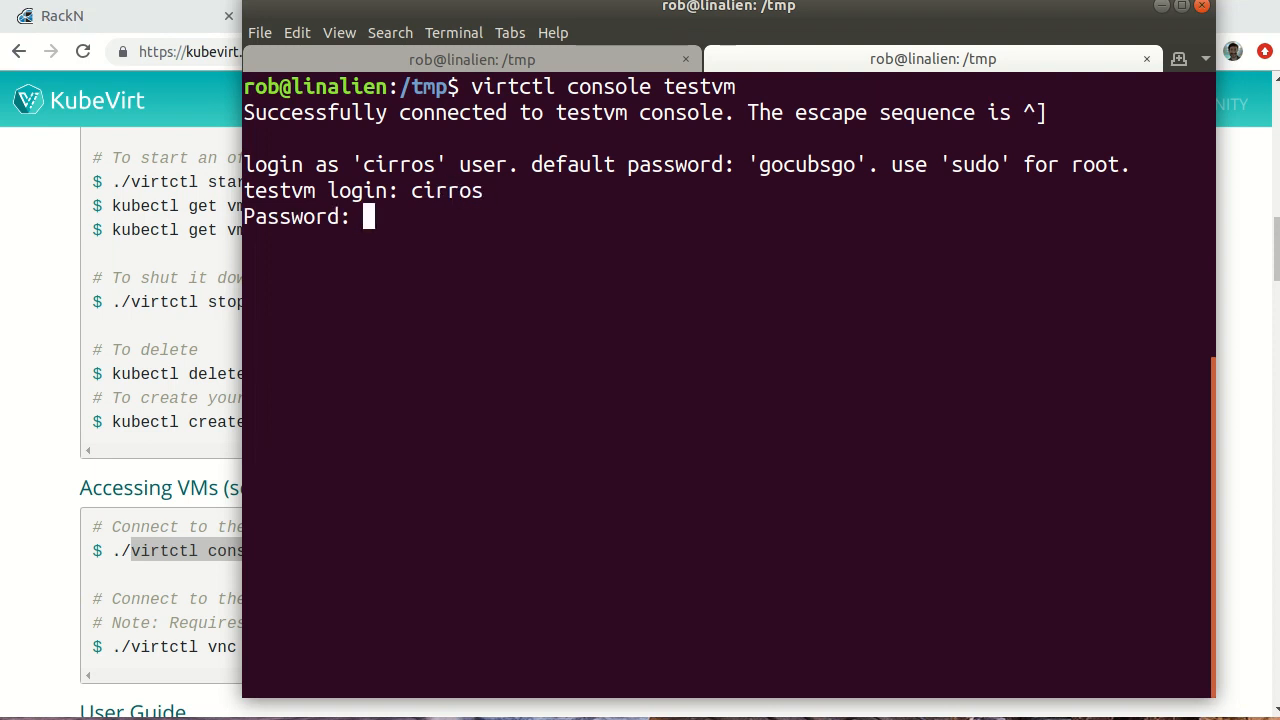
pyautogui.press('Return')
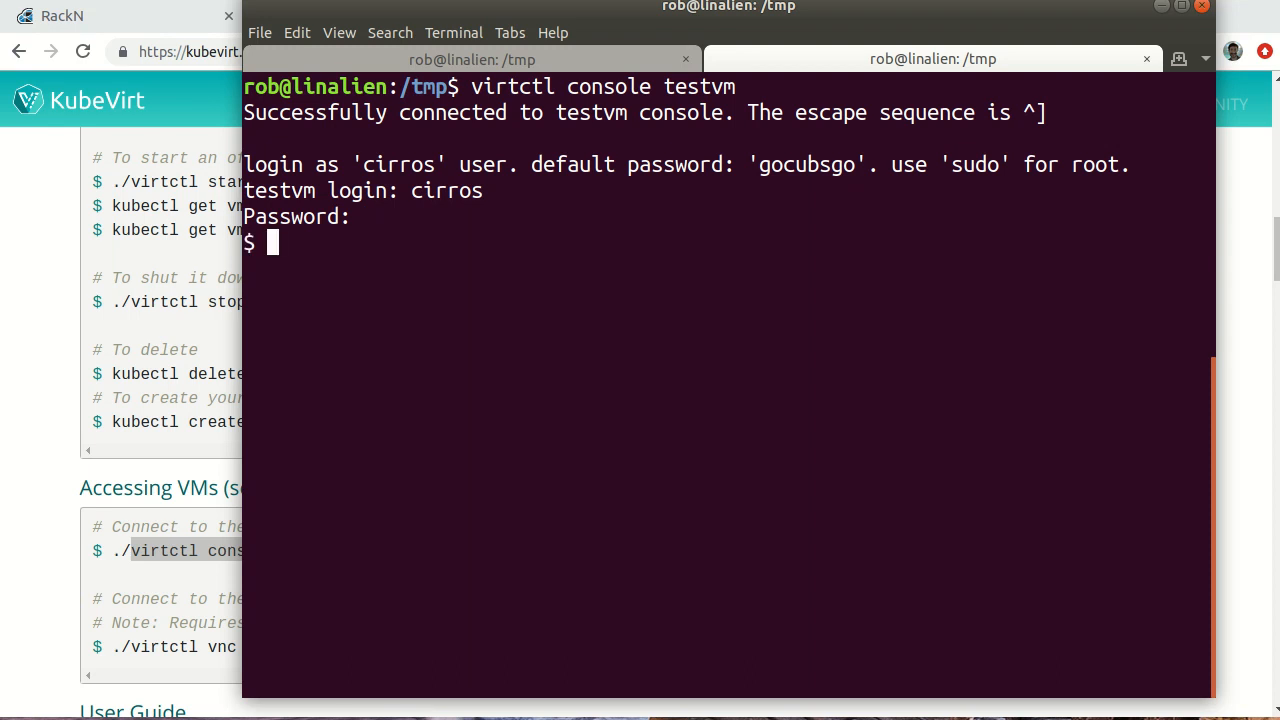
pyautogui.write('uname -a')
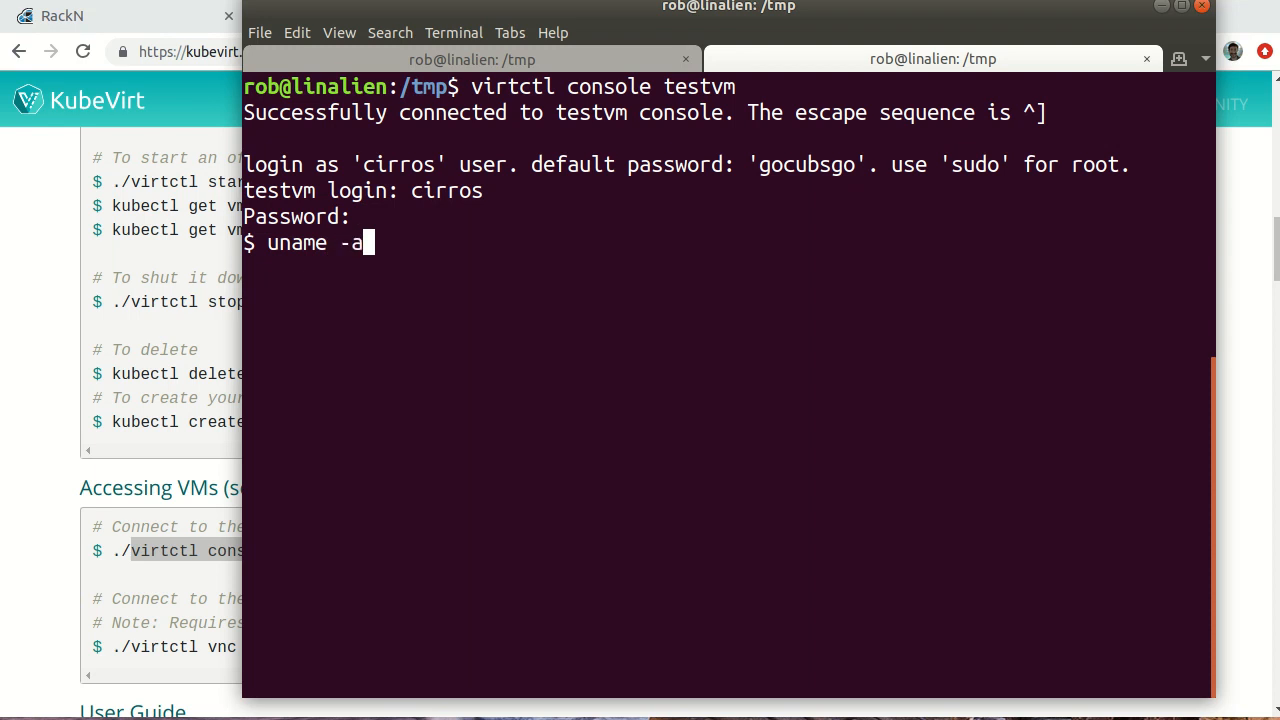
pyautogui.press('Return')
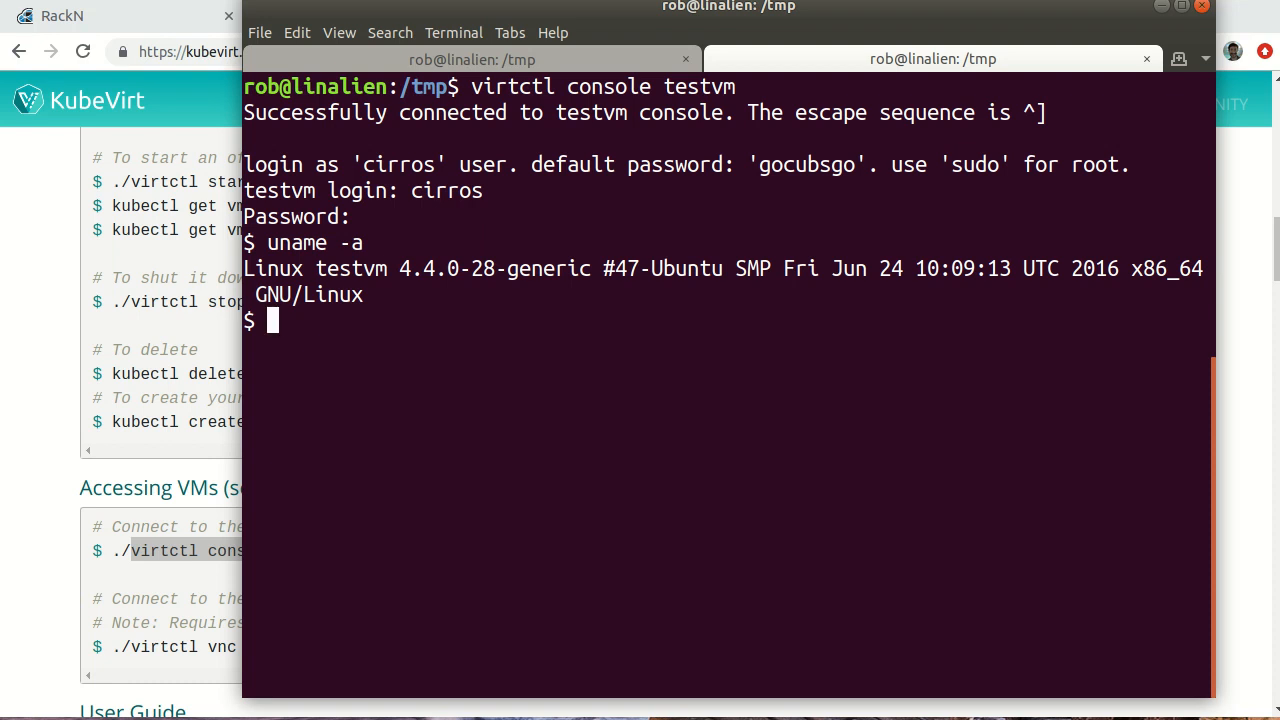
pyautogui.press('Return')
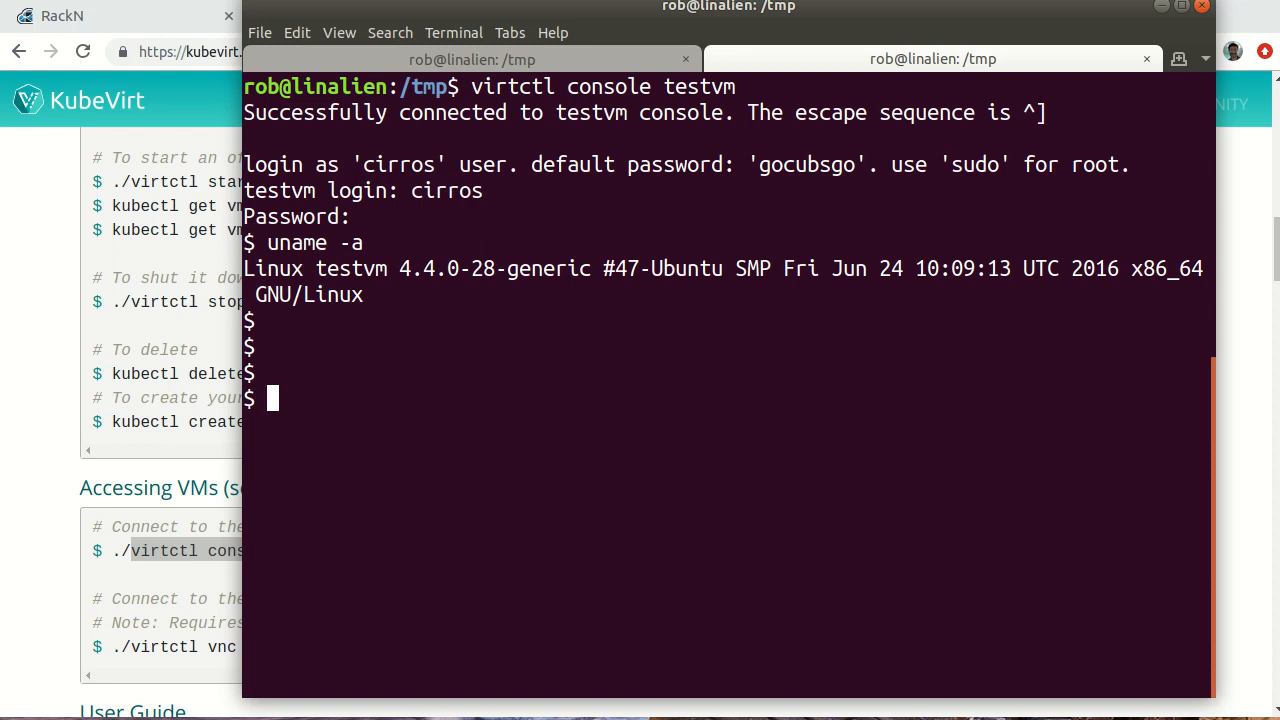
# - Ping 8.8.8.8 from the VM and stop it, showing 0% packet loss
pyautogui.write('p')
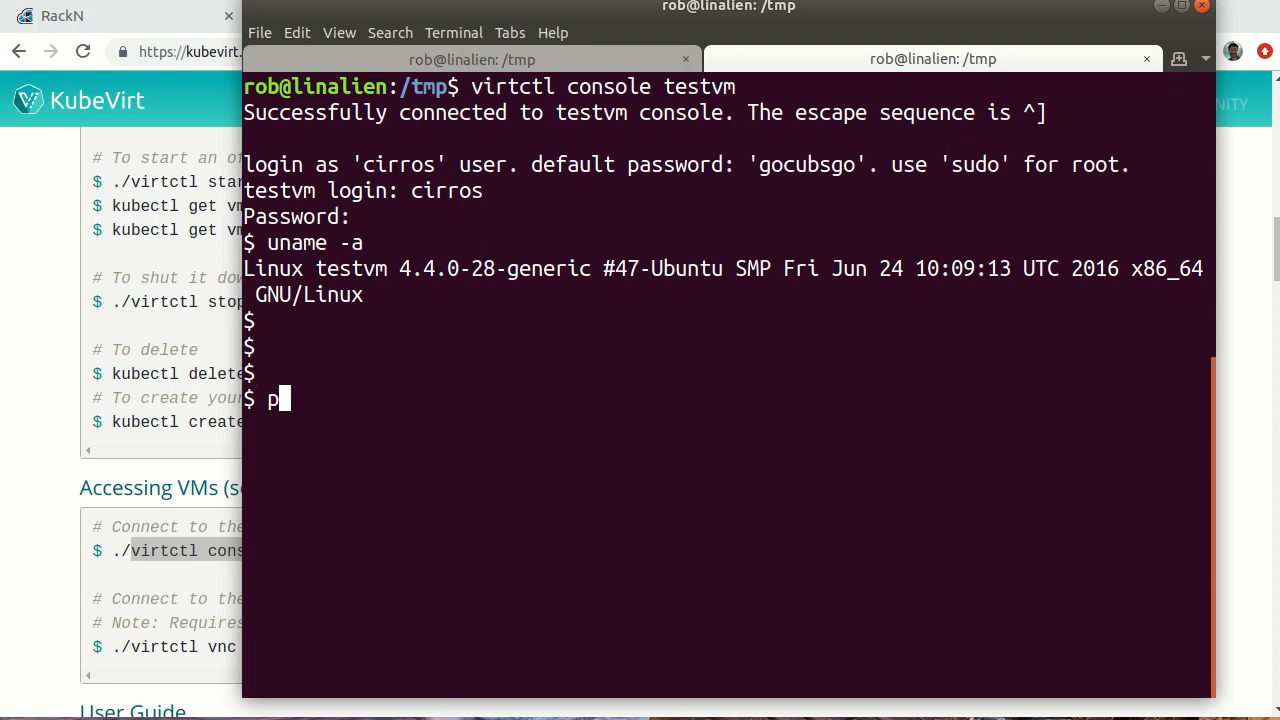
pyautogui.write('ing 8.8.8.8')
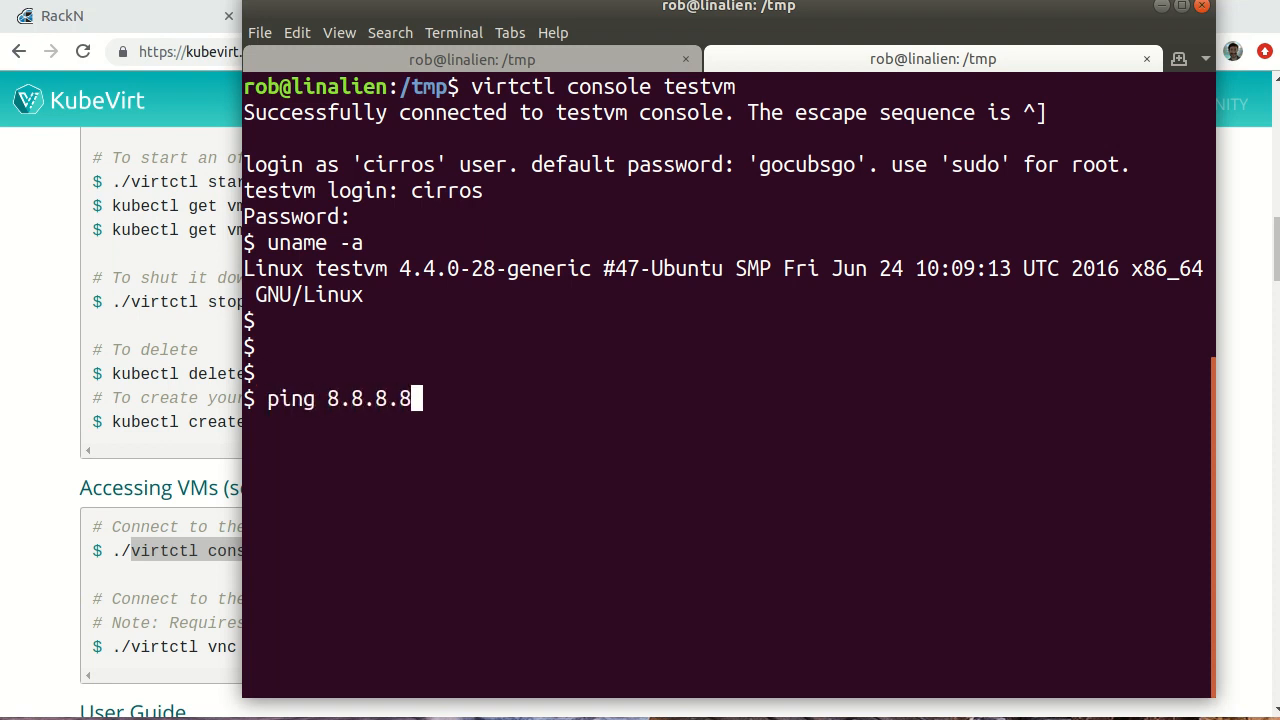
pyautogui.press('Return')
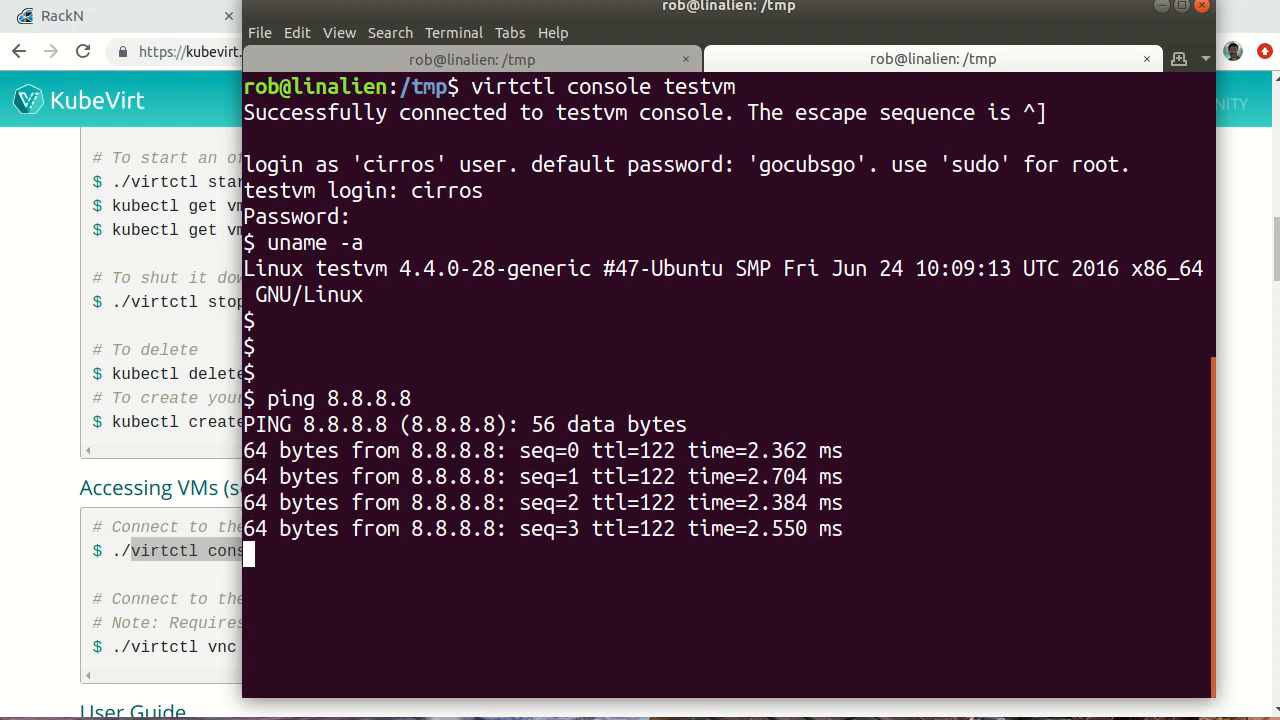
pyautogui.press('ctrl+c')
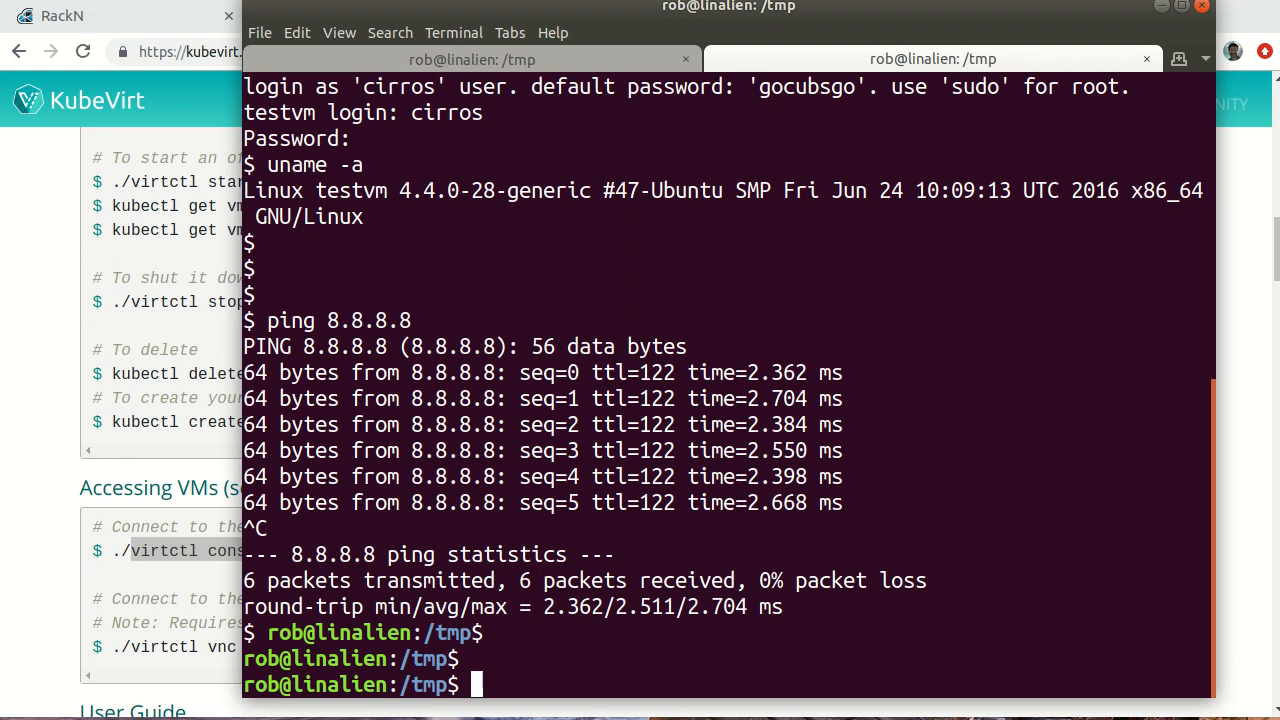
pyautogui.moveTo(806, 138)
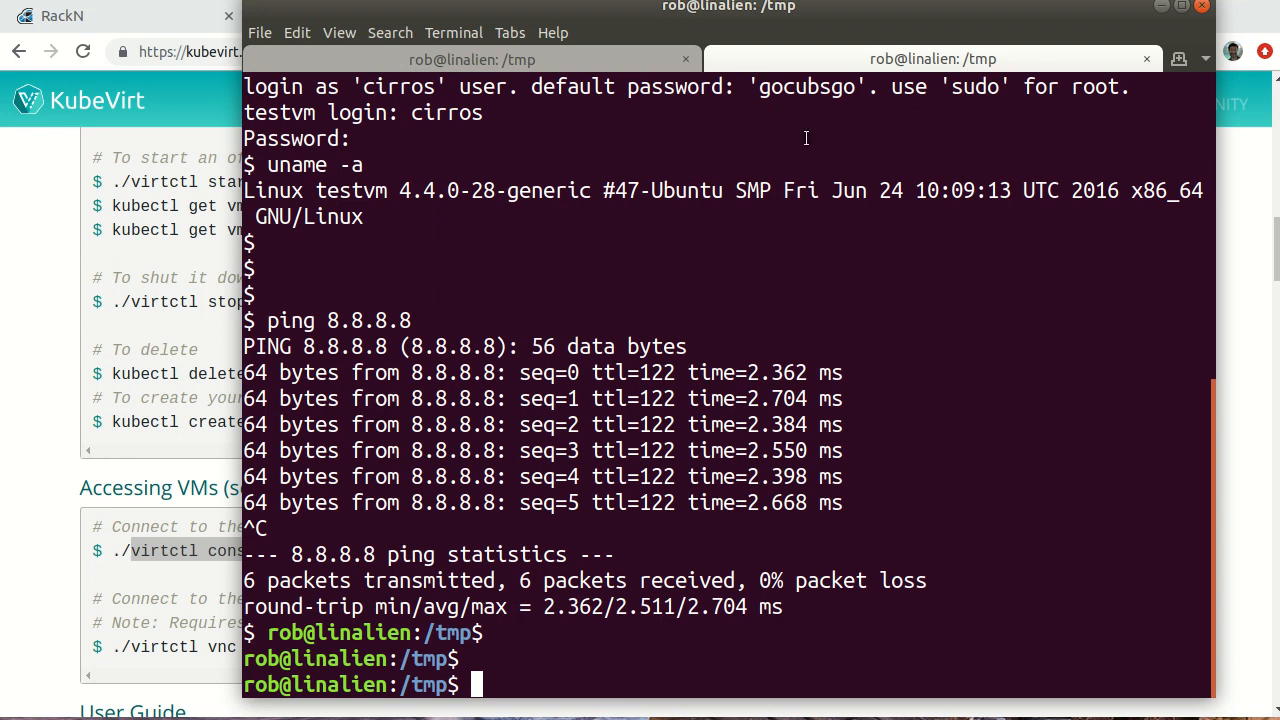
# - Switch to the RackN tab and scroll through the rebar.digital community home page features
pyautogui.click(472, 58)
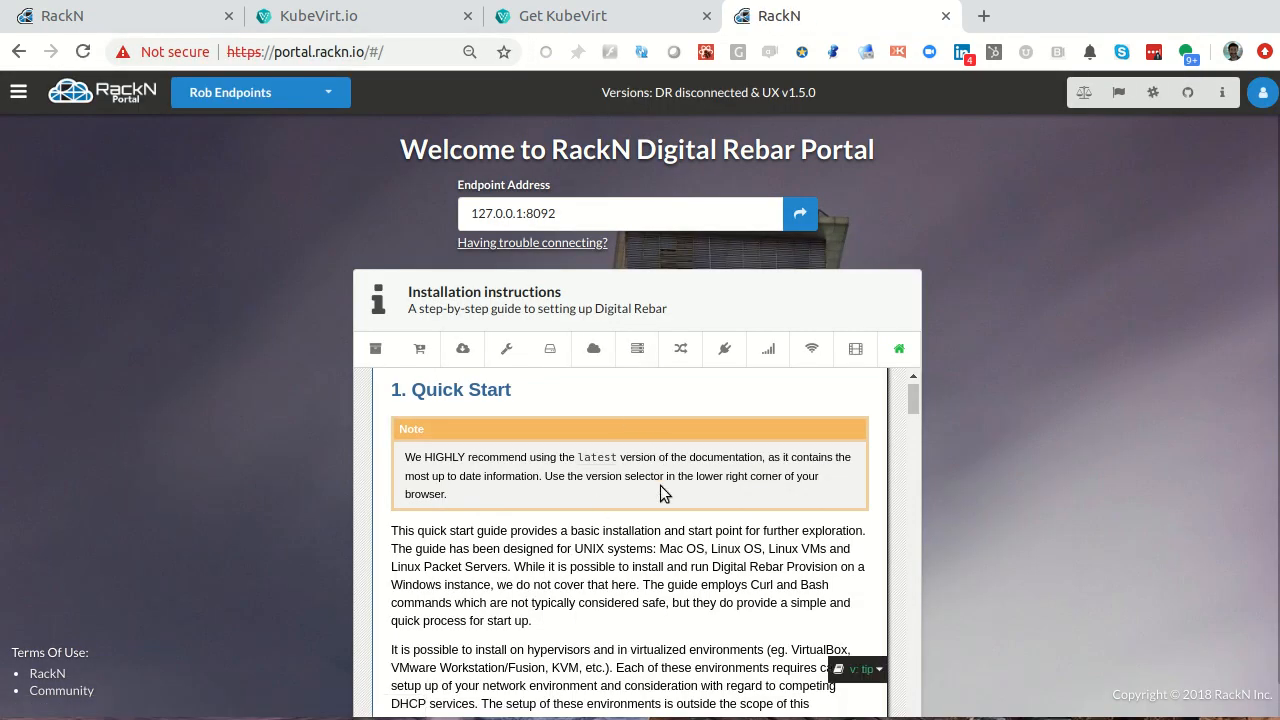
pyautogui.scroll(-3)
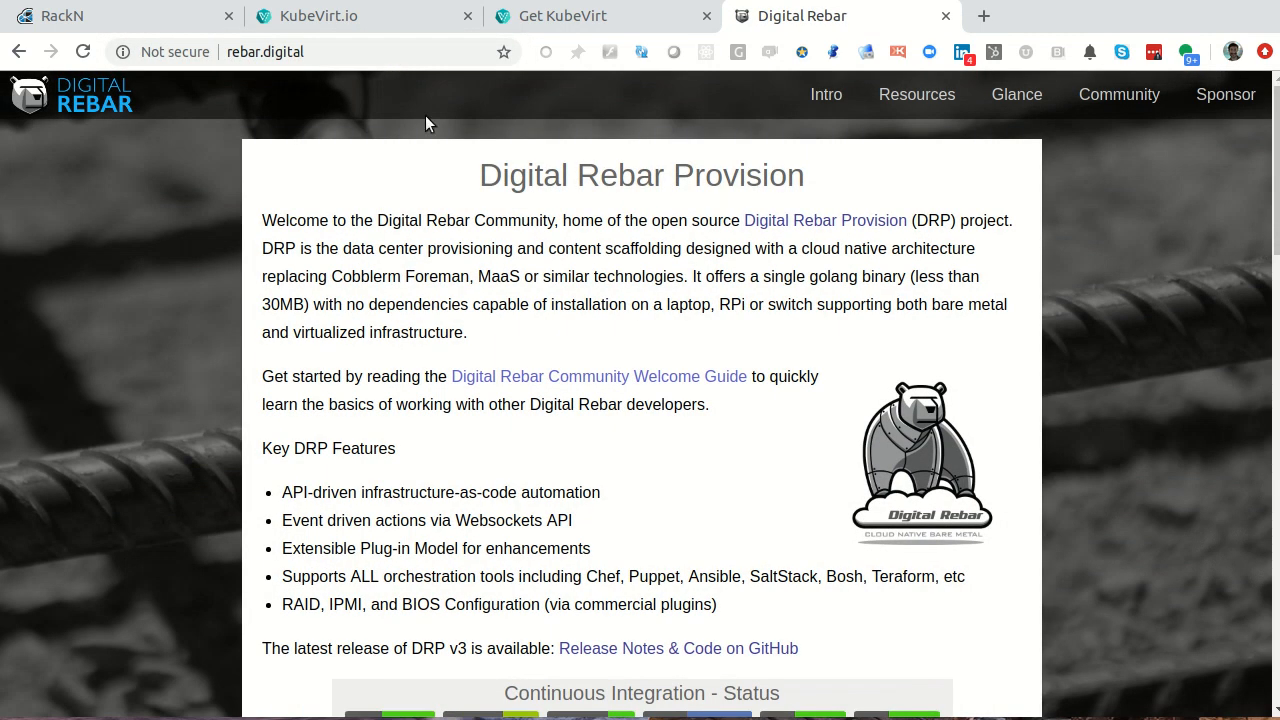
pyautogui.scroll(-3)
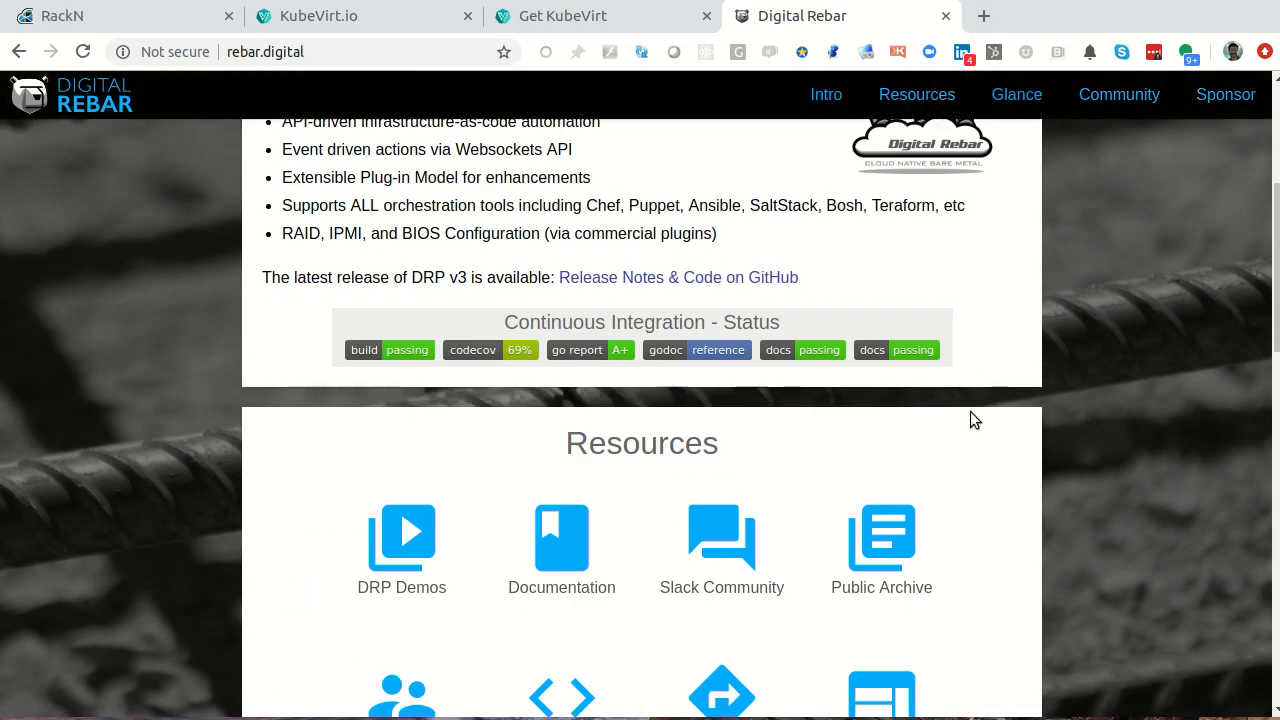
pyautogui.scroll(3)
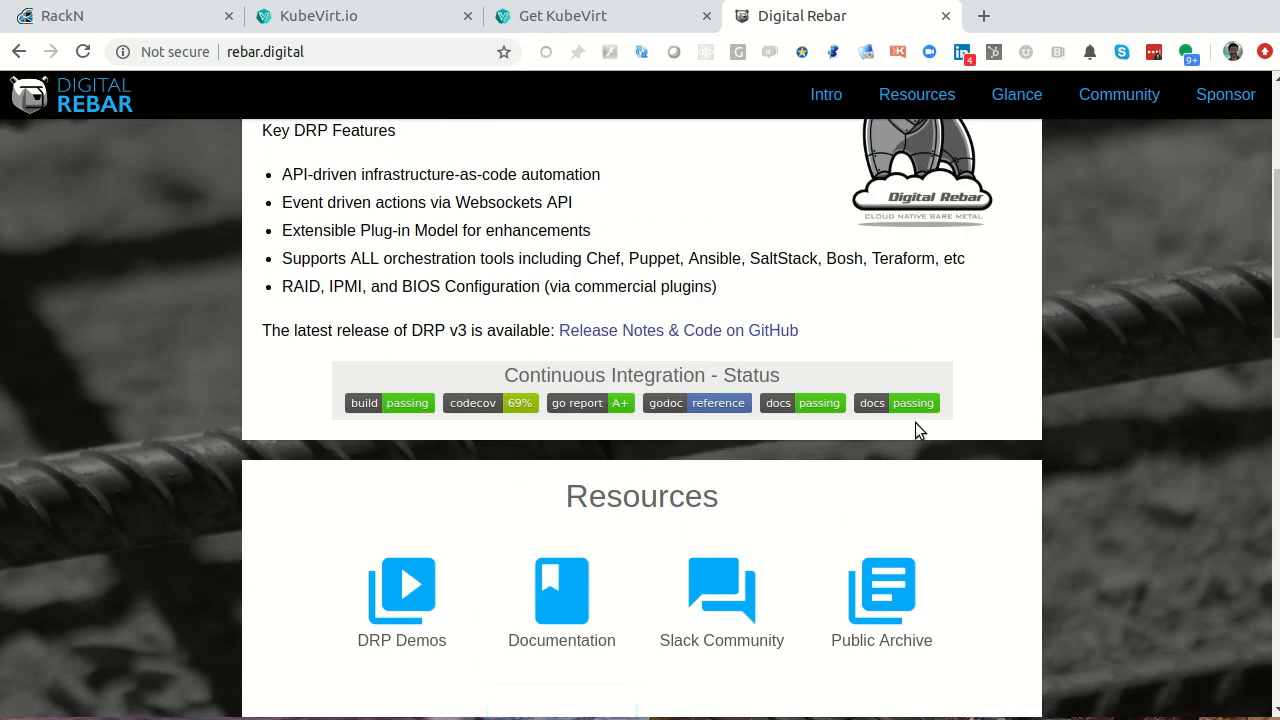
pyautogui.scroll(3)
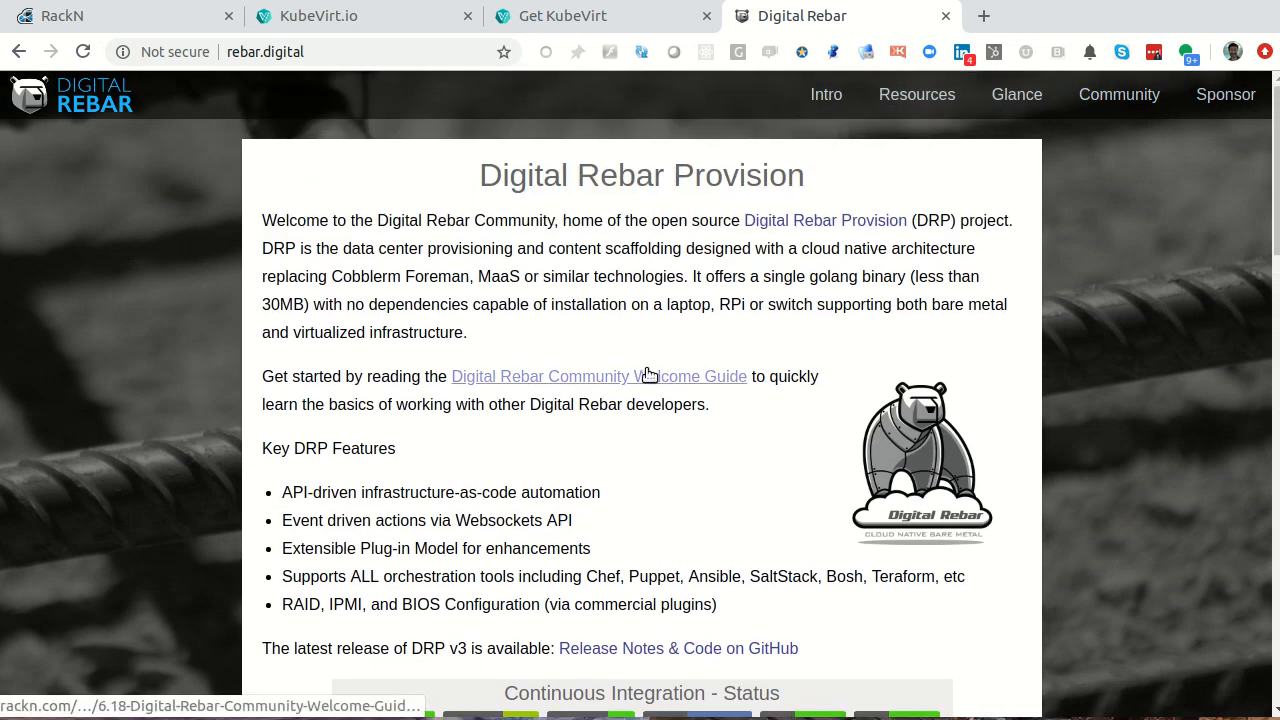
pyautogui.moveTo(500, 434)
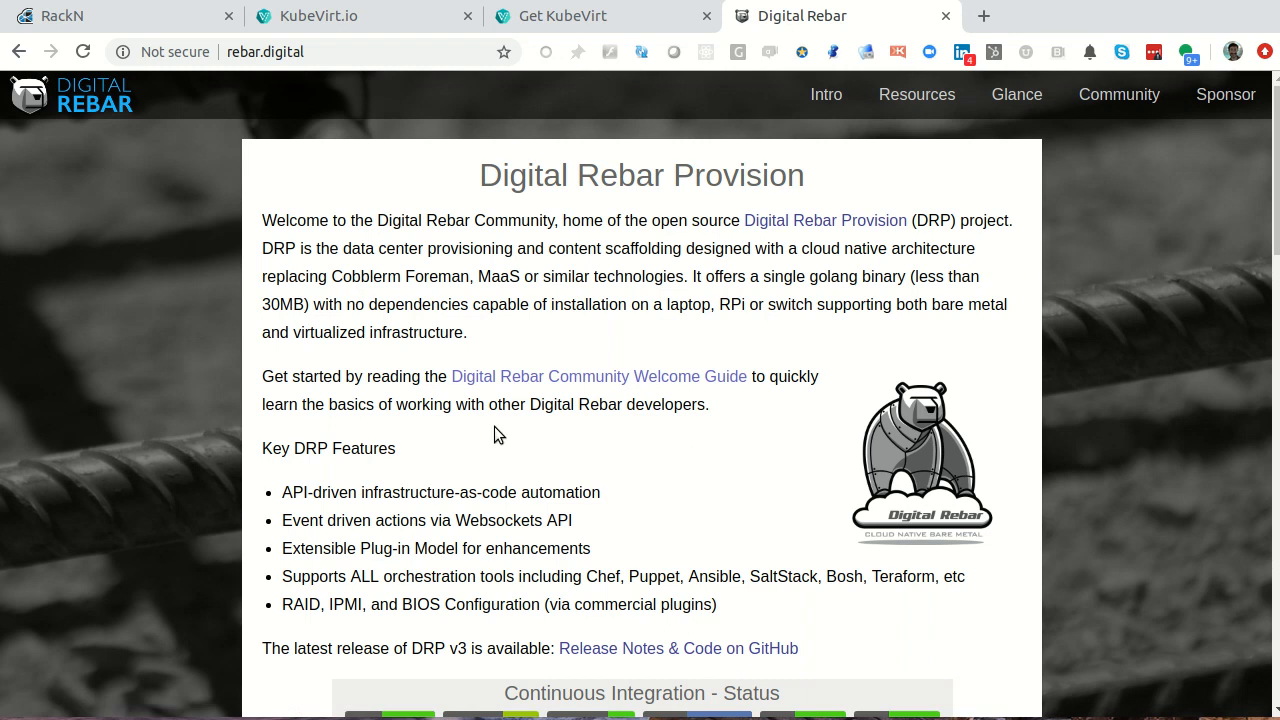
pyautogui.moveTo(930, 156)
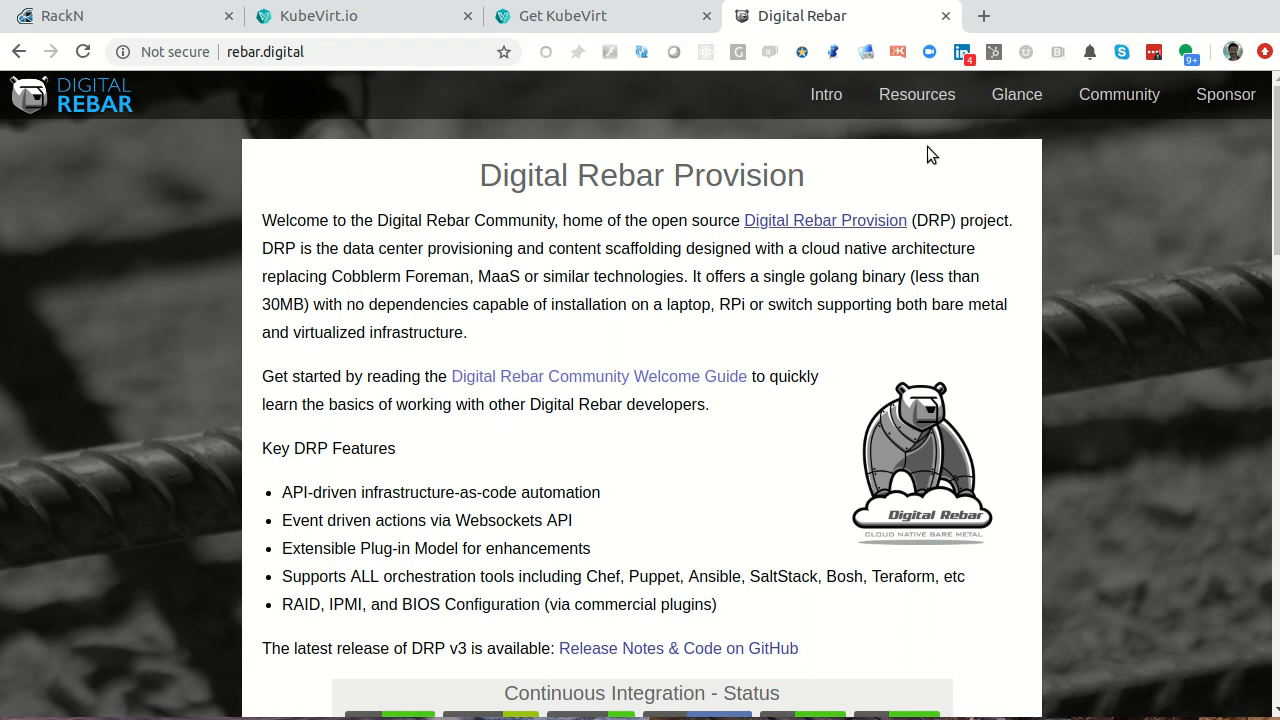
pyautogui.moveTo(930, 154)
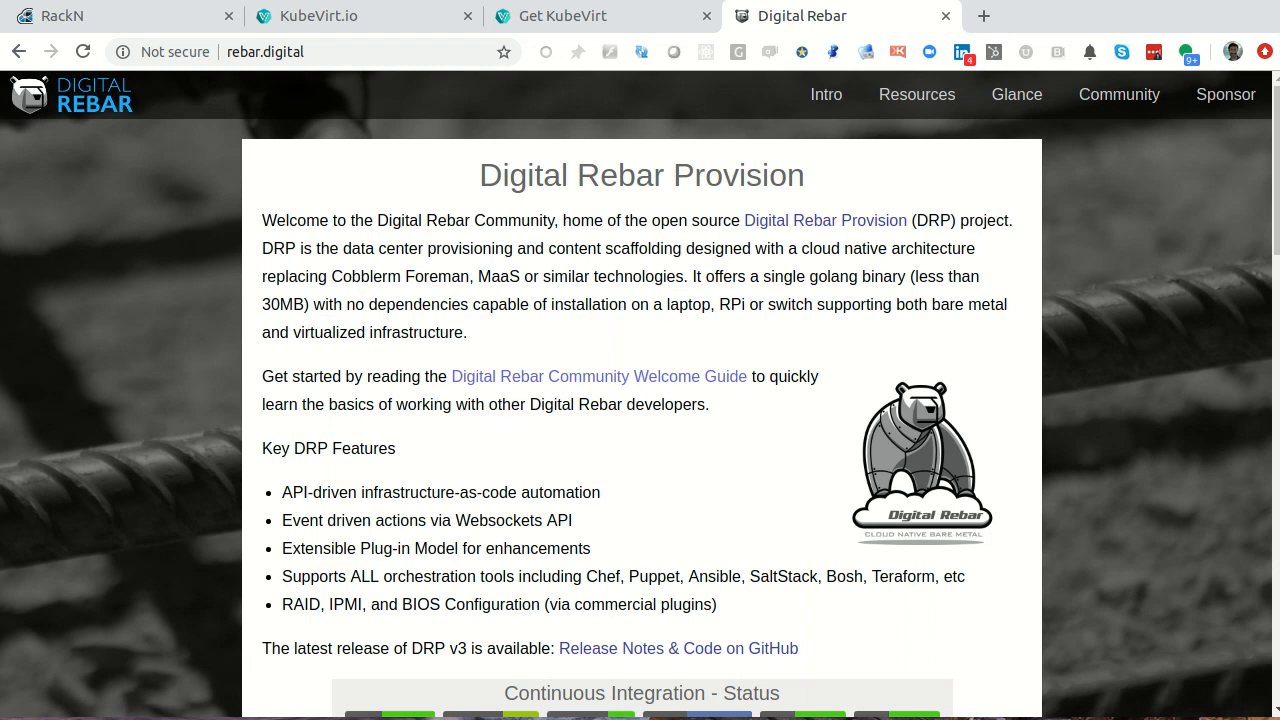